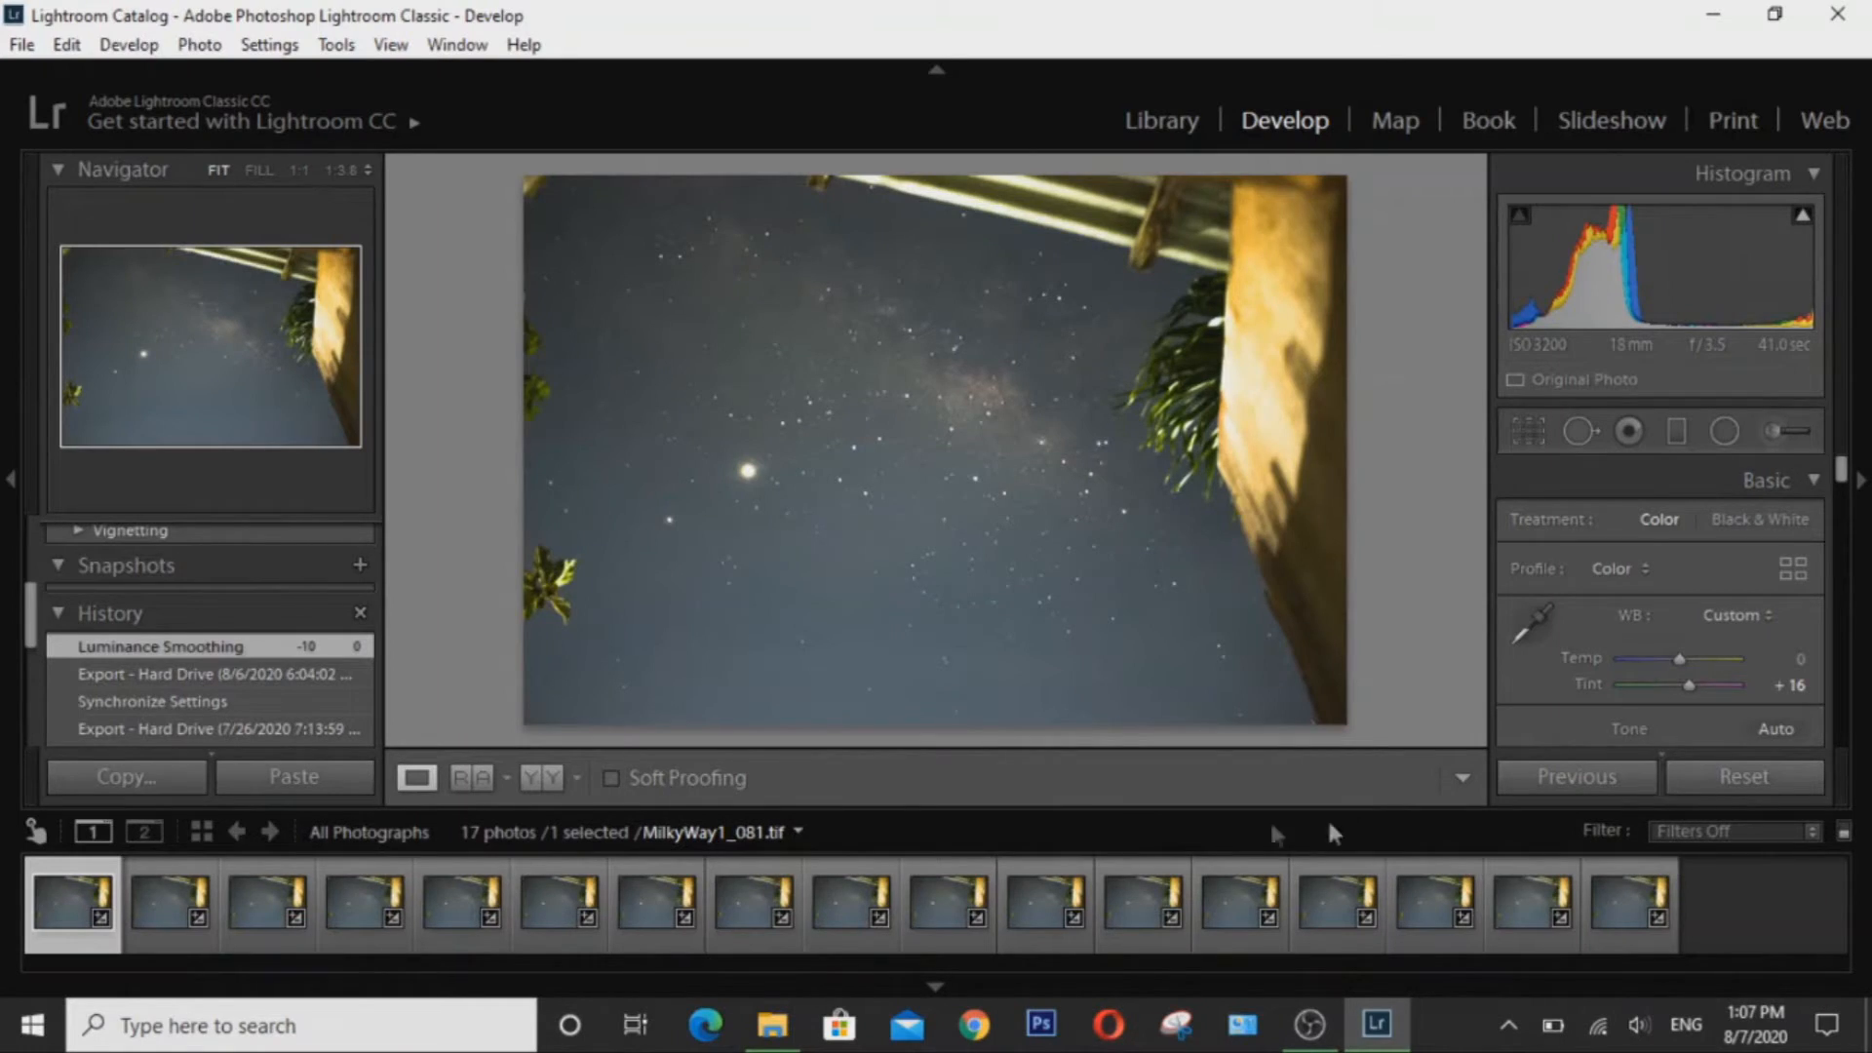
pyautogui.moveTo(1212, 925)
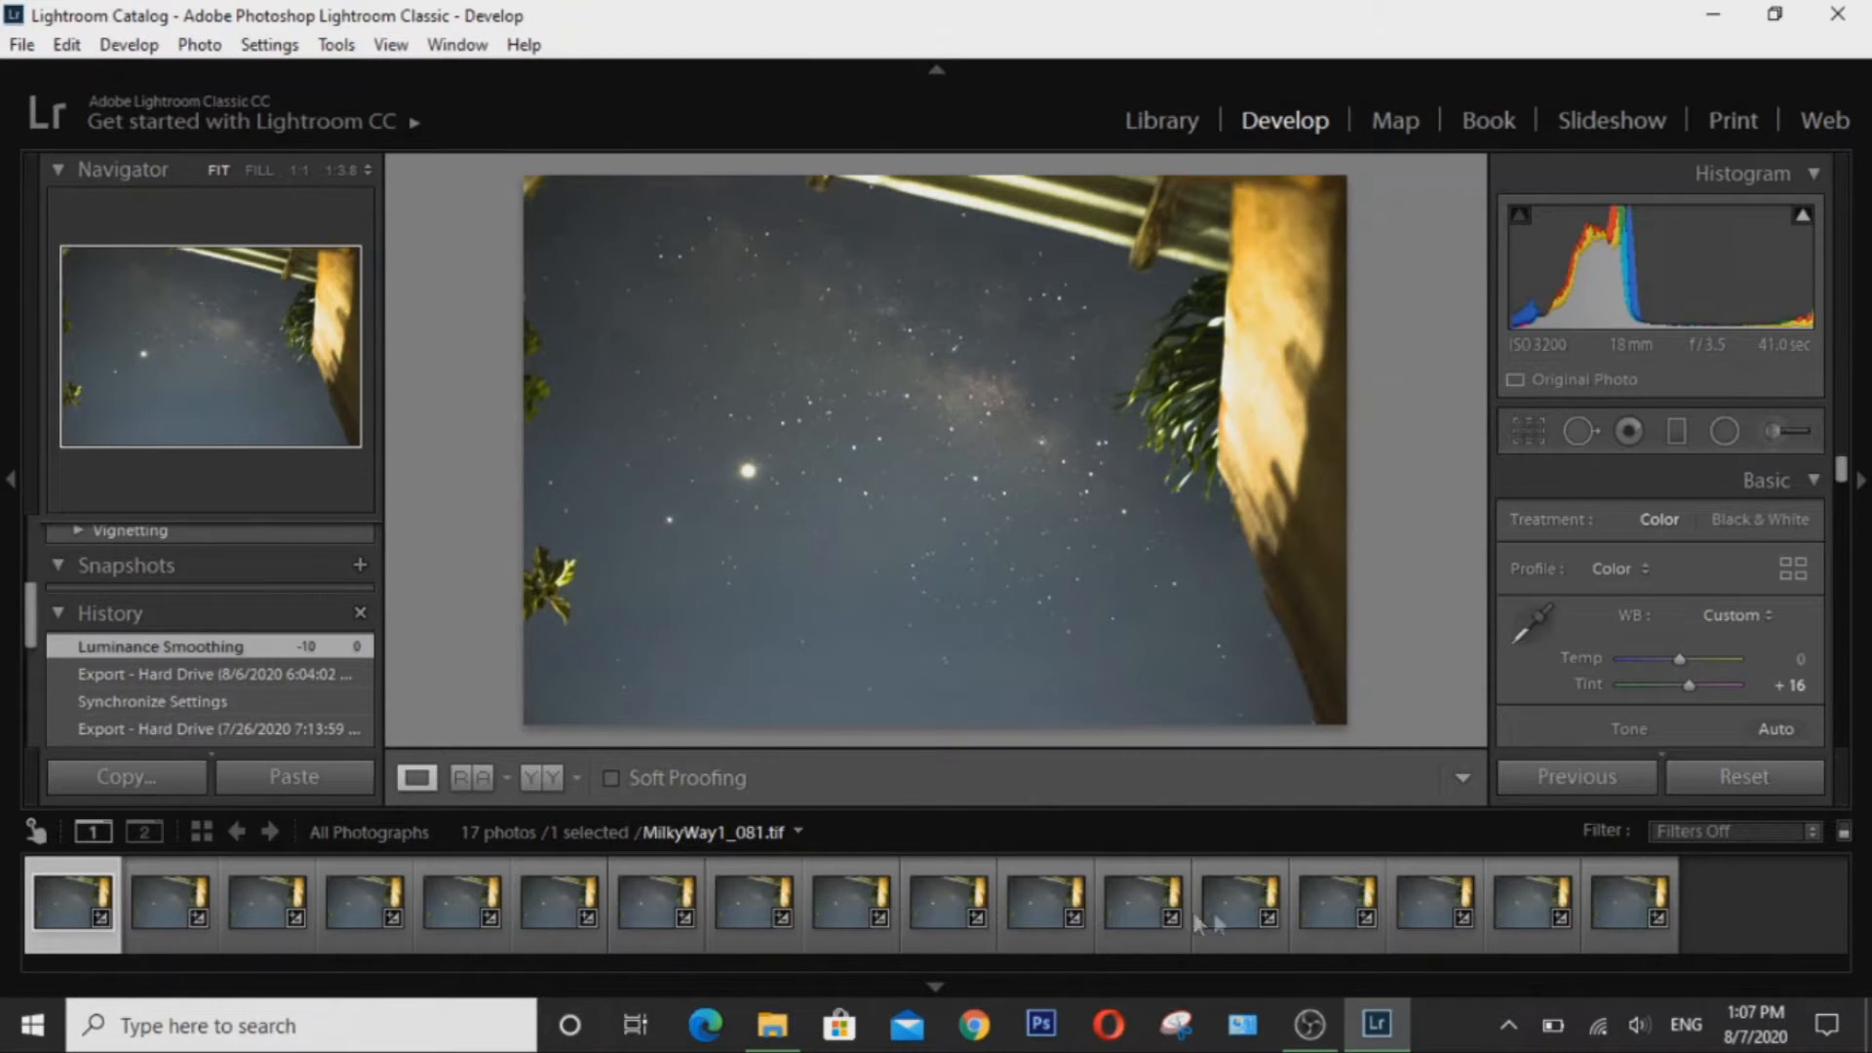
# Sync the Milky Way photo's develop settings to all 17 photos, with every setting checked.
pyautogui.scroll(-3)
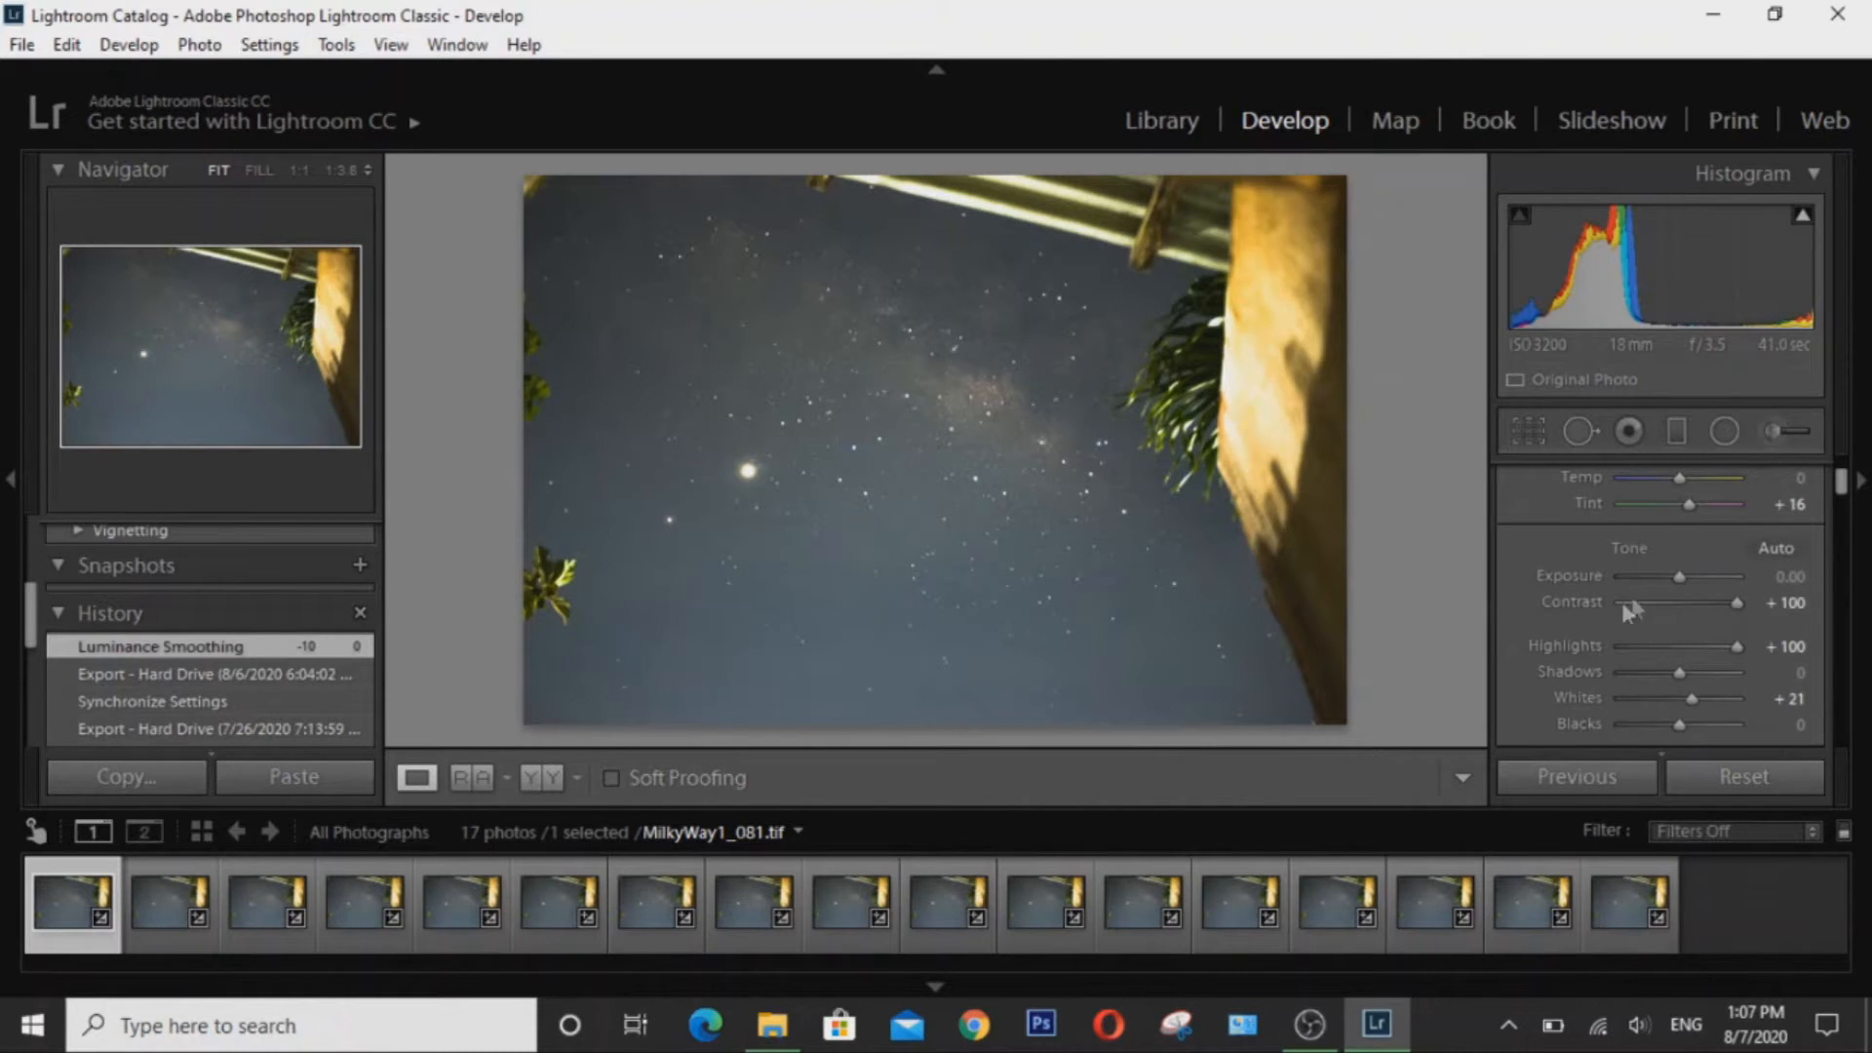
pyautogui.moveTo(1637, 633)
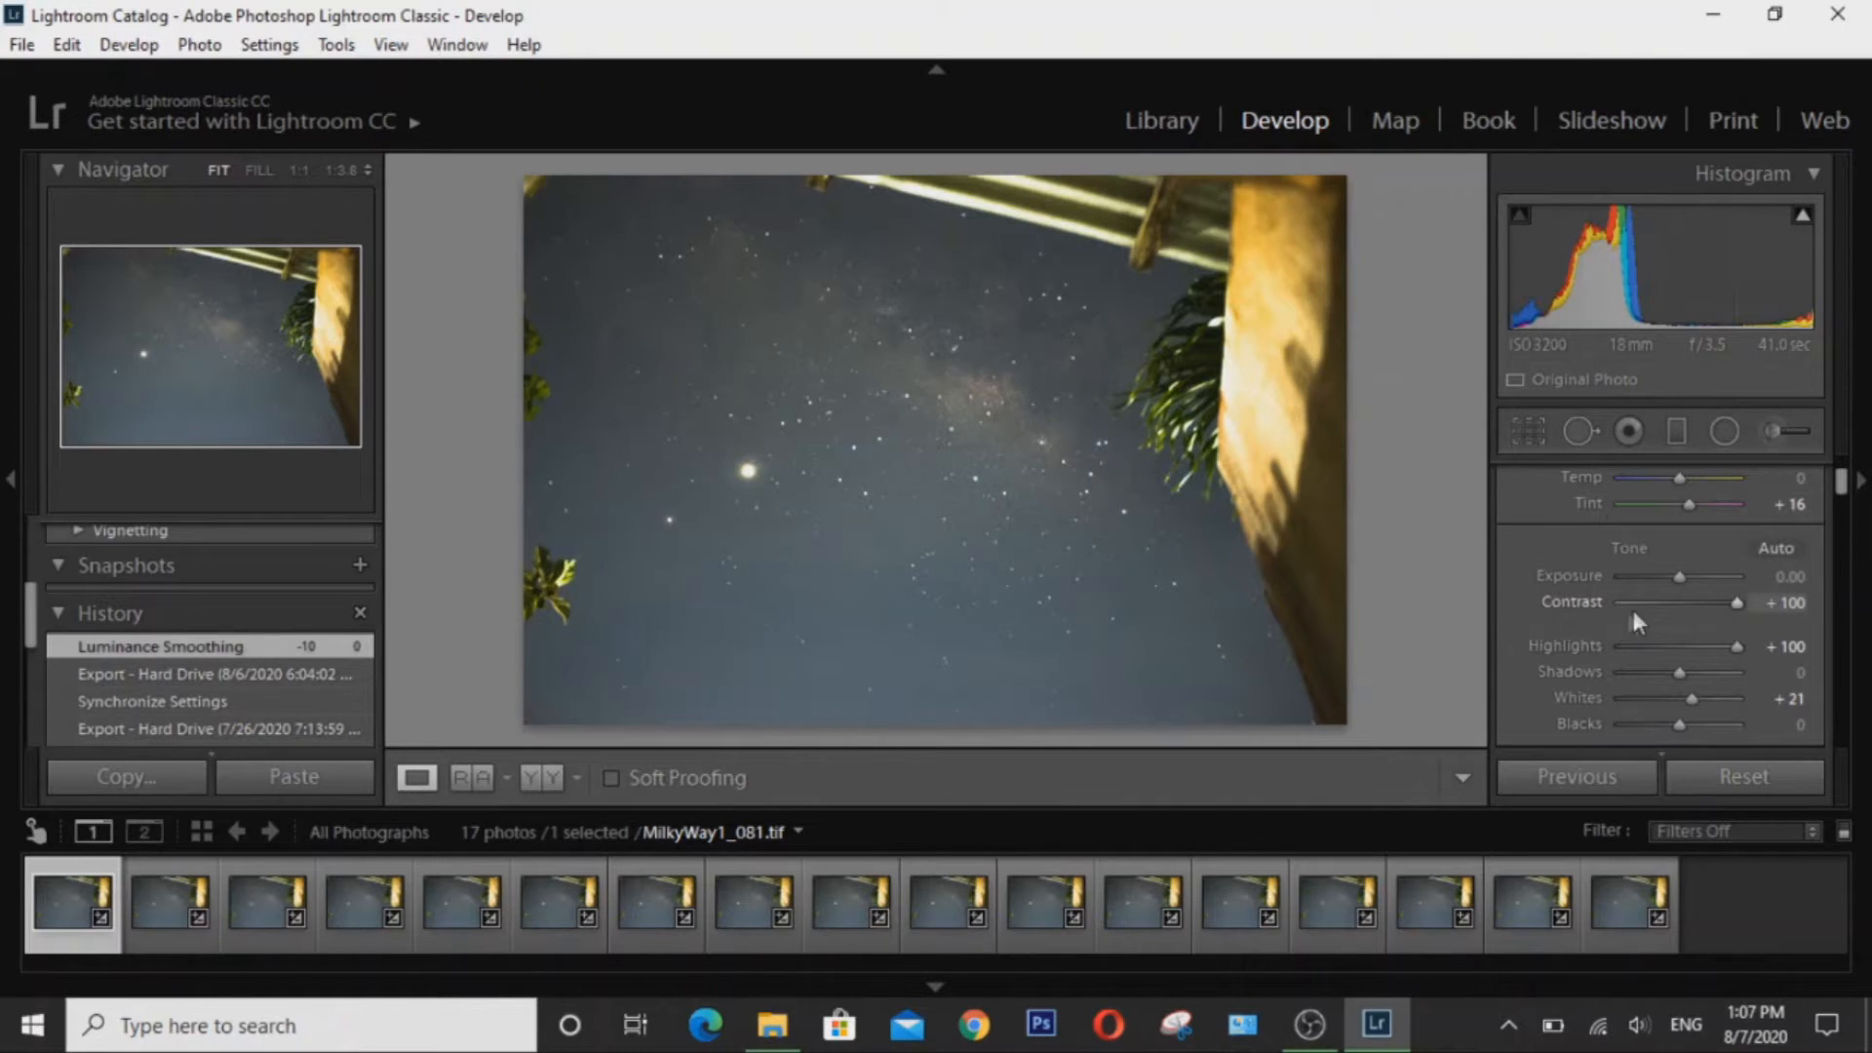
pyautogui.moveTo(1600, 642)
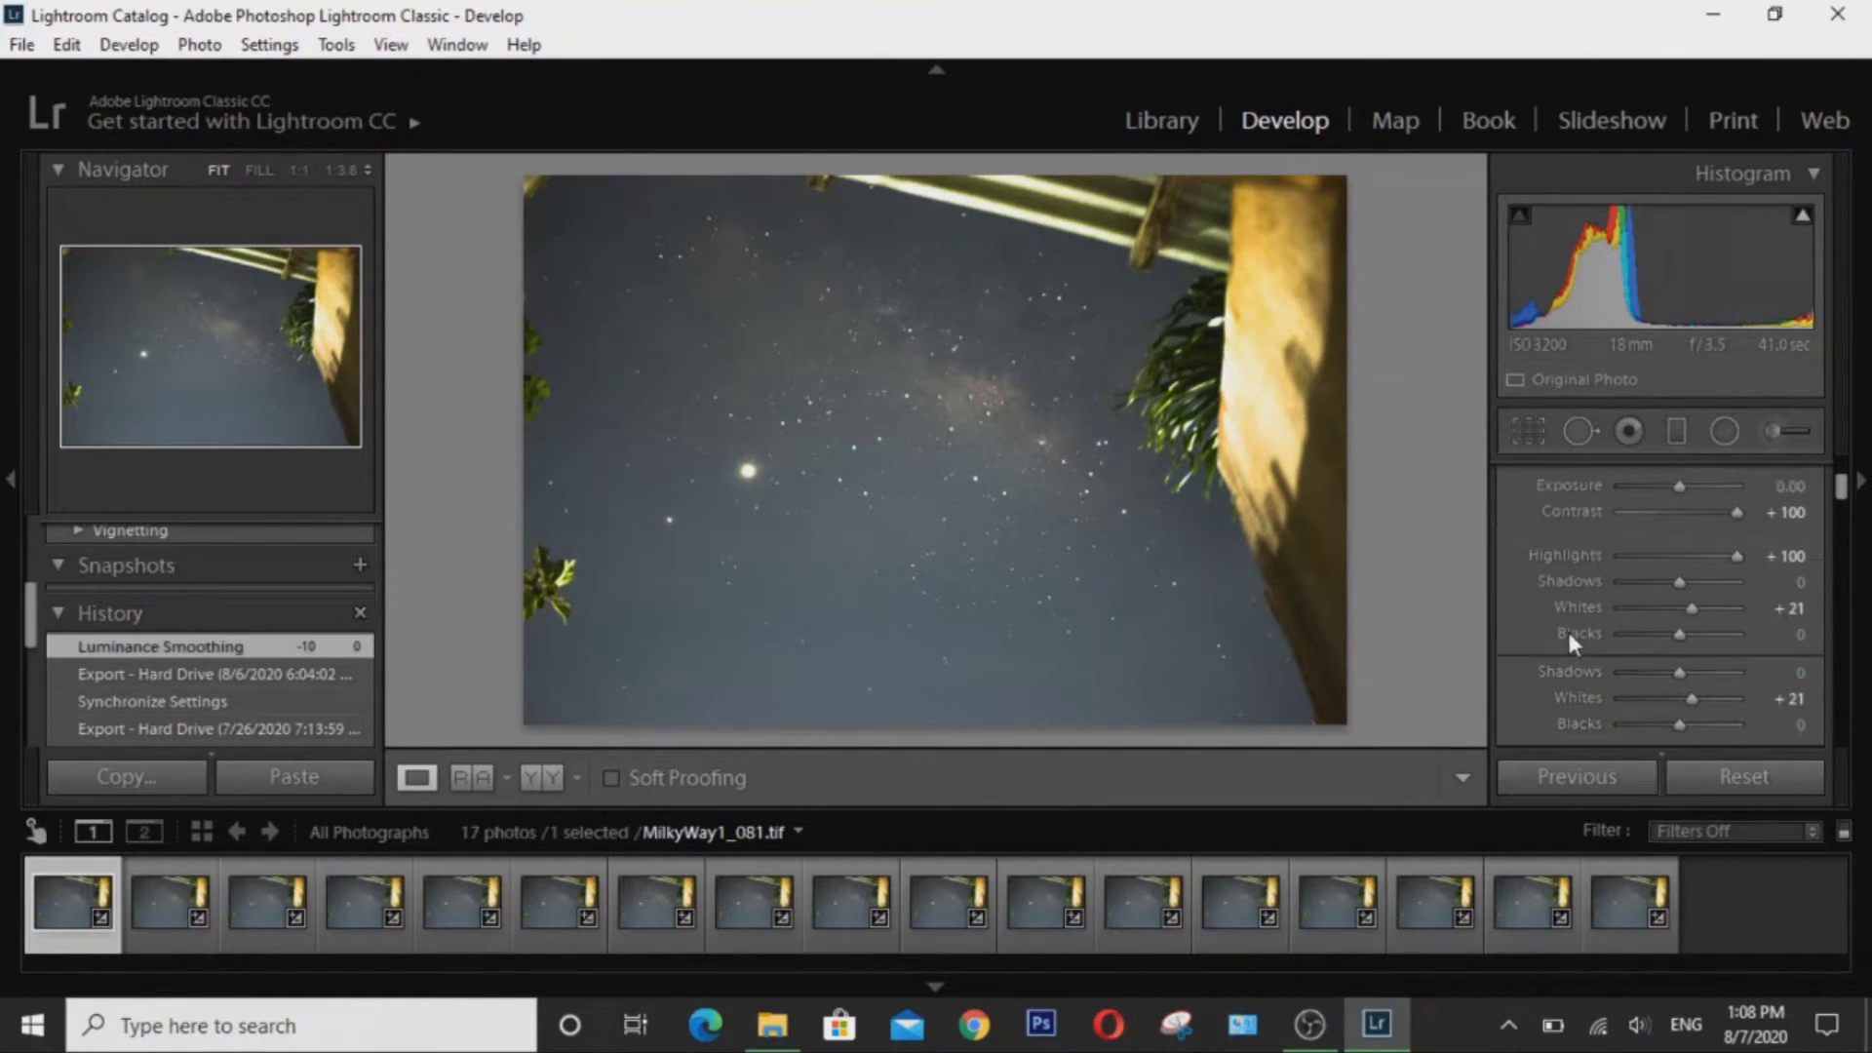
pyautogui.scroll(-3)
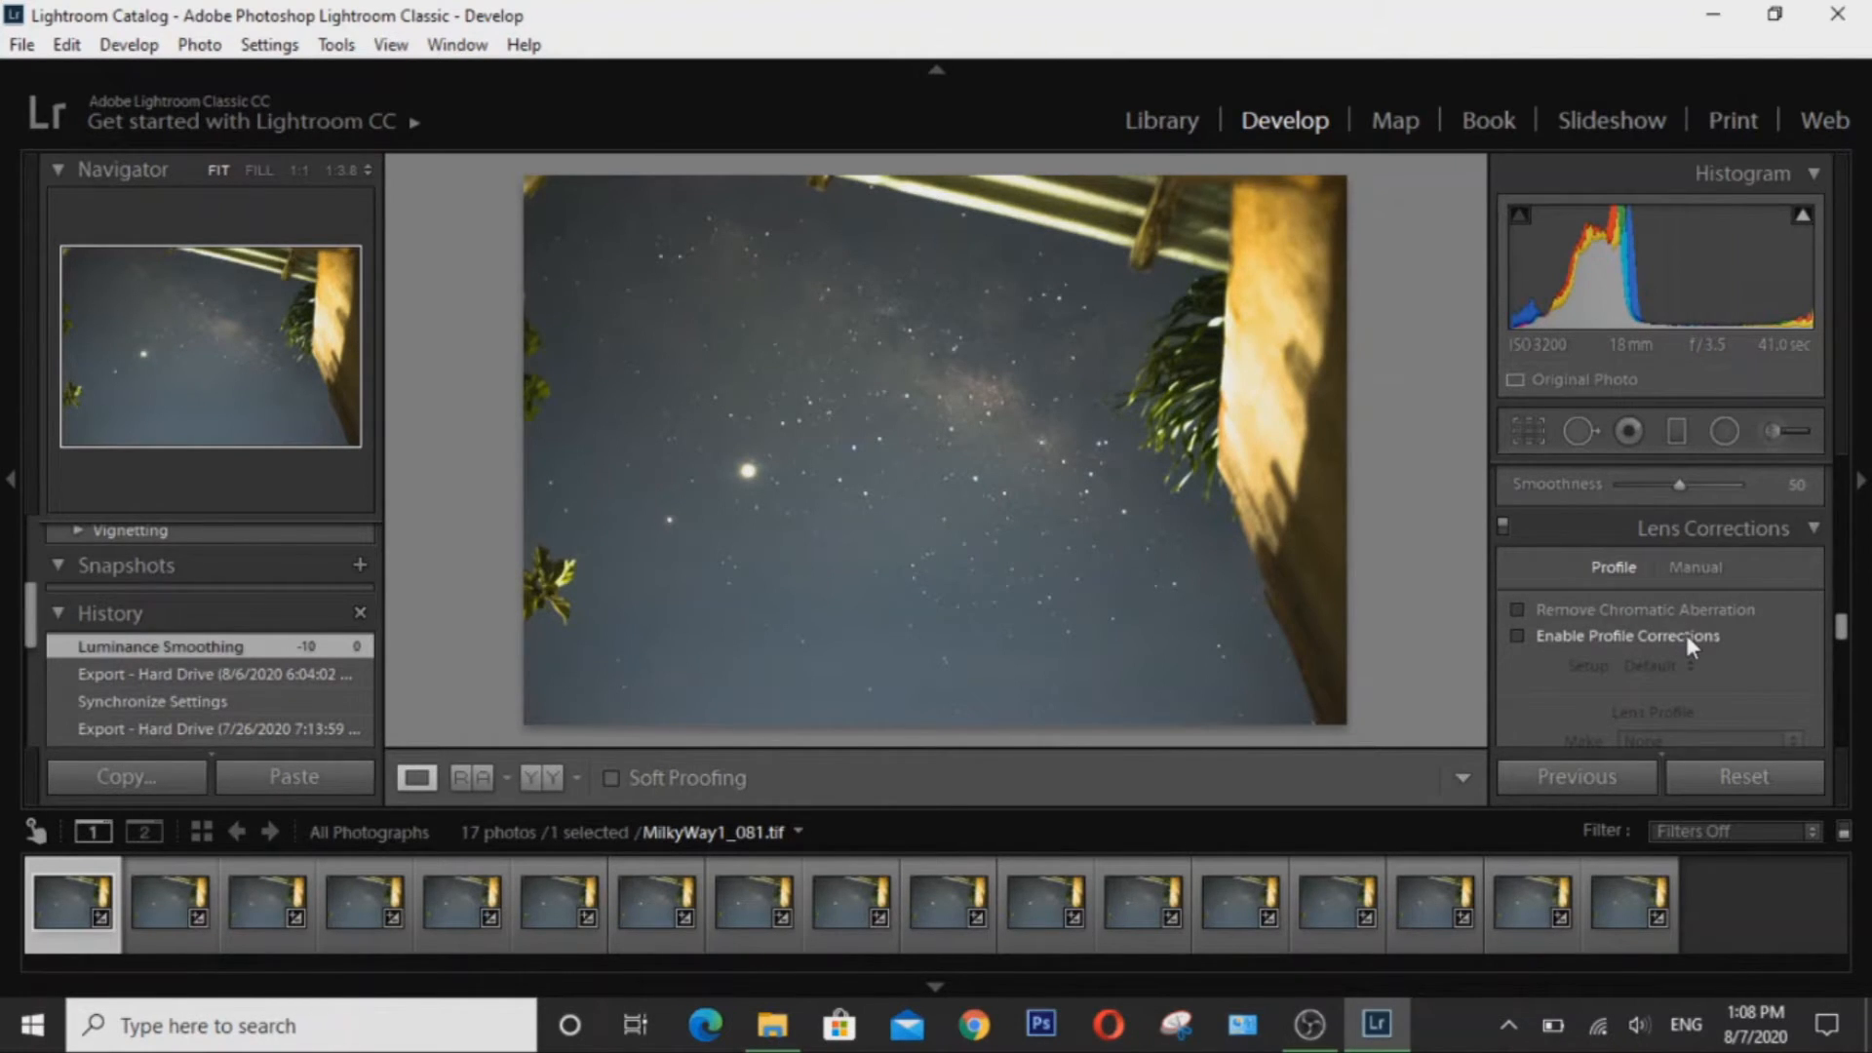
pyautogui.moveTo(1749, 654)
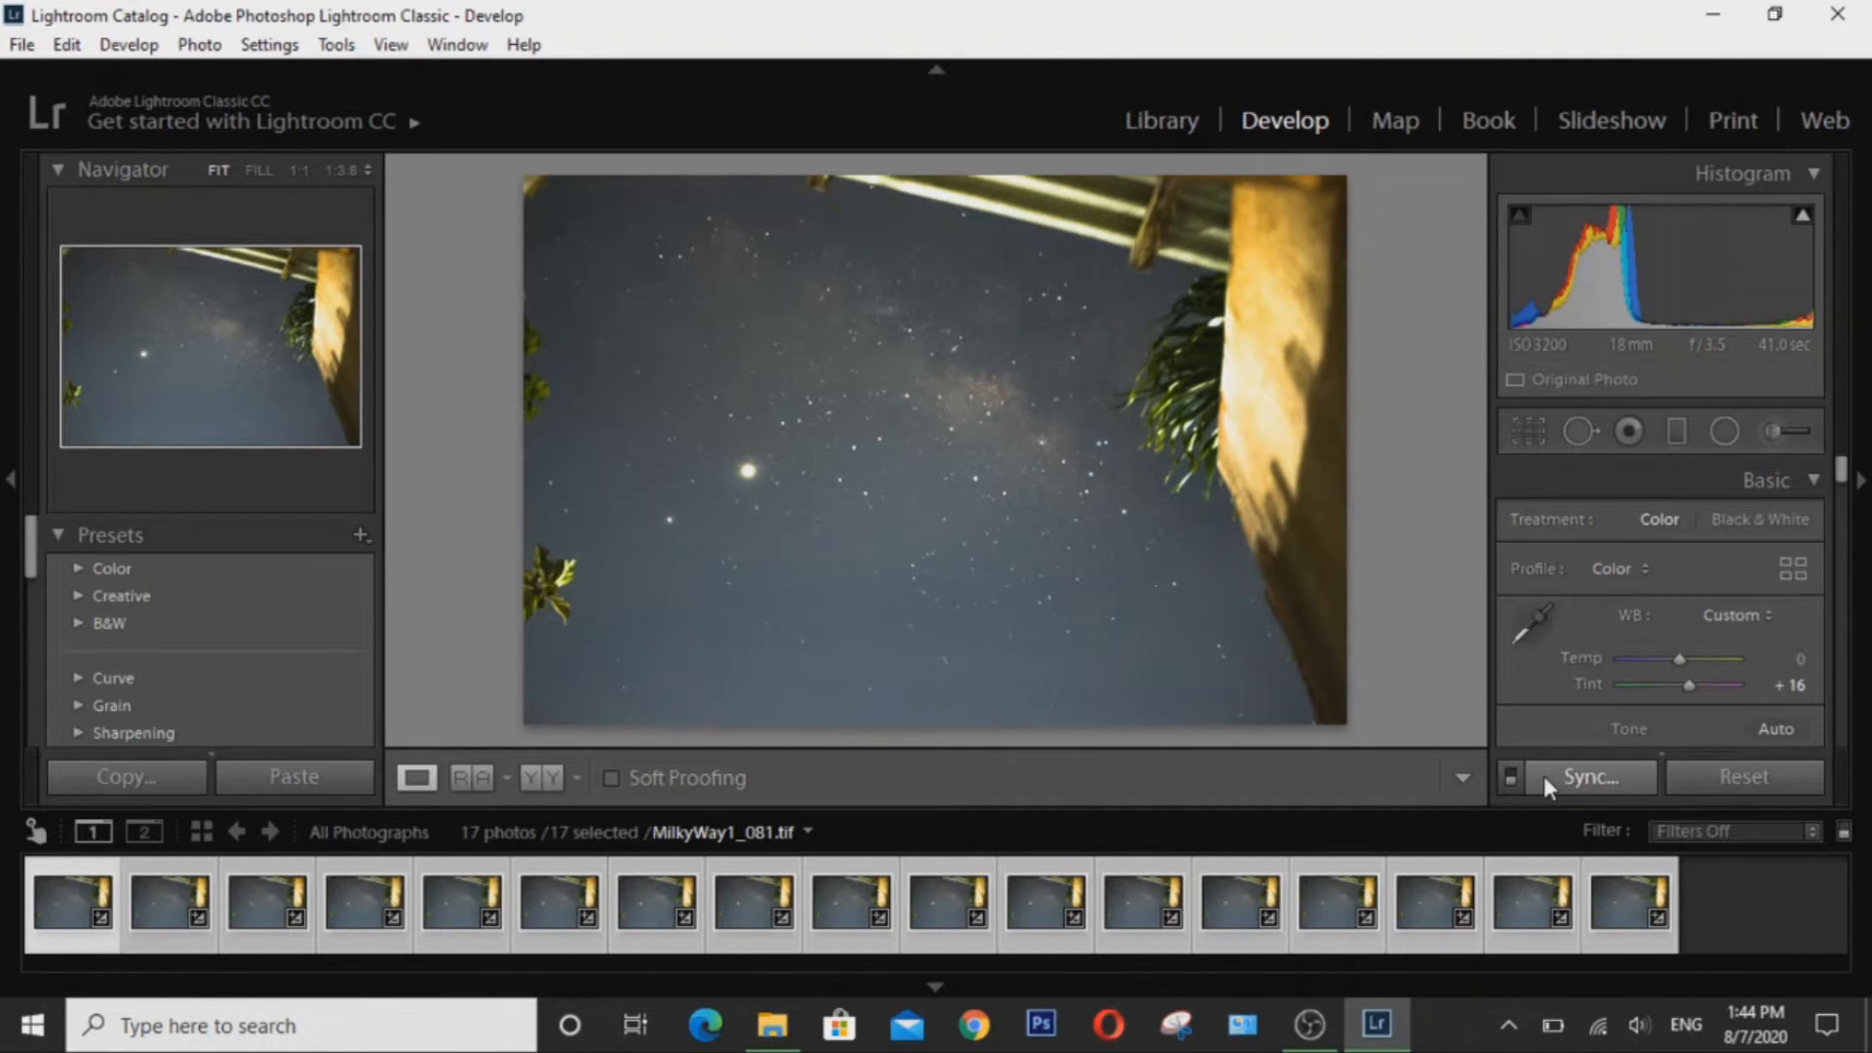
pyautogui.click(1589, 777)
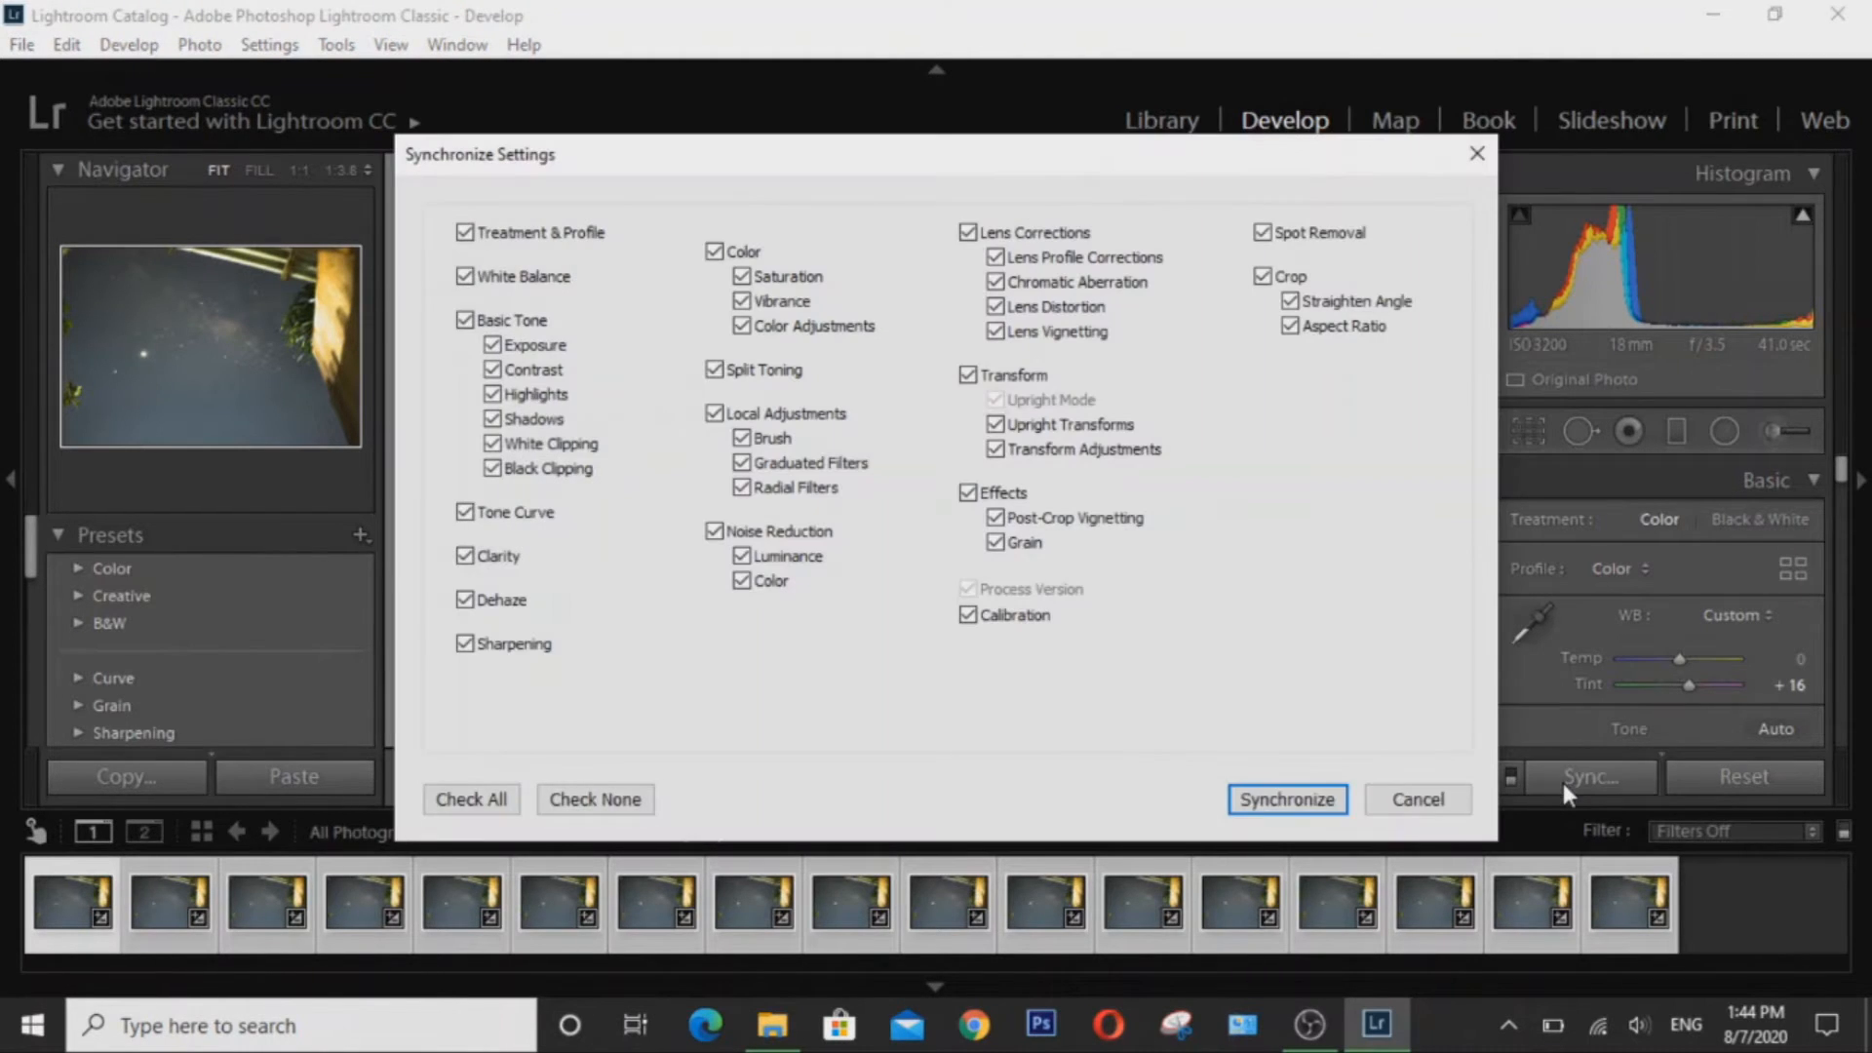
pyautogui.moveTo(477, 675)
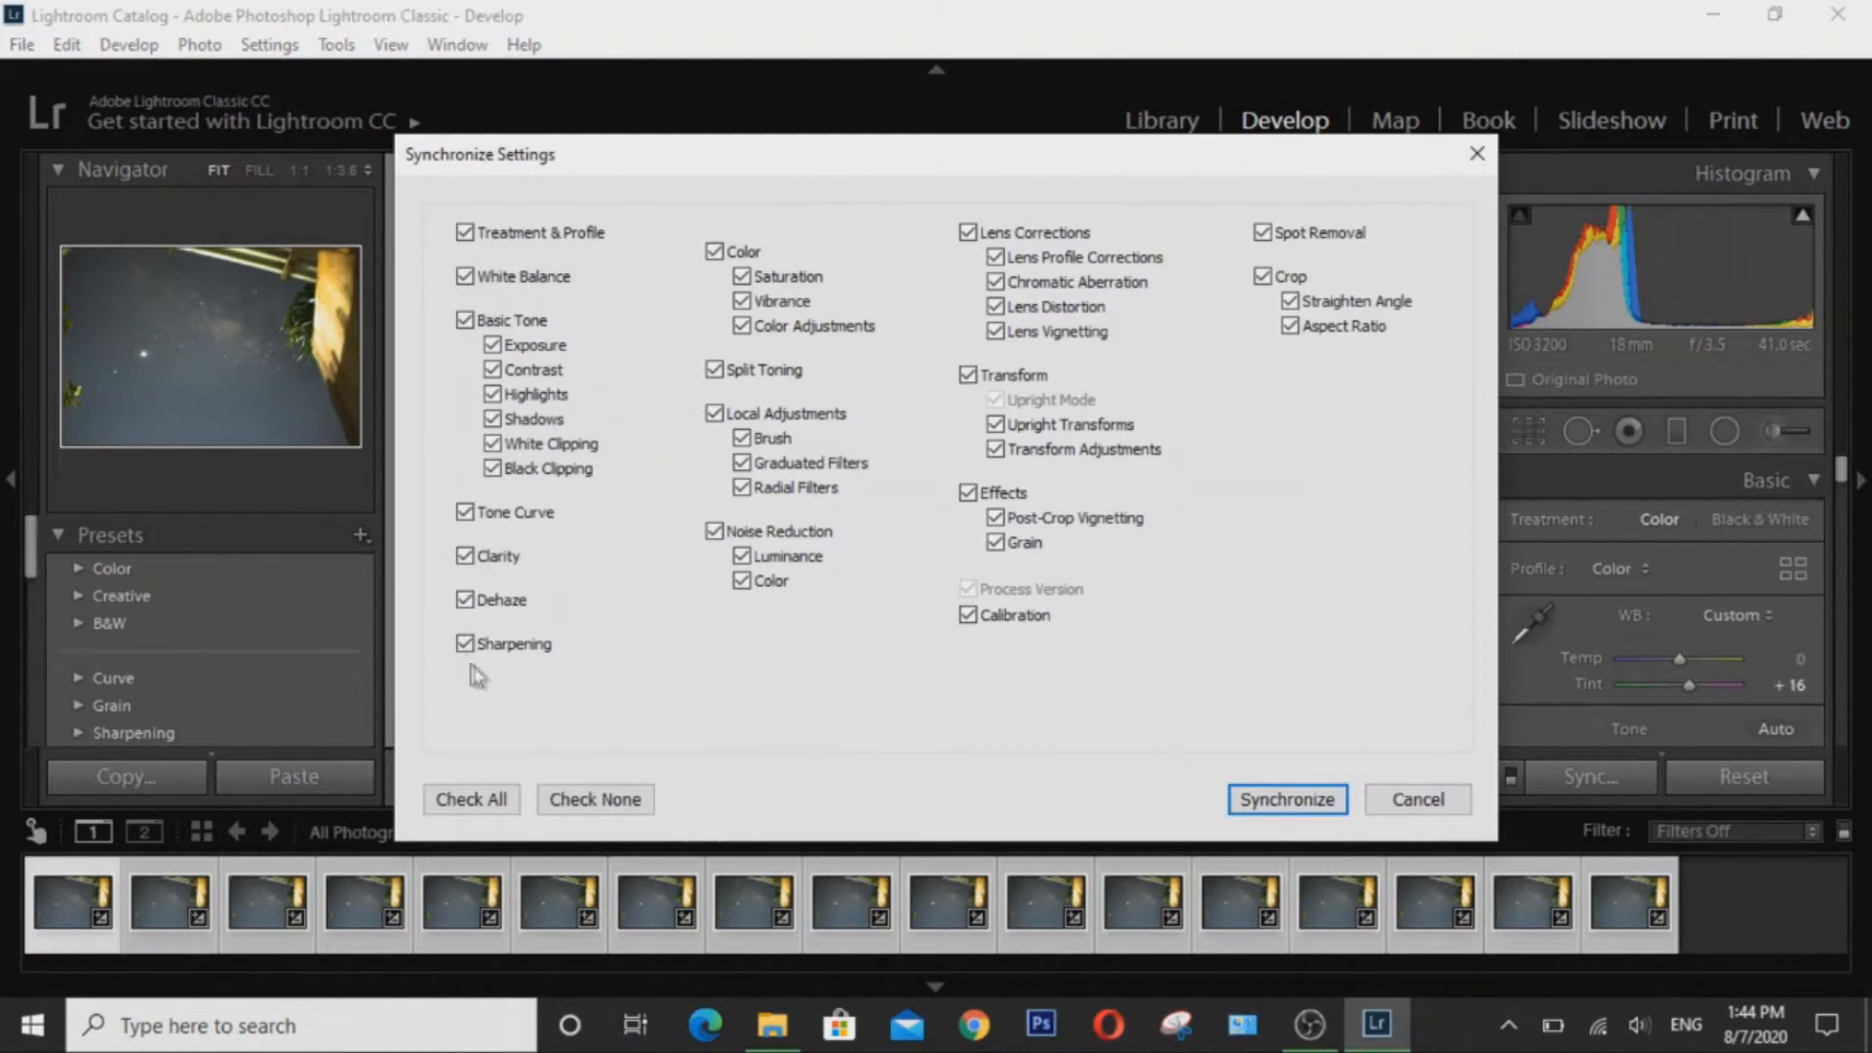
pyautogui.moveTo(1287, 799)
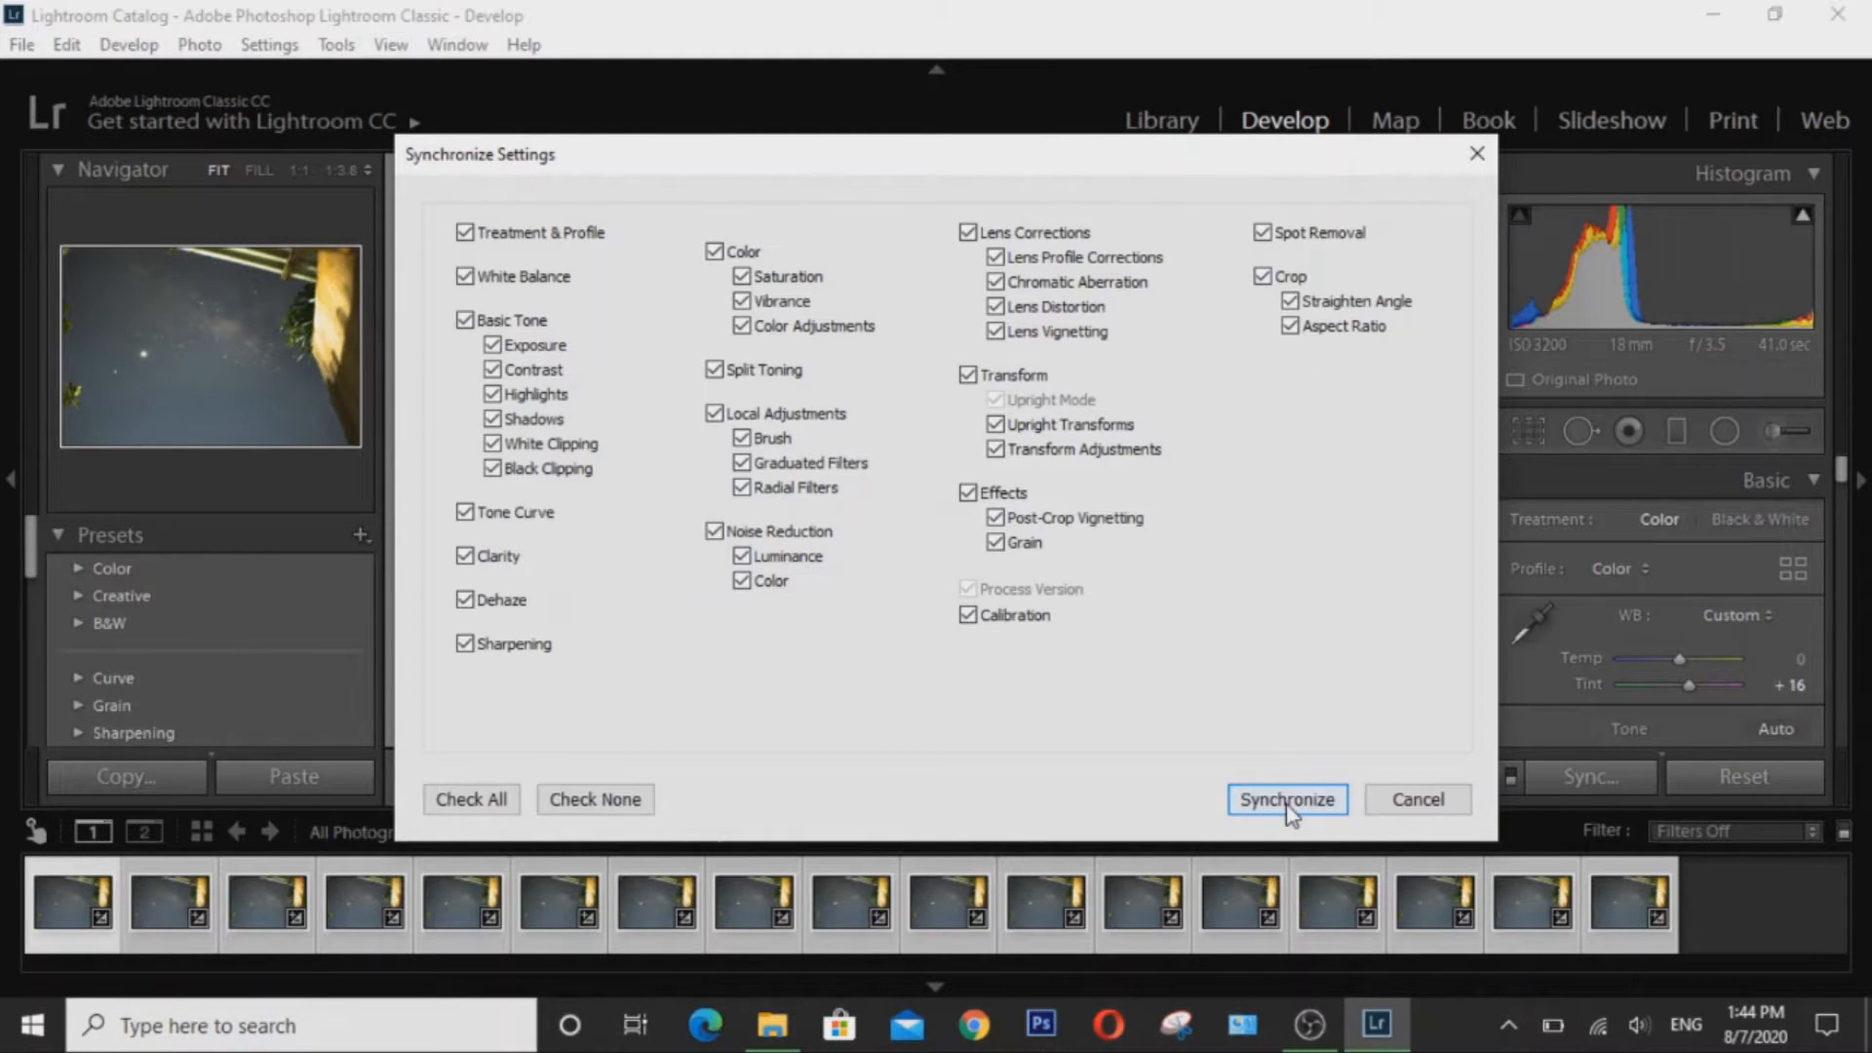
pyautogui.click(1287, 798)
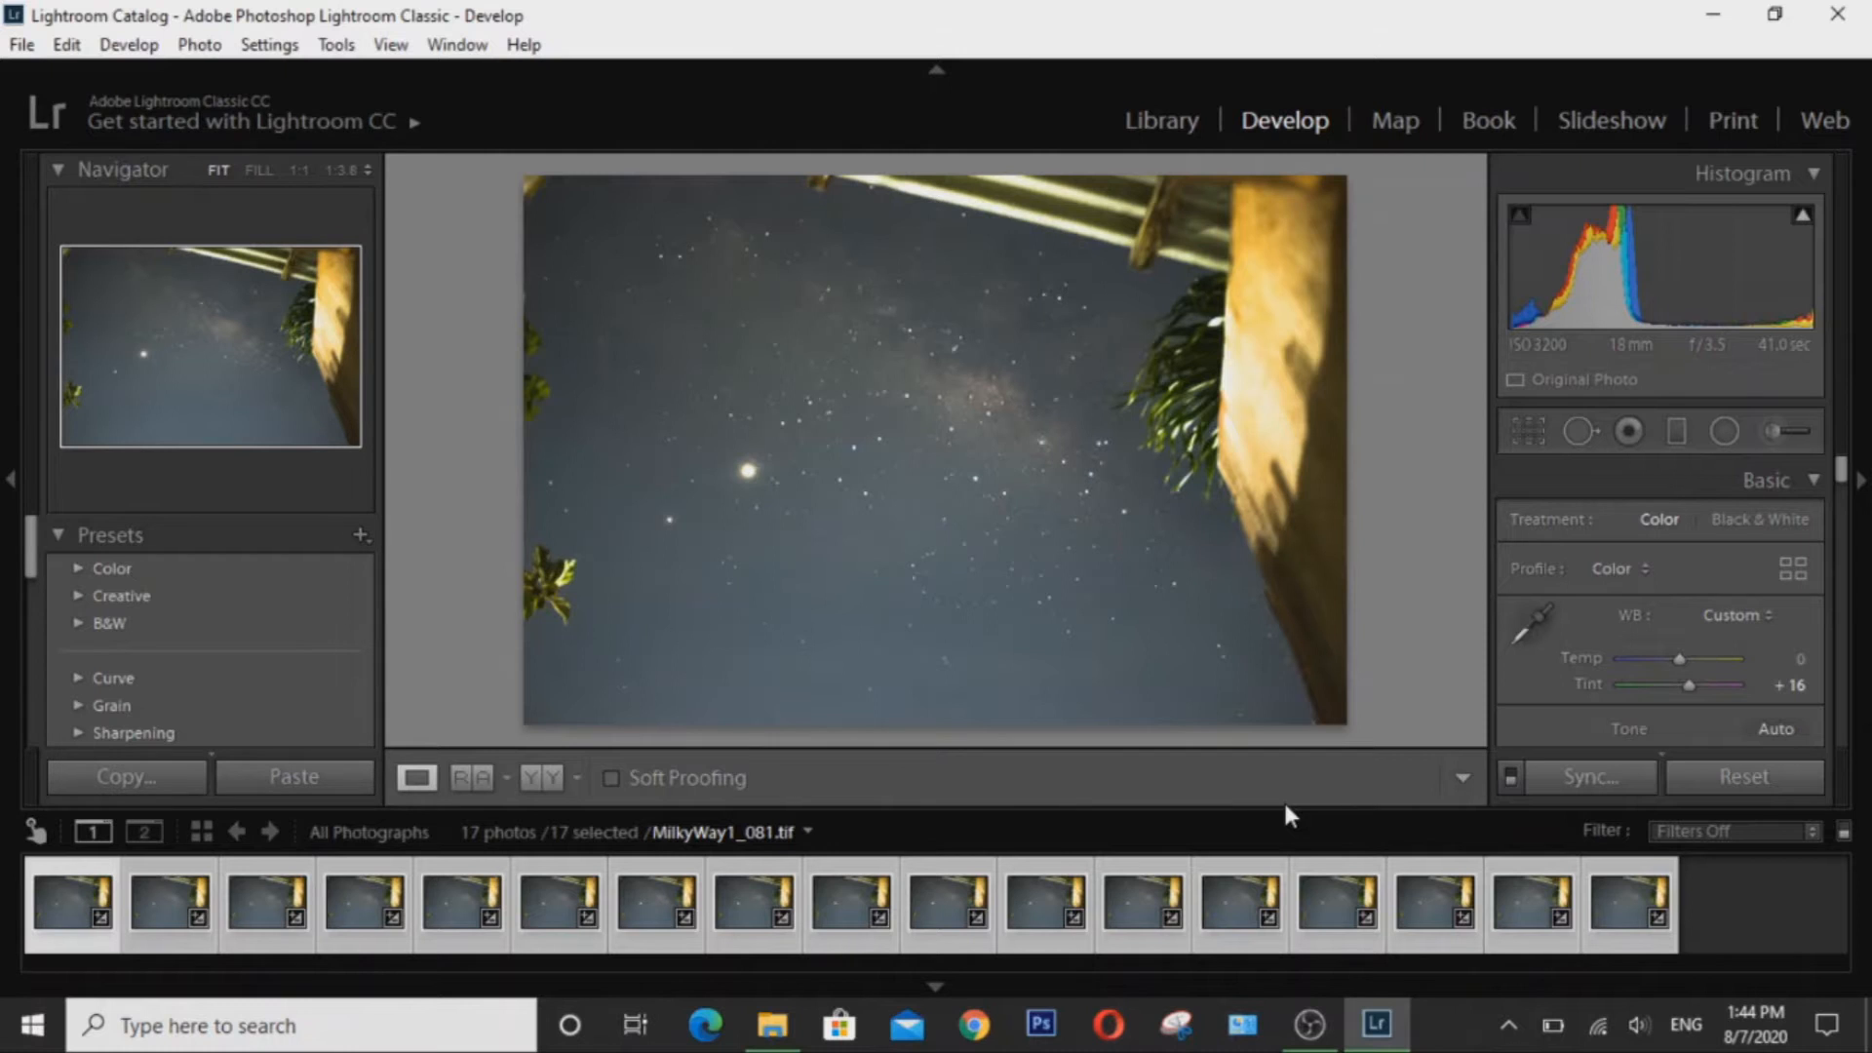
# Configure export as 16-bit uncompressed sRGB TIFFs to Astrophotography's Sequator subfolder.
pyautogui.click(20, 44)
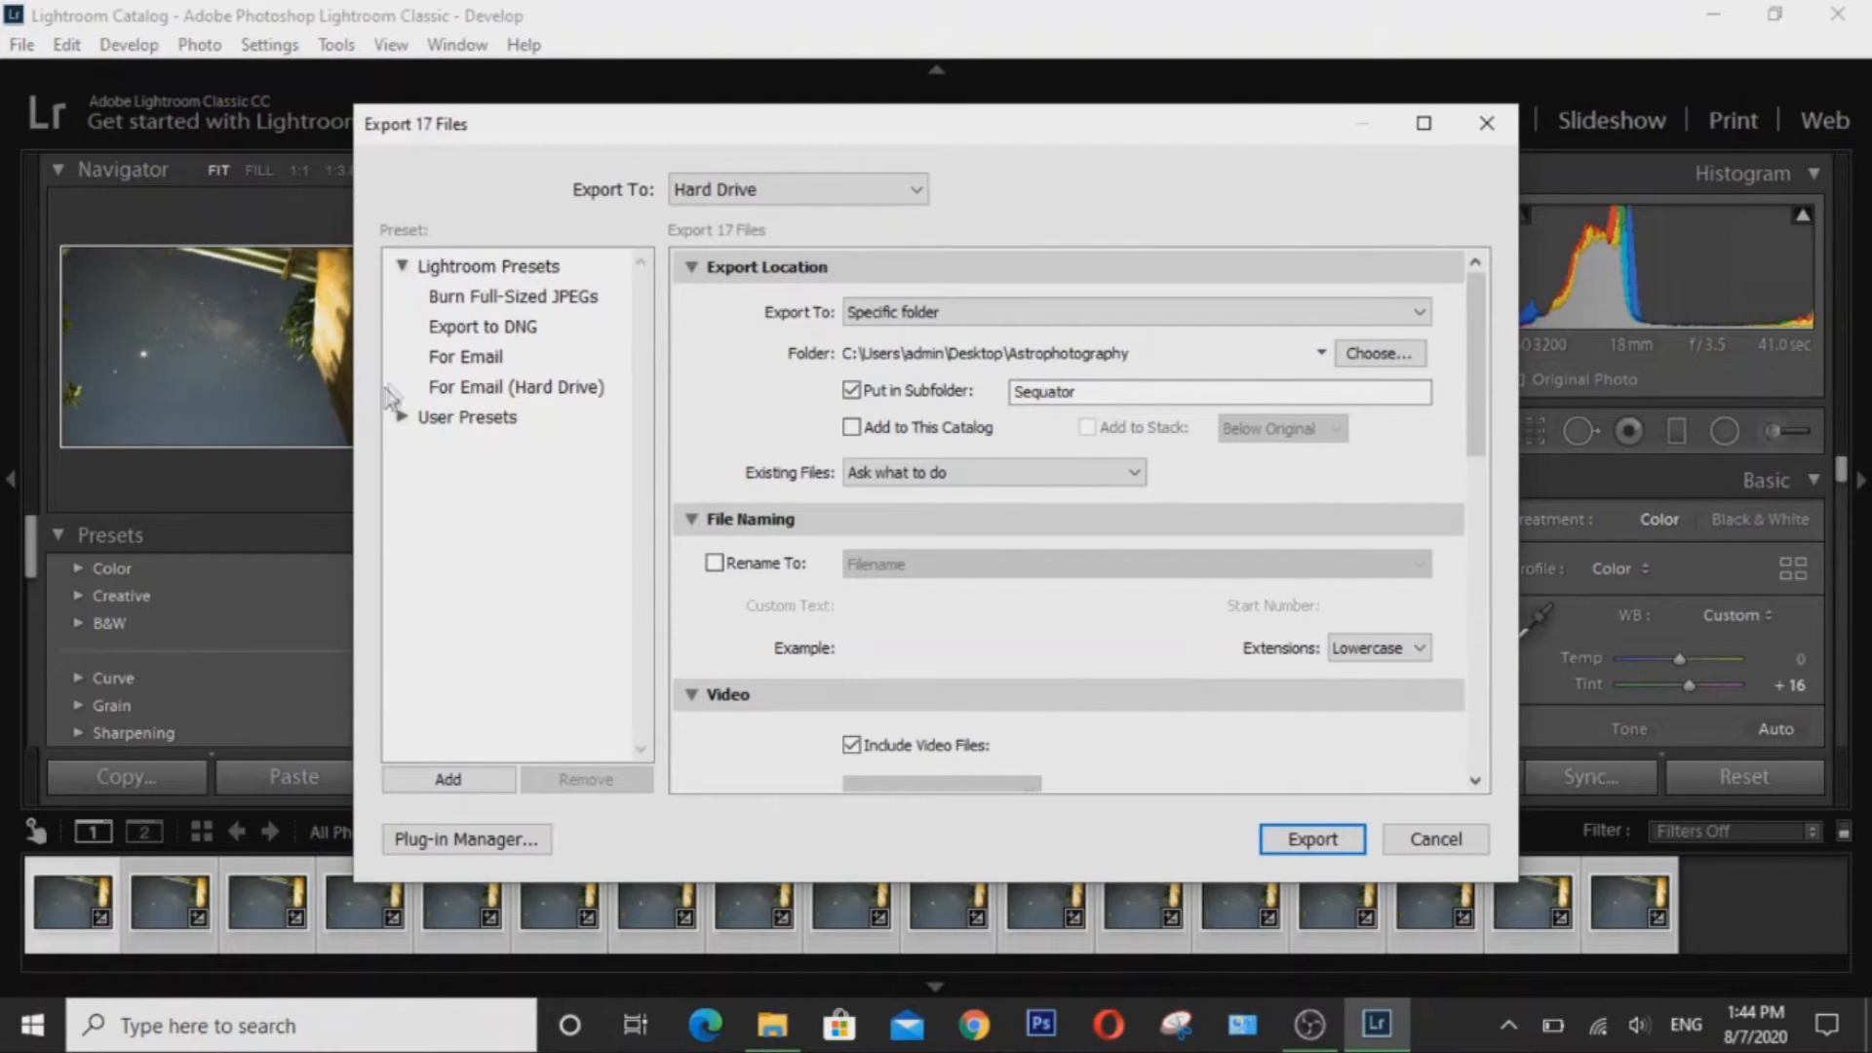
pyautogui.scroll(-3)
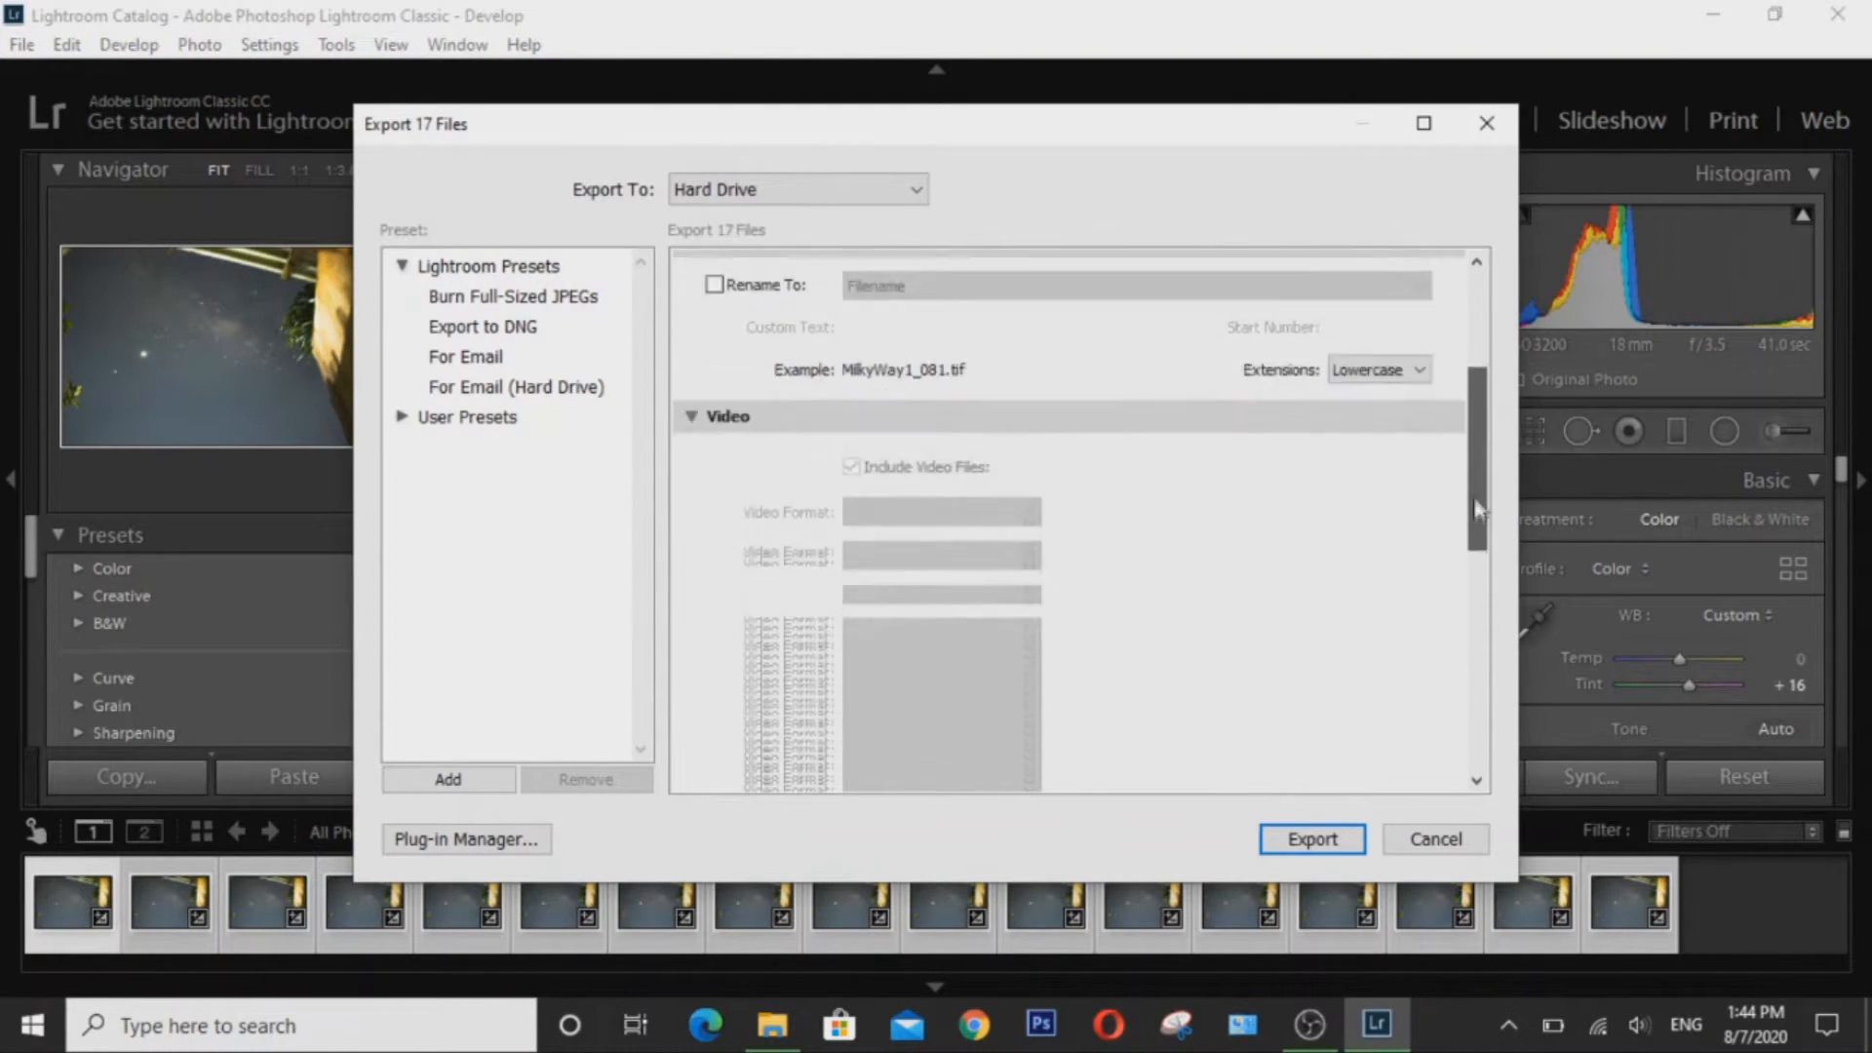
pyautogui.scroll(-3)
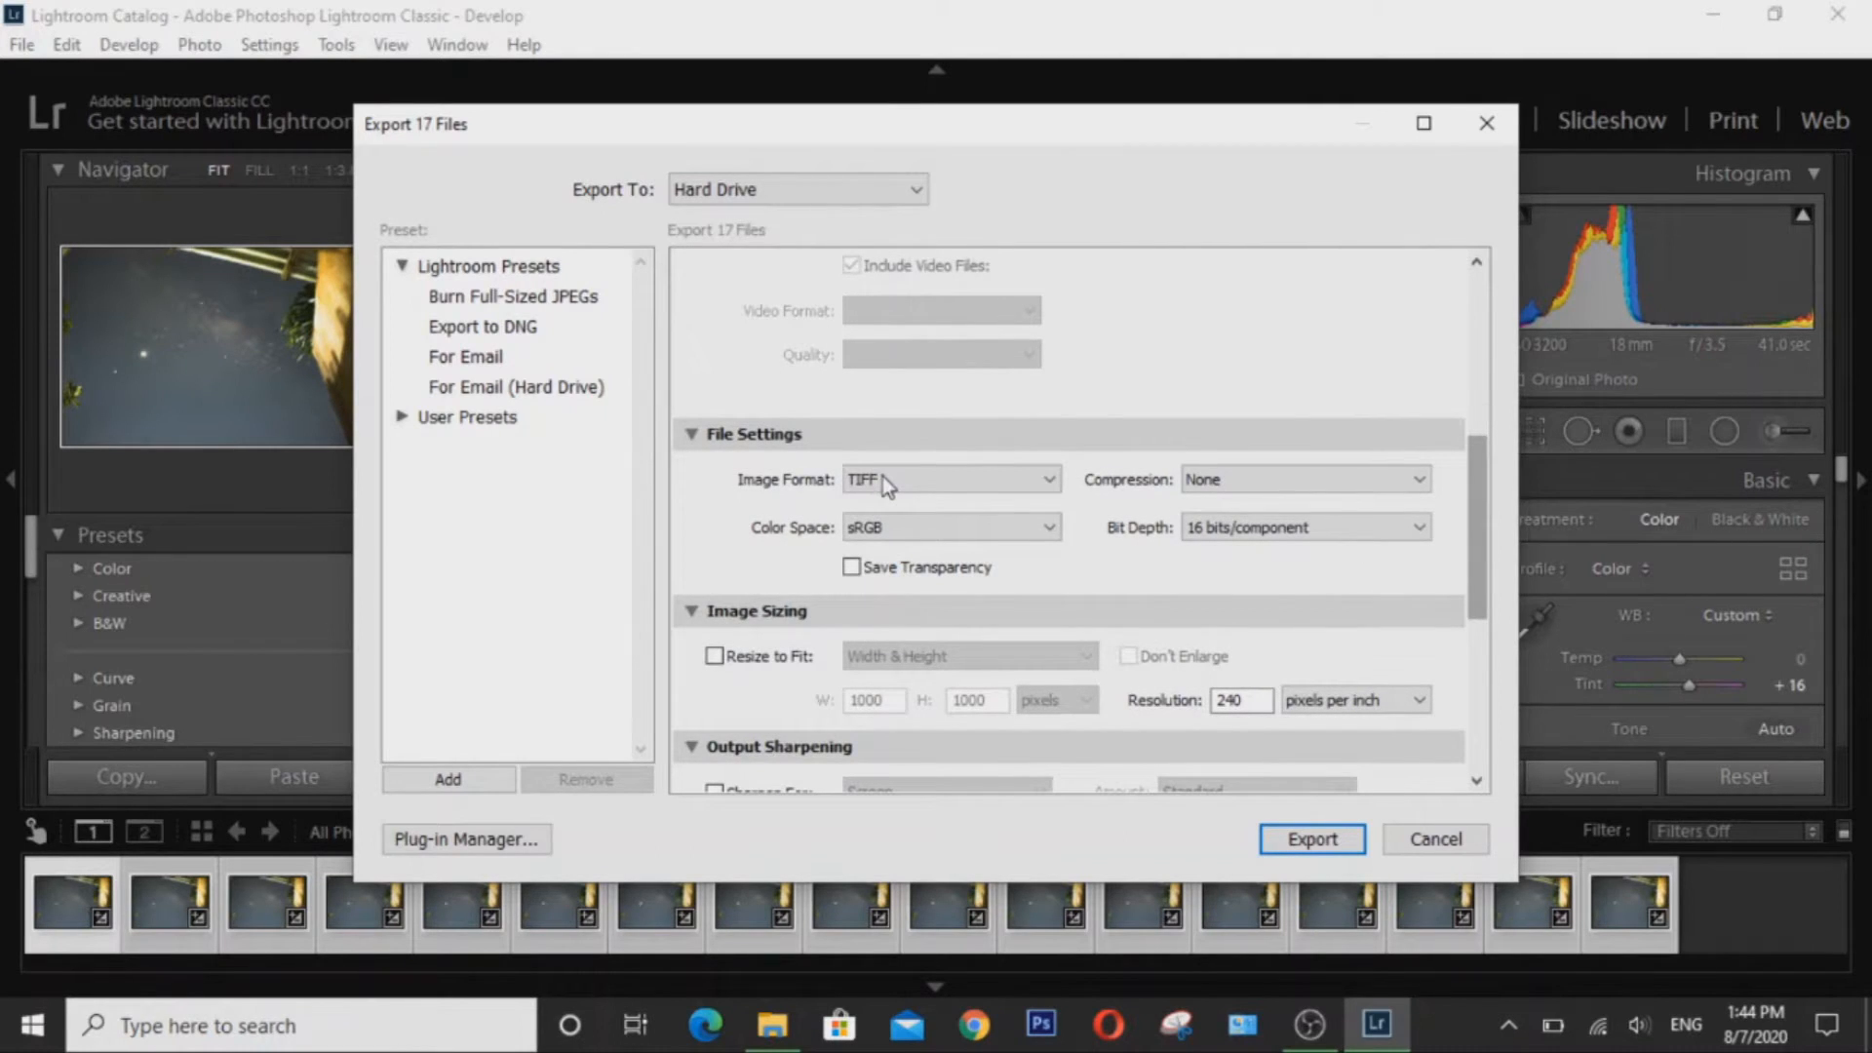
pyautogui.moveTo(899, 539)
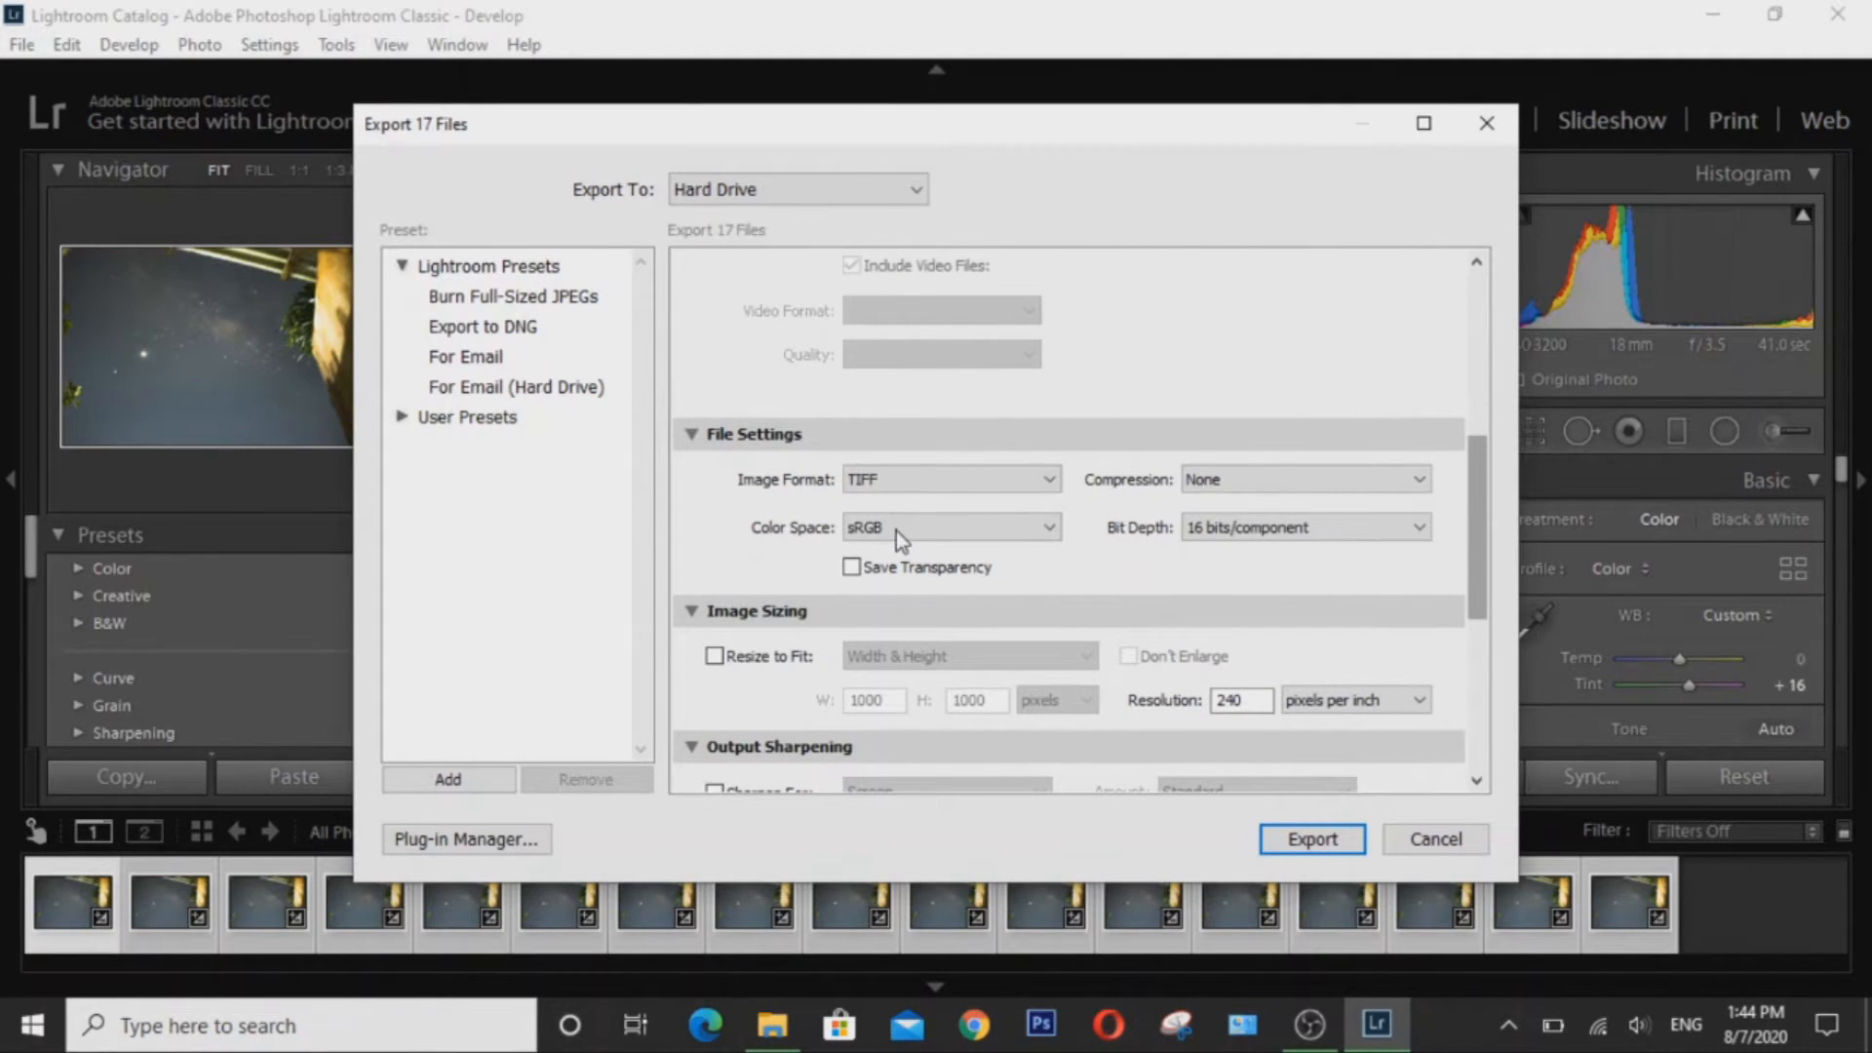
pyautogui.moveTo(1272, 495)
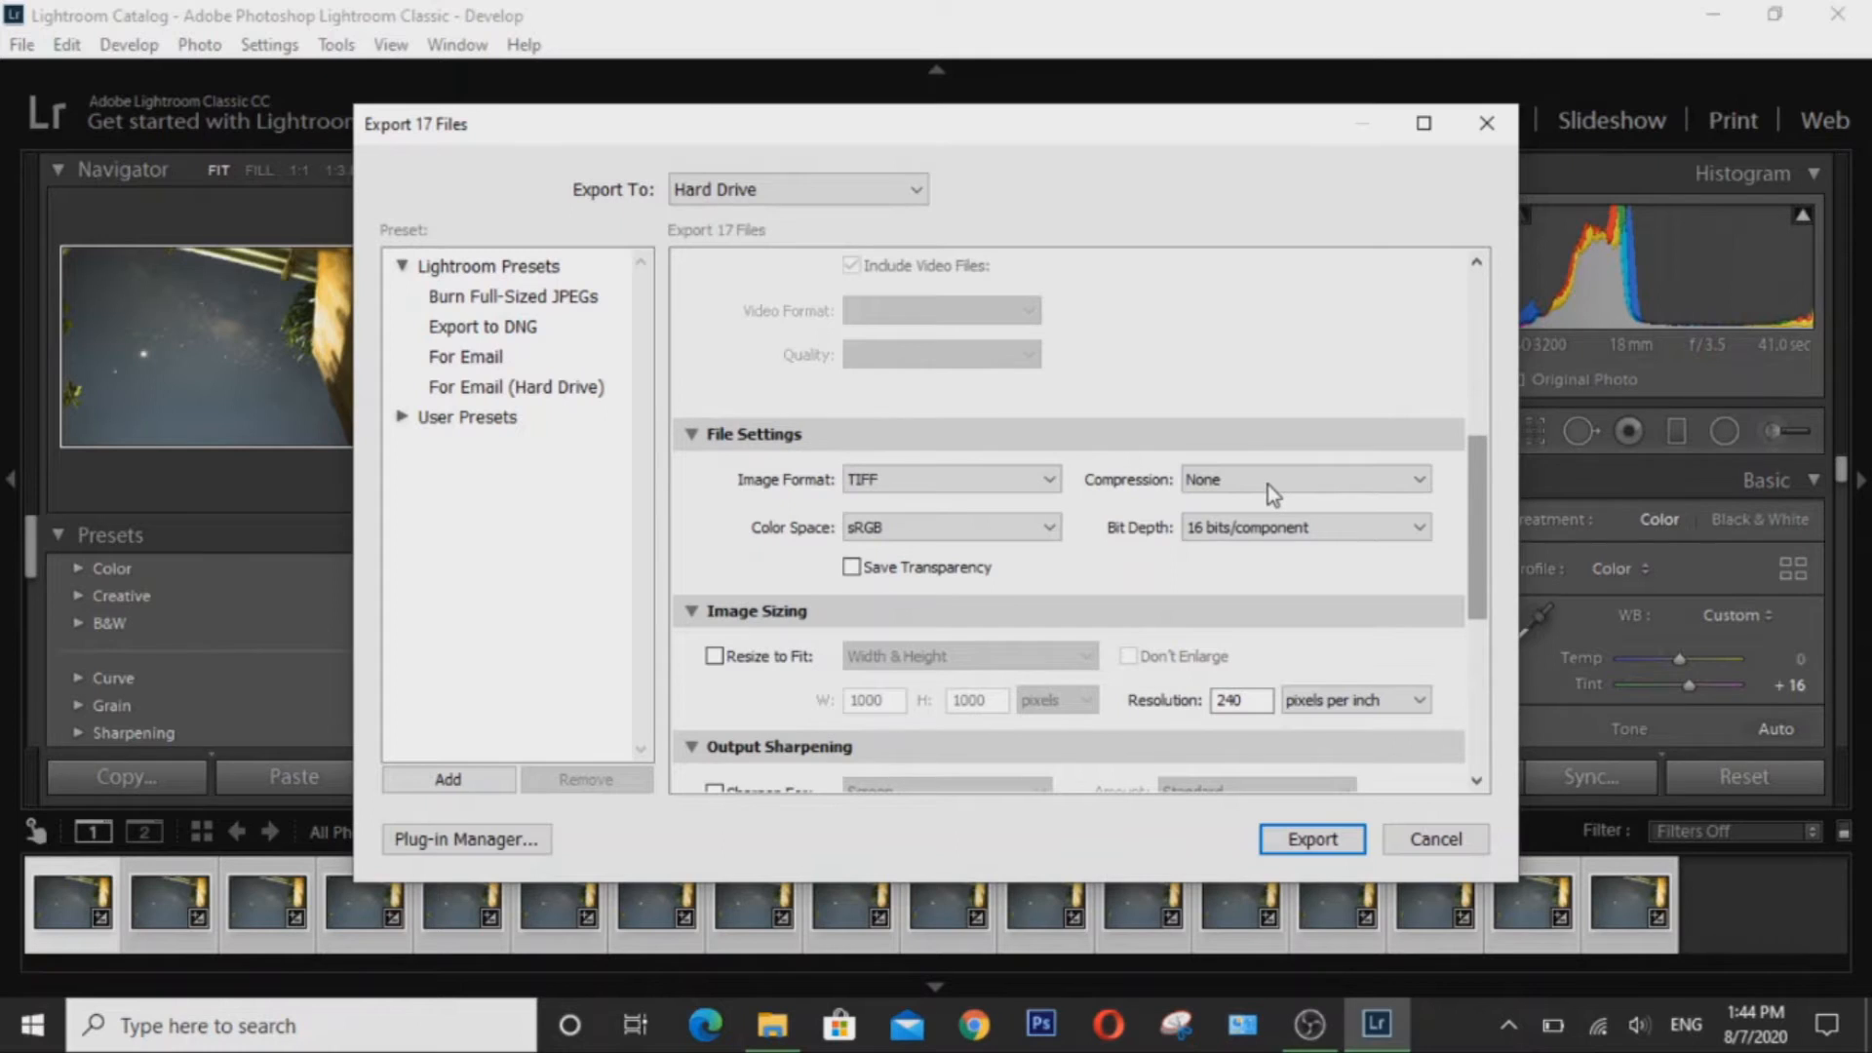
pyautogui.moveTo(1266, 541)
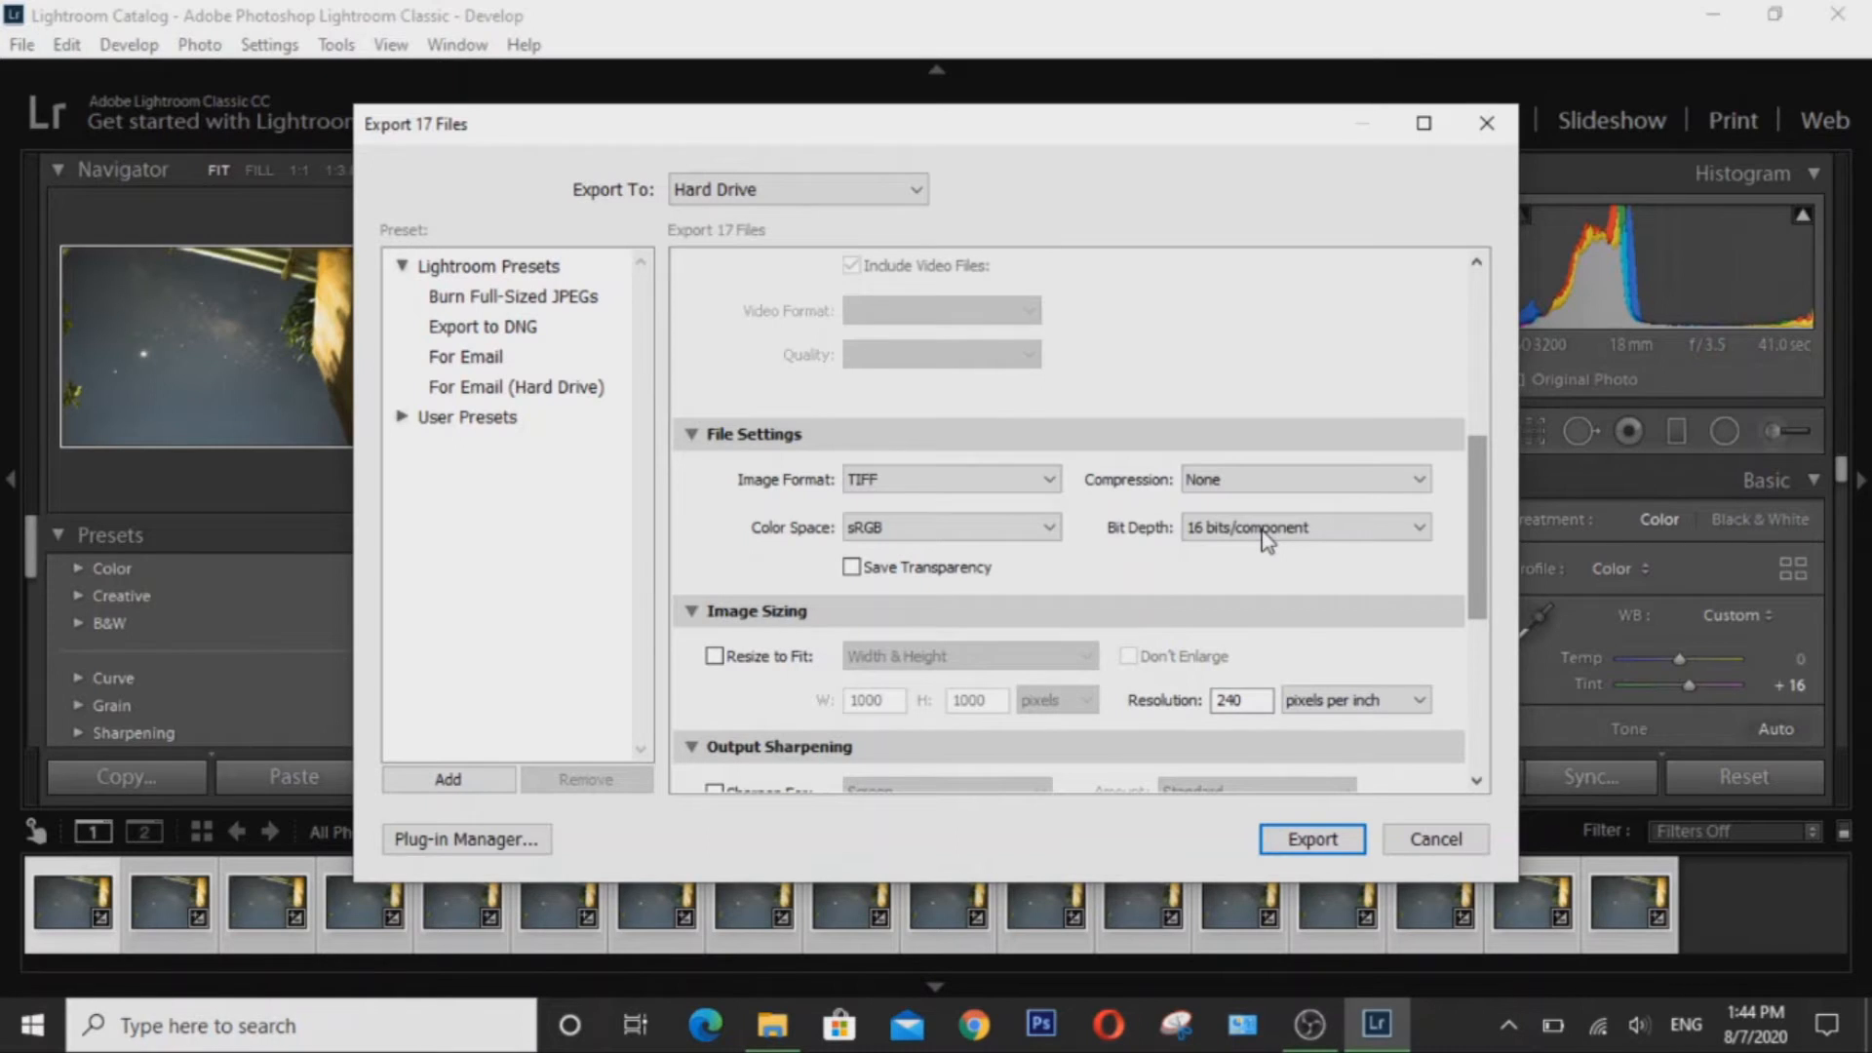
pyautogui.moveTo(1385, 526)
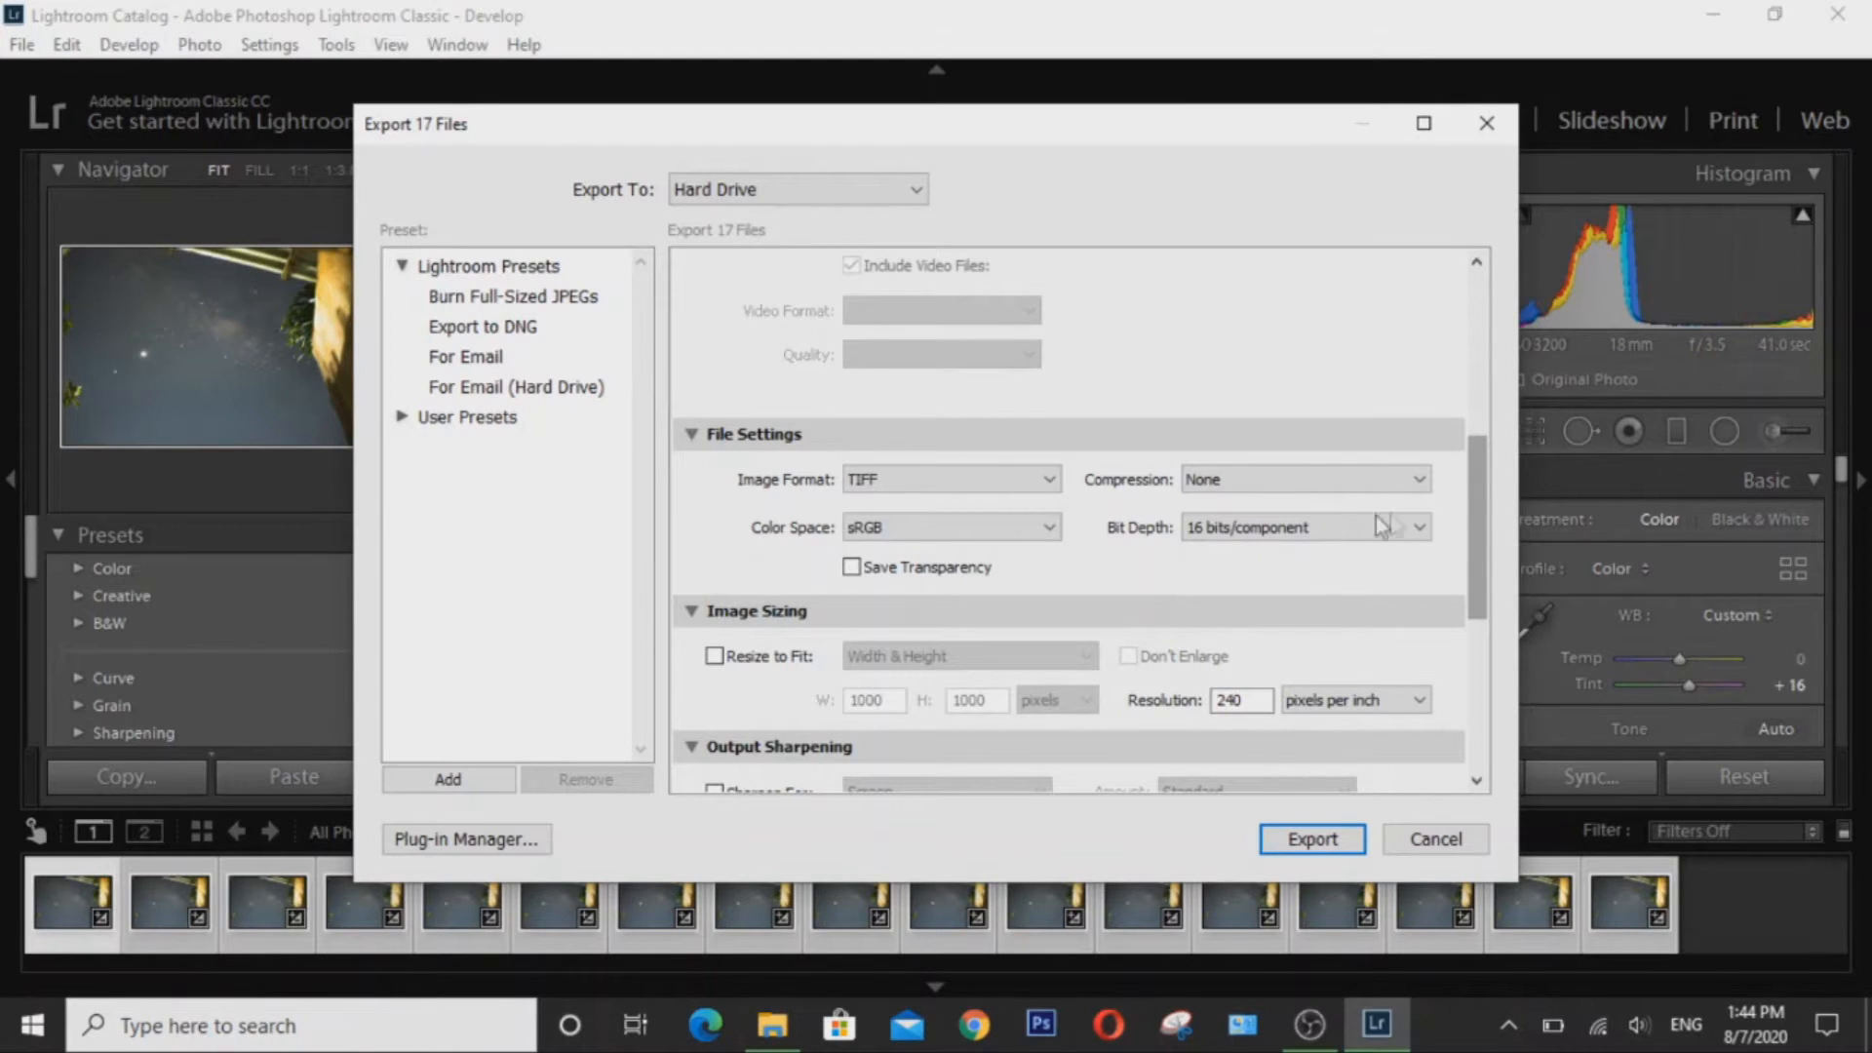
pyautogui.scroll(3)
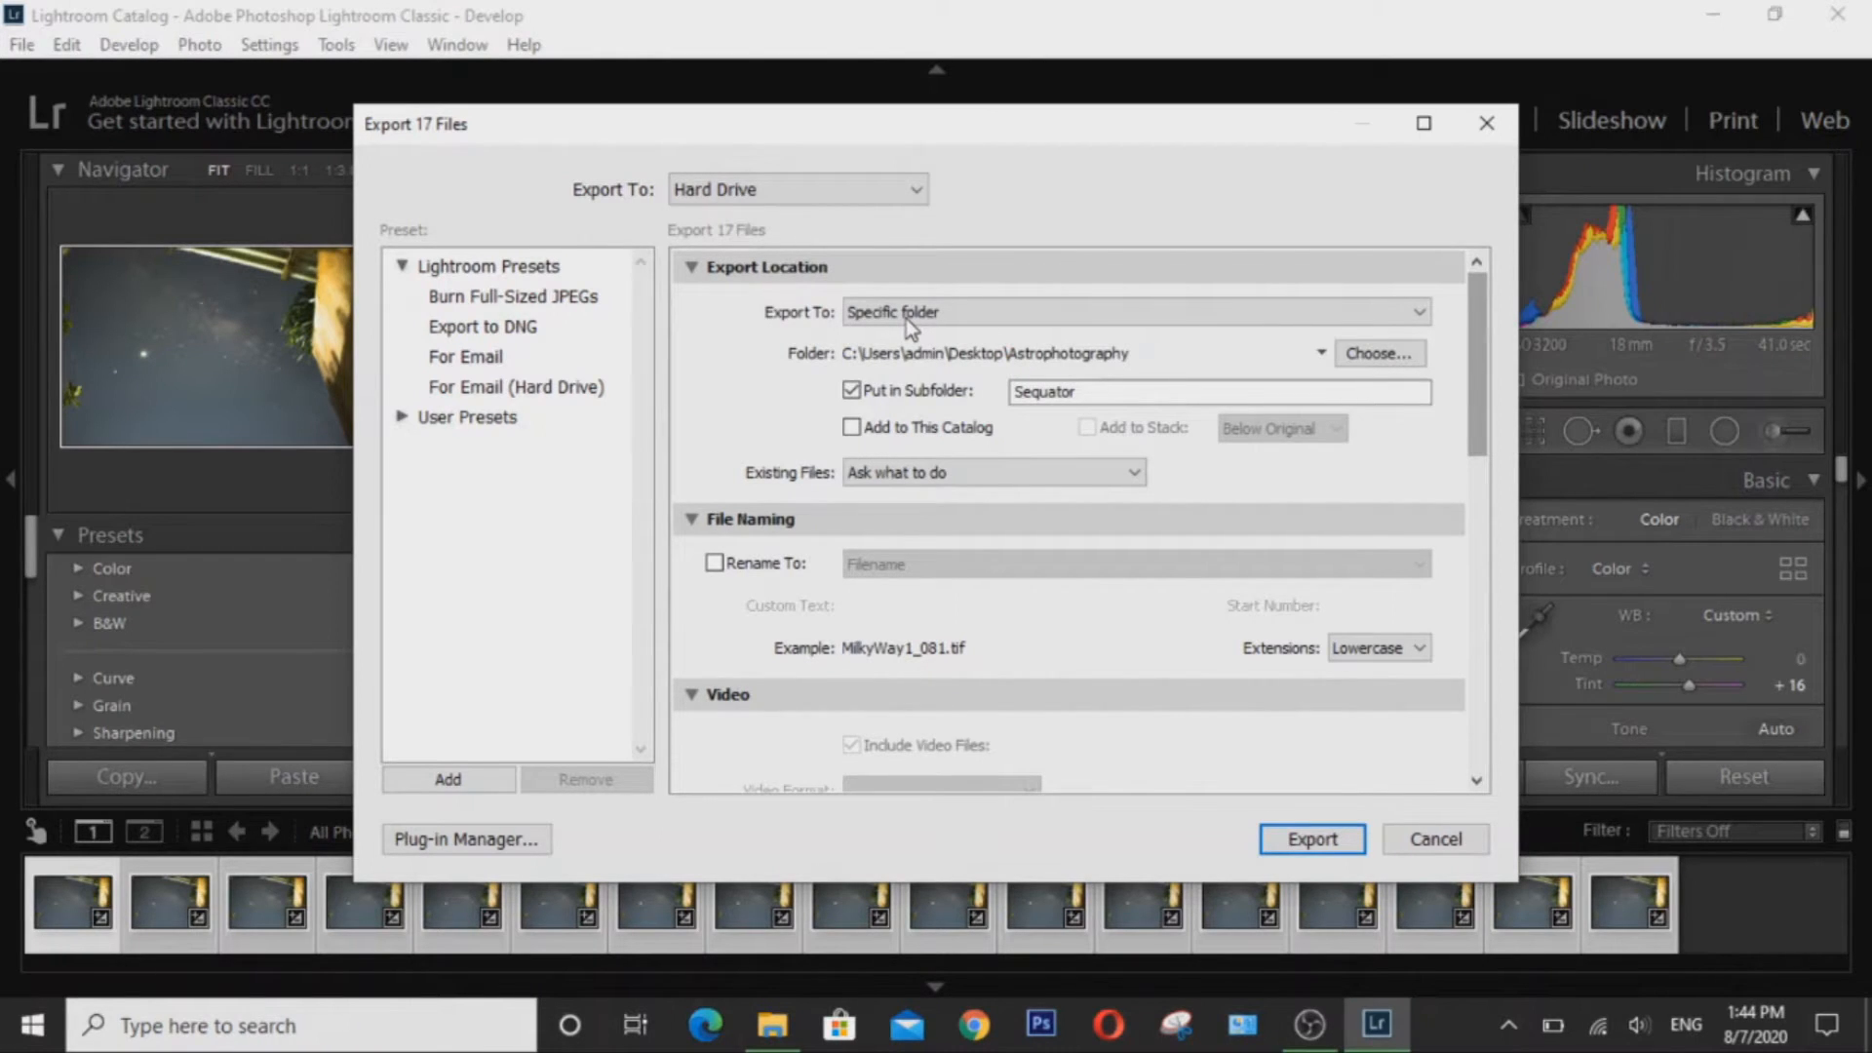
pyautogui.moveTo(1086, 374)
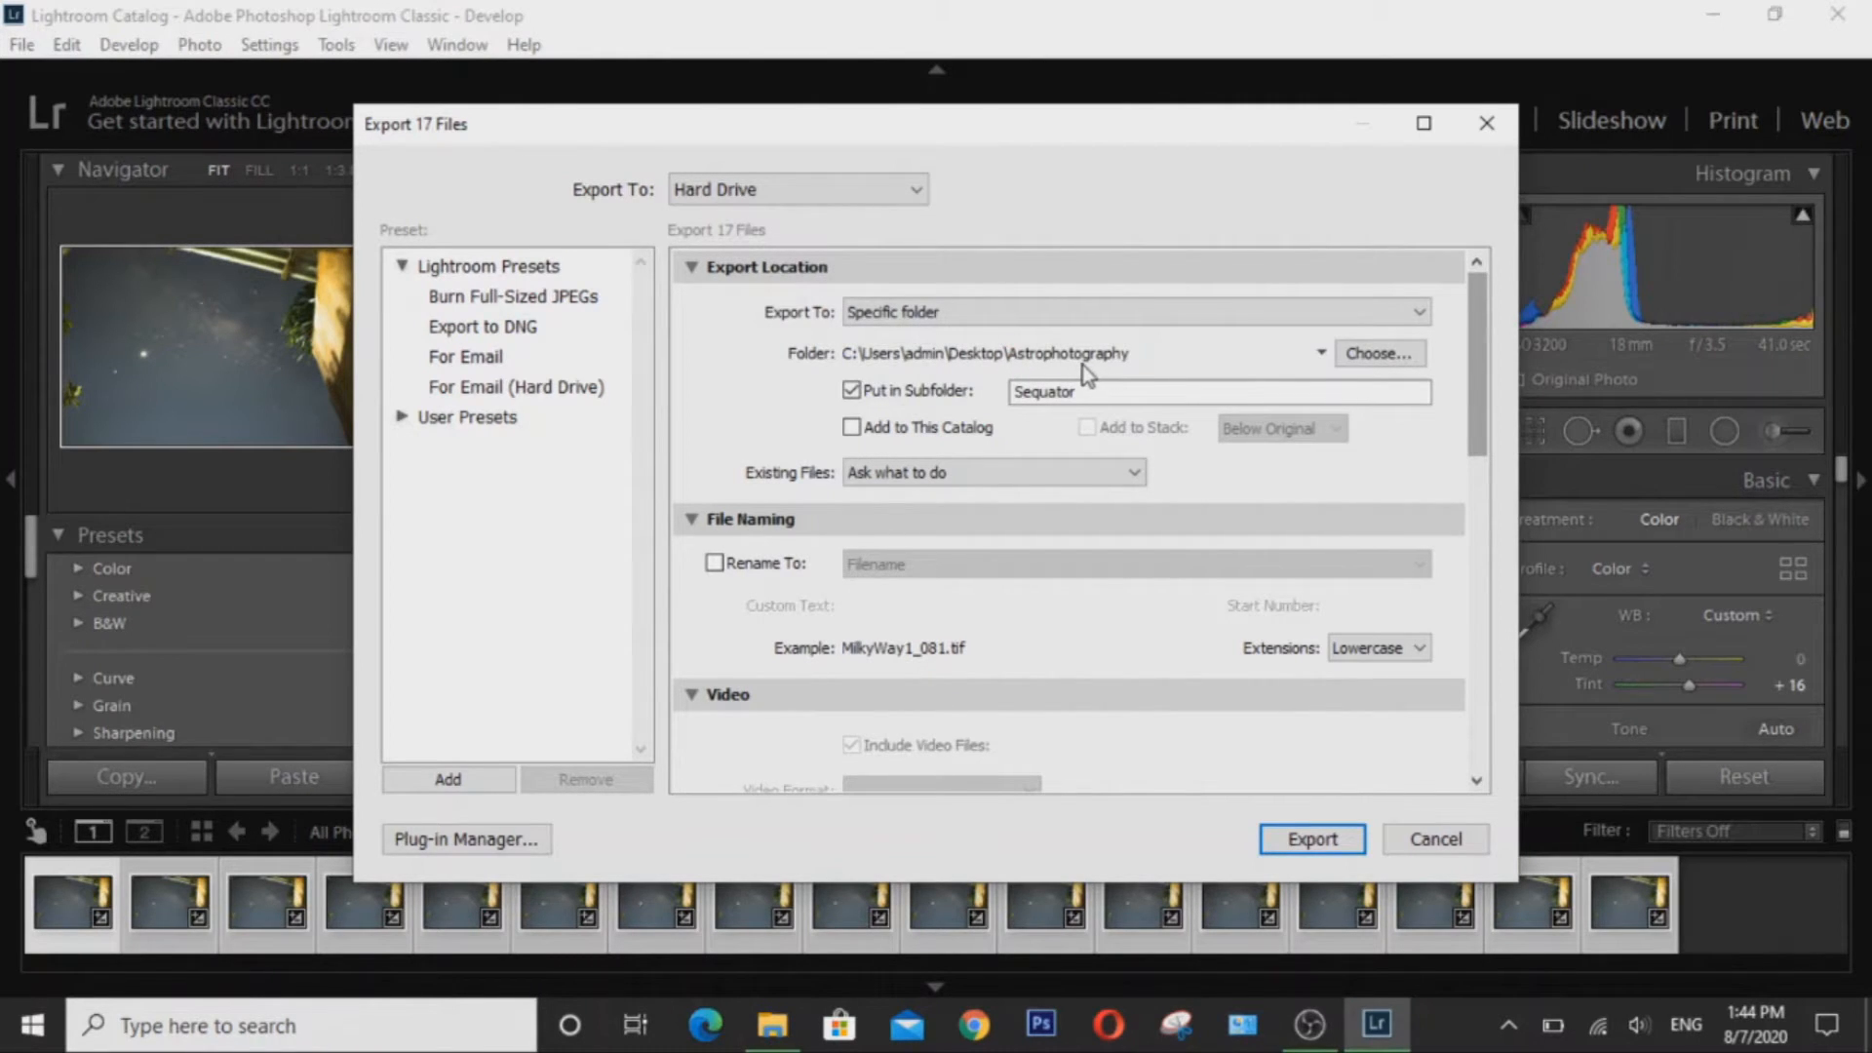
pyautogui.moveTo(1086, 394)
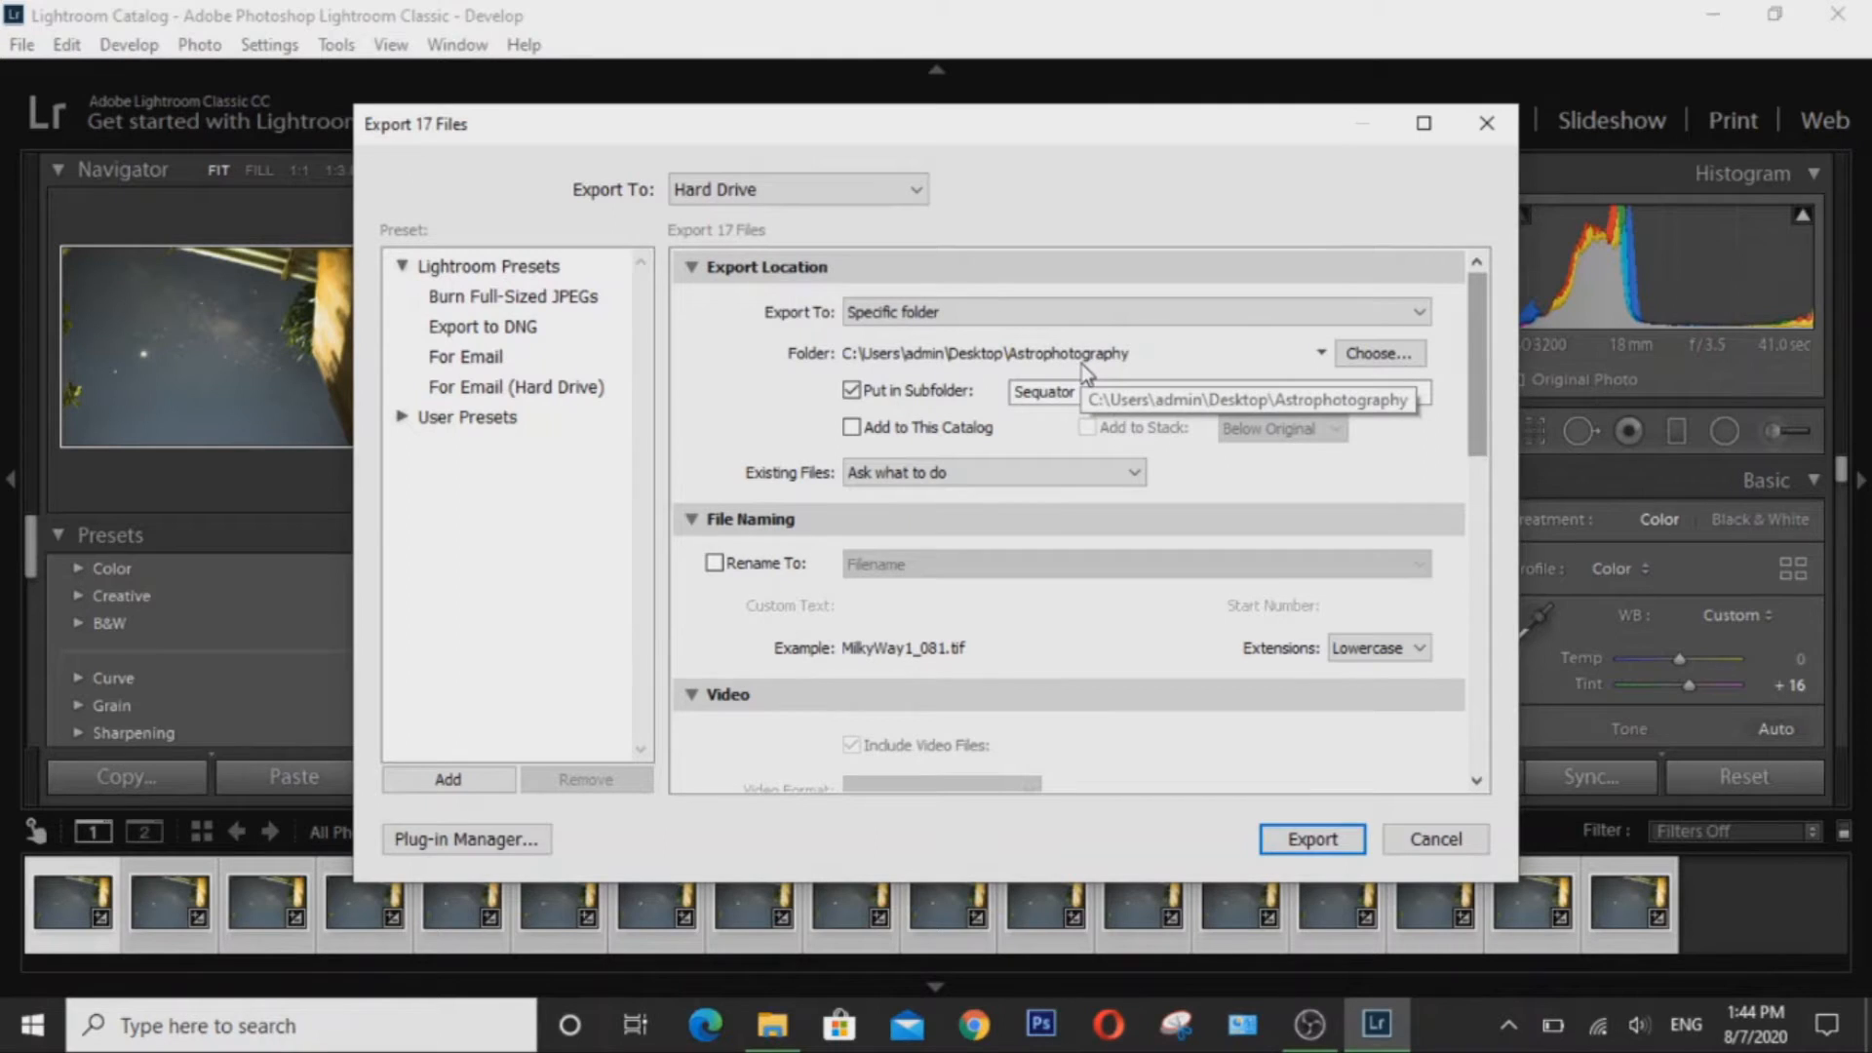
pyautogui.moveTo(1009, 355)
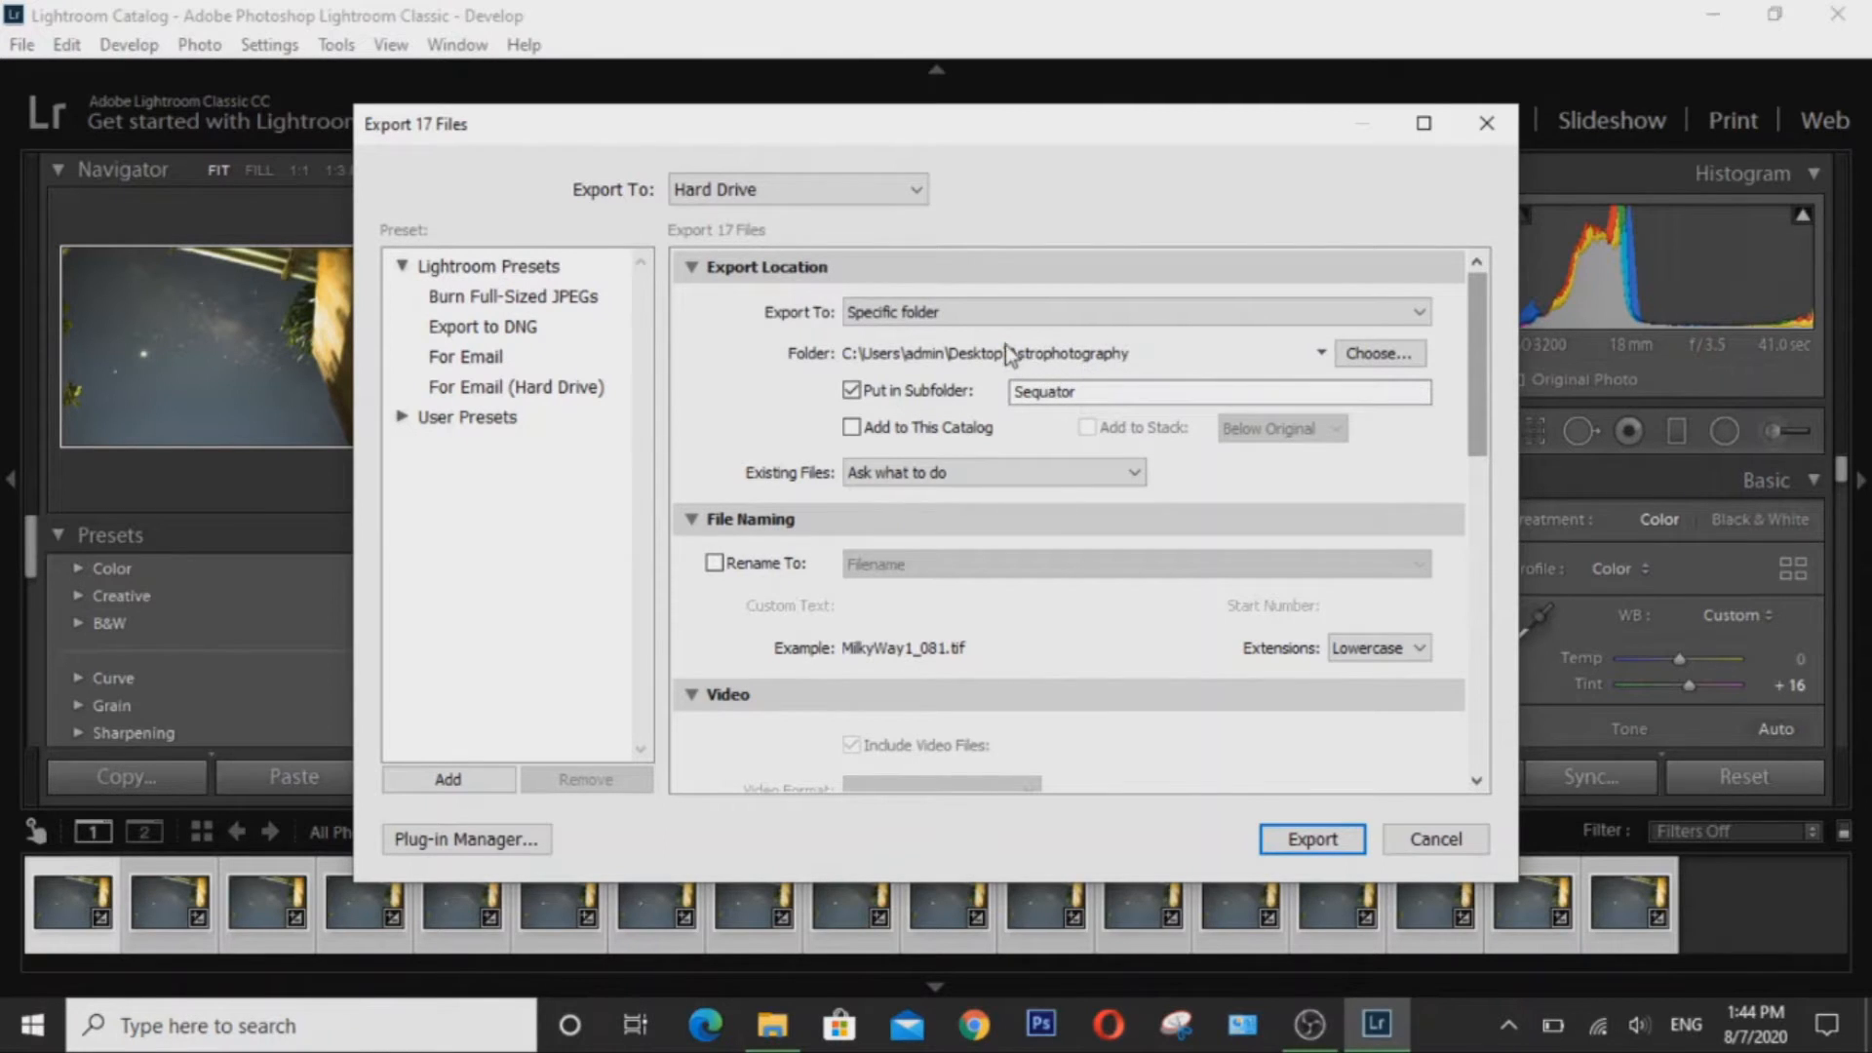
pyautogui.click(1218, 392)
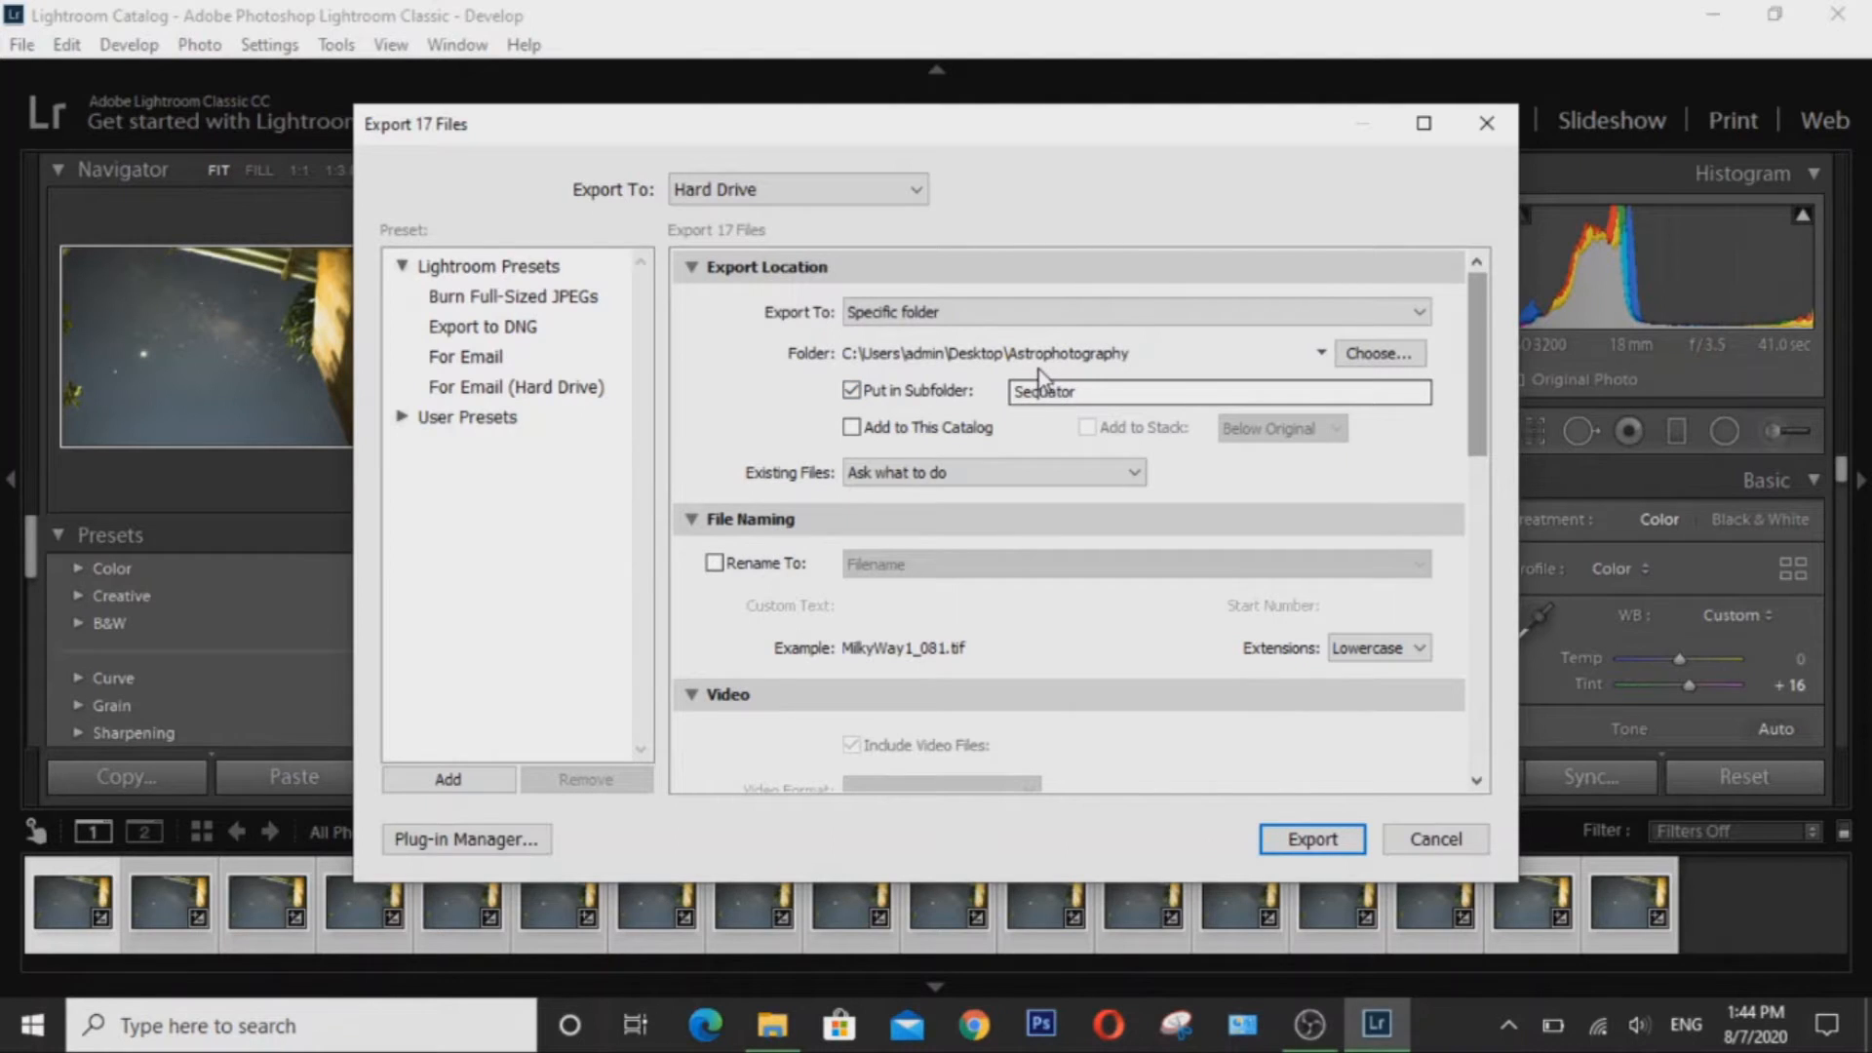
pyautogui.click(1375, 1024)
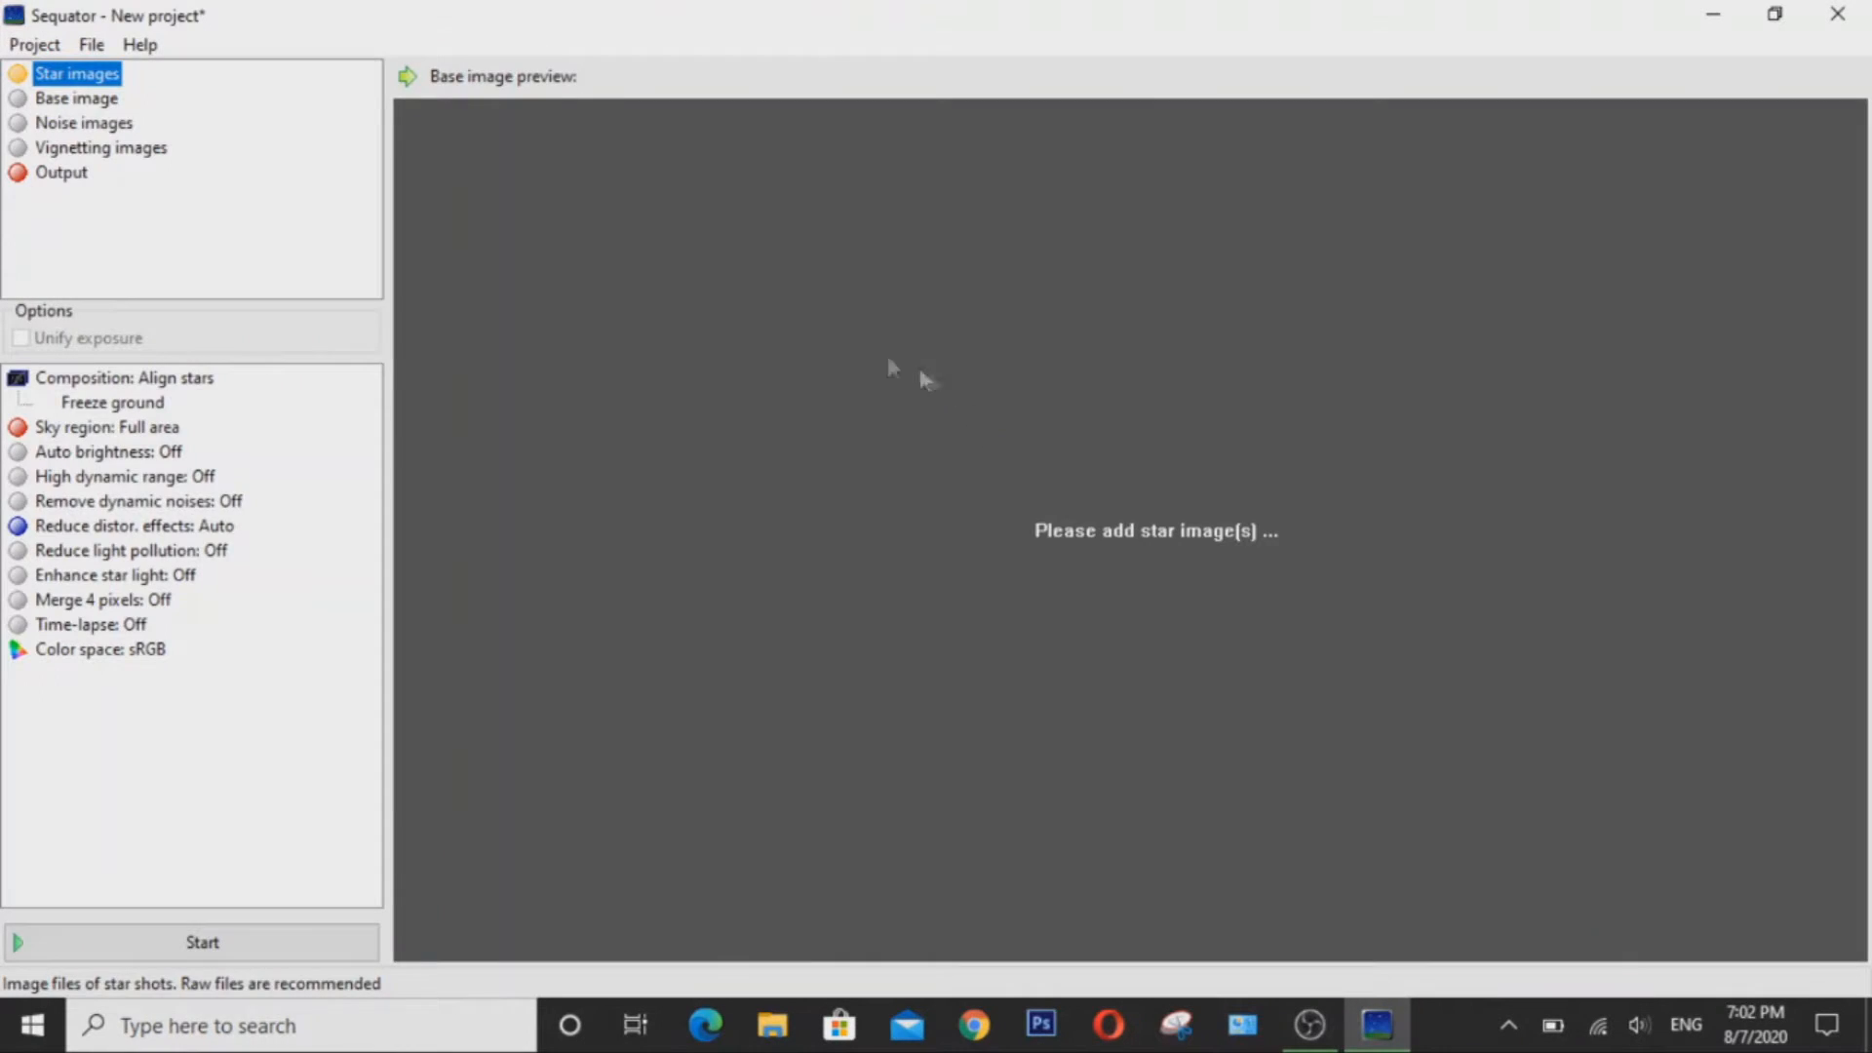
pyautogui.moveTo(746, 322)
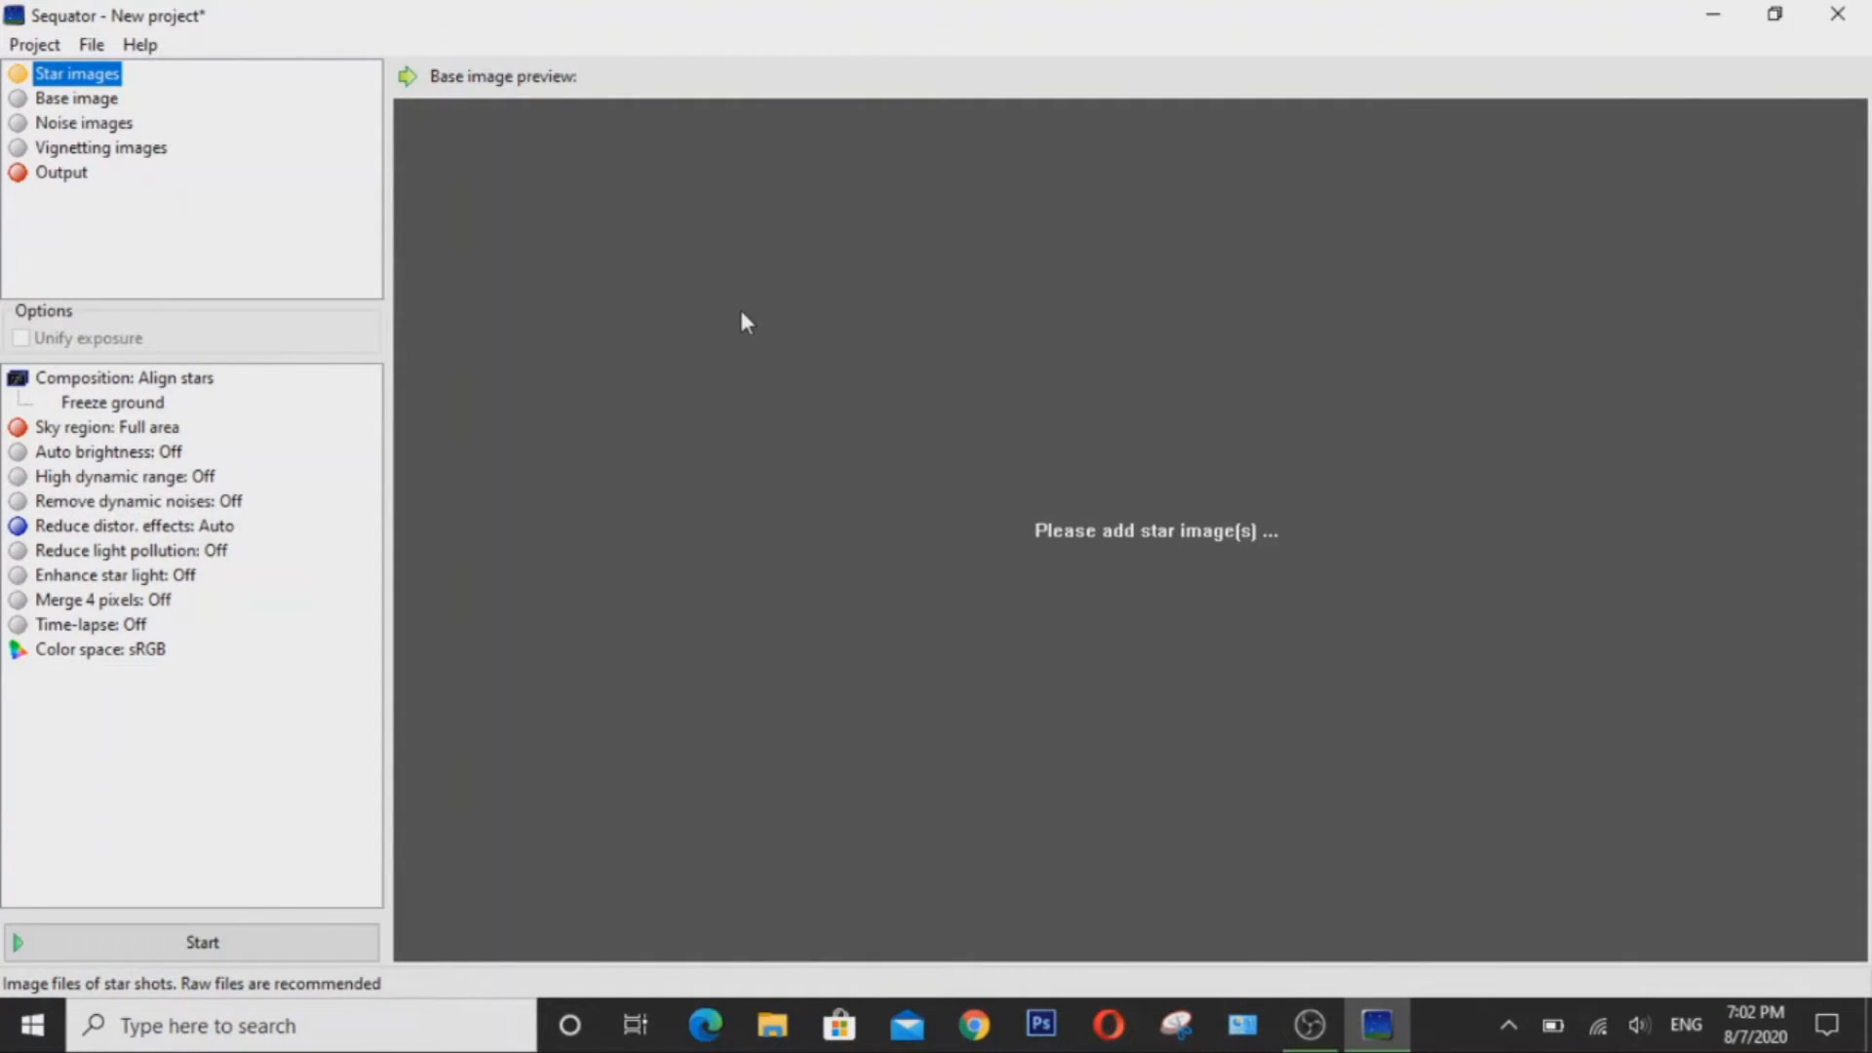
pyautogui.moveTo(496, 212)
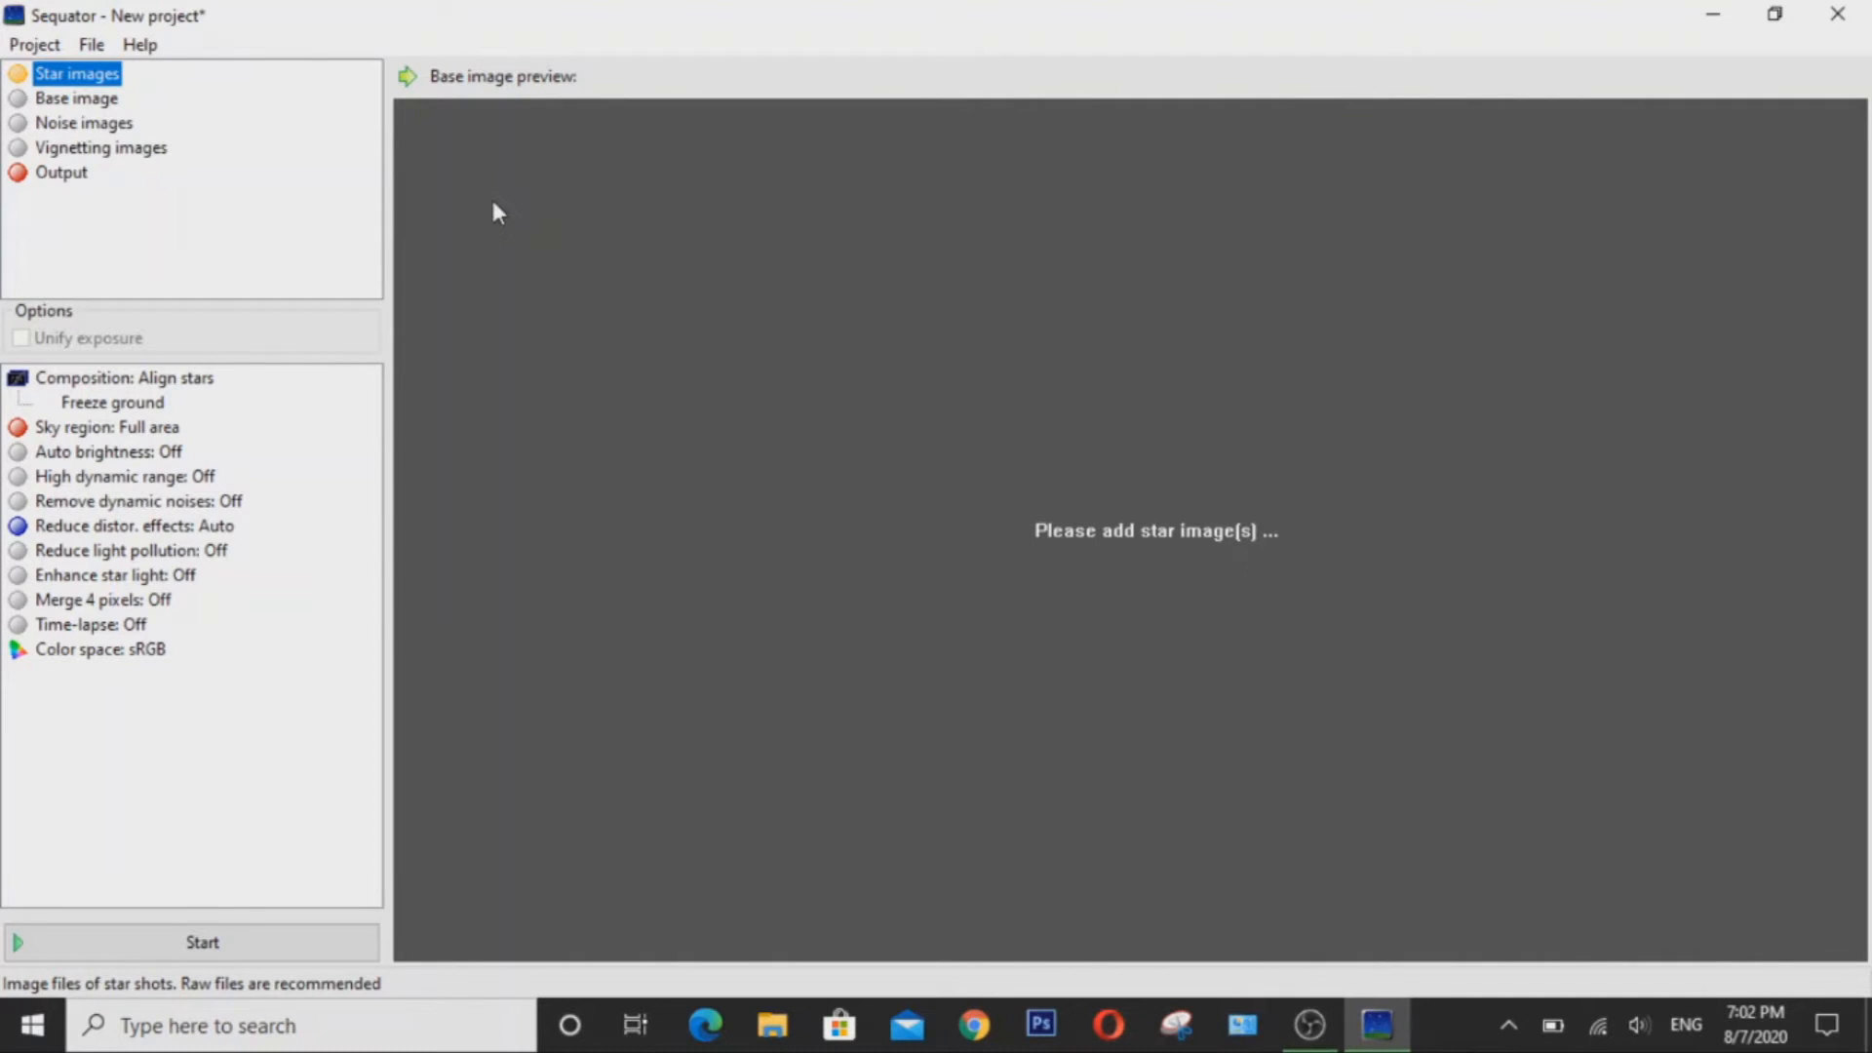
pyautogui.moveTo(155, 94)
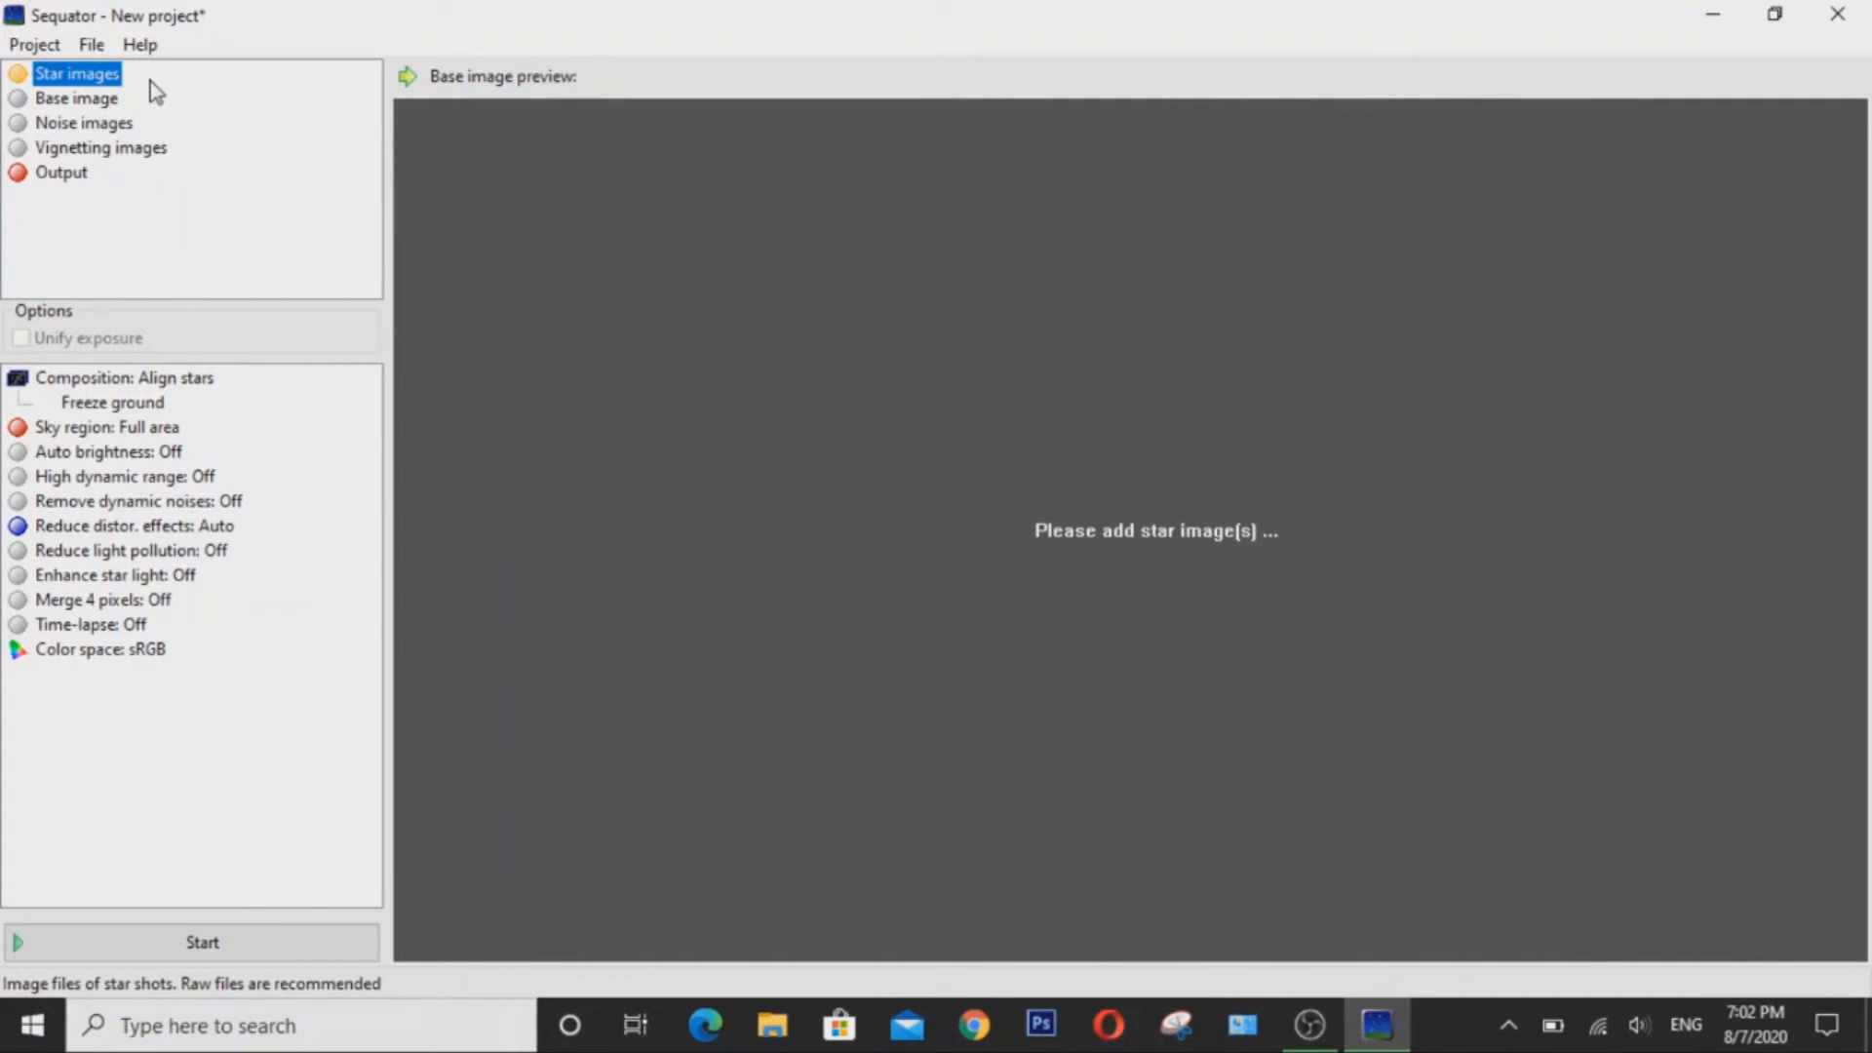
pyautogui.moveTo(128, 75)
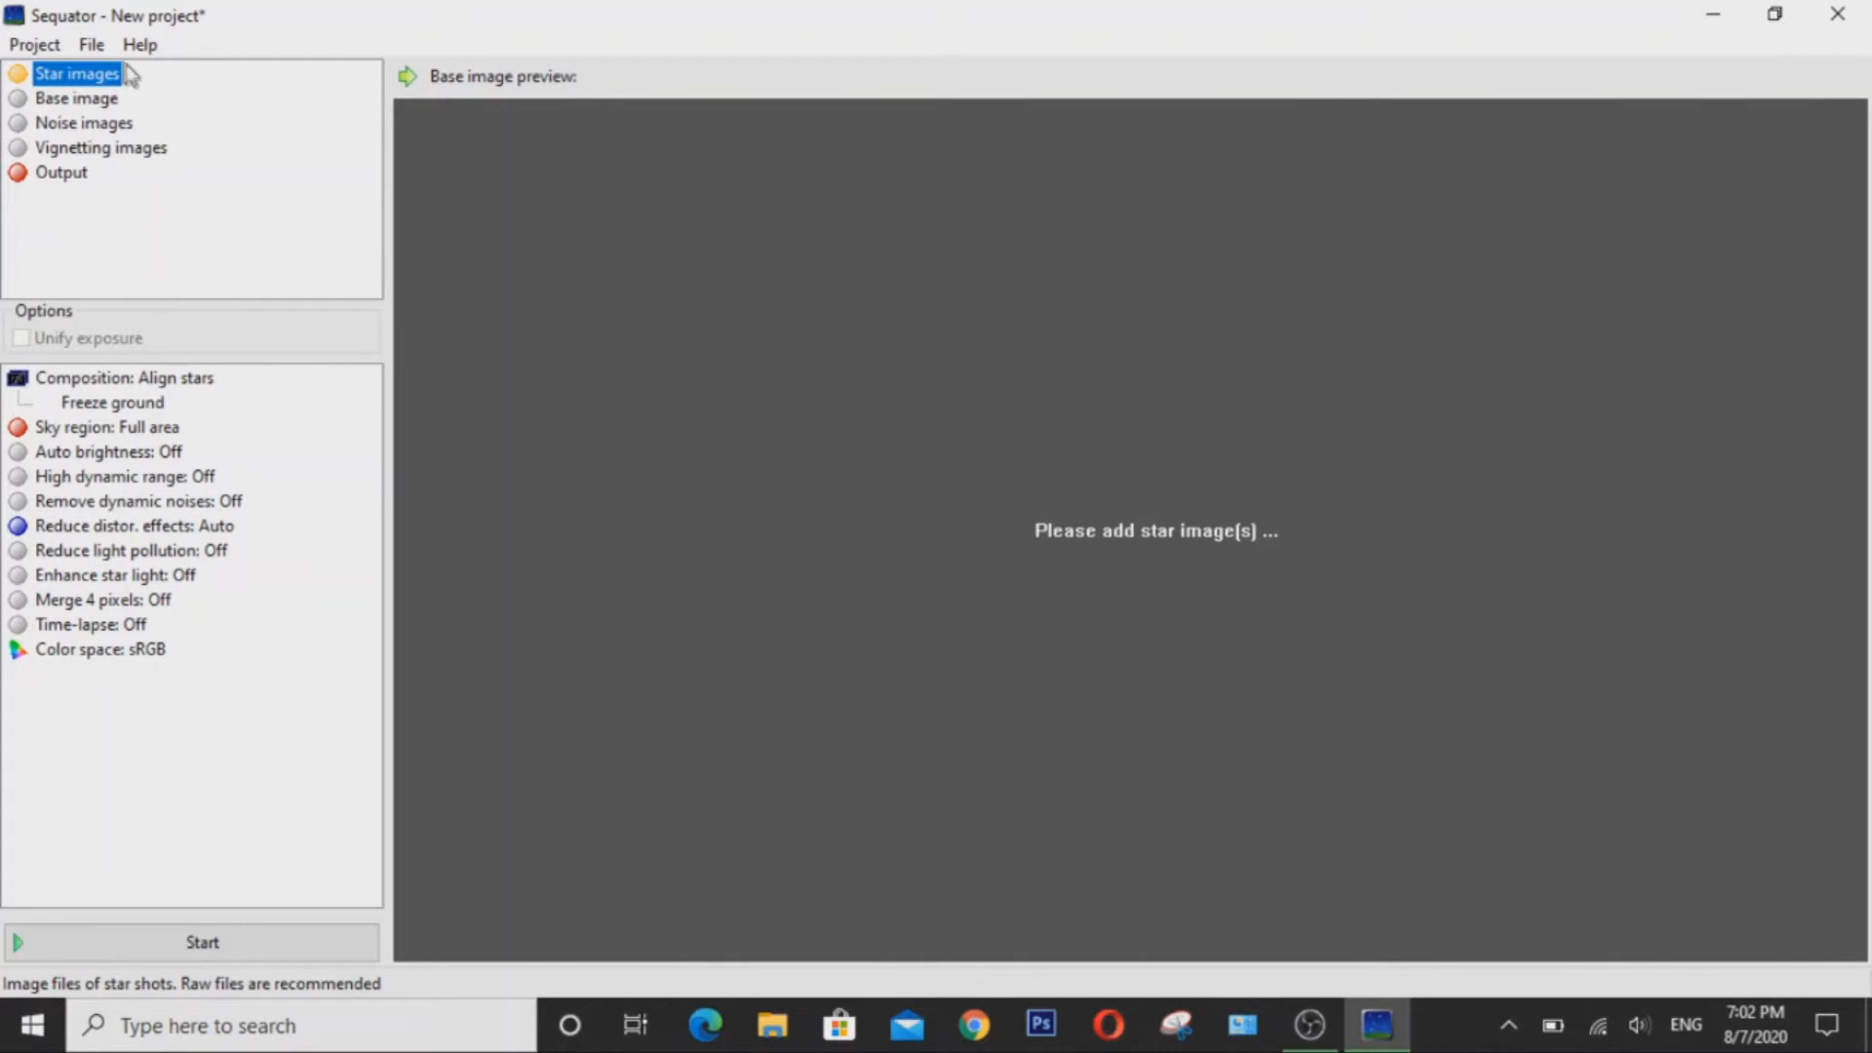
pyautogui.click(76, 97)
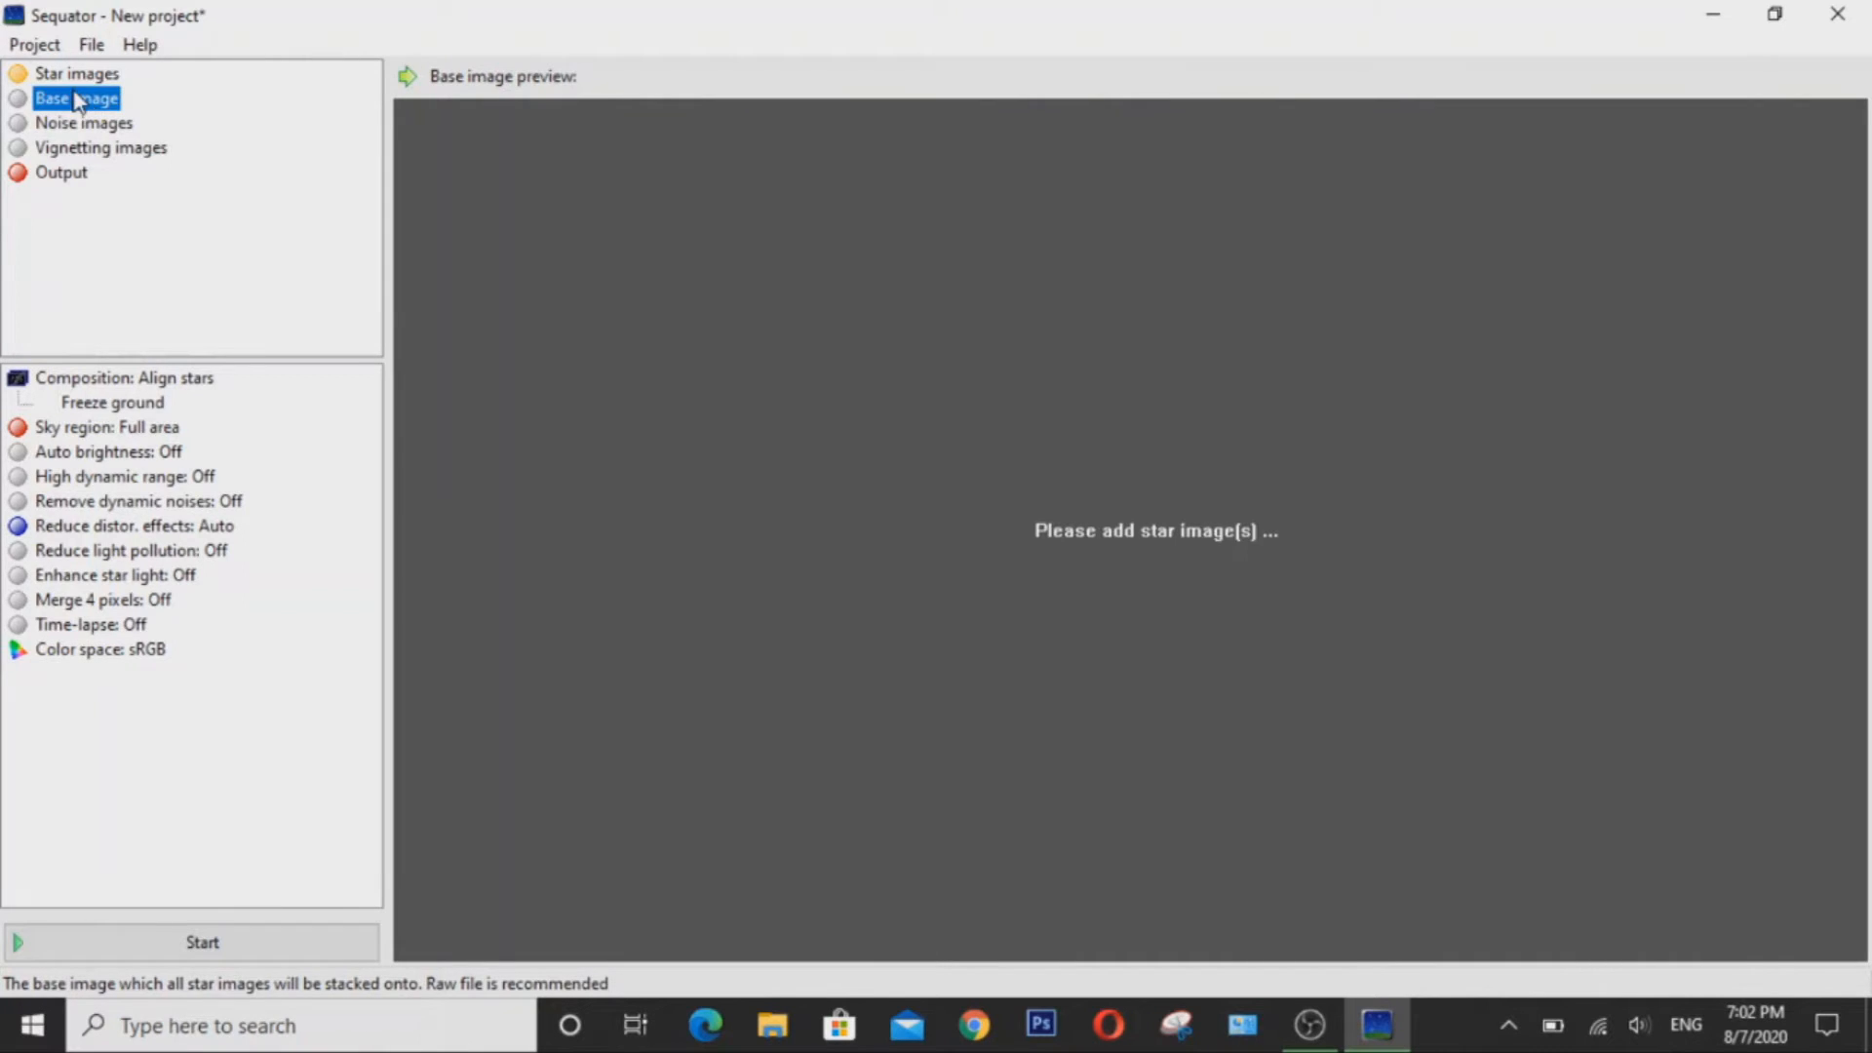
pyautogui.click(76, 73)
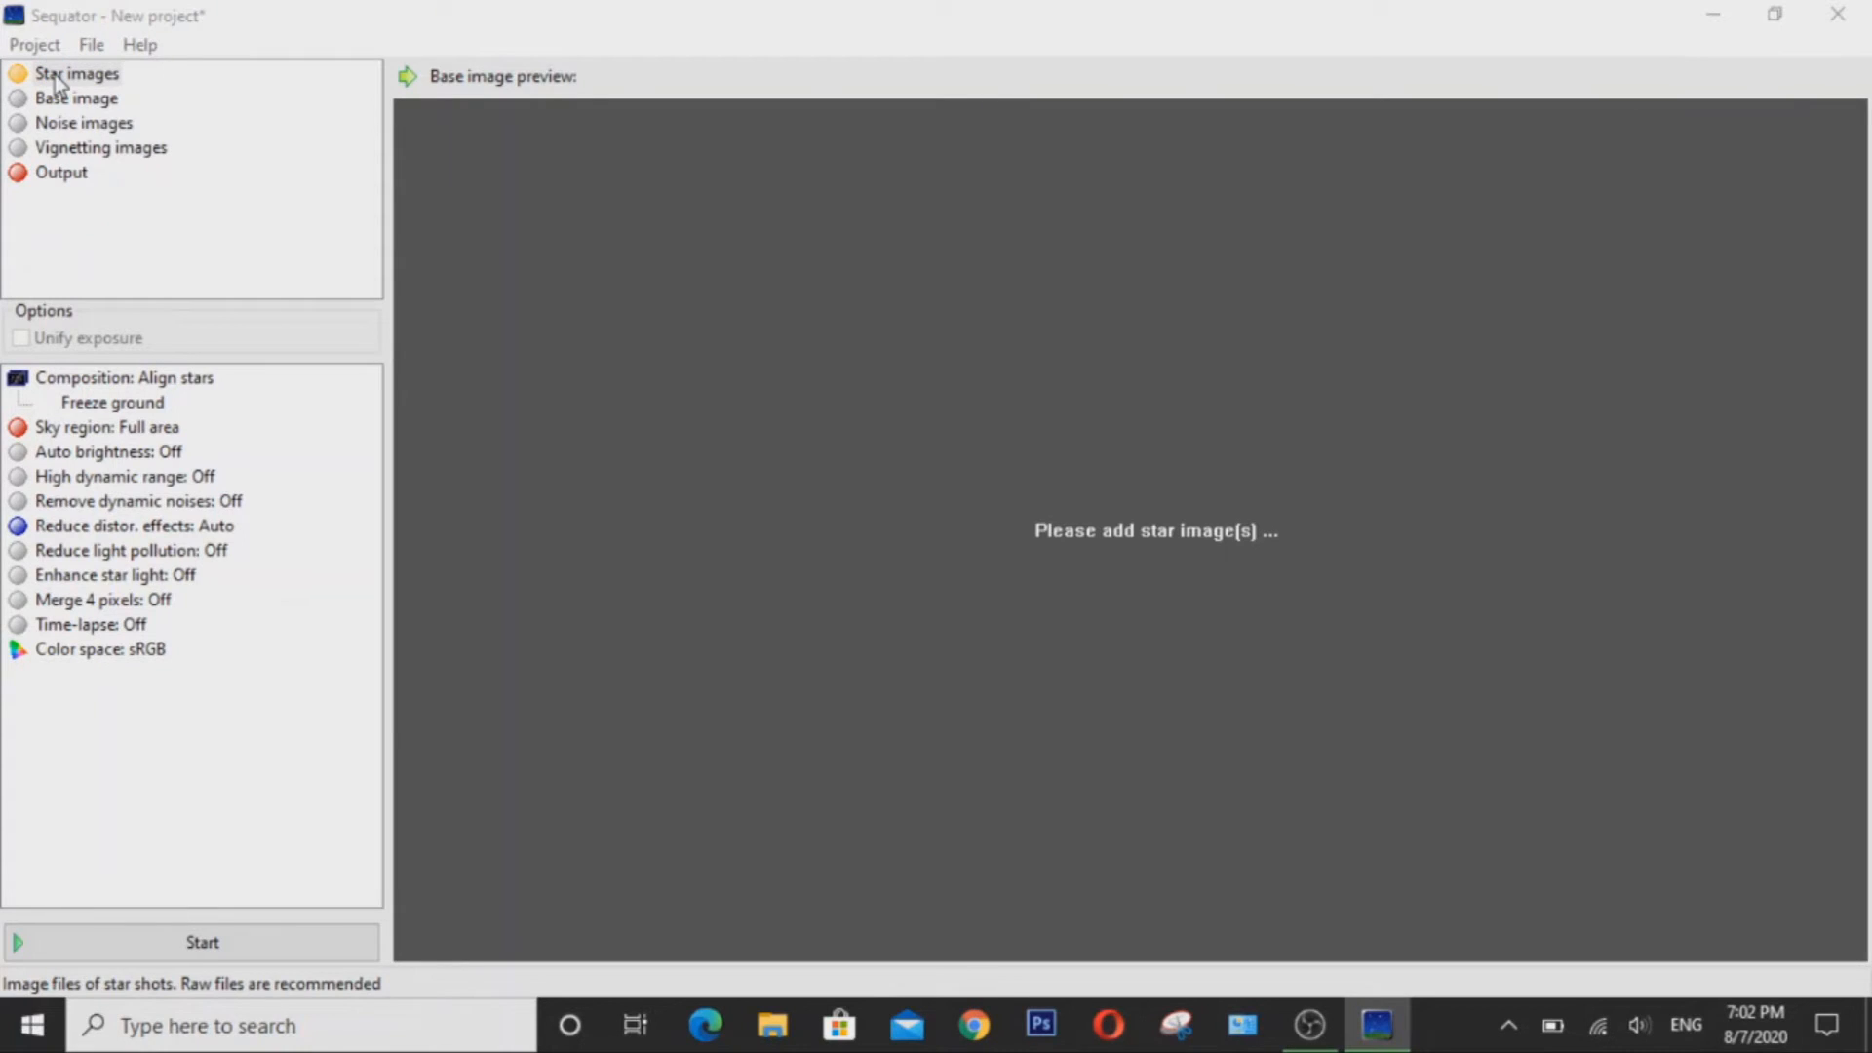
# Browse to Desktop > Astrophotography and select MilkyWay1_081 through MilkyWay1_097 as star images.
pyautogui.click(76, 74)
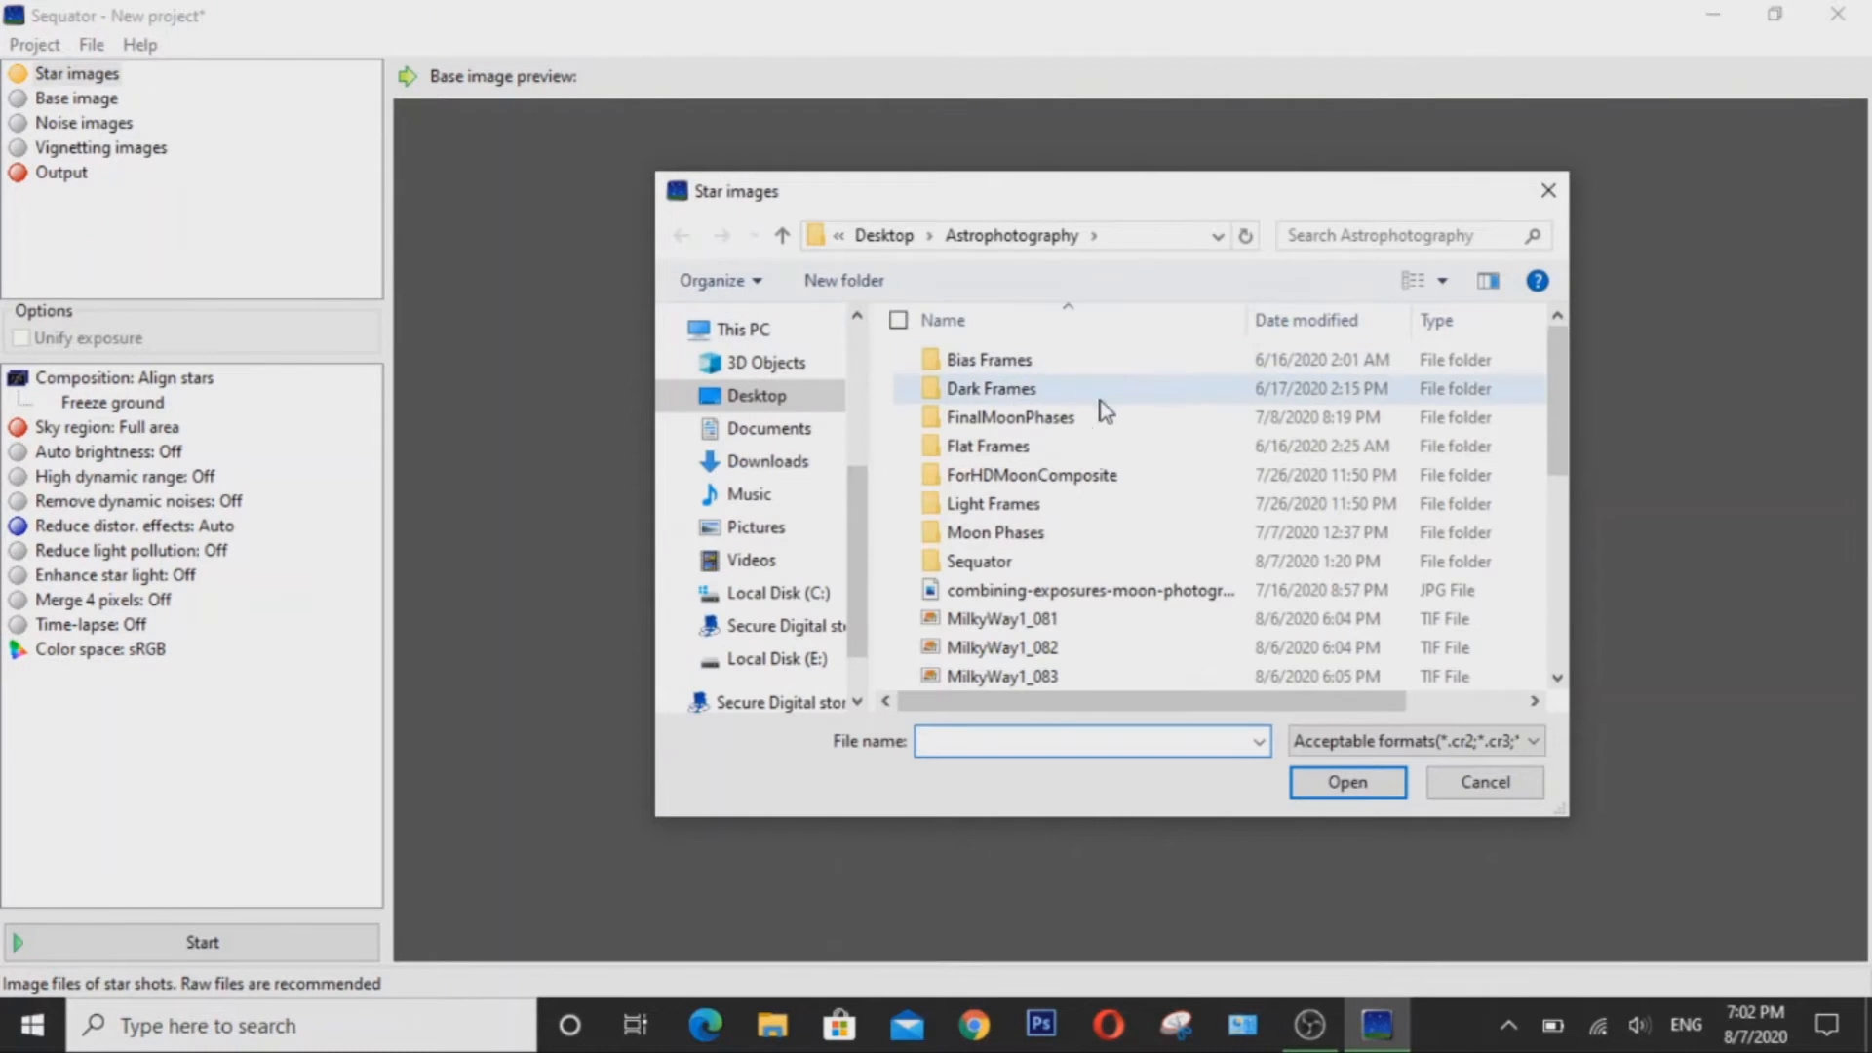
pyautogui.moveTo(1100, 483)
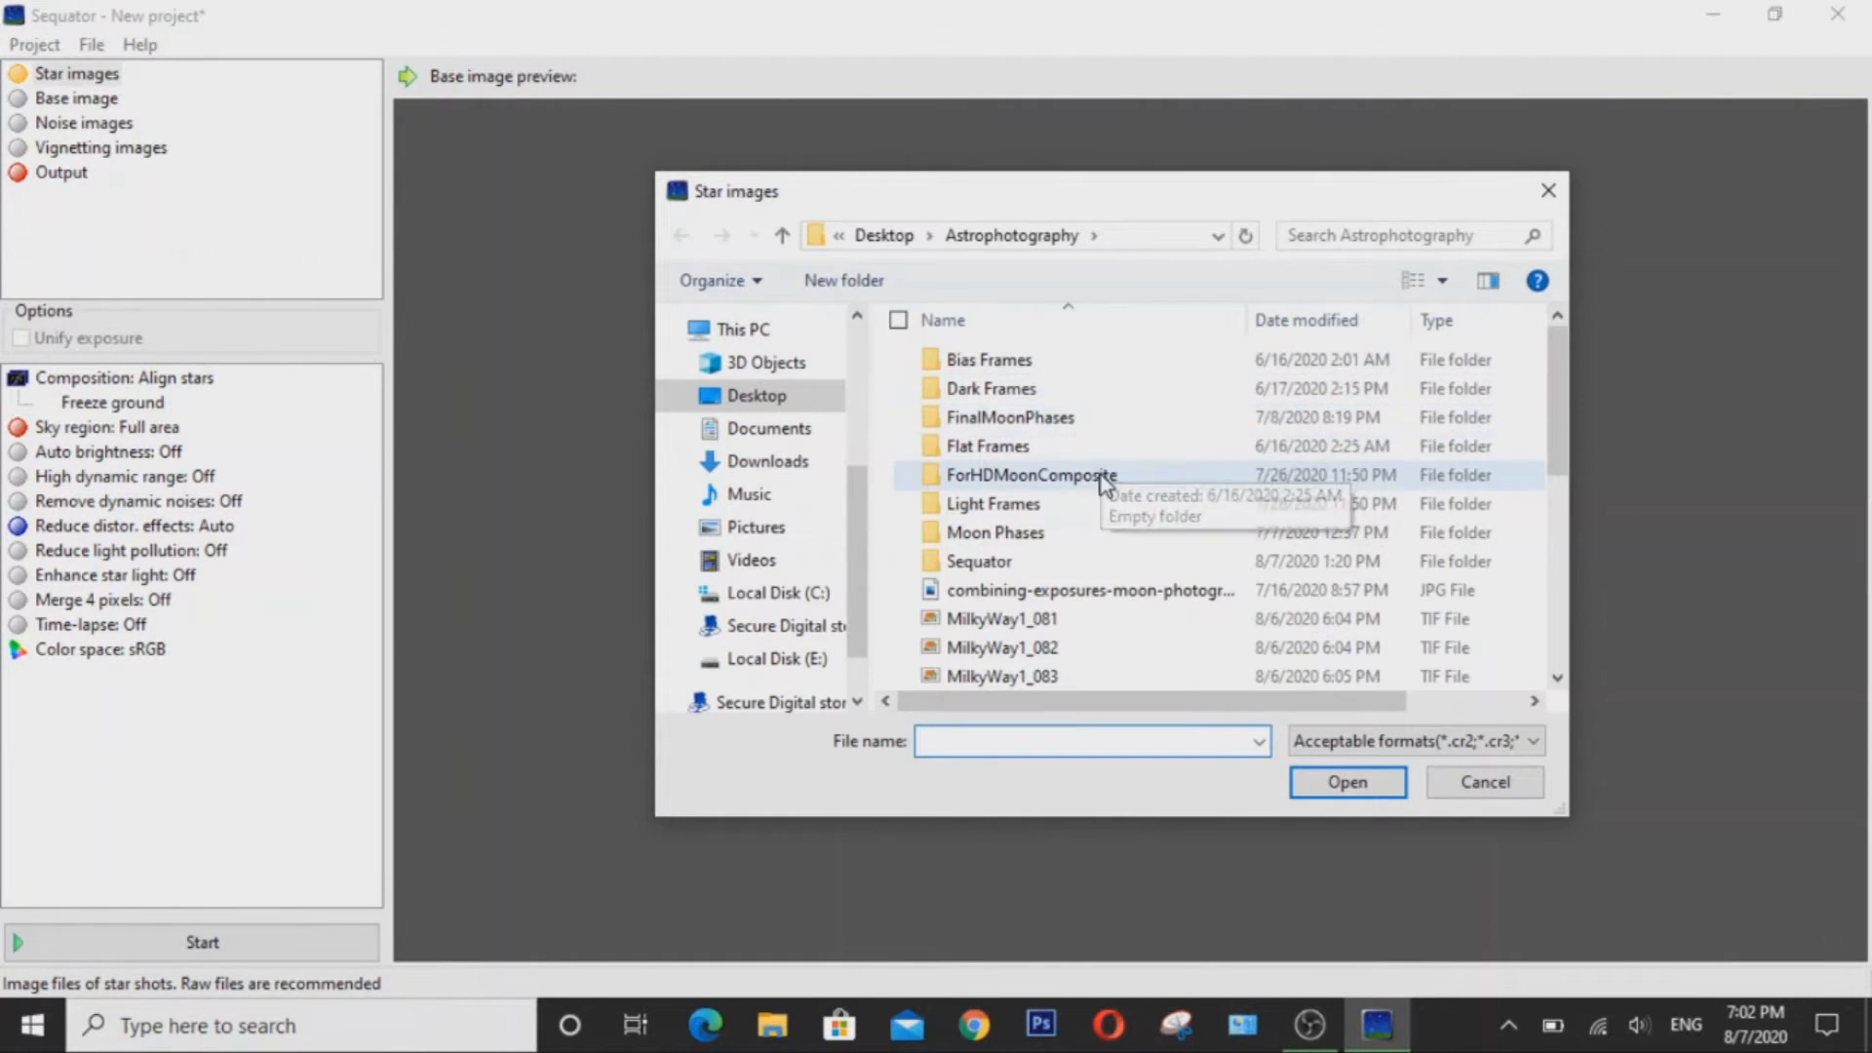
pyautogui.scroll(-3)
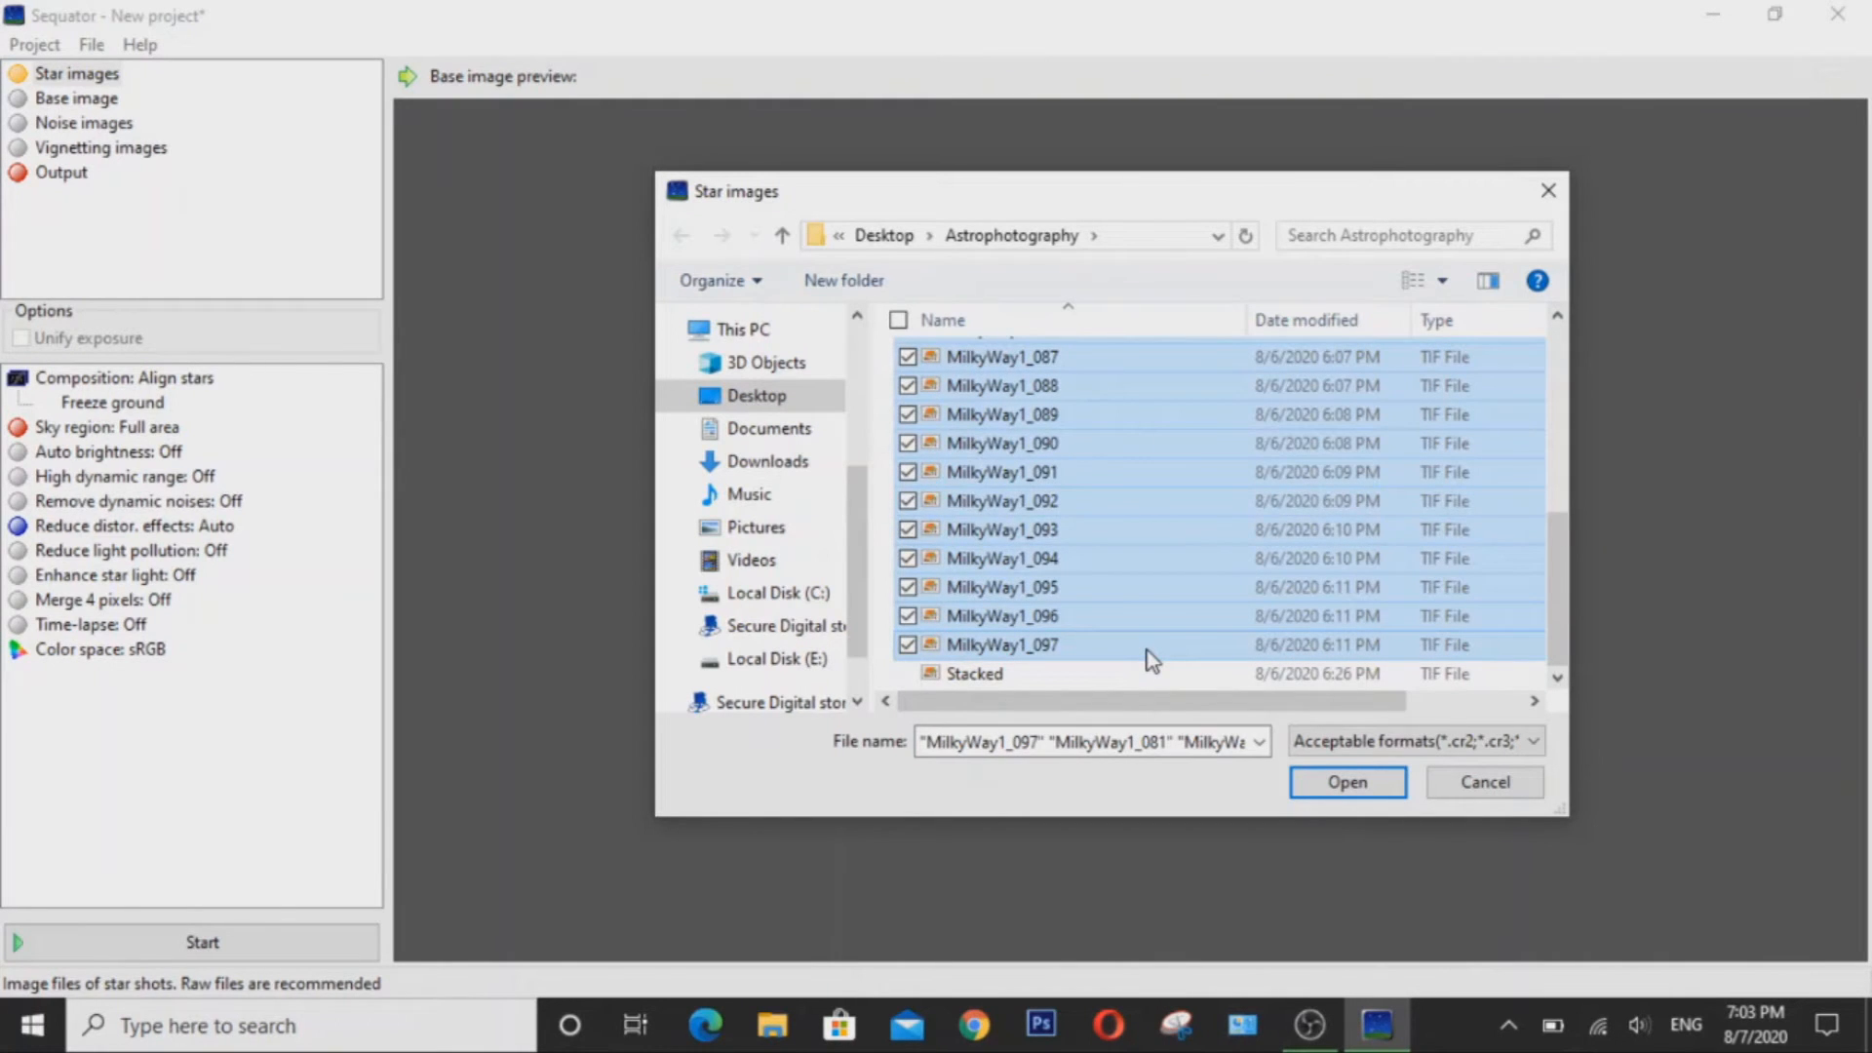
pyautogui.scroll(3)
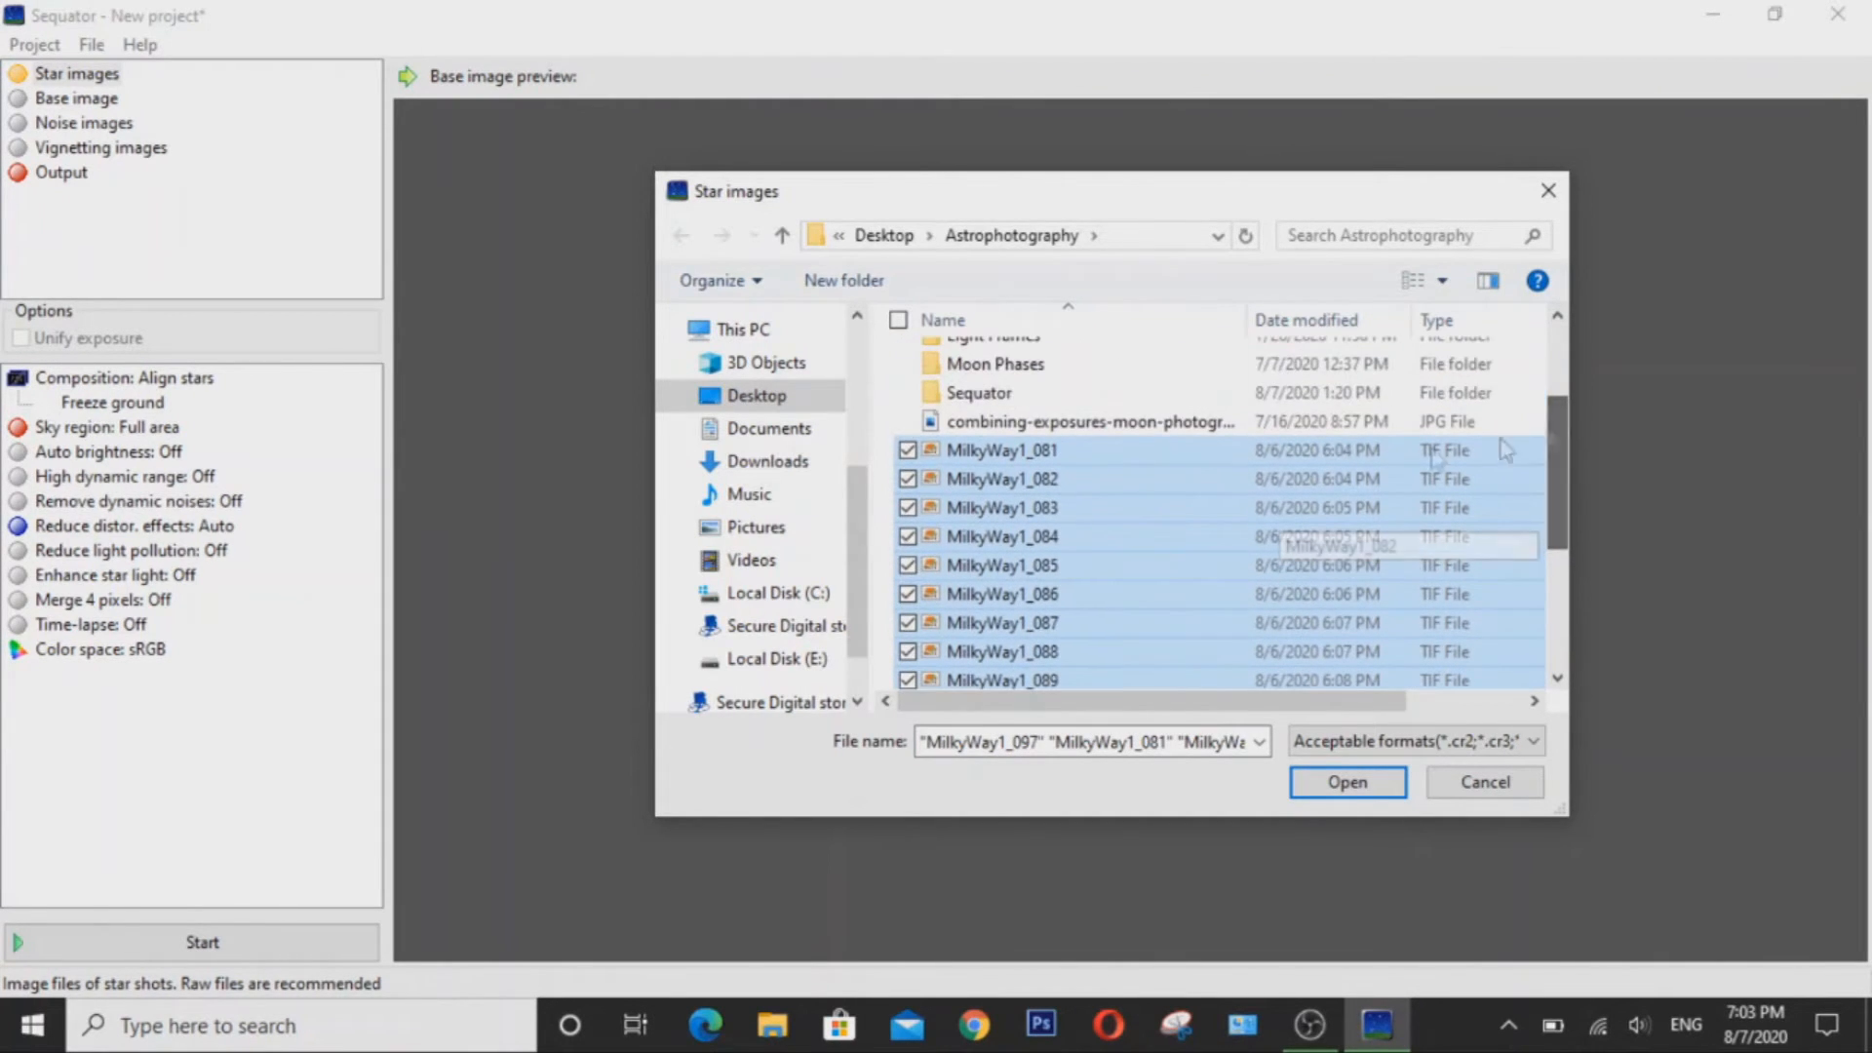
pyautogui.moveTo(1182, 450)
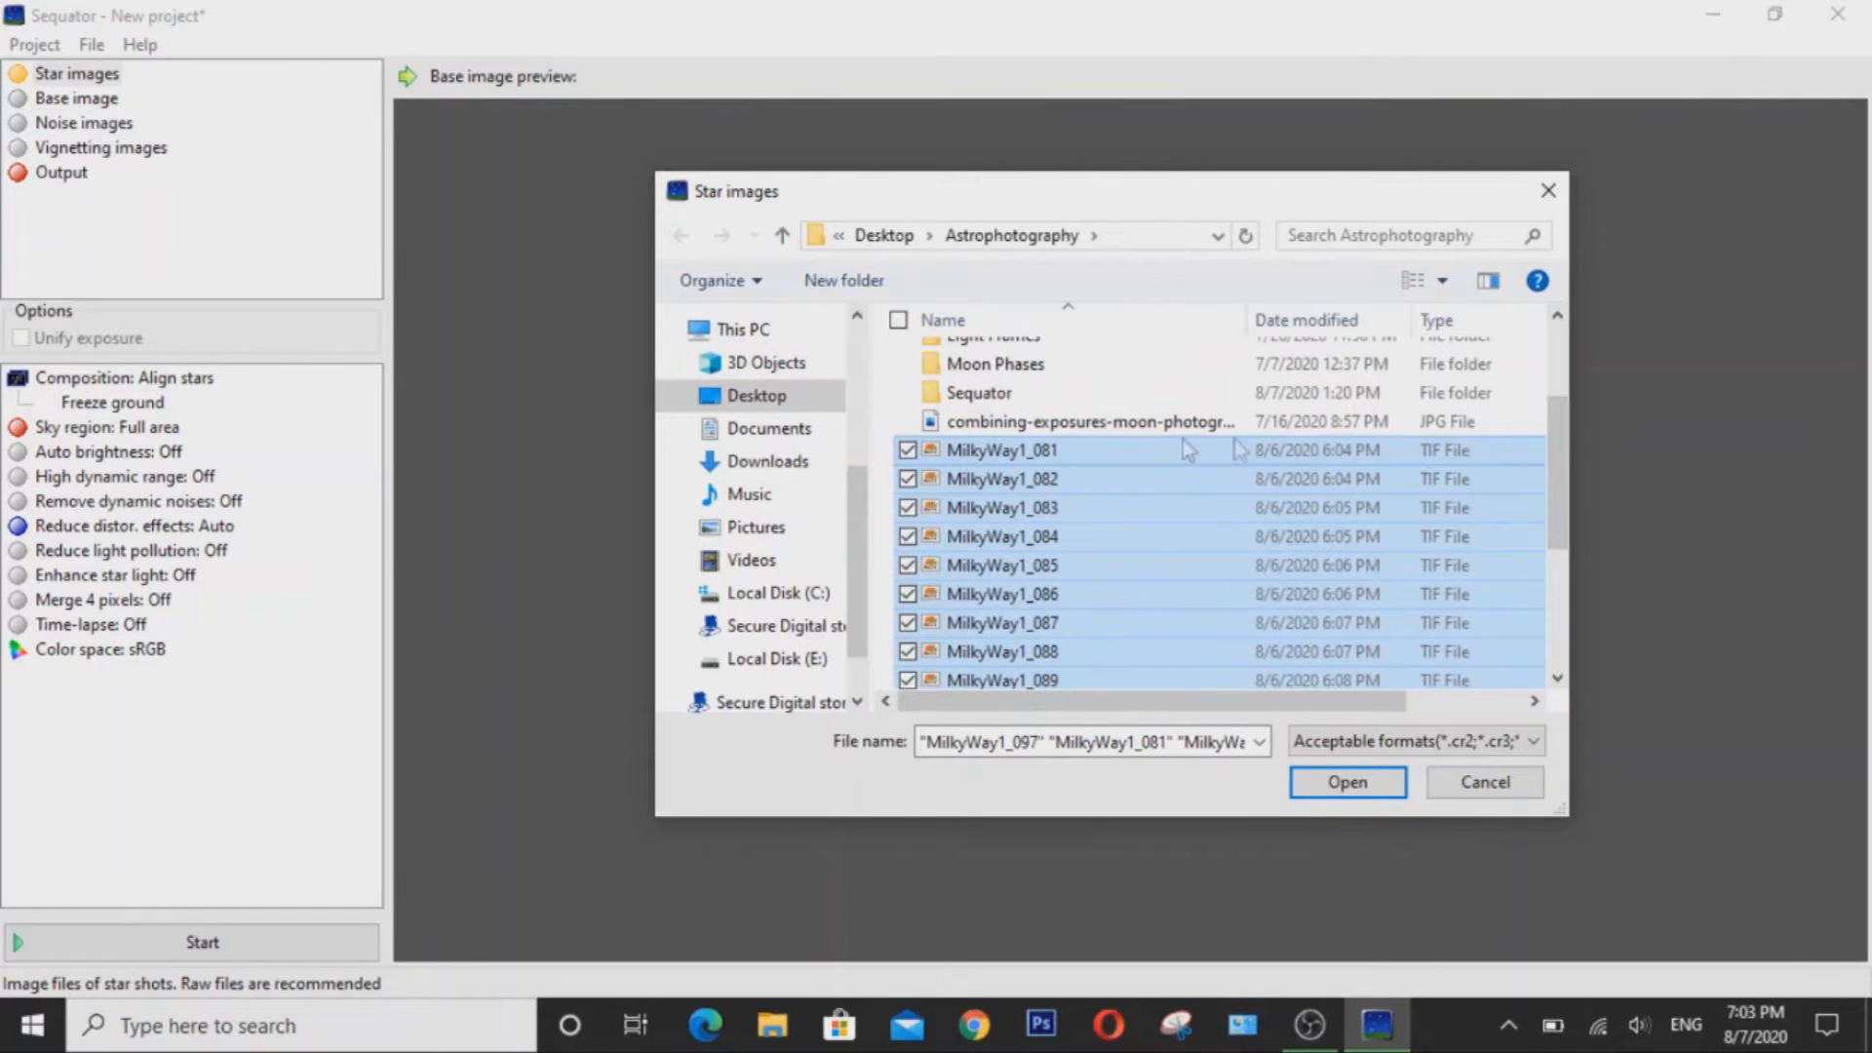
pyautogui.scroll(-3)
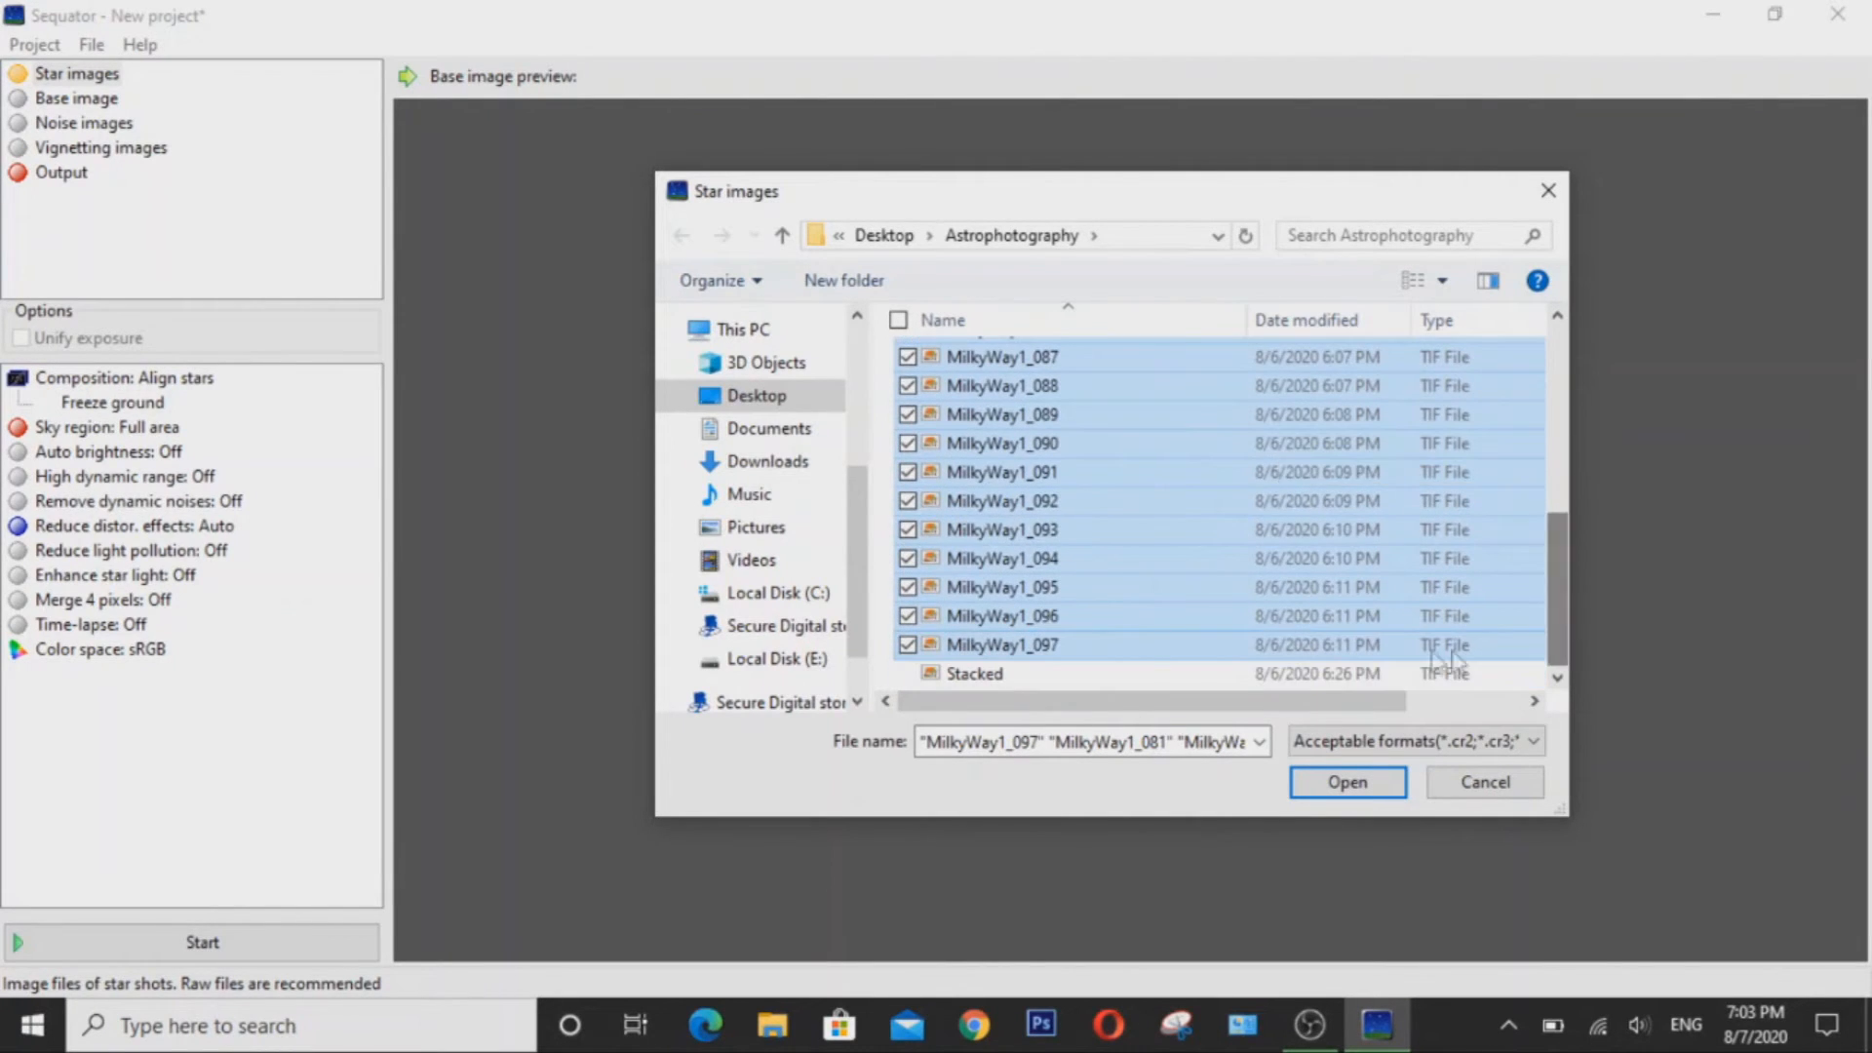
pyautogui.moveTo(1003, 645)
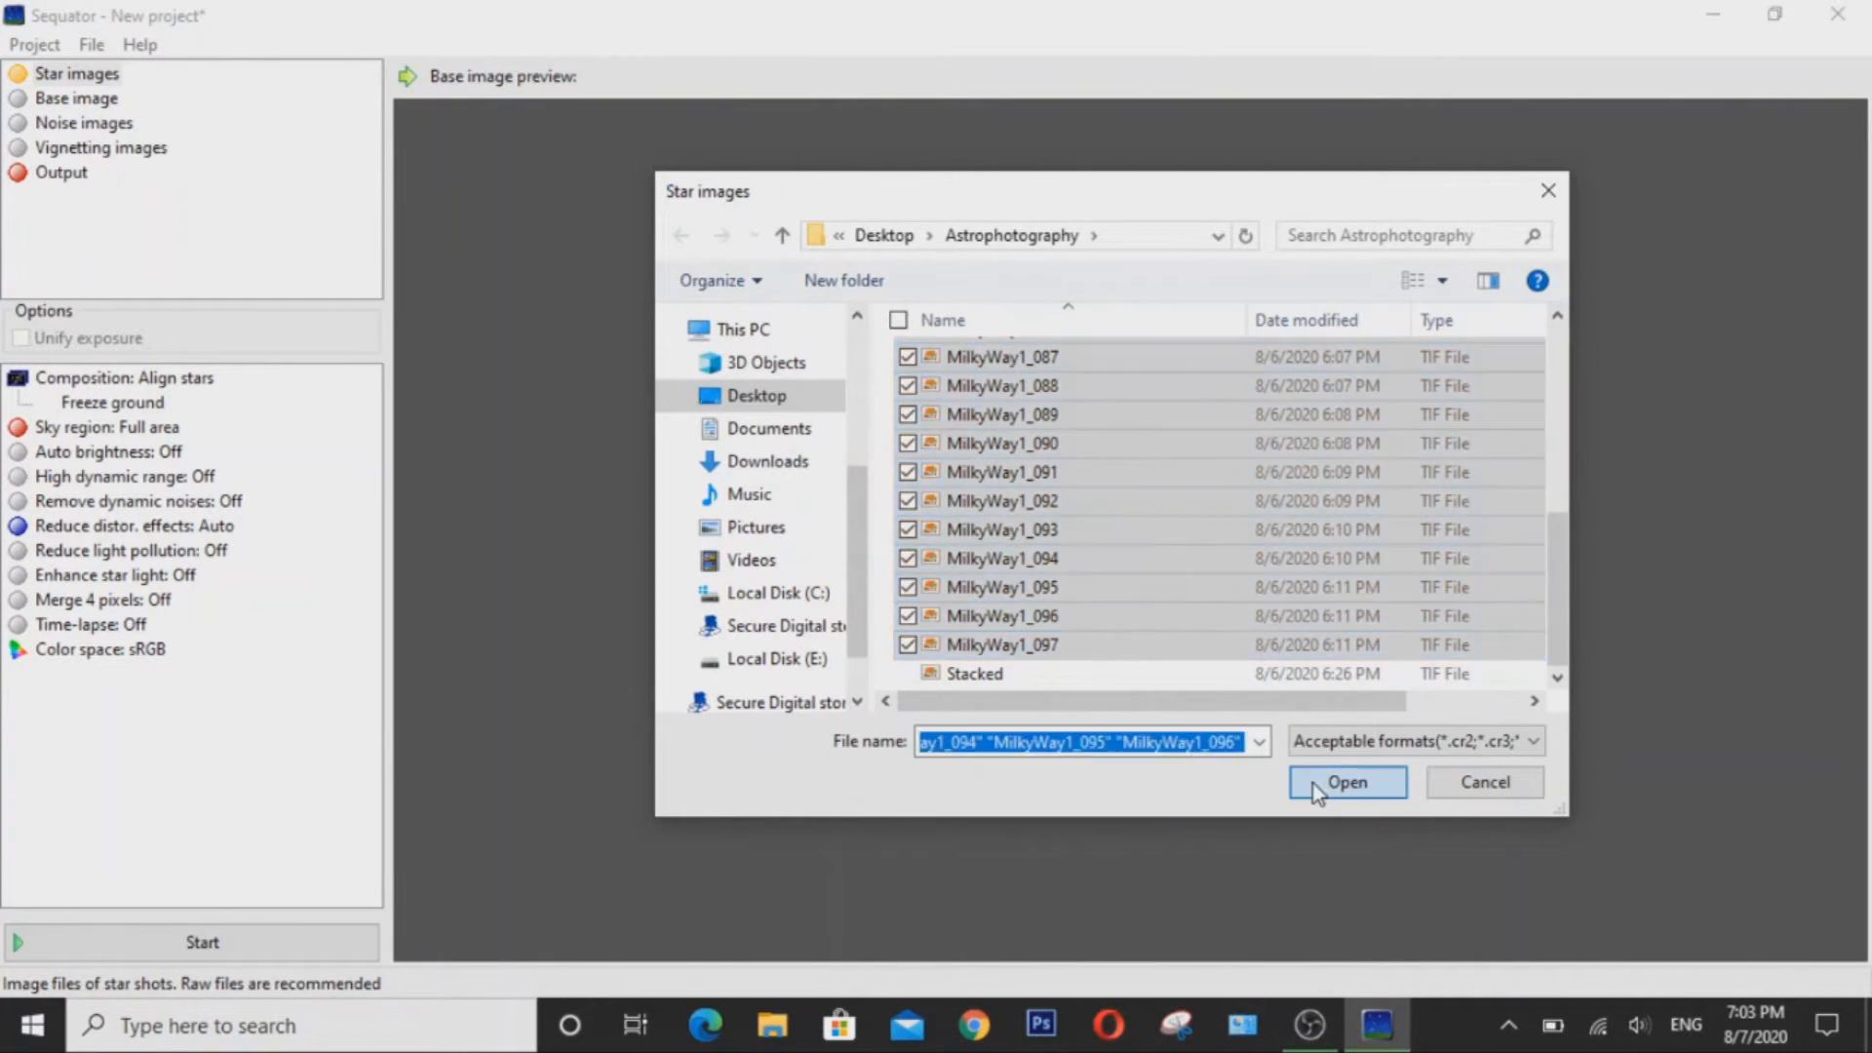
# Add the 17 MilkyWay1 TIFFs as star images, then review the Vignetting images setting.
pyautogui.click(1346, 782)
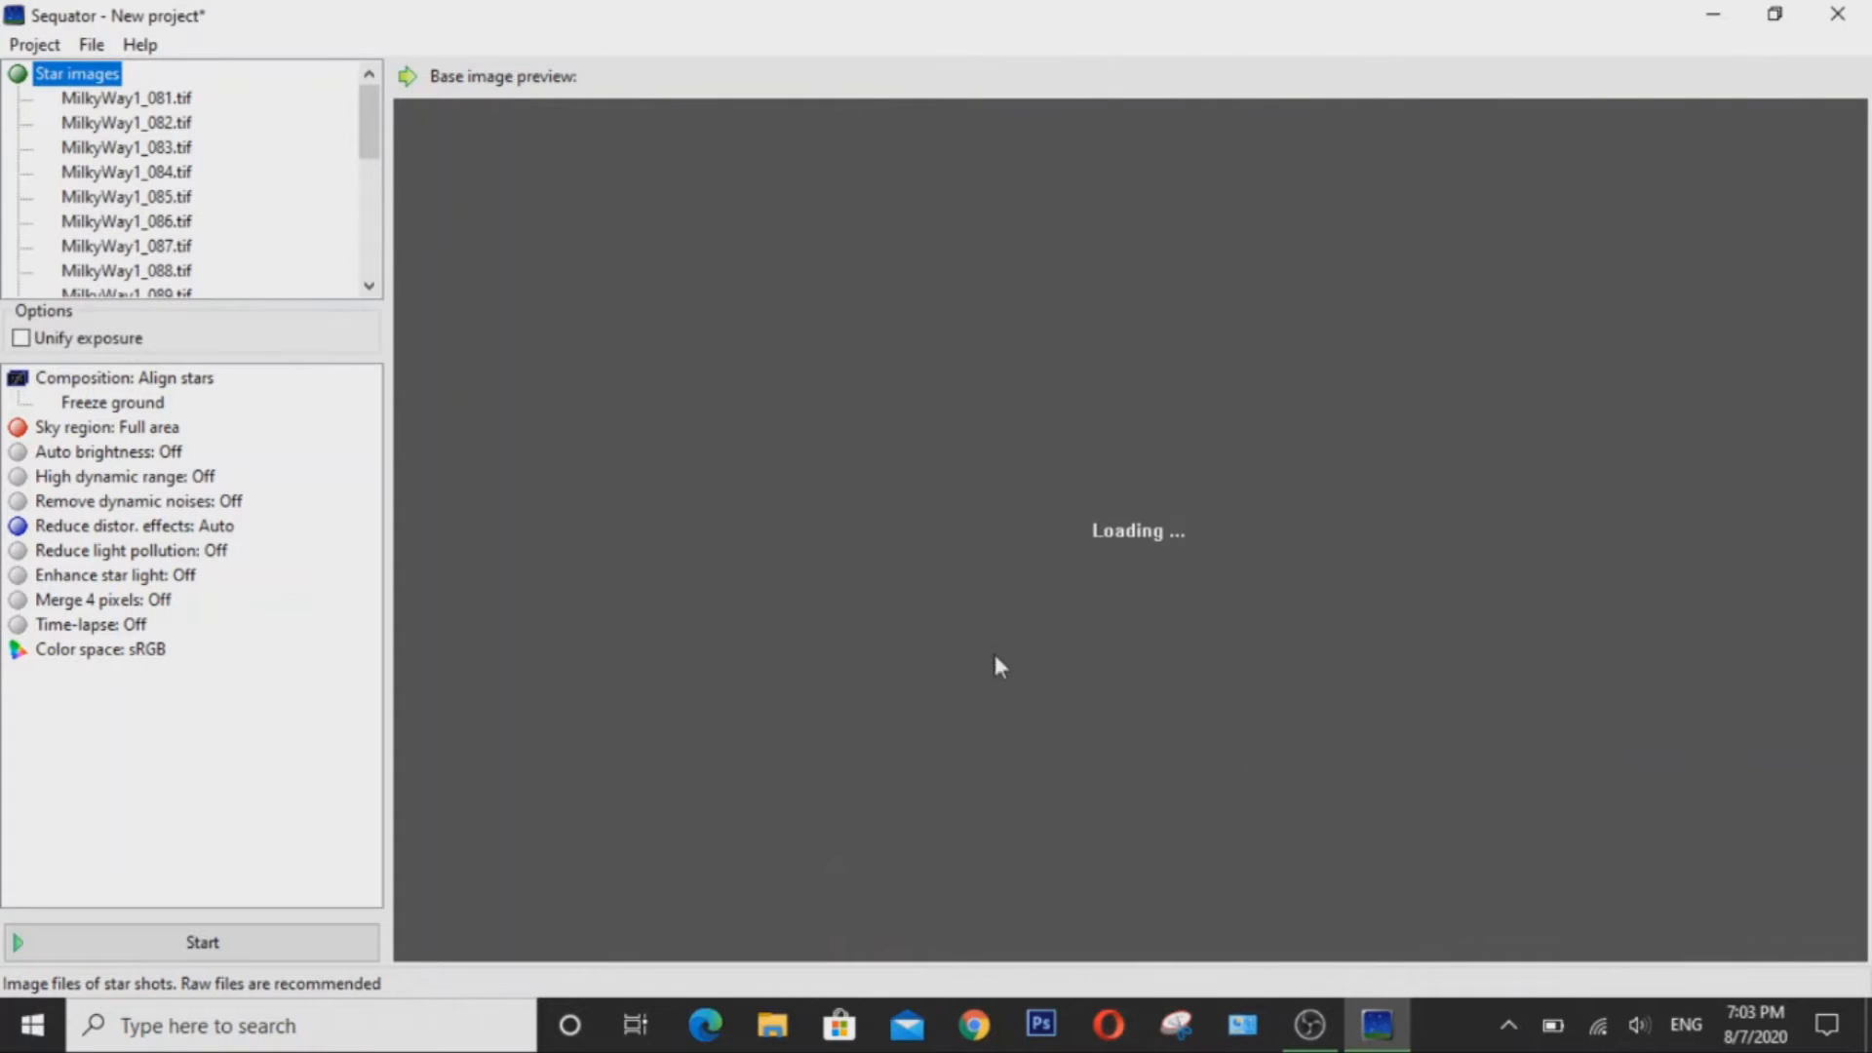
pyautogui.scroll(-3)
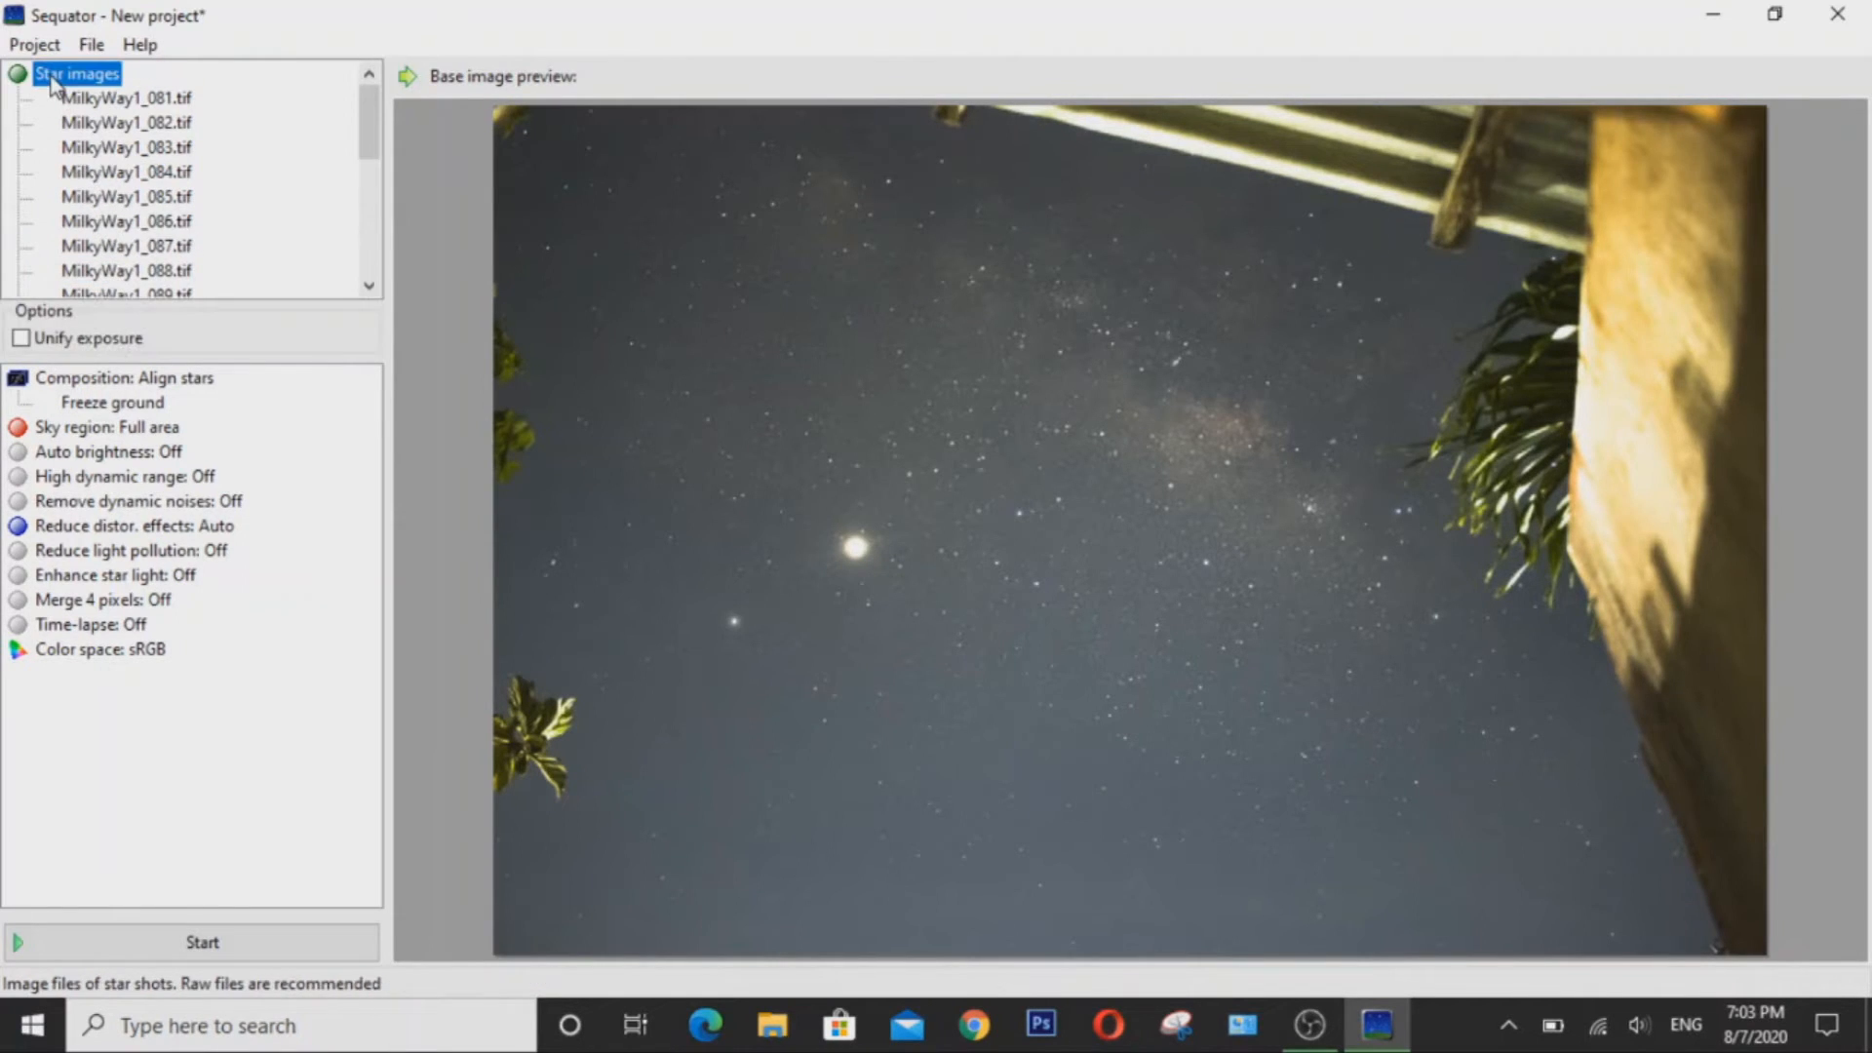
pyautogui.scroll(-3)
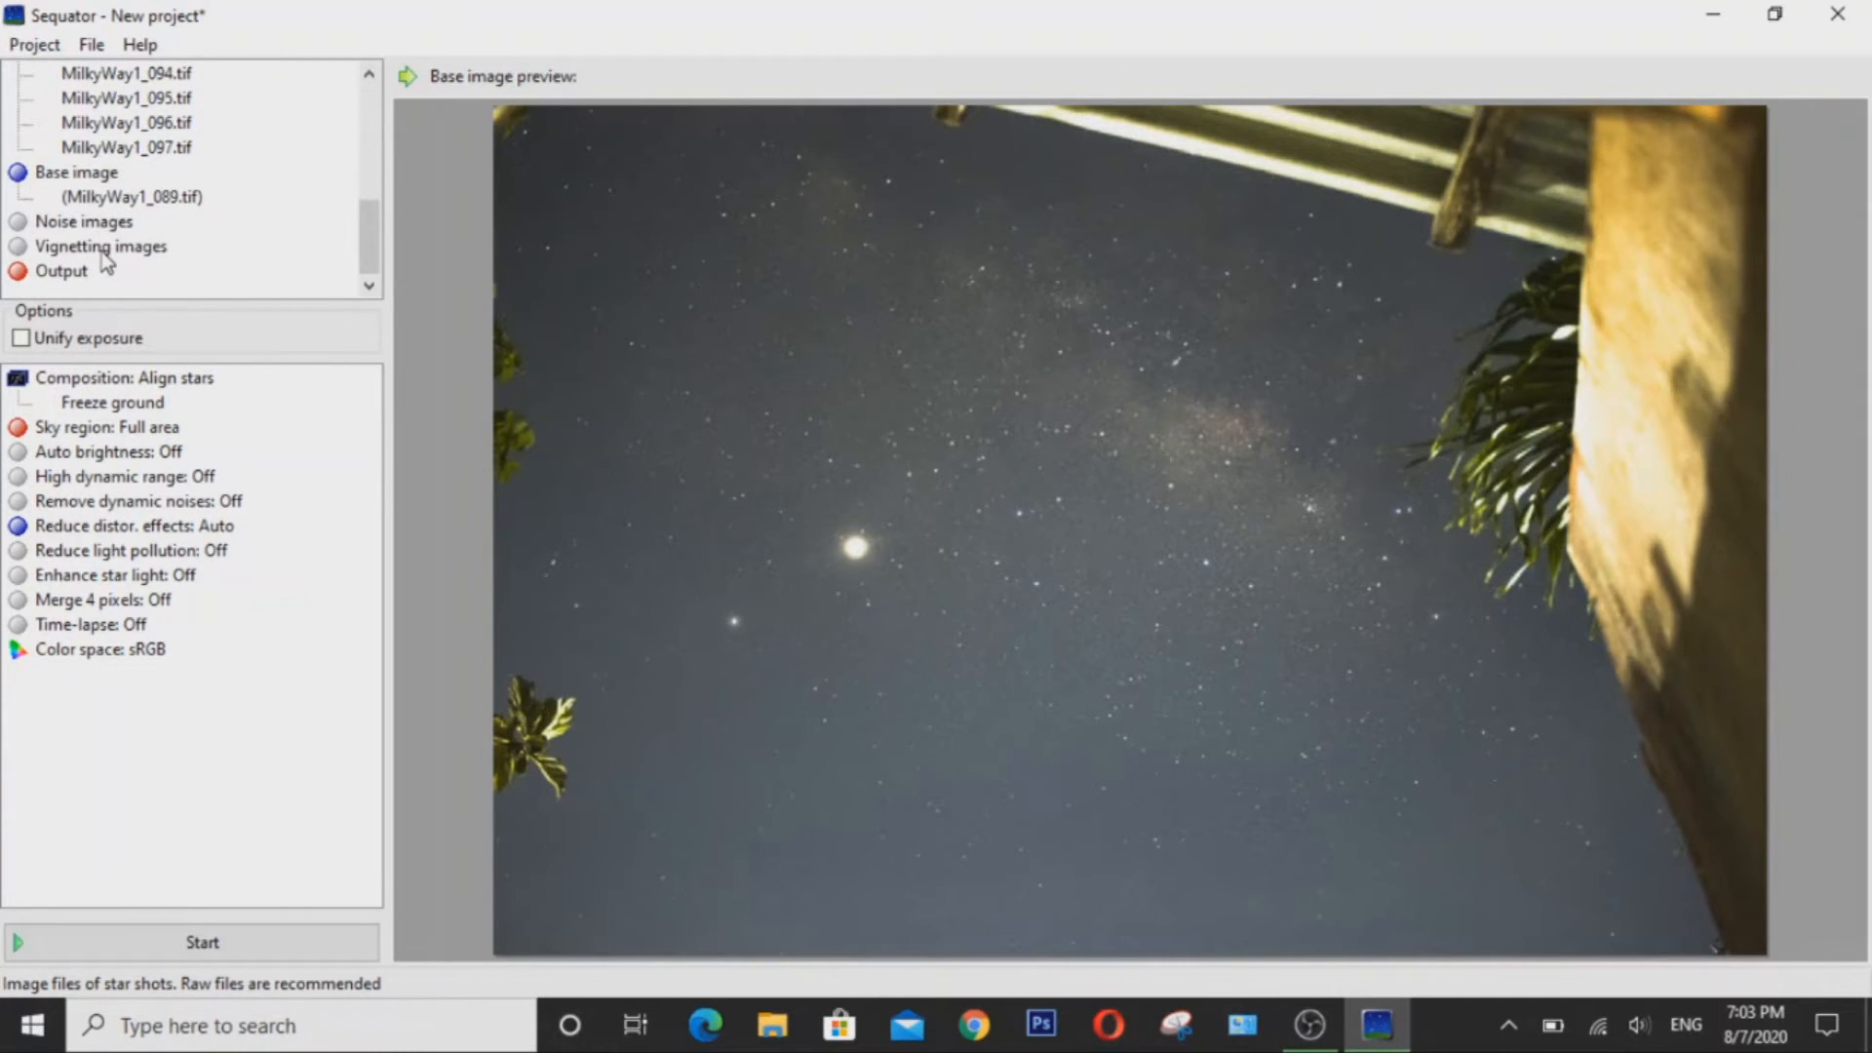
pyautogui.click(100, 246)
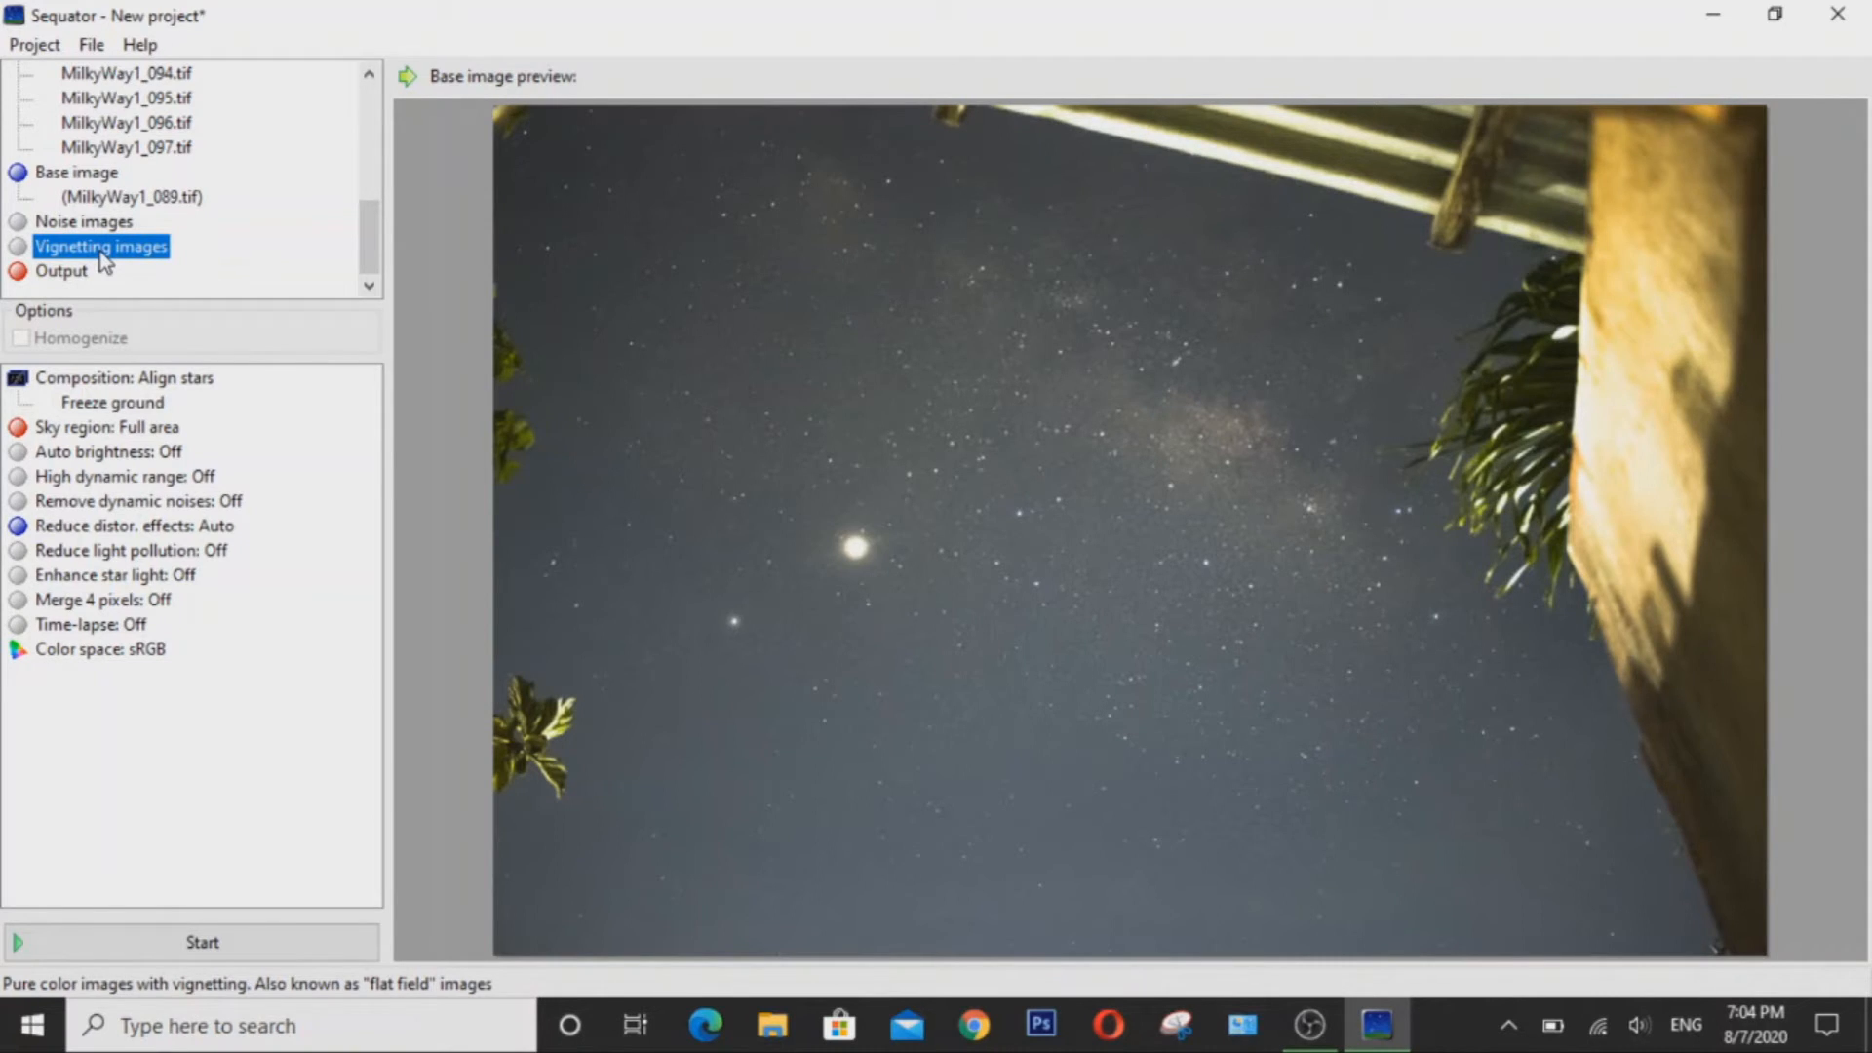
pyautogui.moveTo(57, 292)
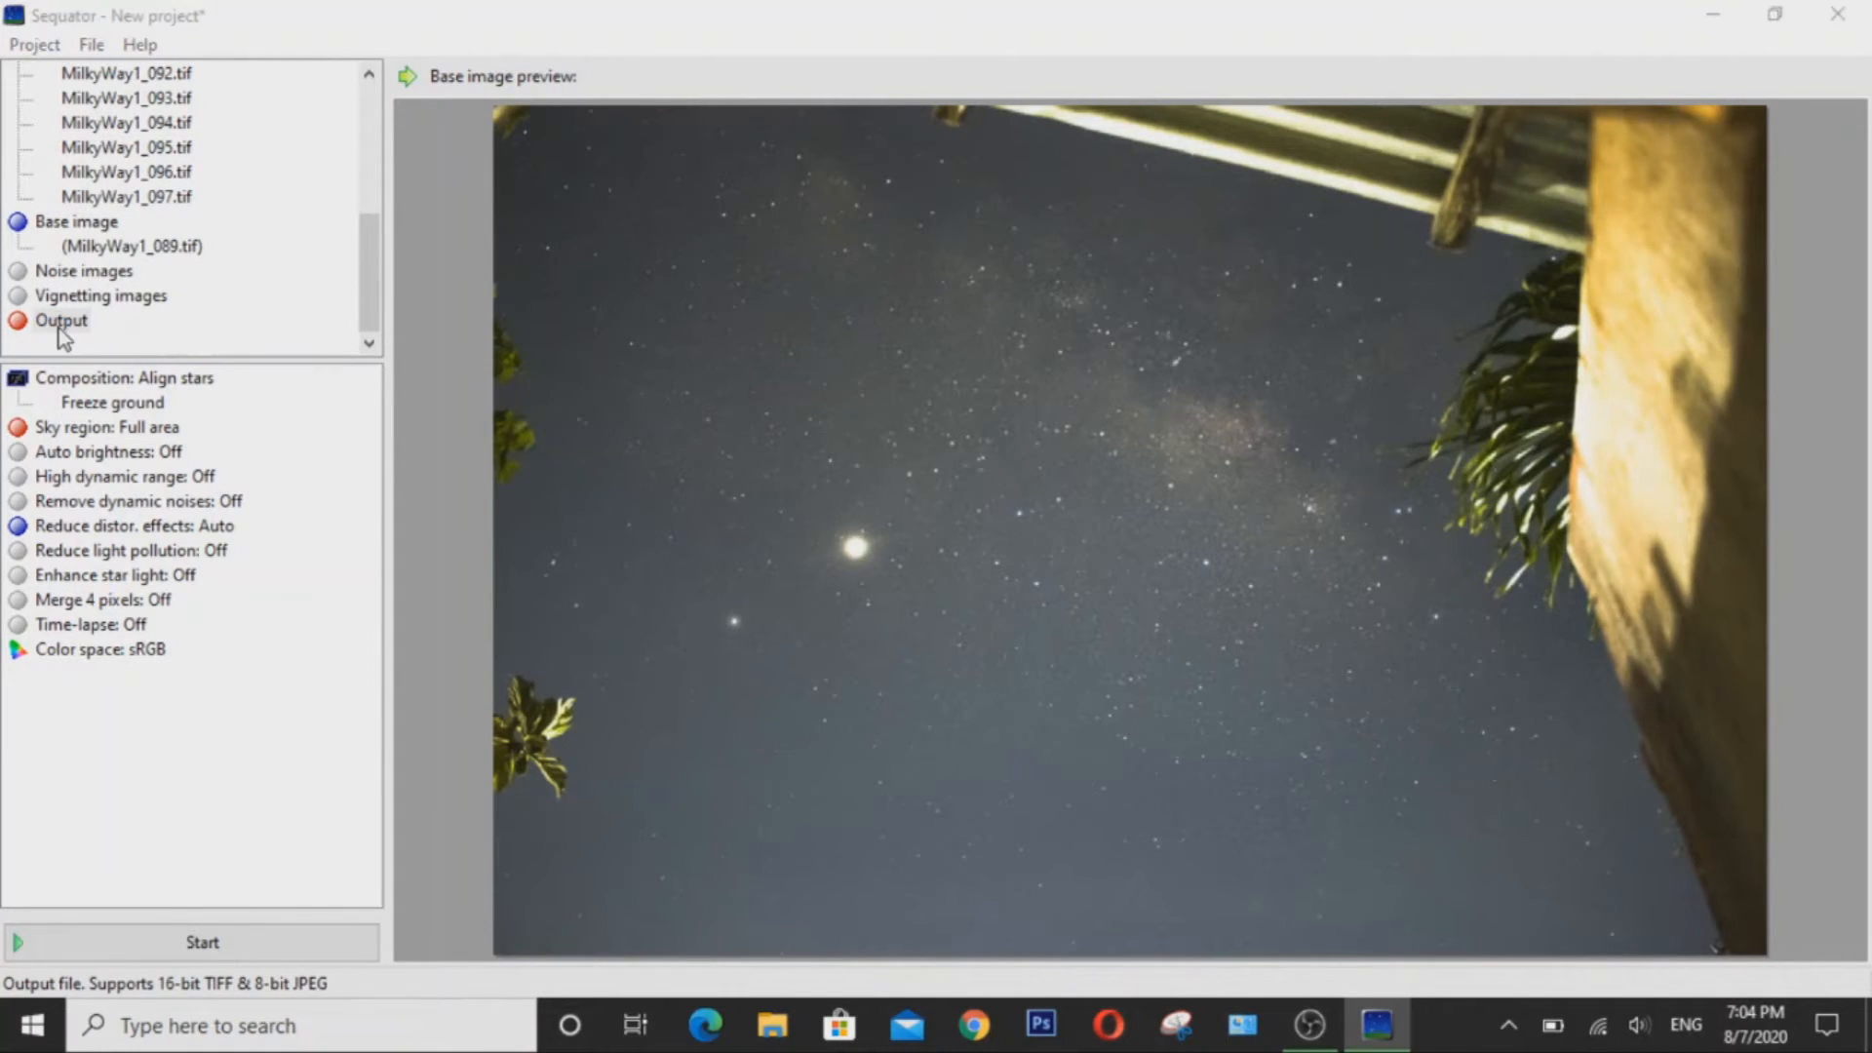
# Save the stacked output as Stacked.tif on the Desktop.
pyautogui.click(61, 320)
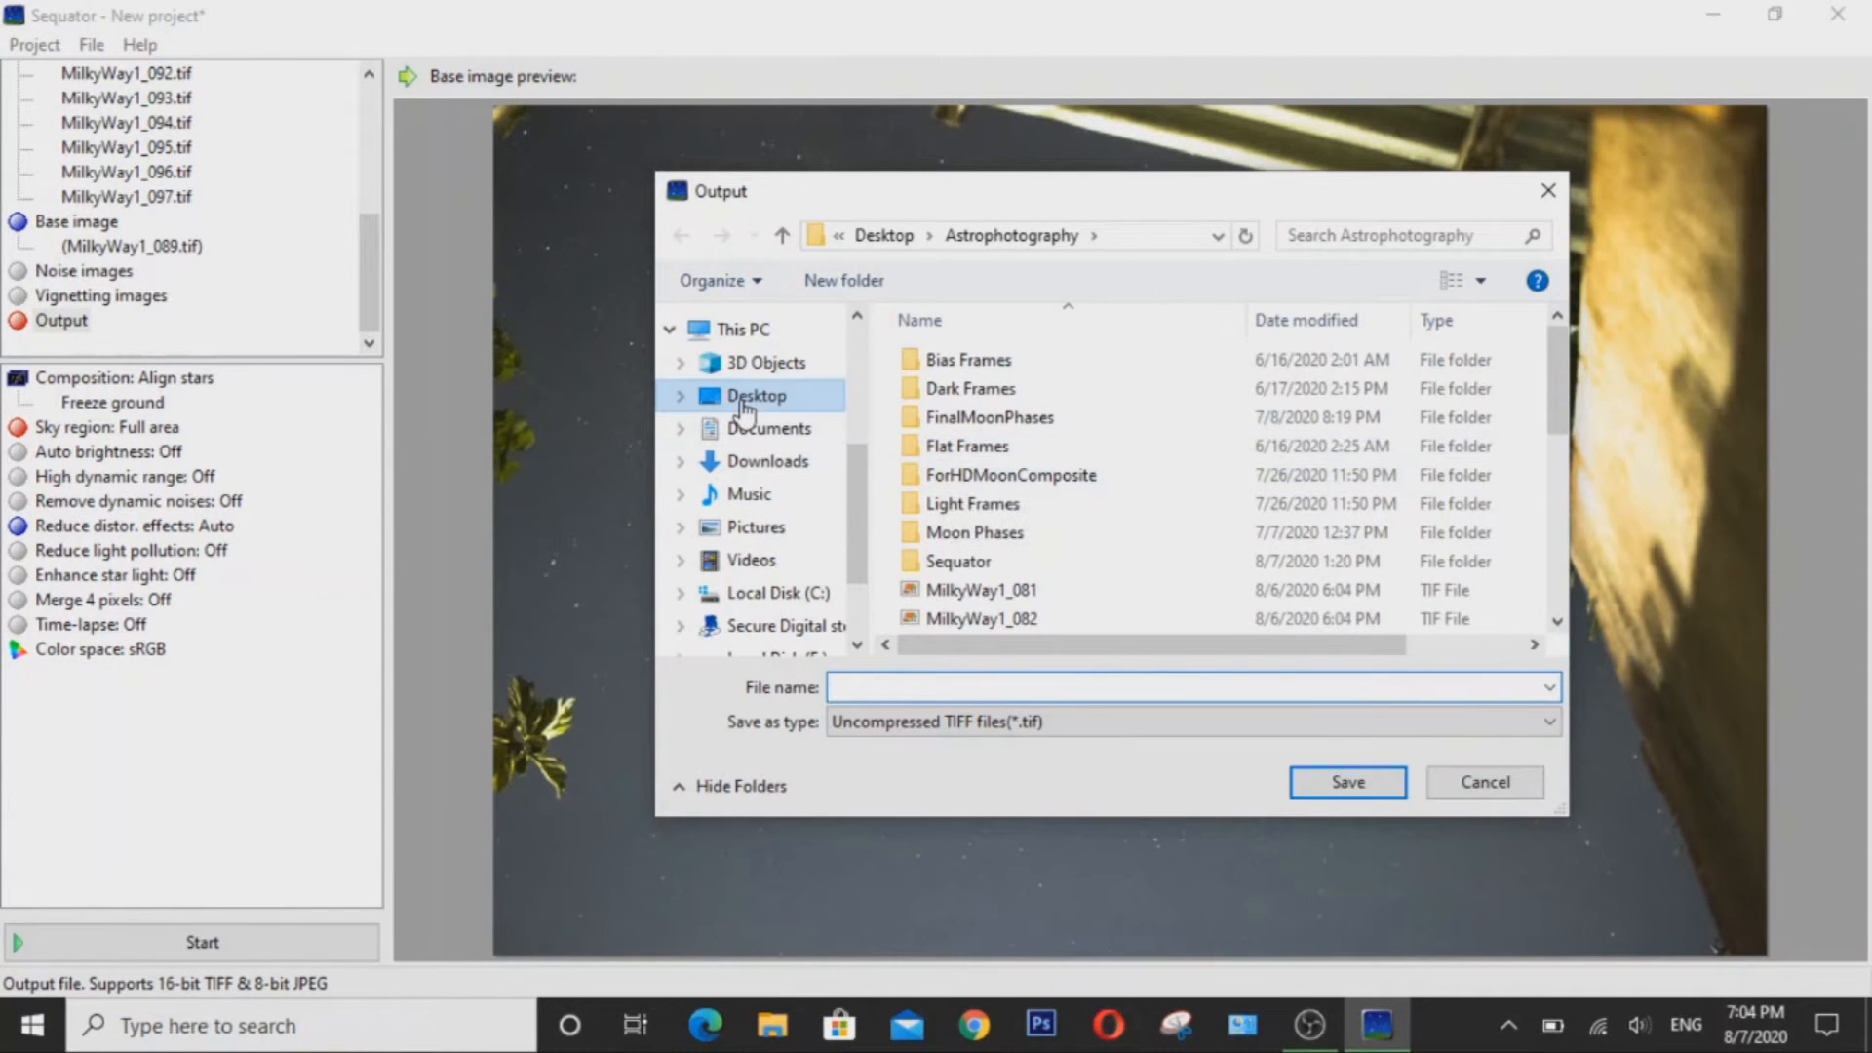
pyautogui.click(755, 395)
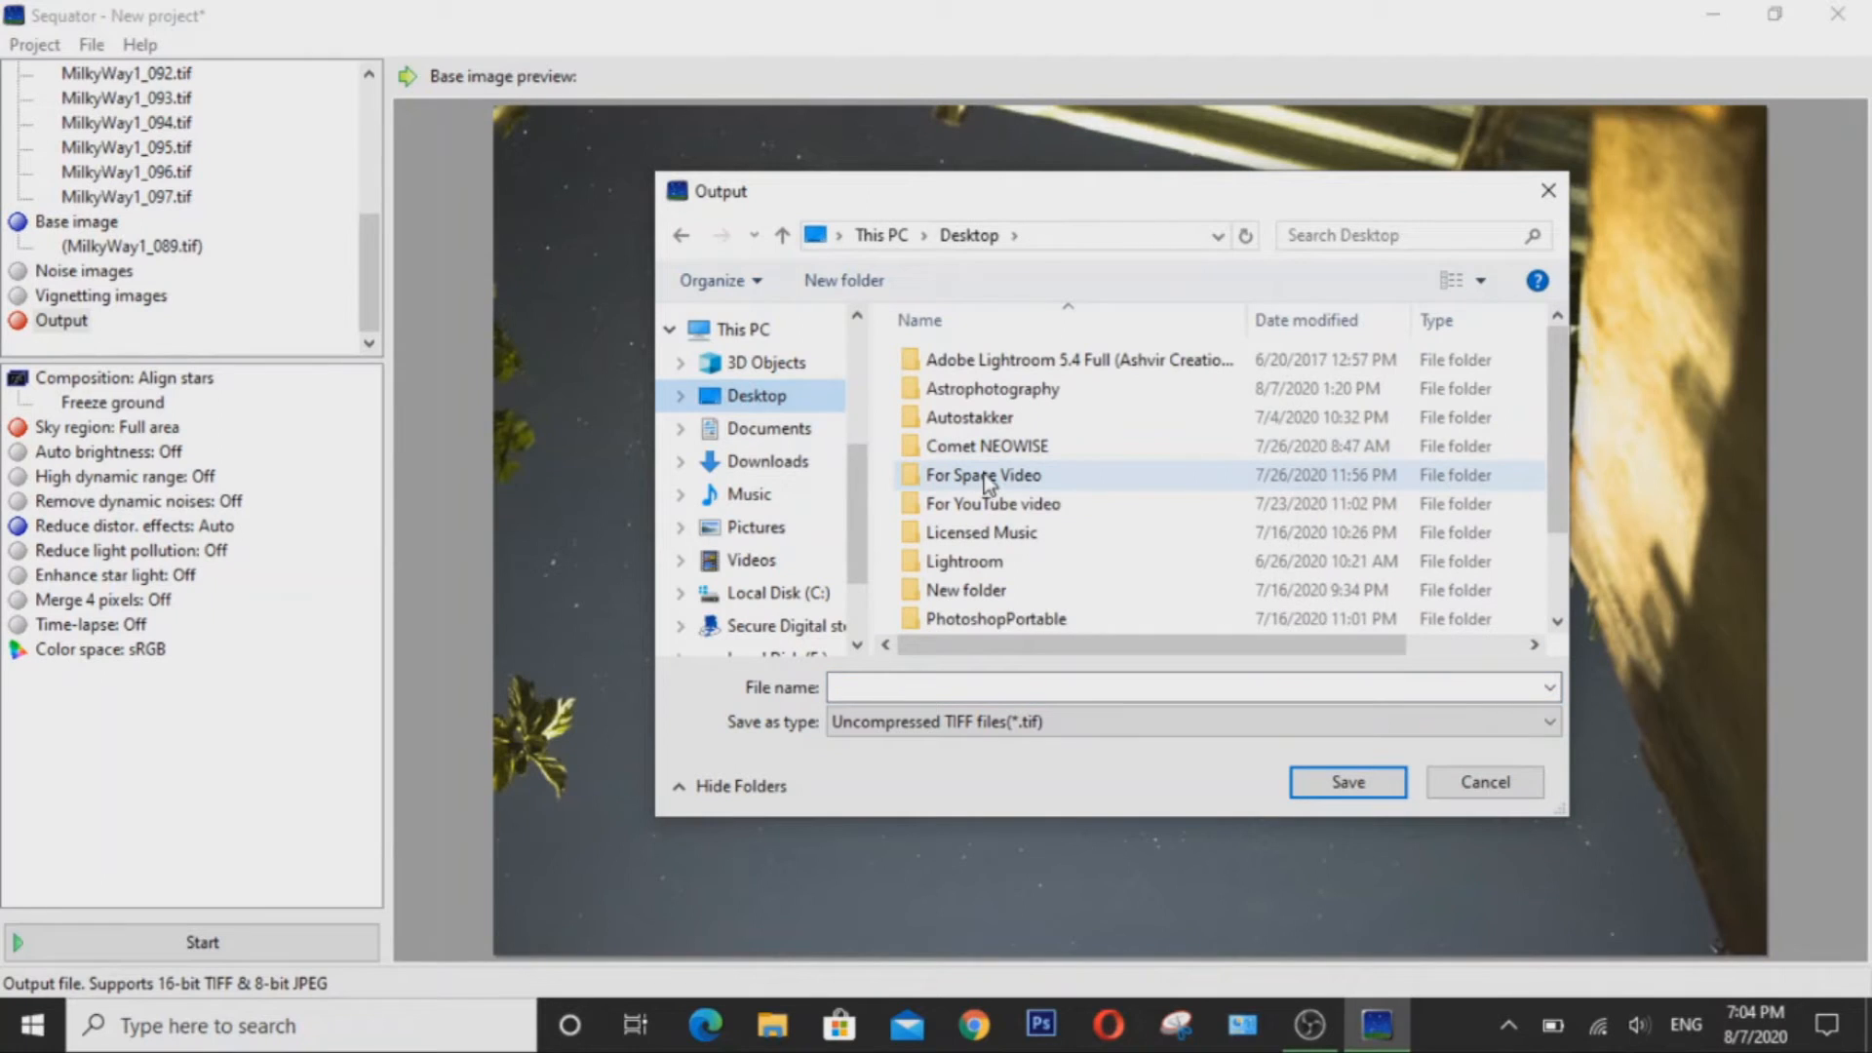
pyautogui.moveTo(982, 474)
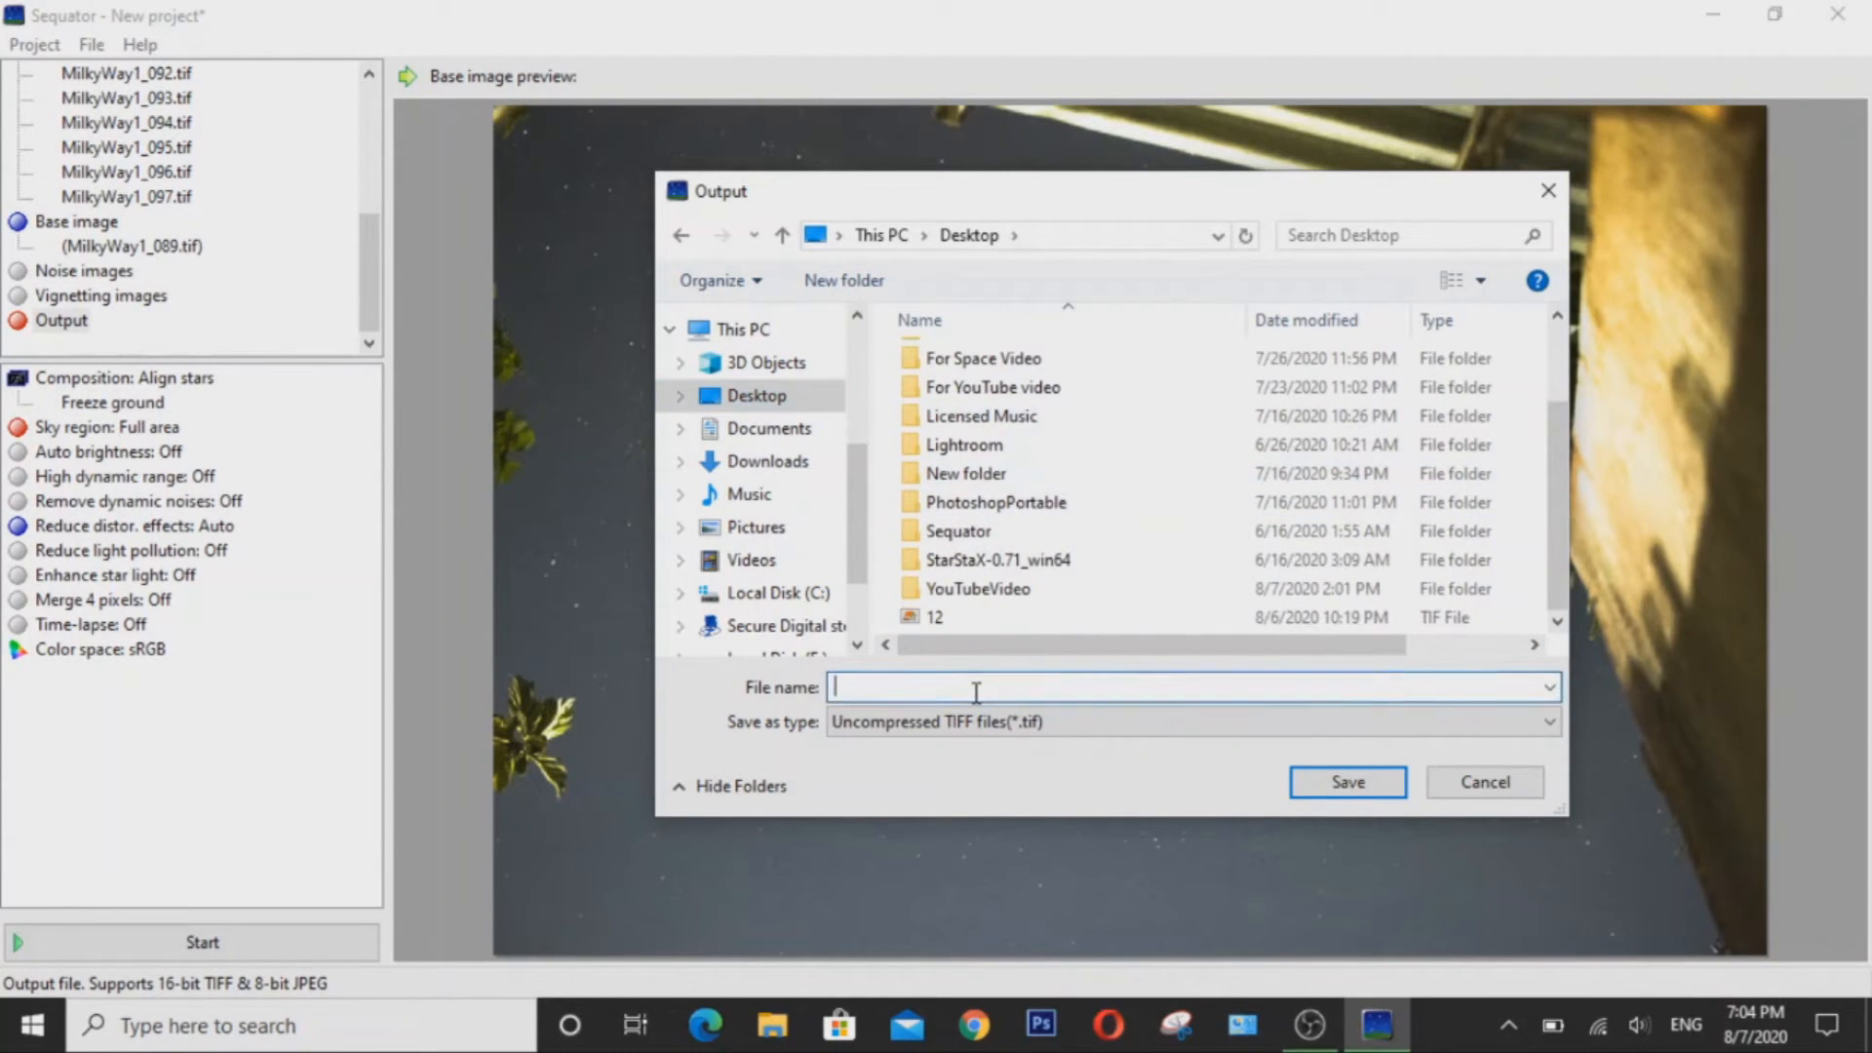
pyautogui.write('Stac')
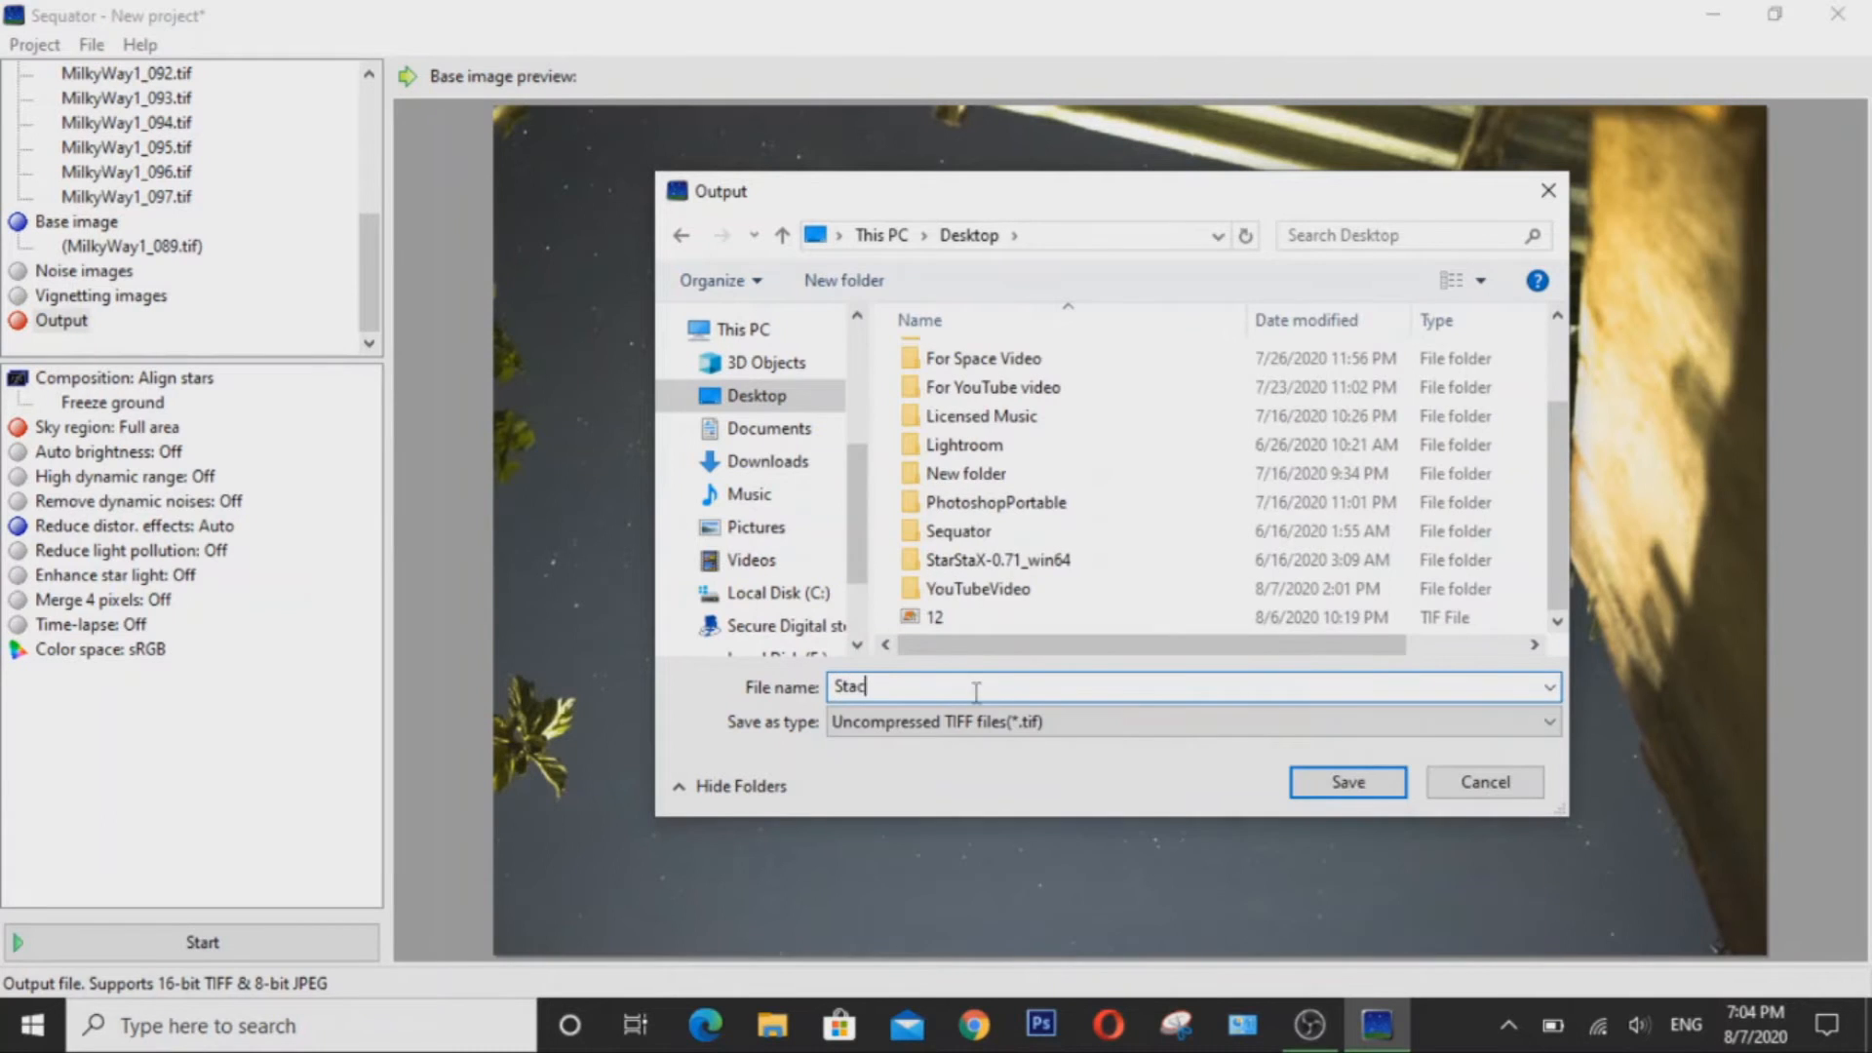
pyautogui.write('ked')
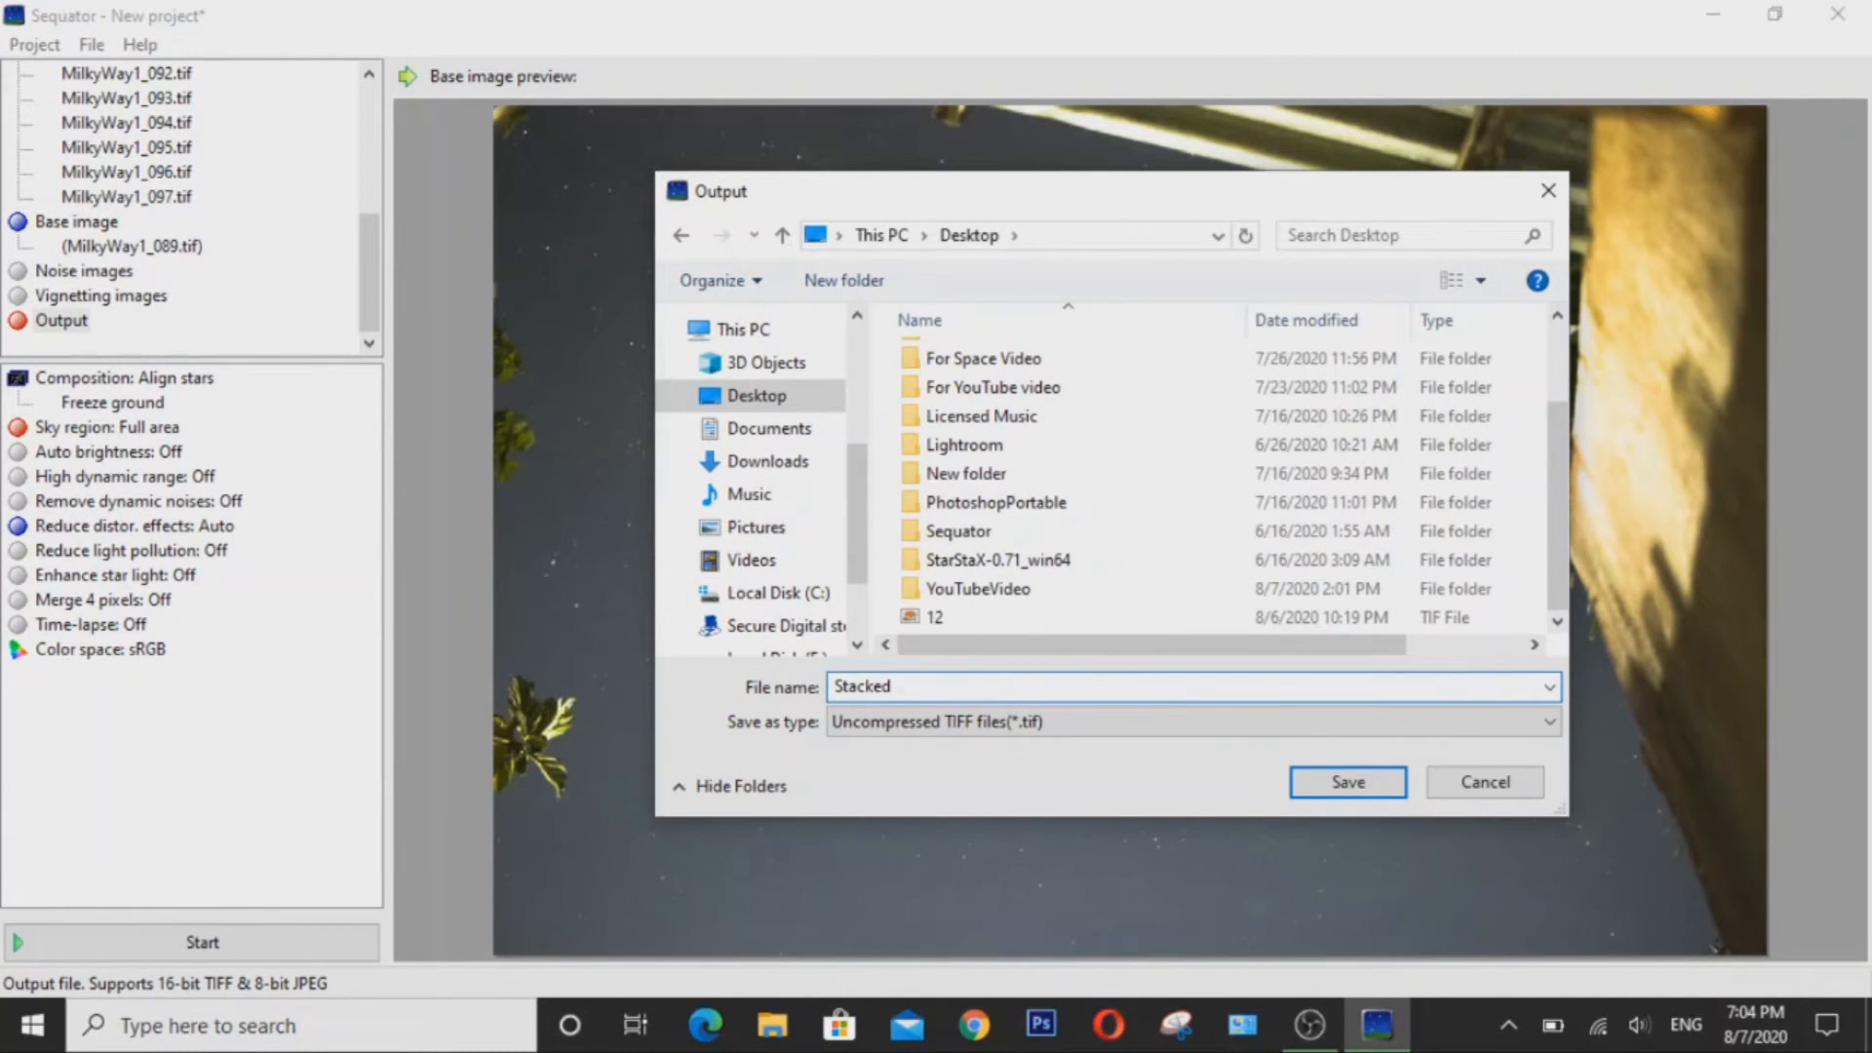
pyautogui.click(1345, 782)
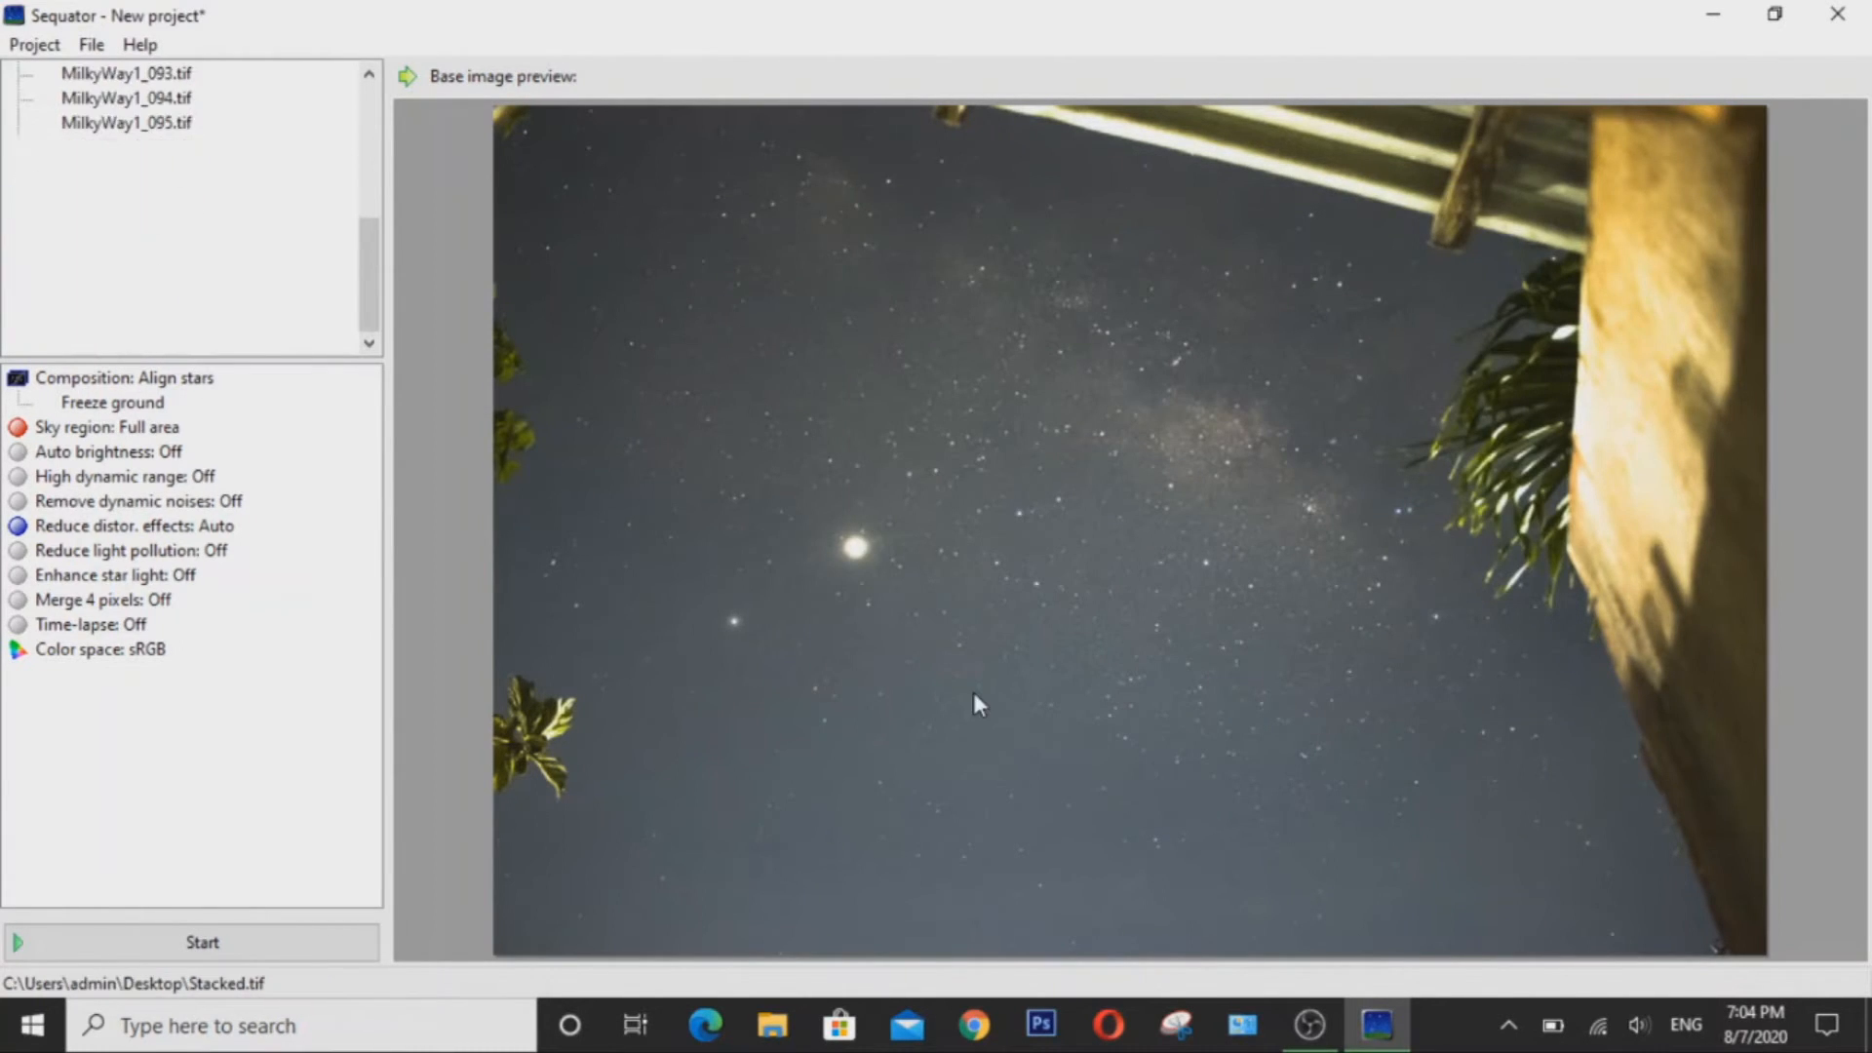
# Open the Composition options, with Align stars chosen.
pyautogui.click(124, 377)
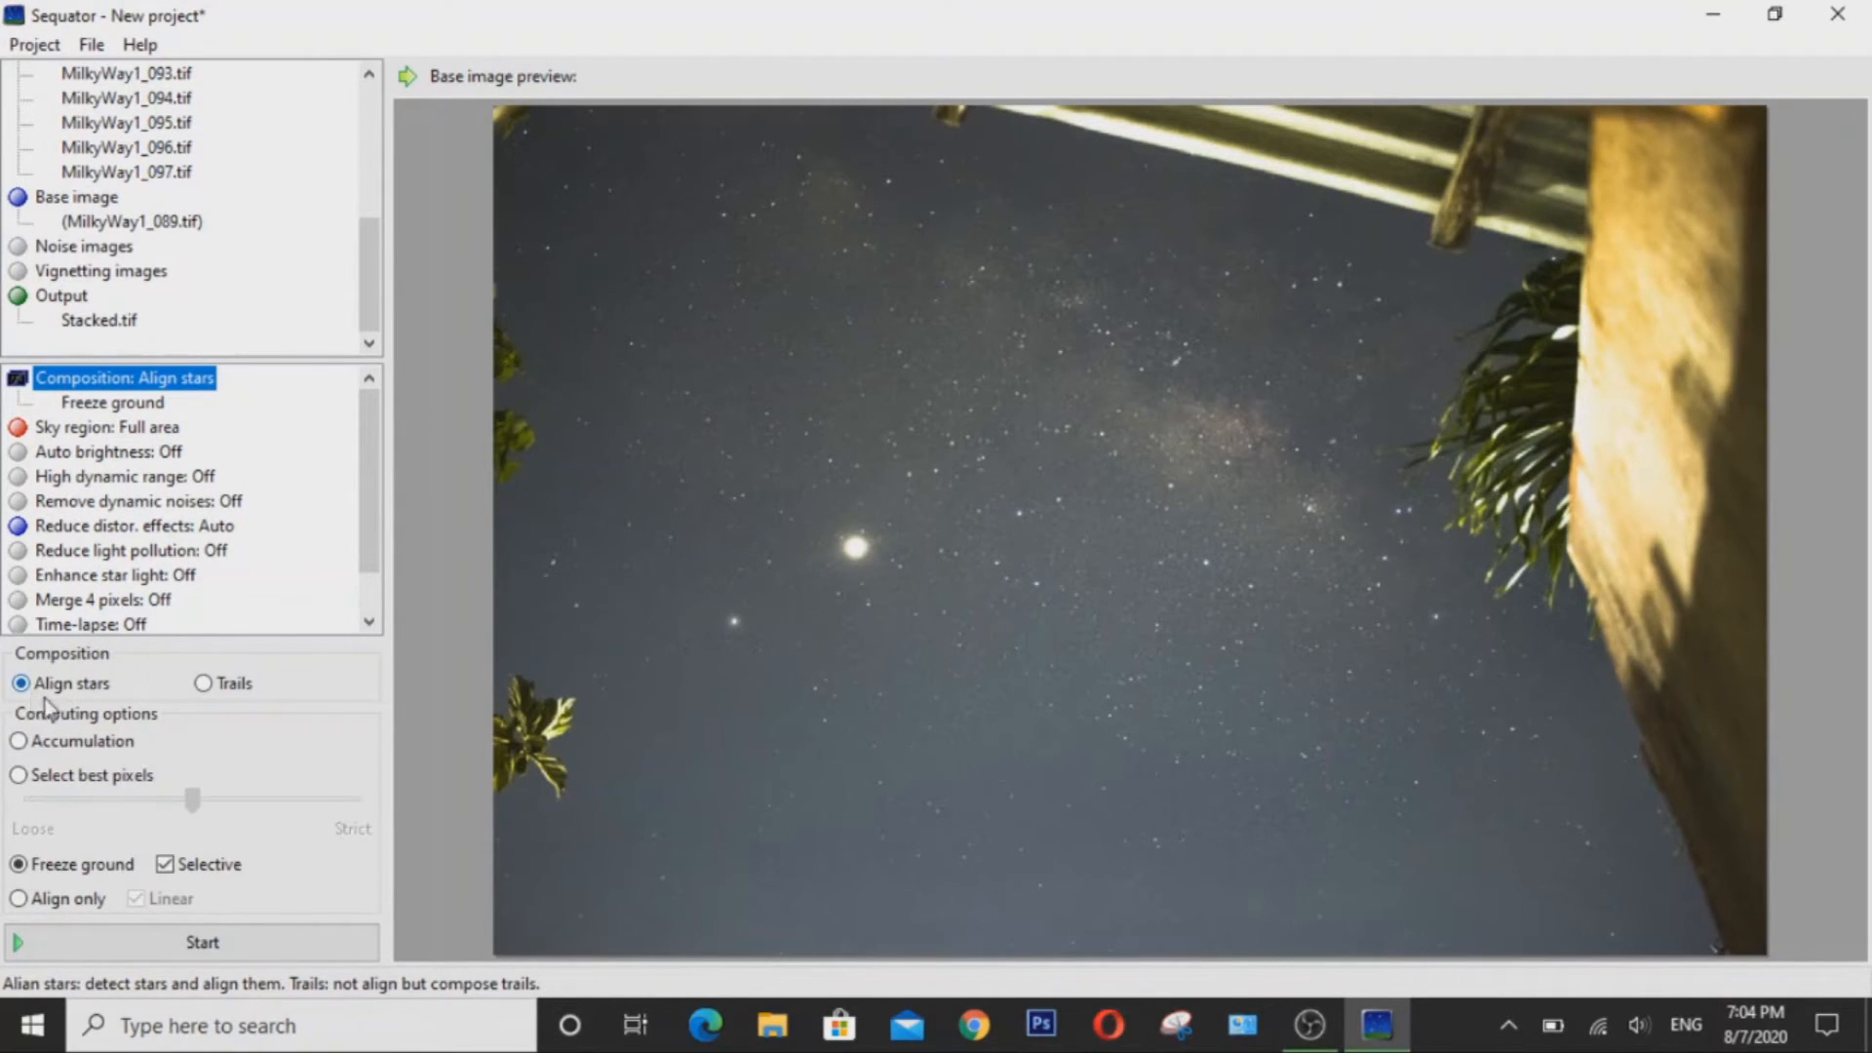
pyautogui.moveTo(138, 732)
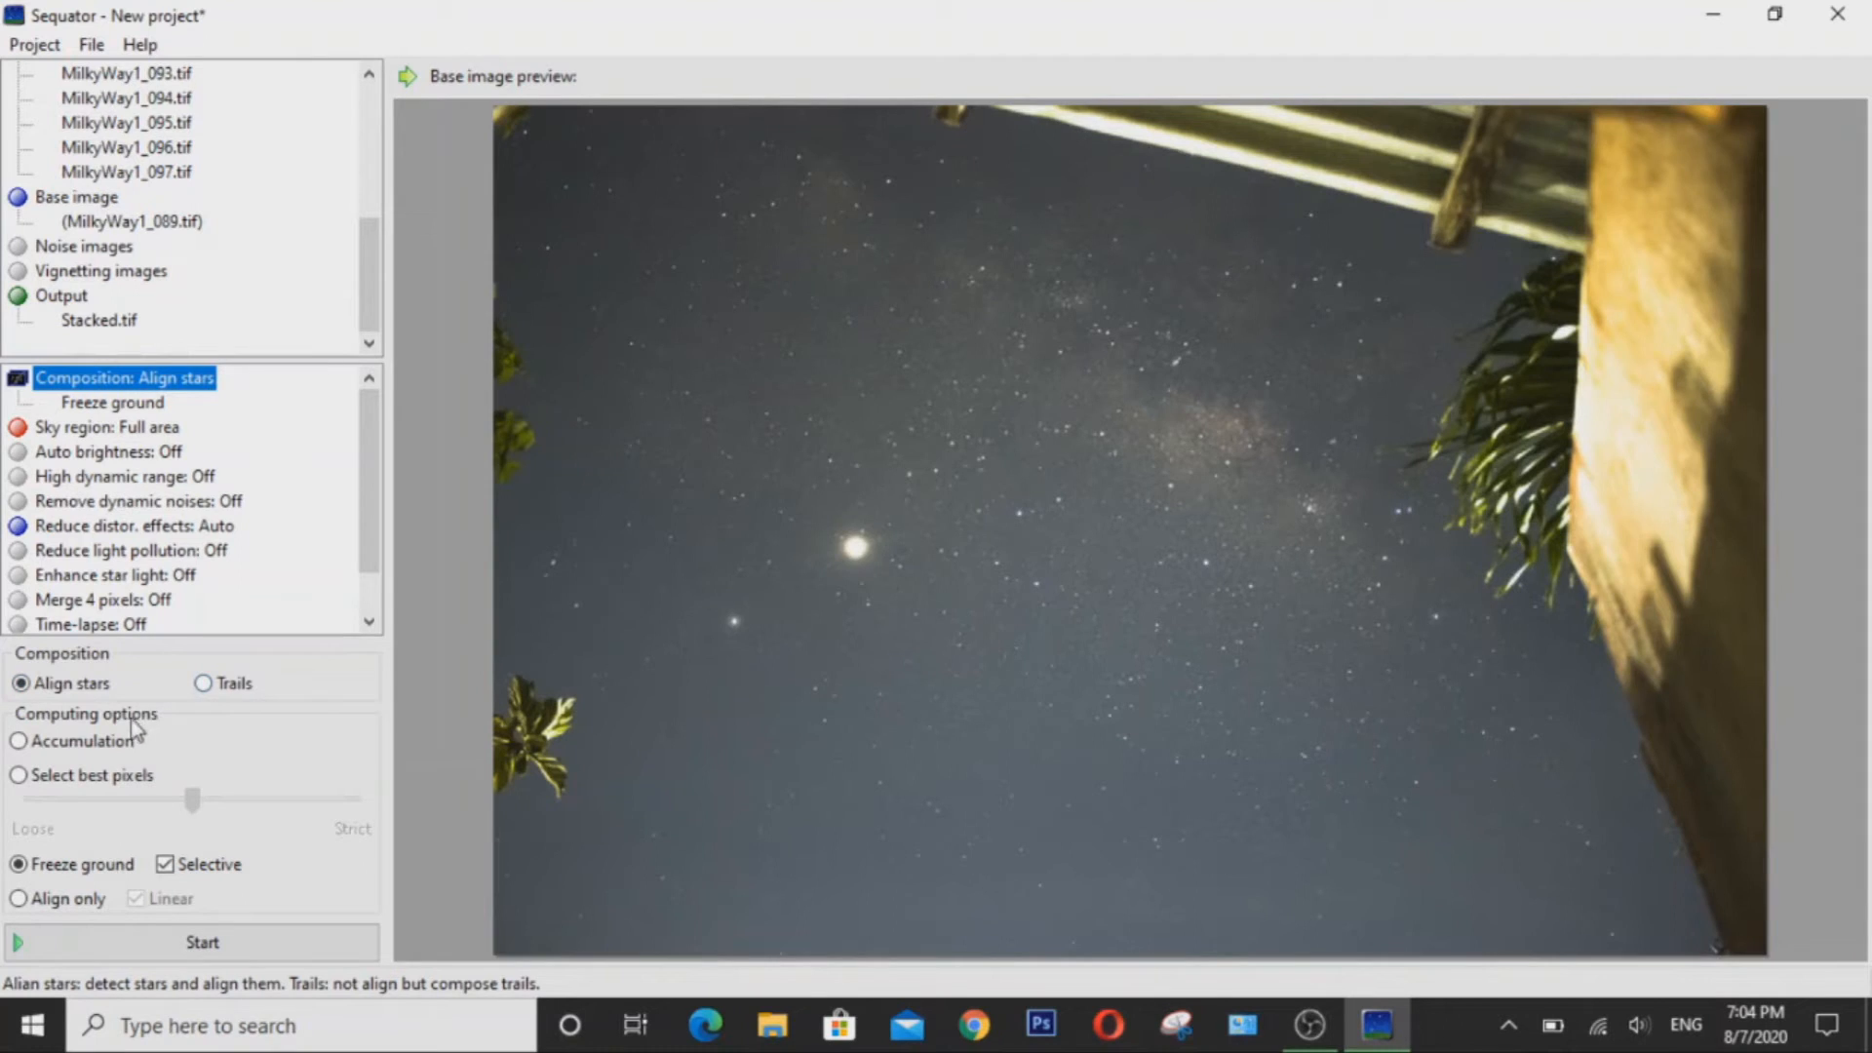
pyautogui.moveTo(75, 872)
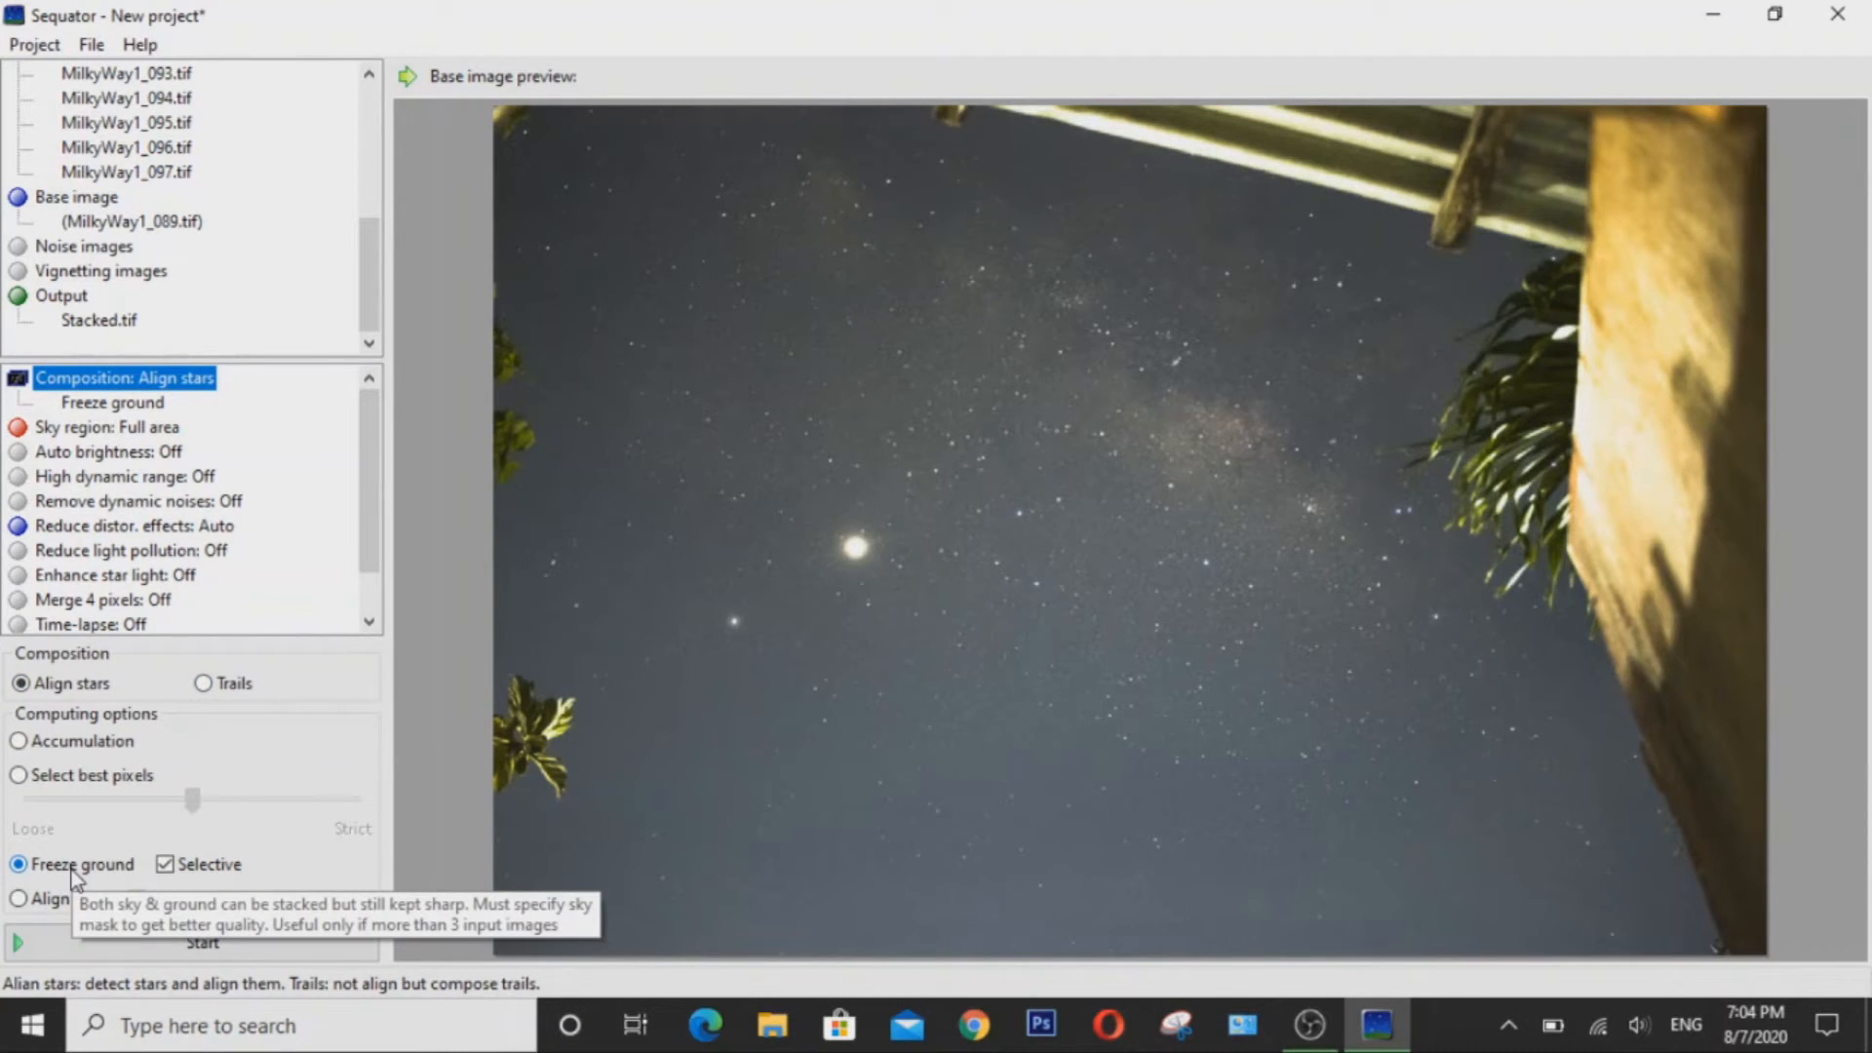
pyautogui.moveTo(97, 878)
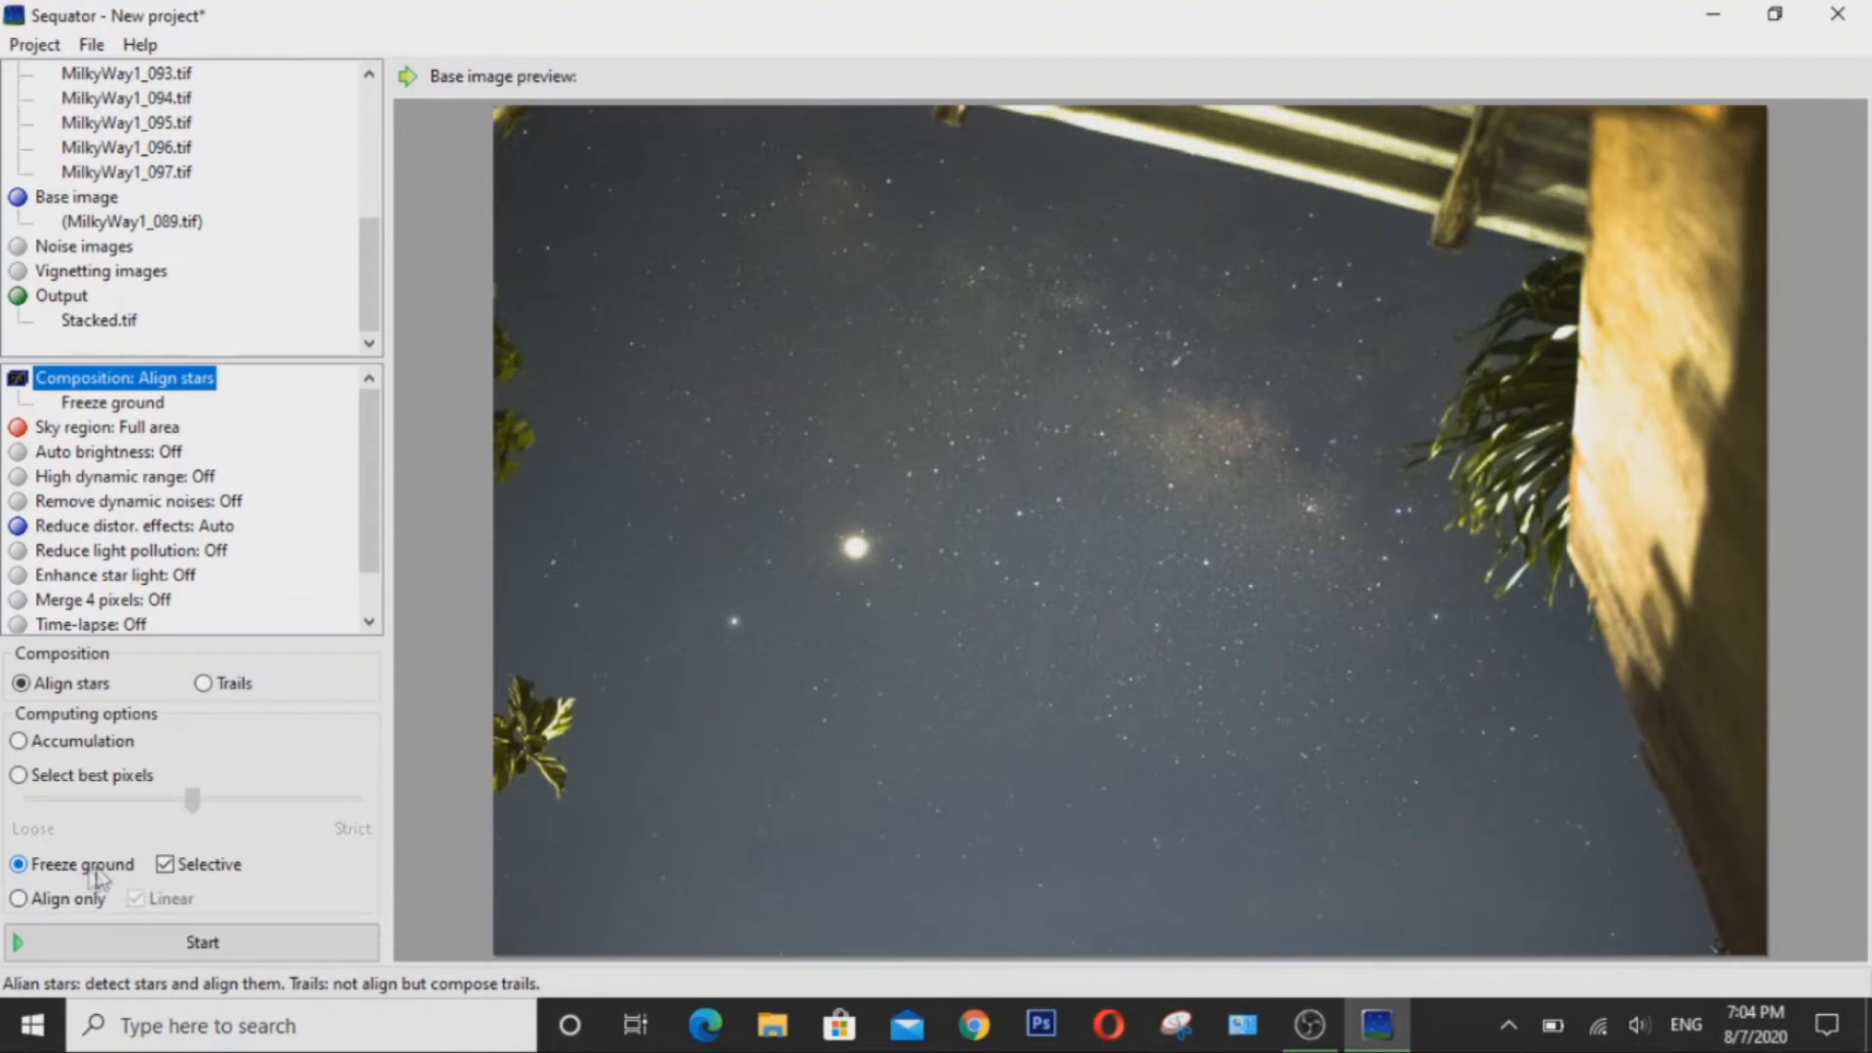
pyautogui.moveTo(166, 863)
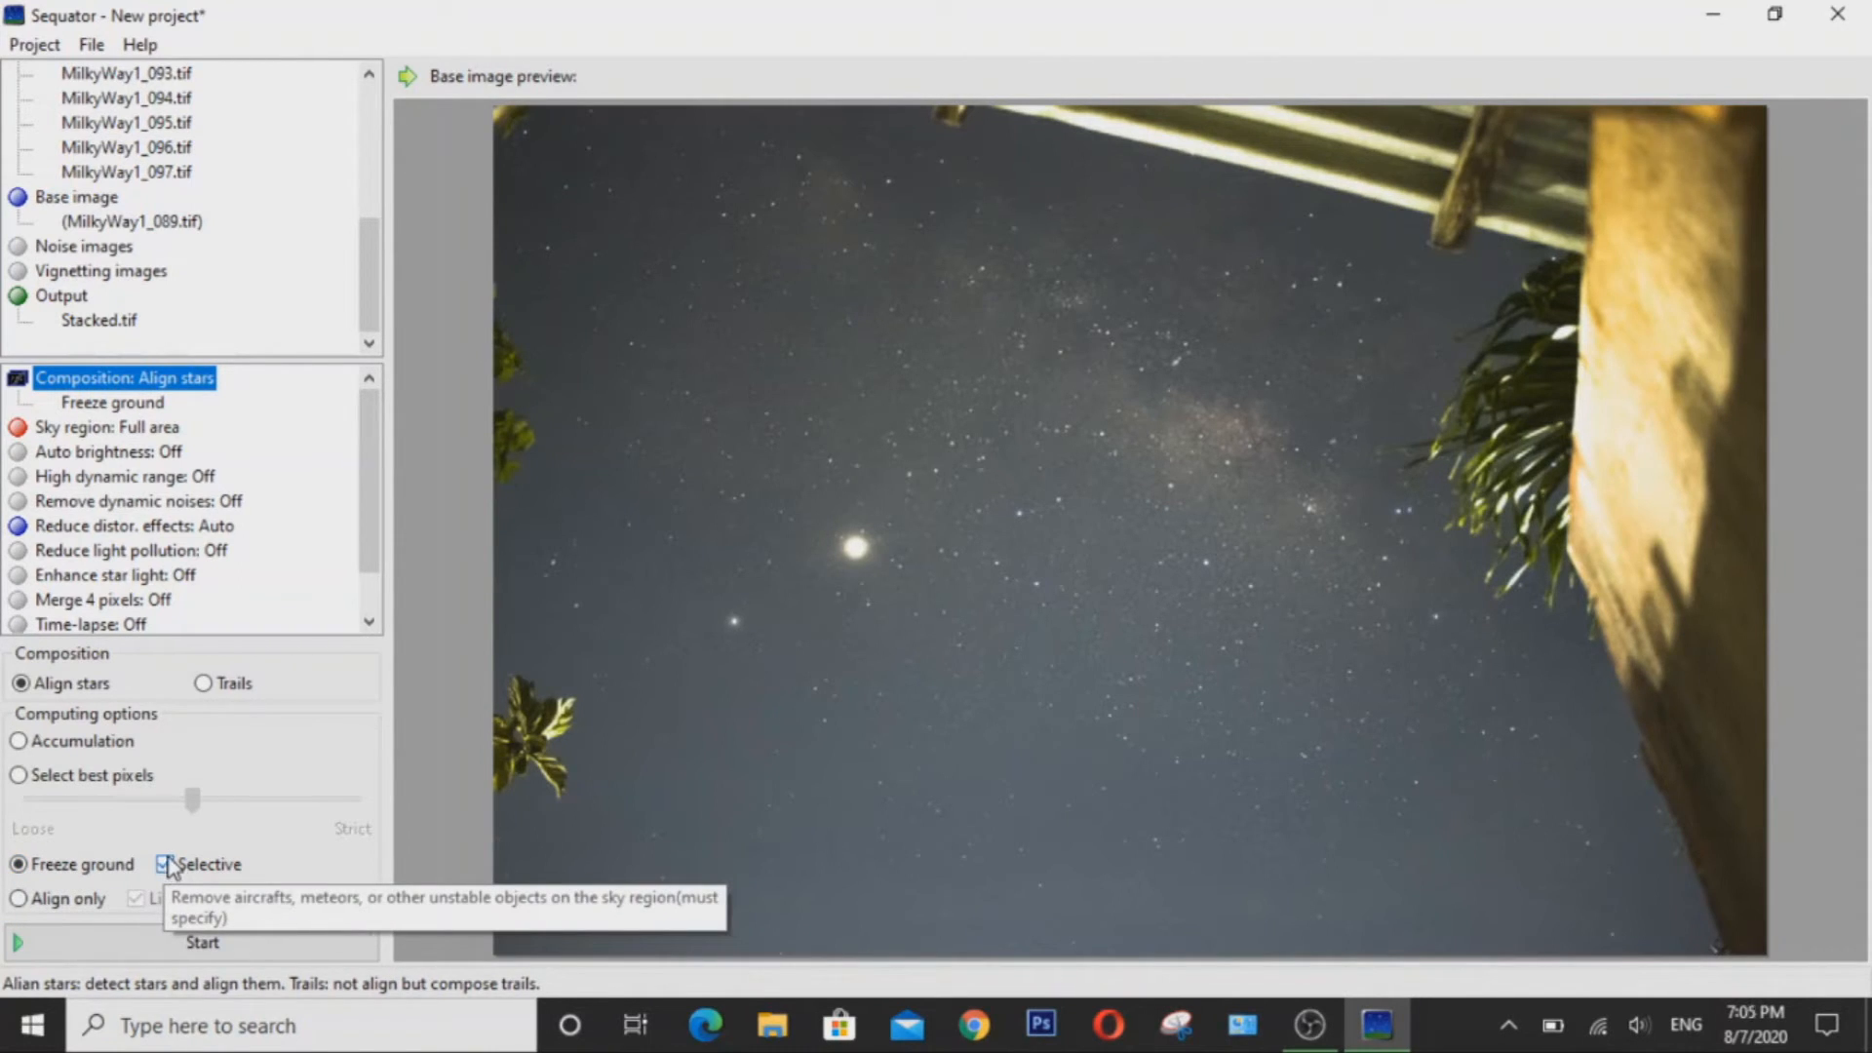
pyautogui.moveTo(199, 893)
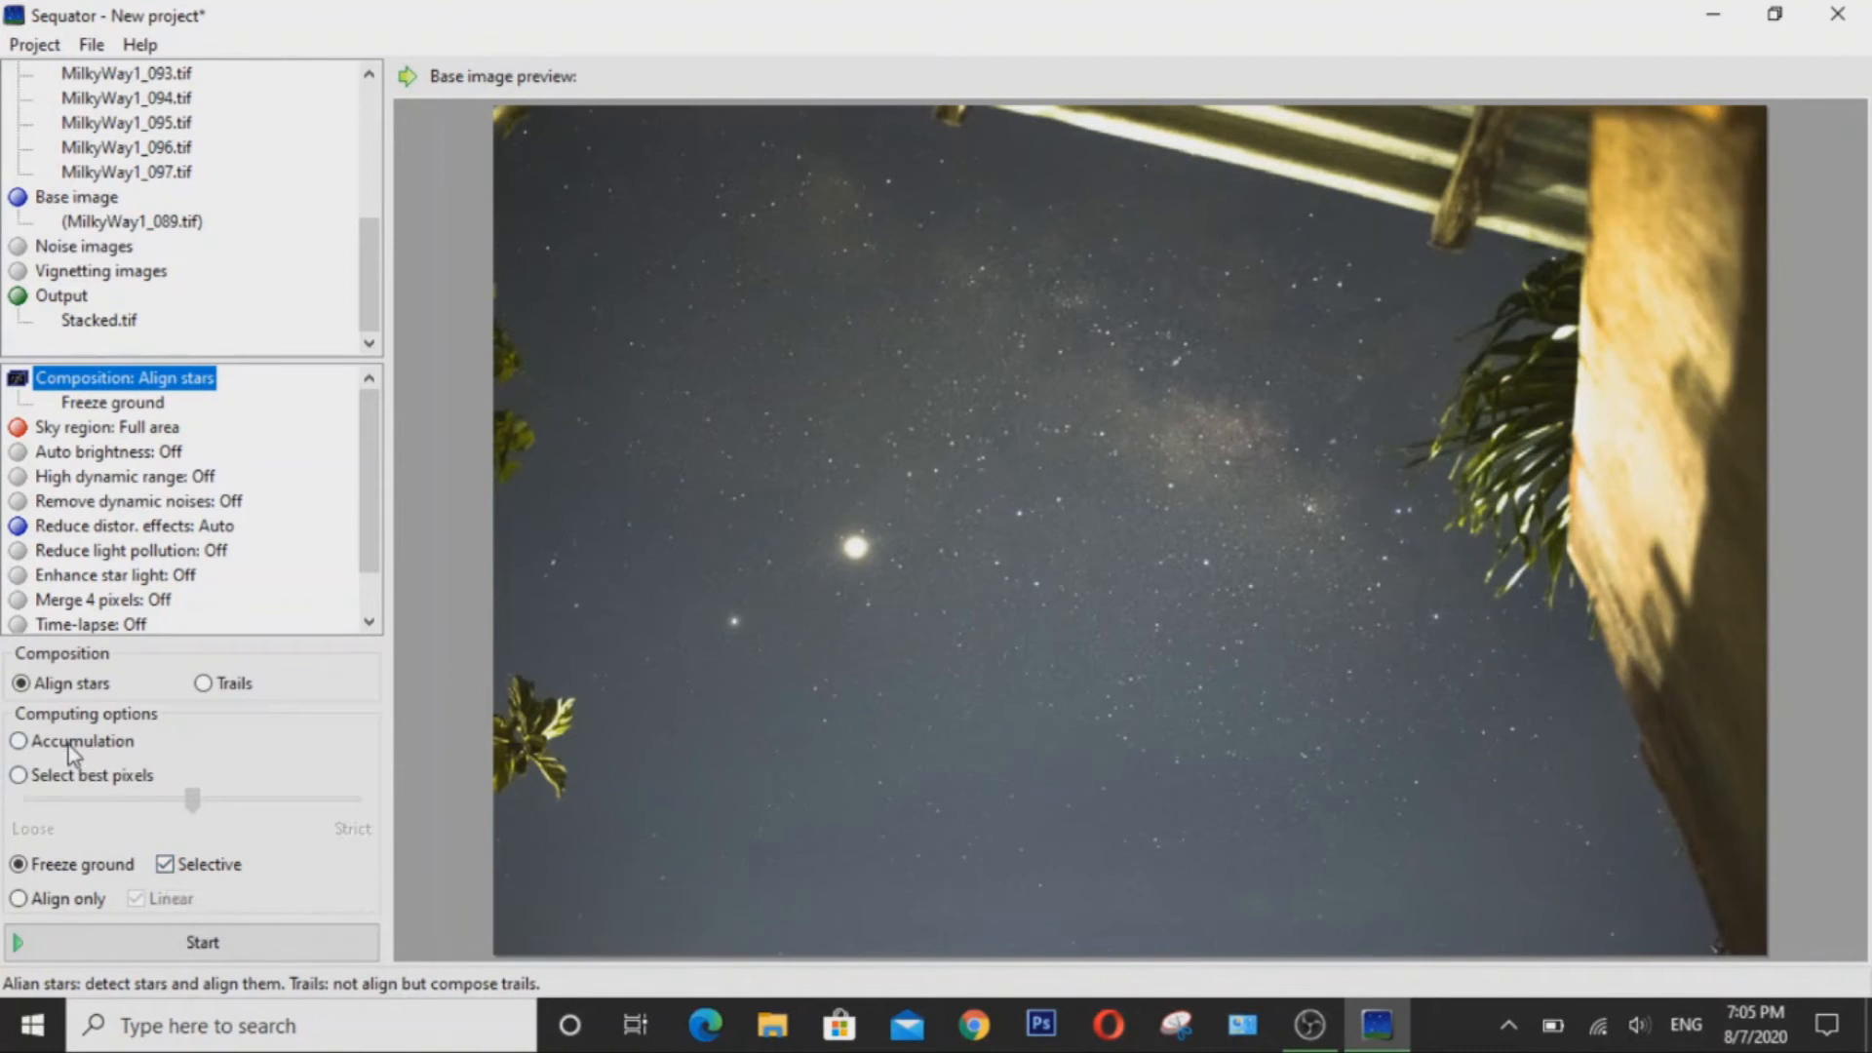
pyautogui.moveTo(71, 782)
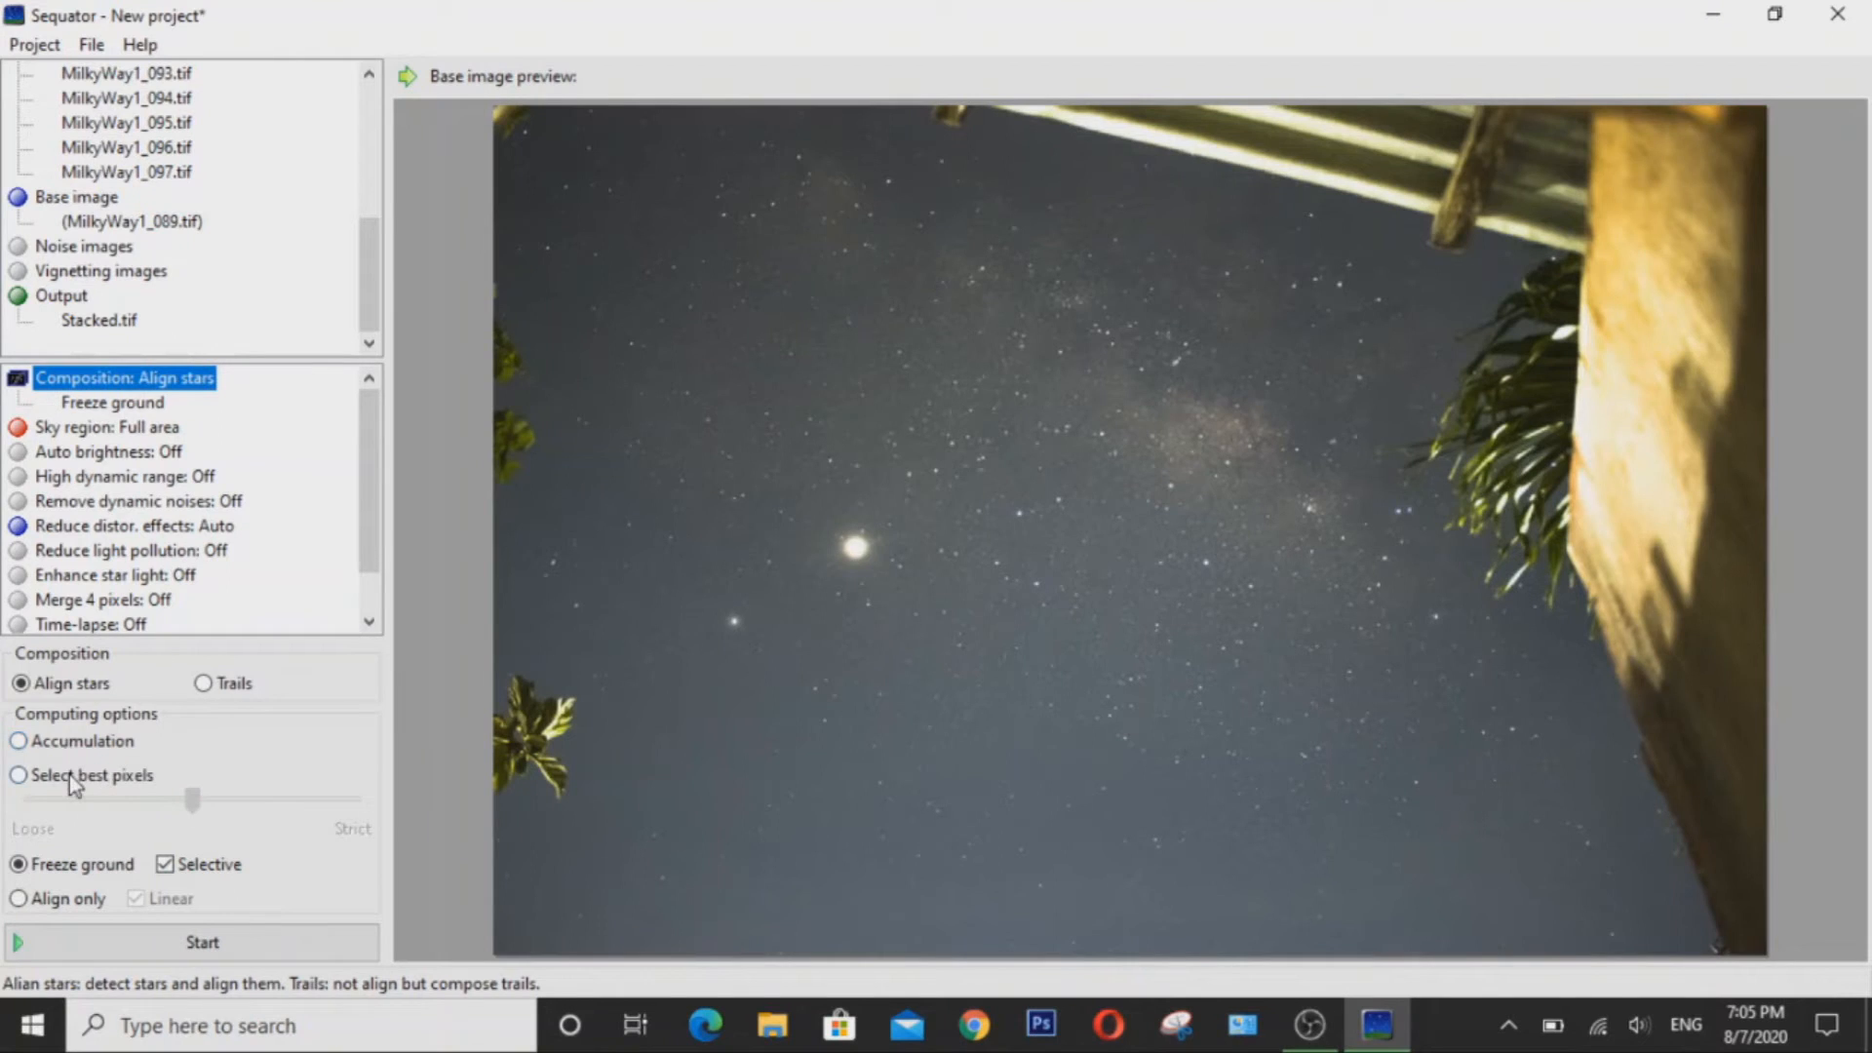
pyautogui.moveTo(90, 775)
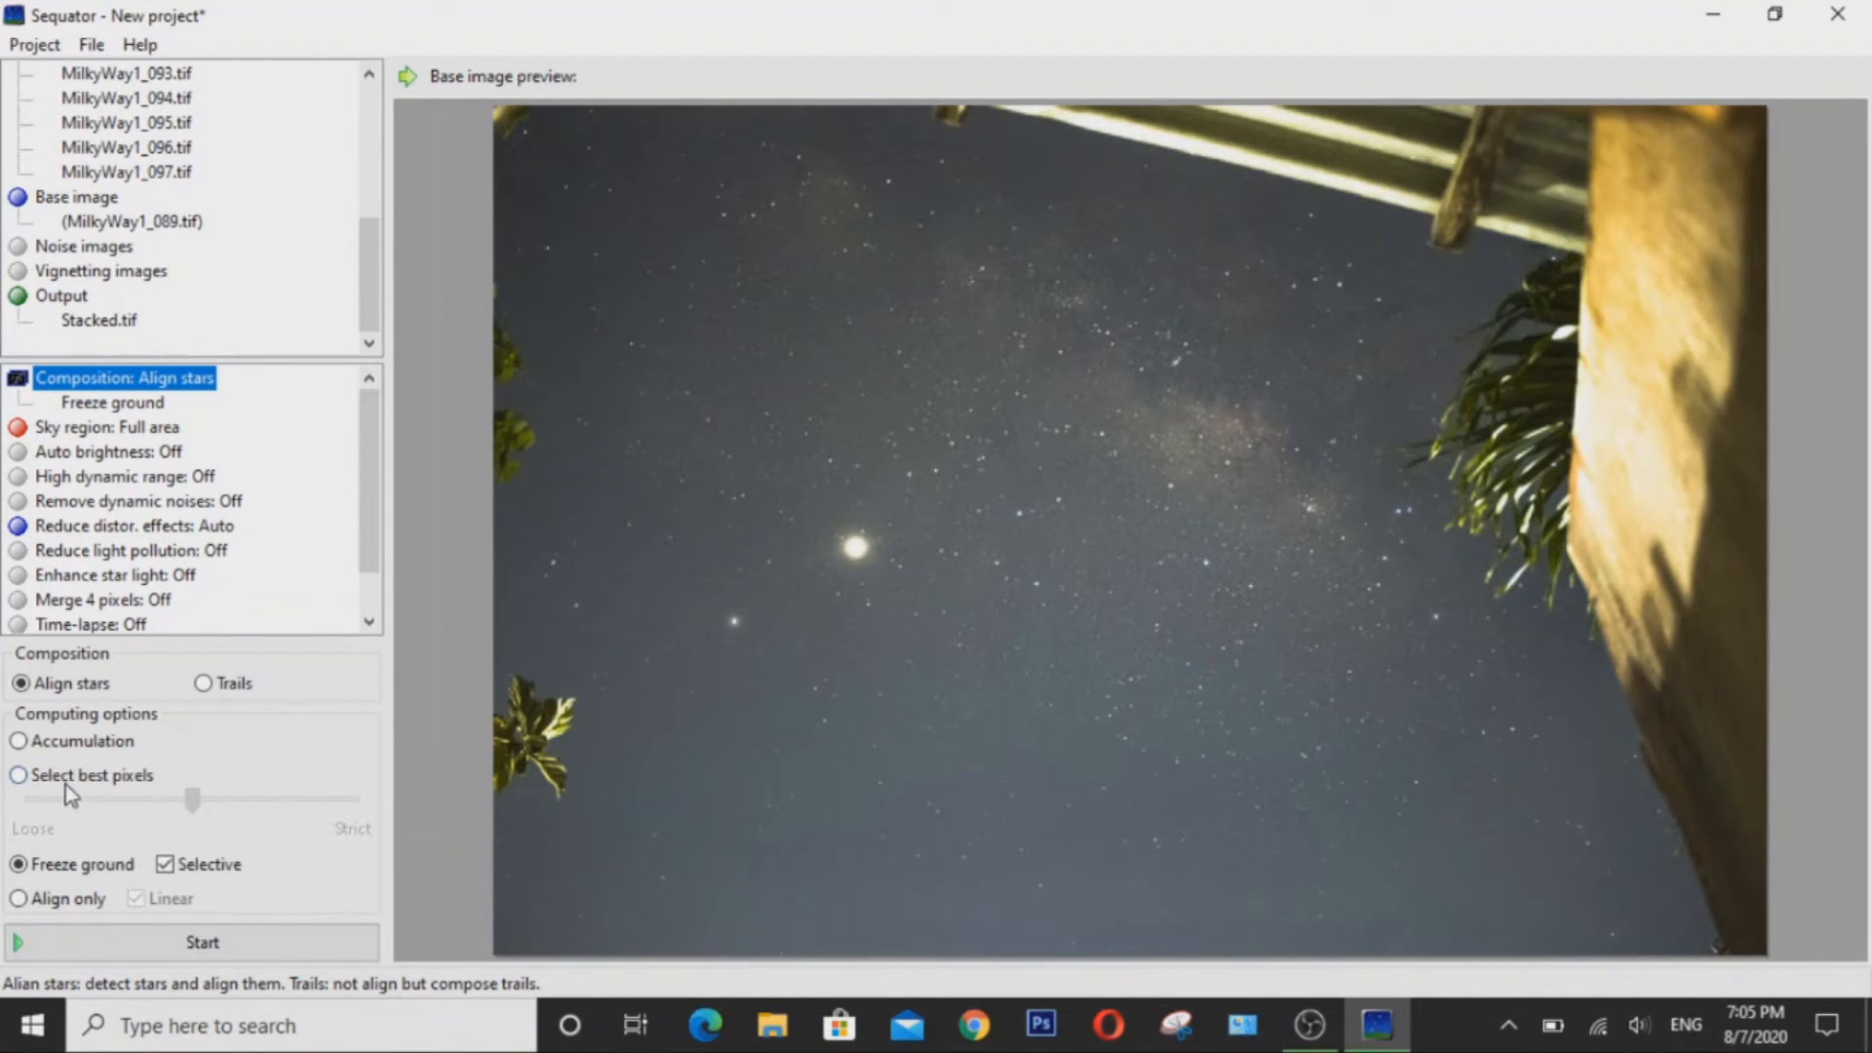
pyautogui.moveTo(74, 835)
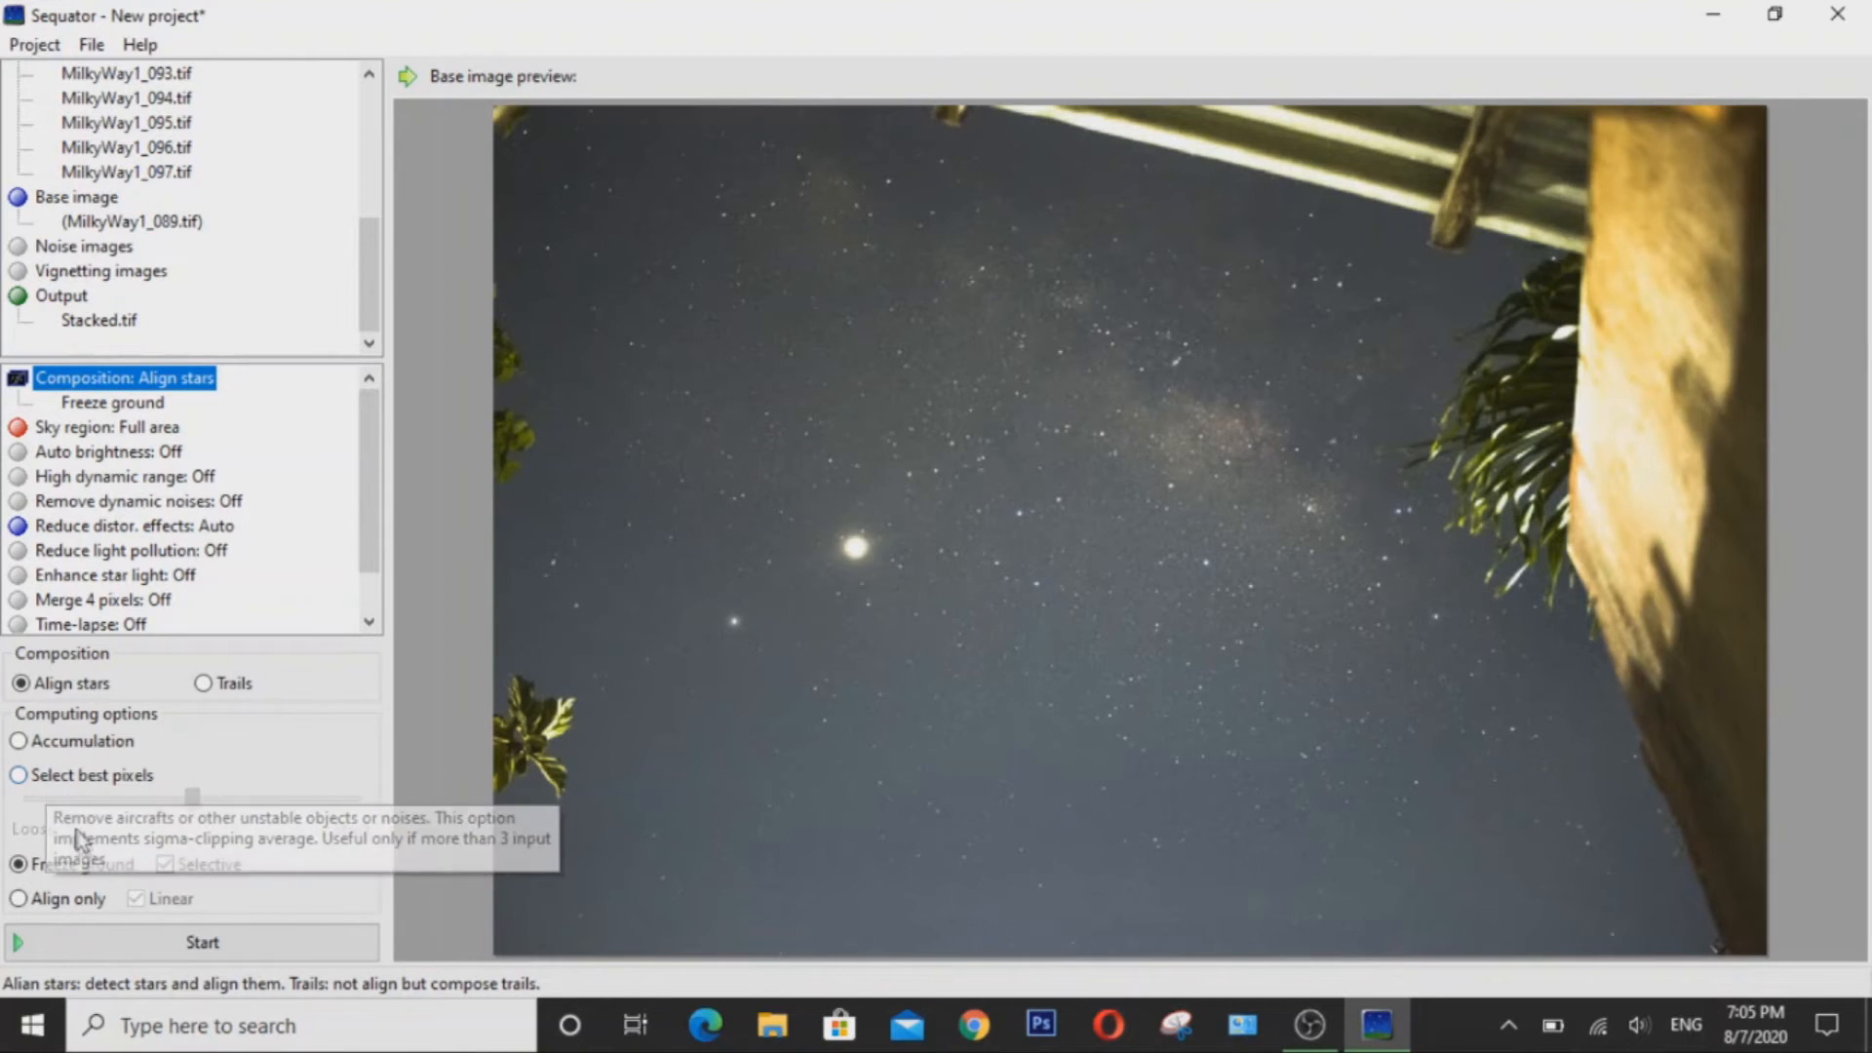
pyautogui.moveTo(126, 447)
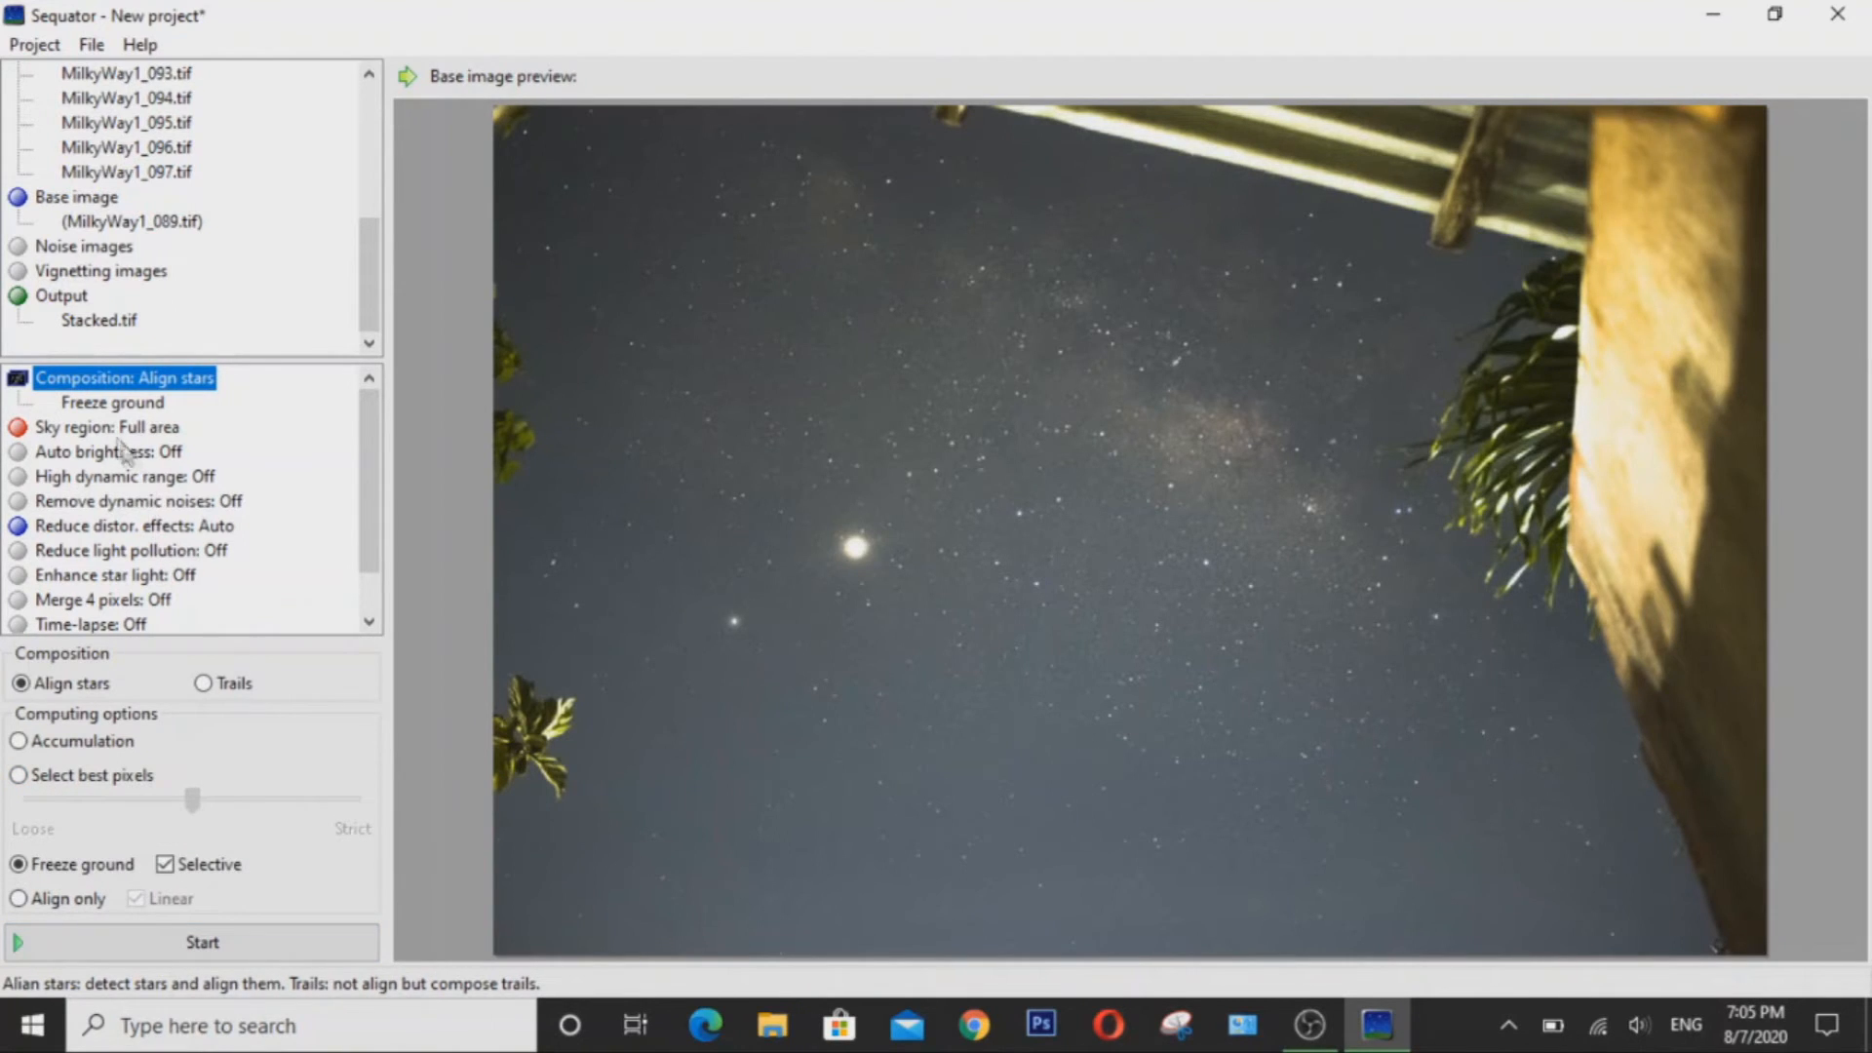
# Open the Sky region options, showing Irregular mask.
pyautogui.click(108, 426)
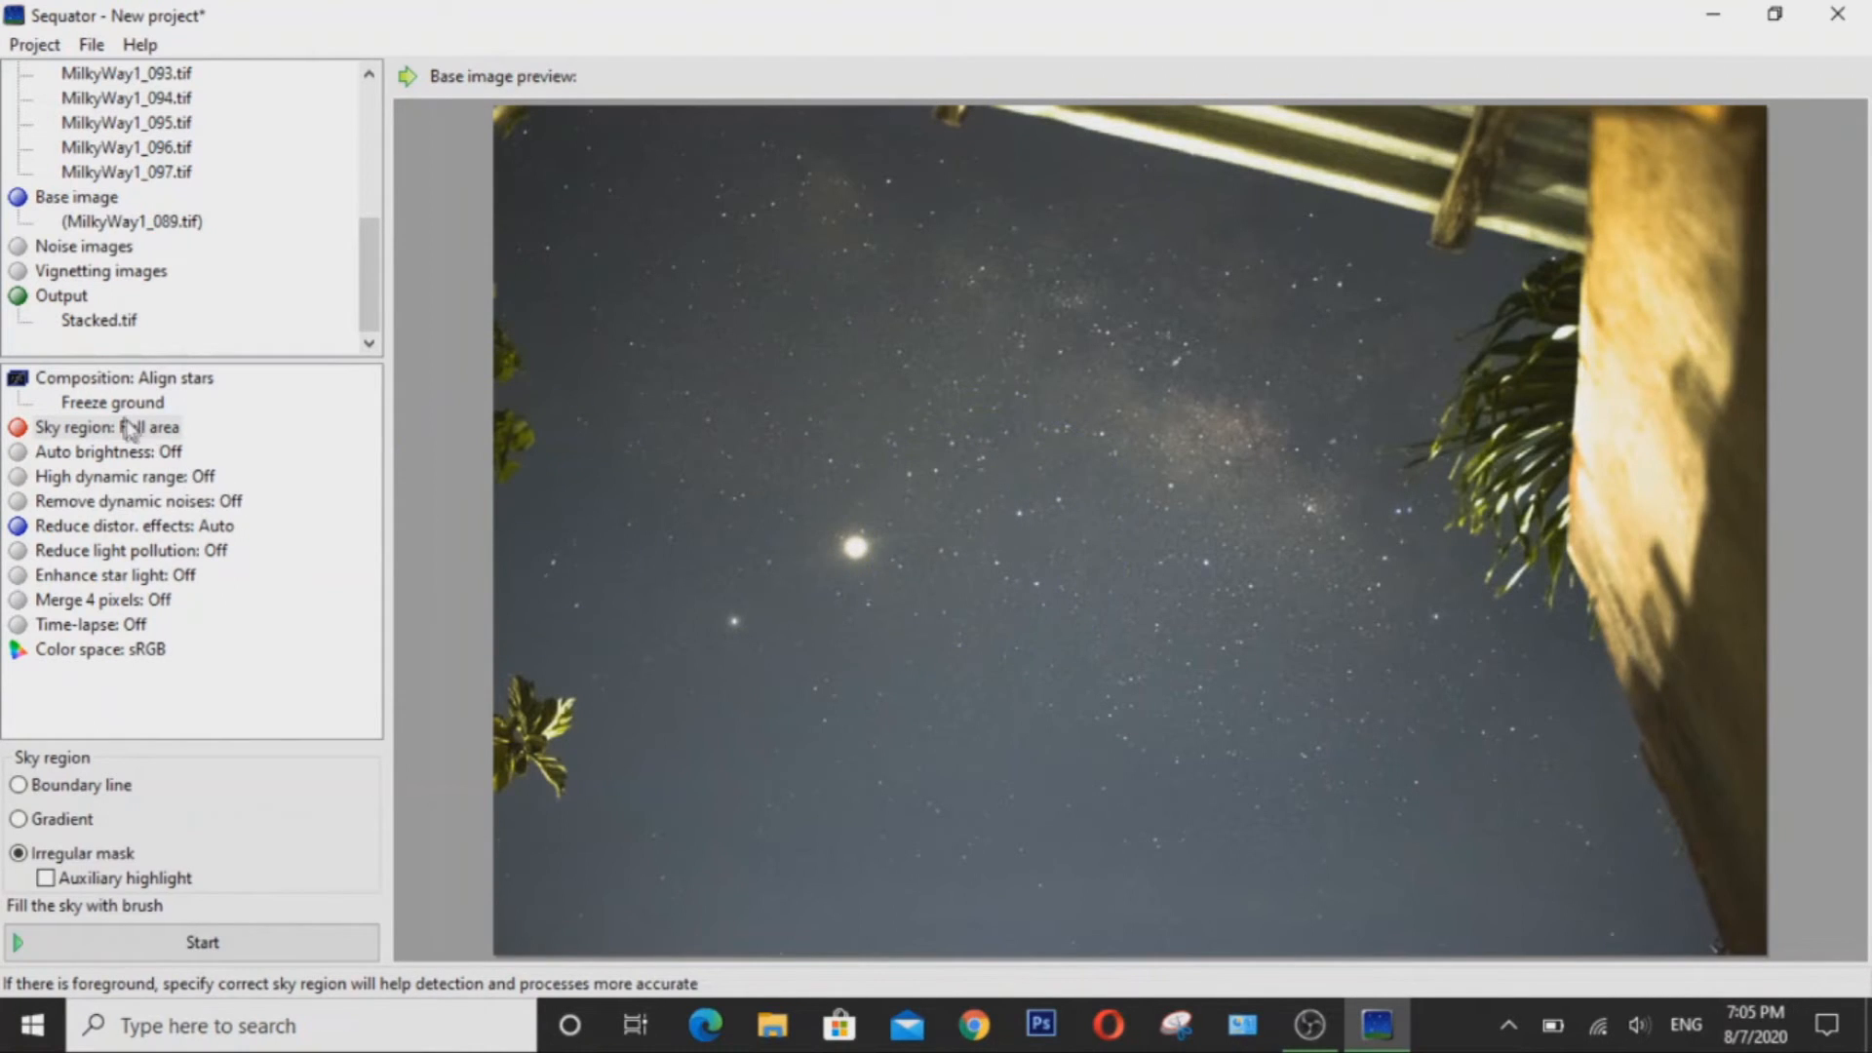
pyautogui.moveTo(956, 658)
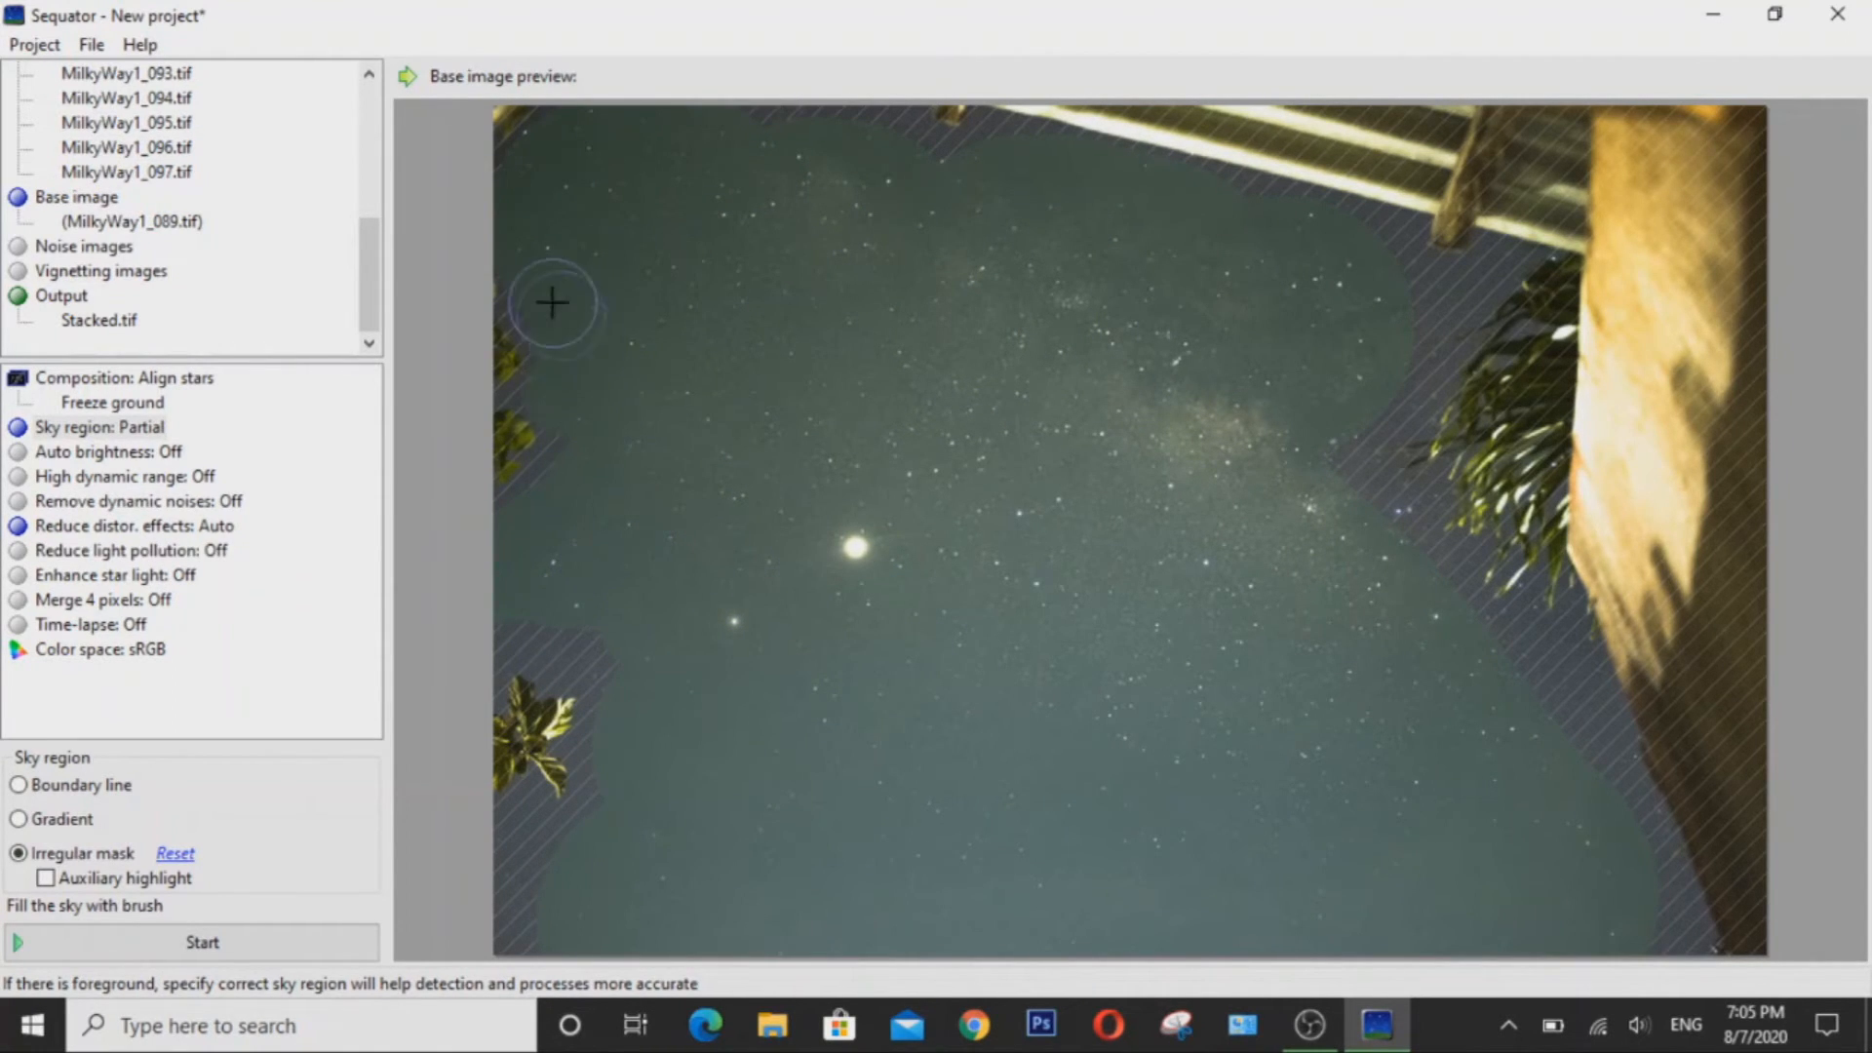
pyautogui.moveTo(868, 144)
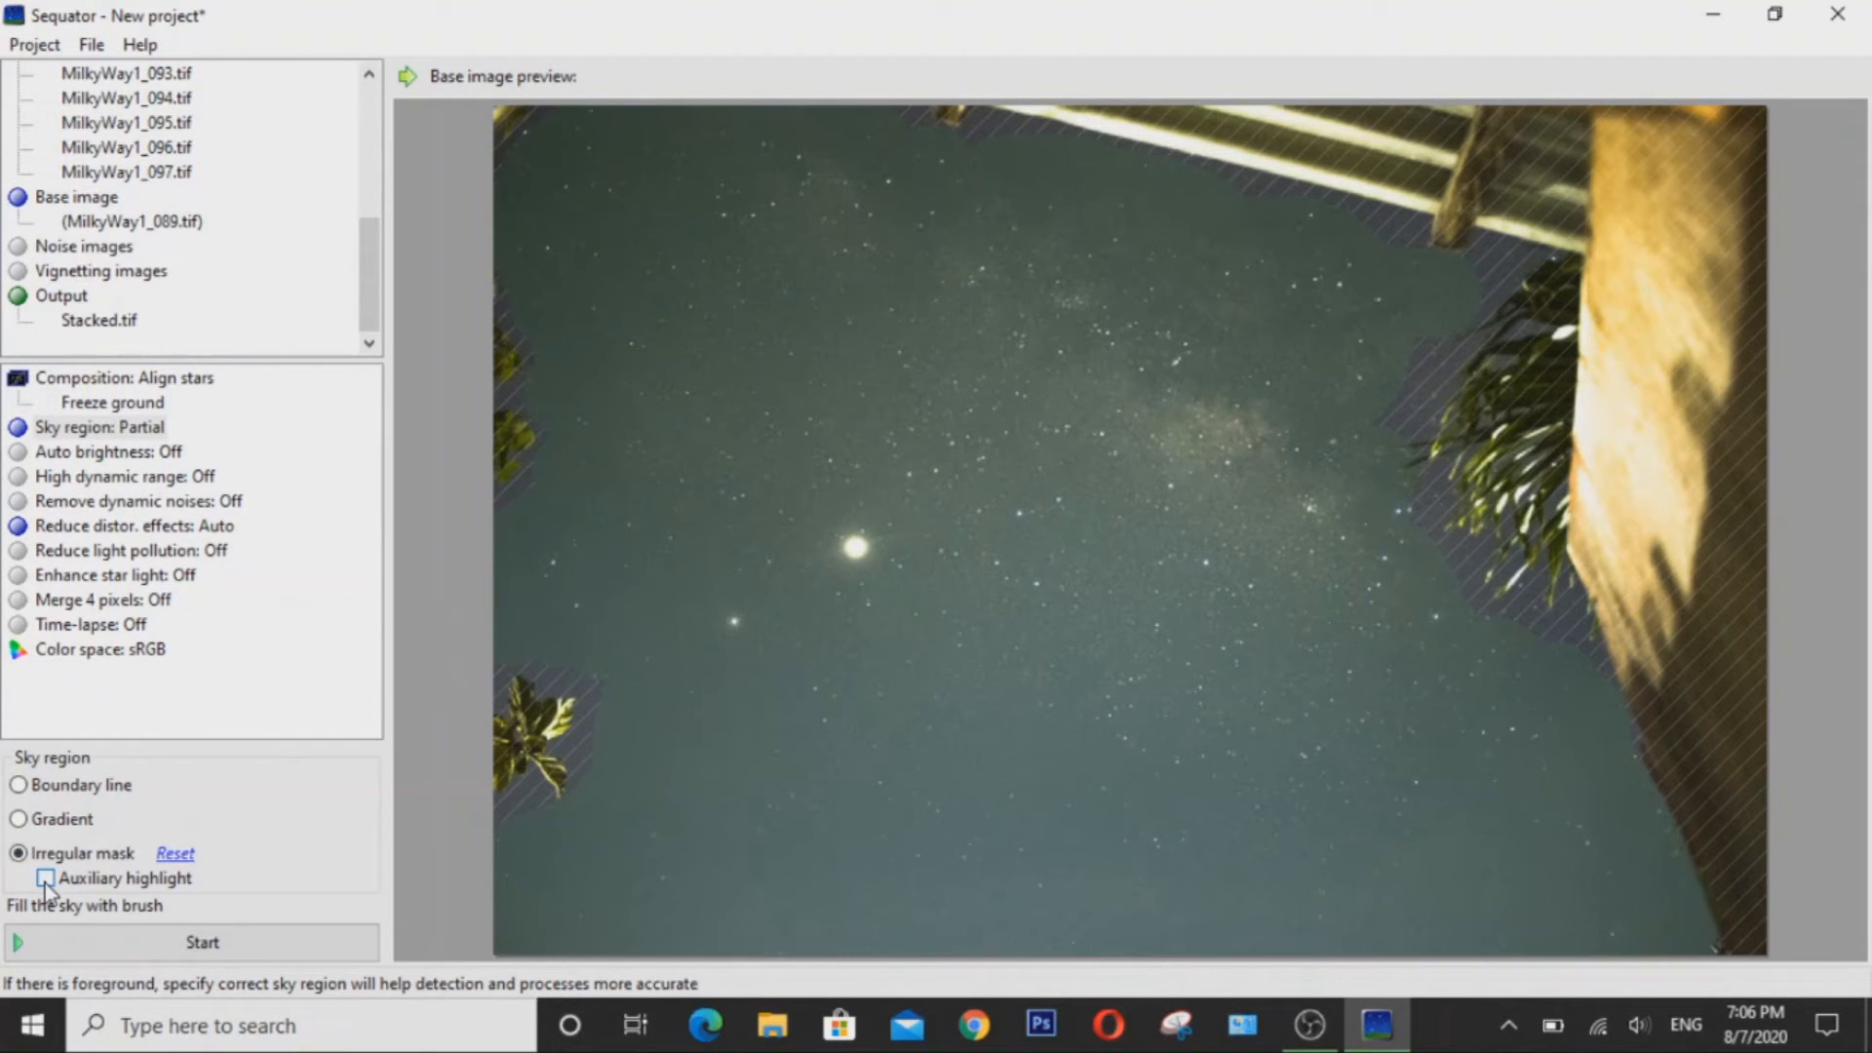
# Enable Auxiliary highlight to show stars in green and foreground in orange.
pyautogui.click(46, 878)
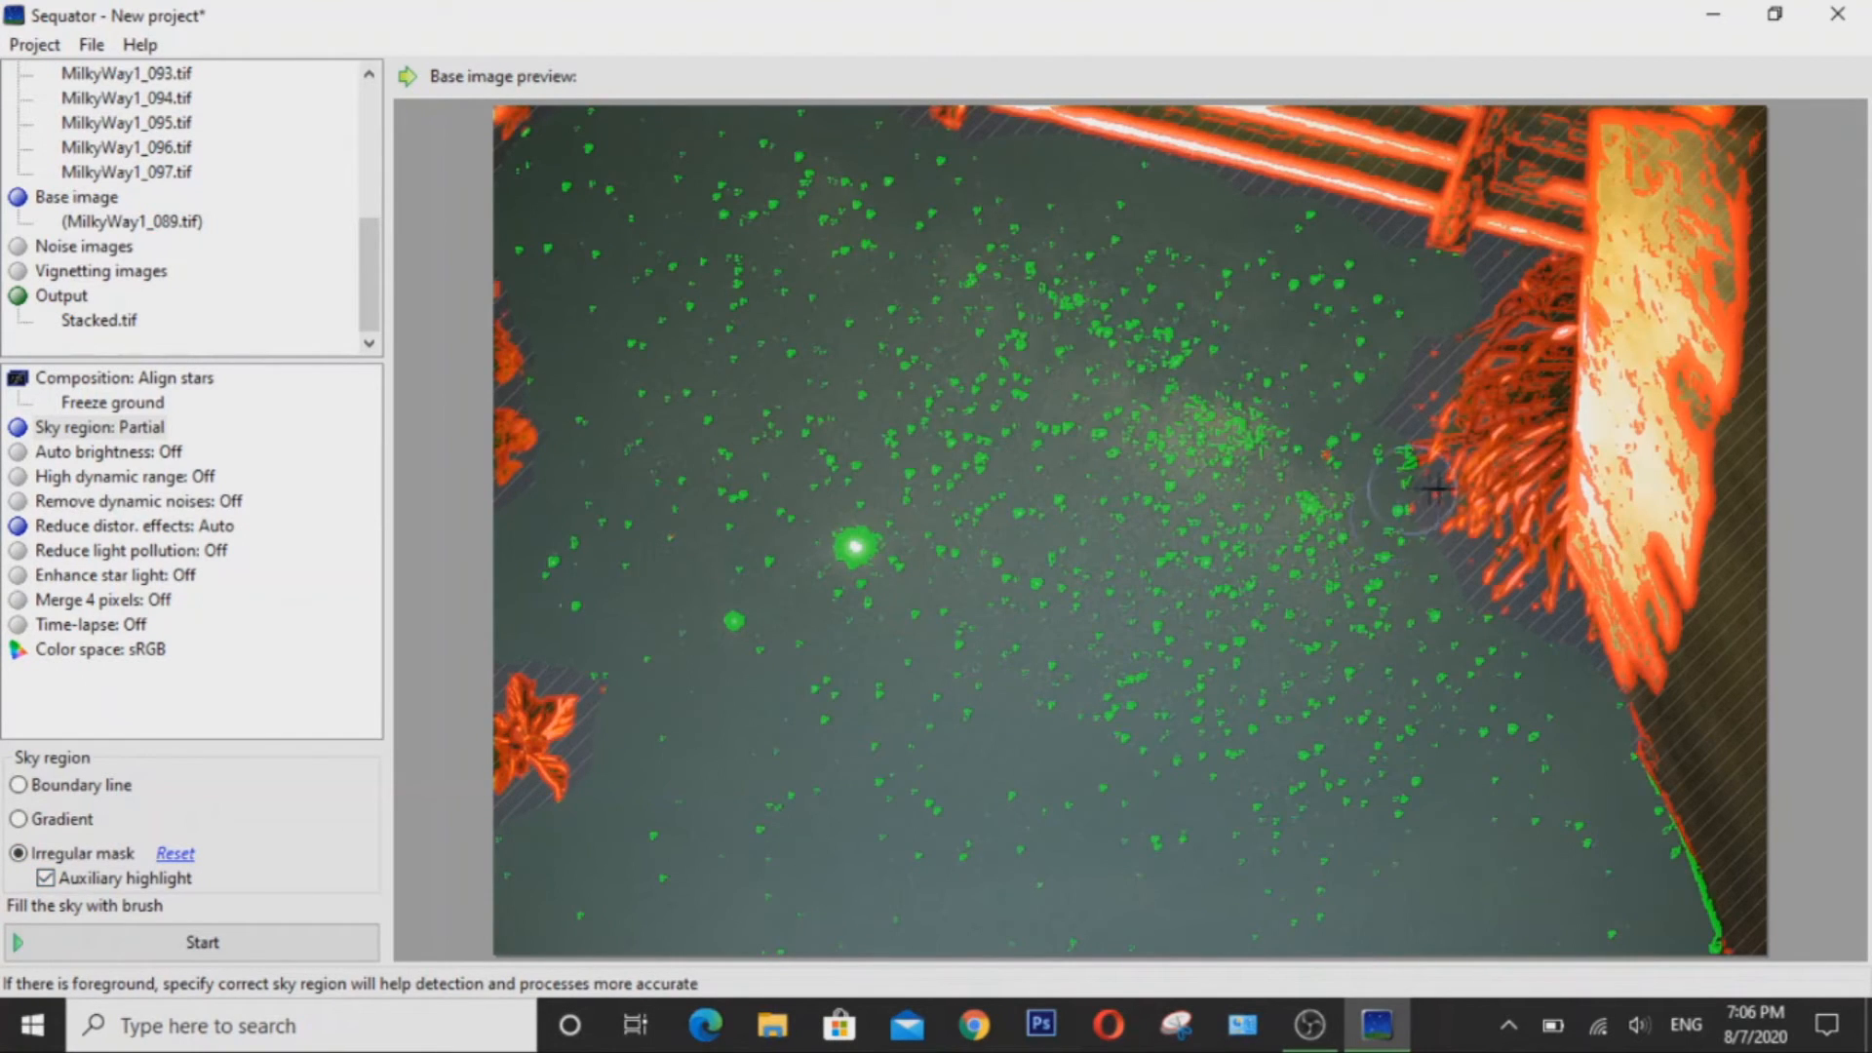
pyautogui.moveTo(1684, 752)
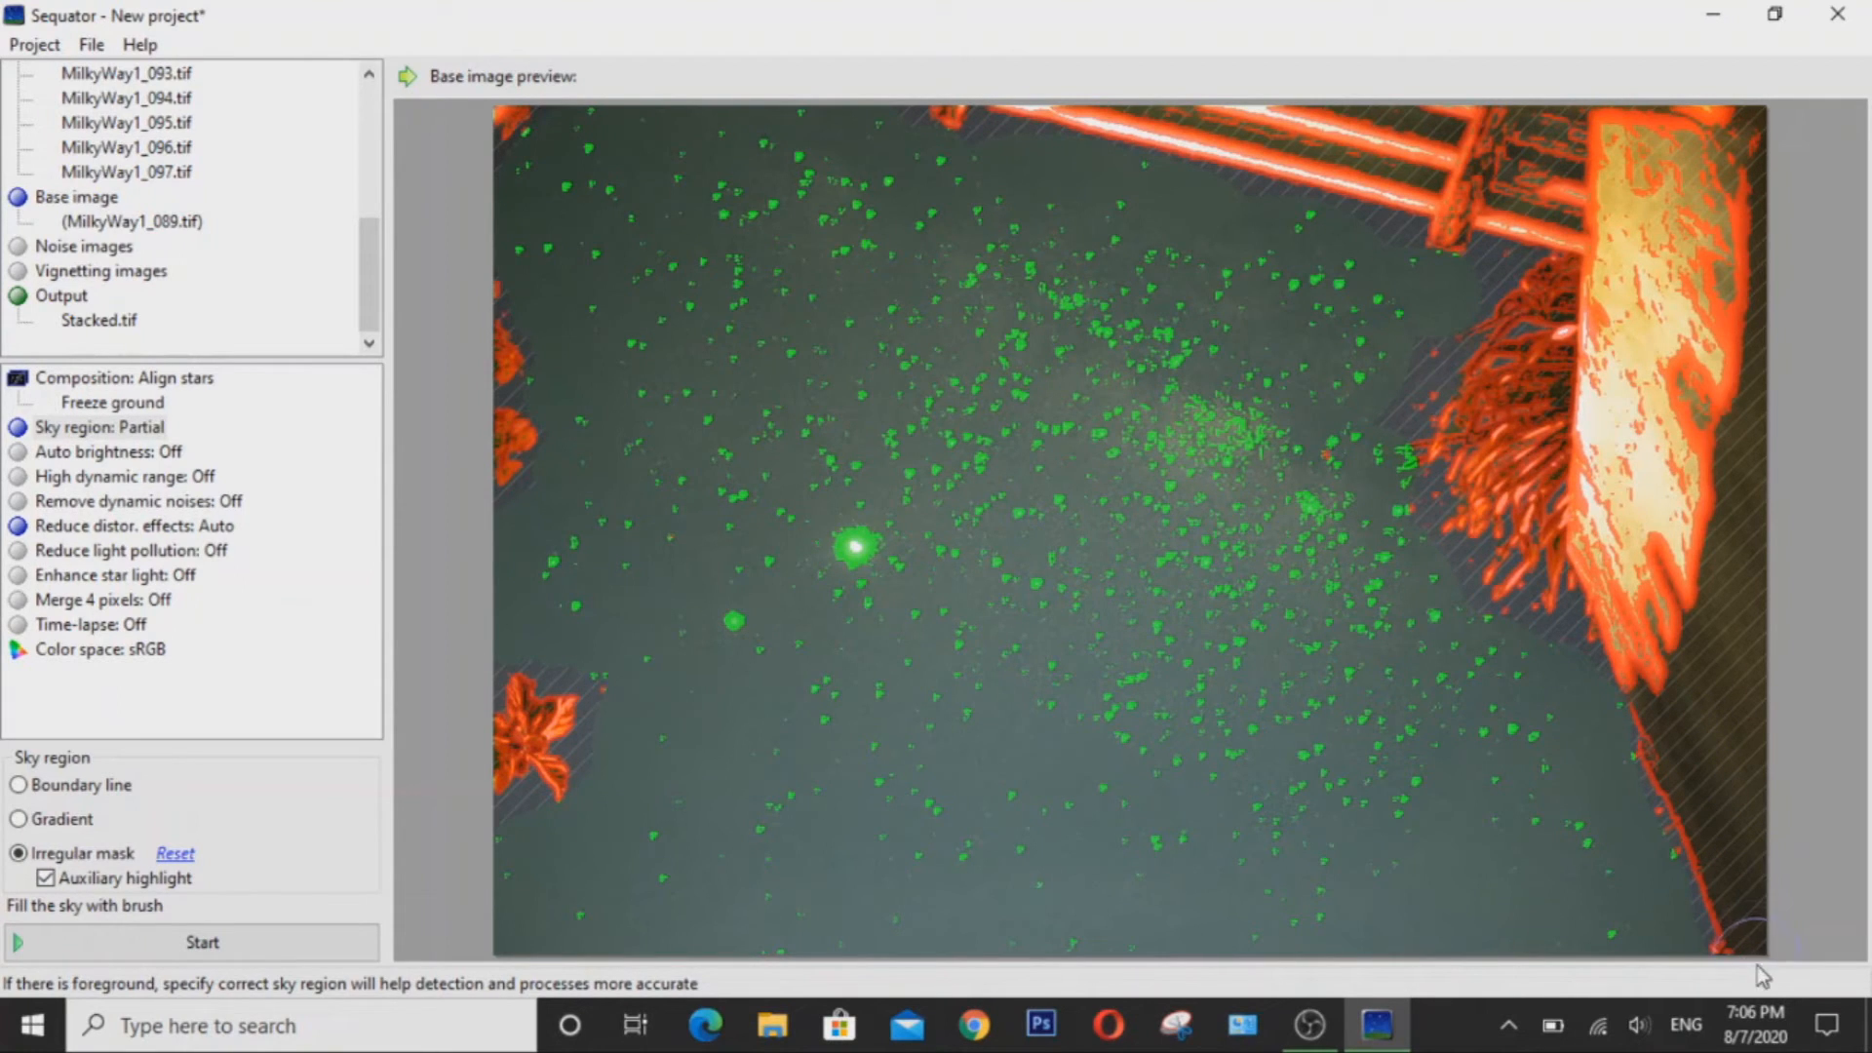
pyautogui.moveTo(1409, 350)
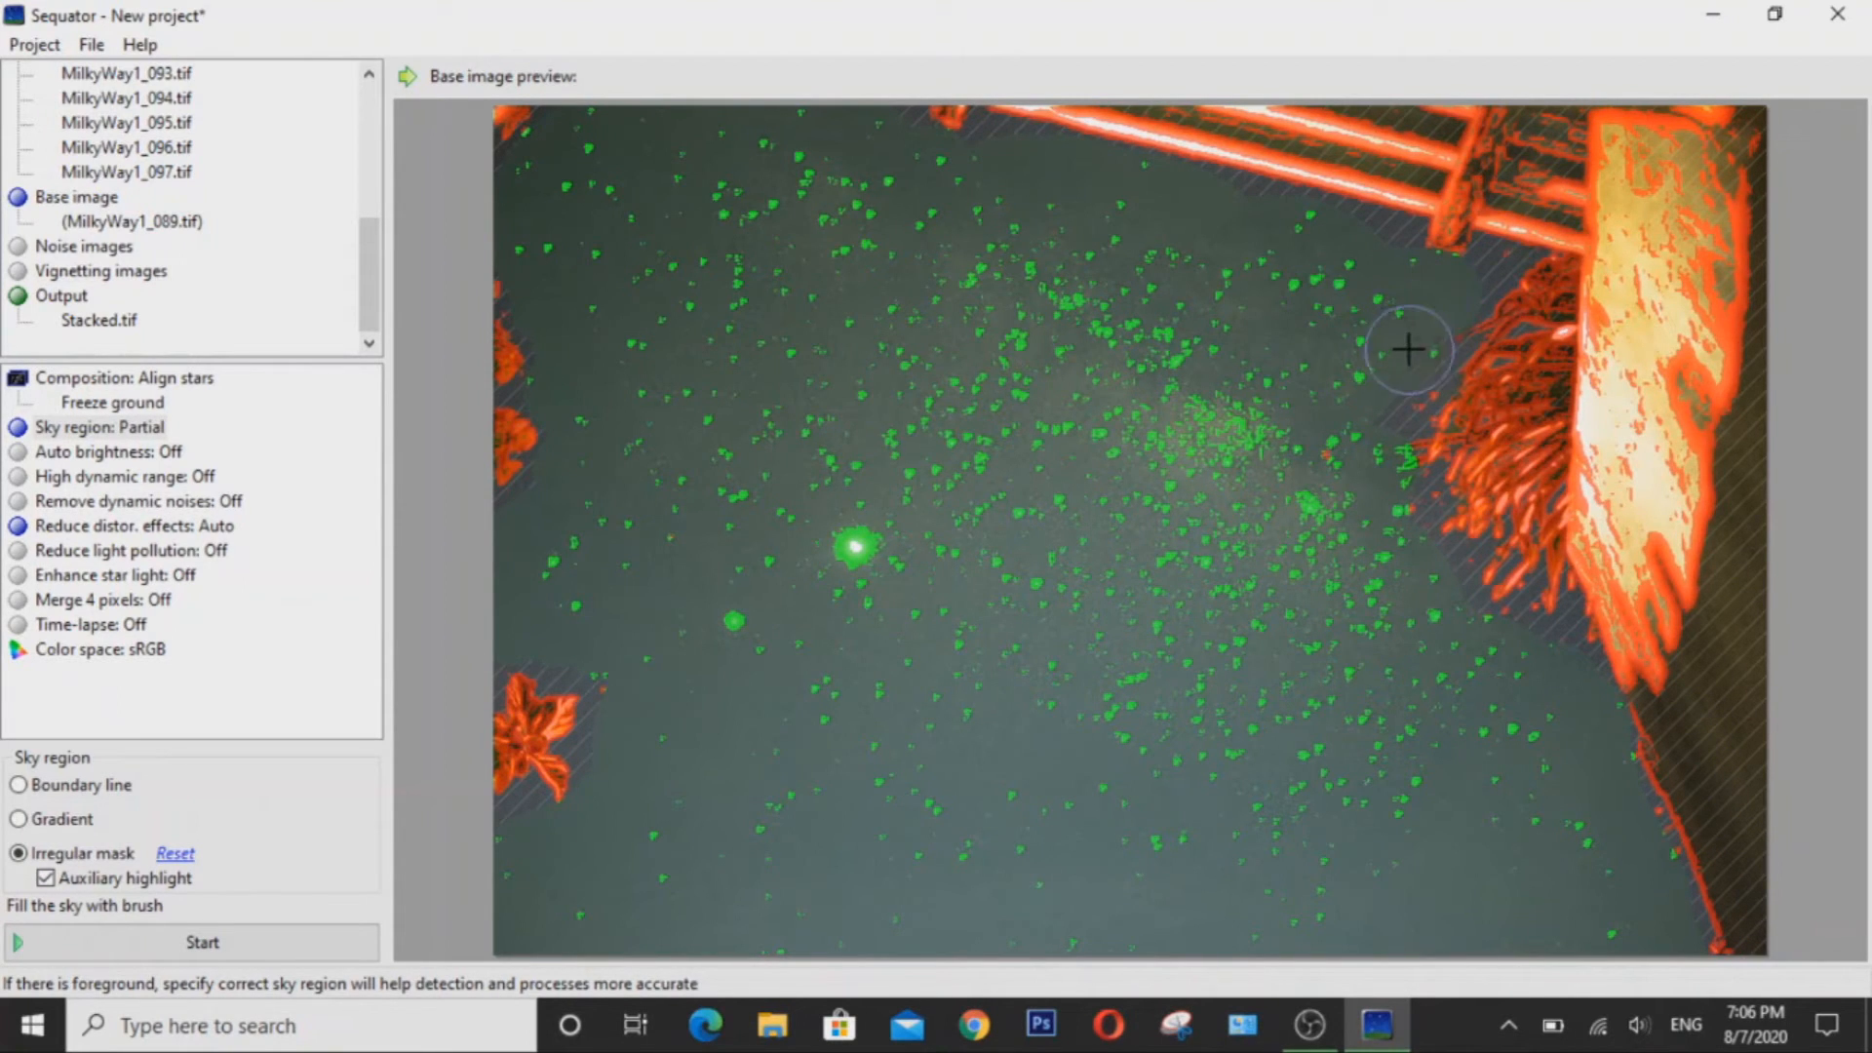
pyautogui.moveTo(984, 167)
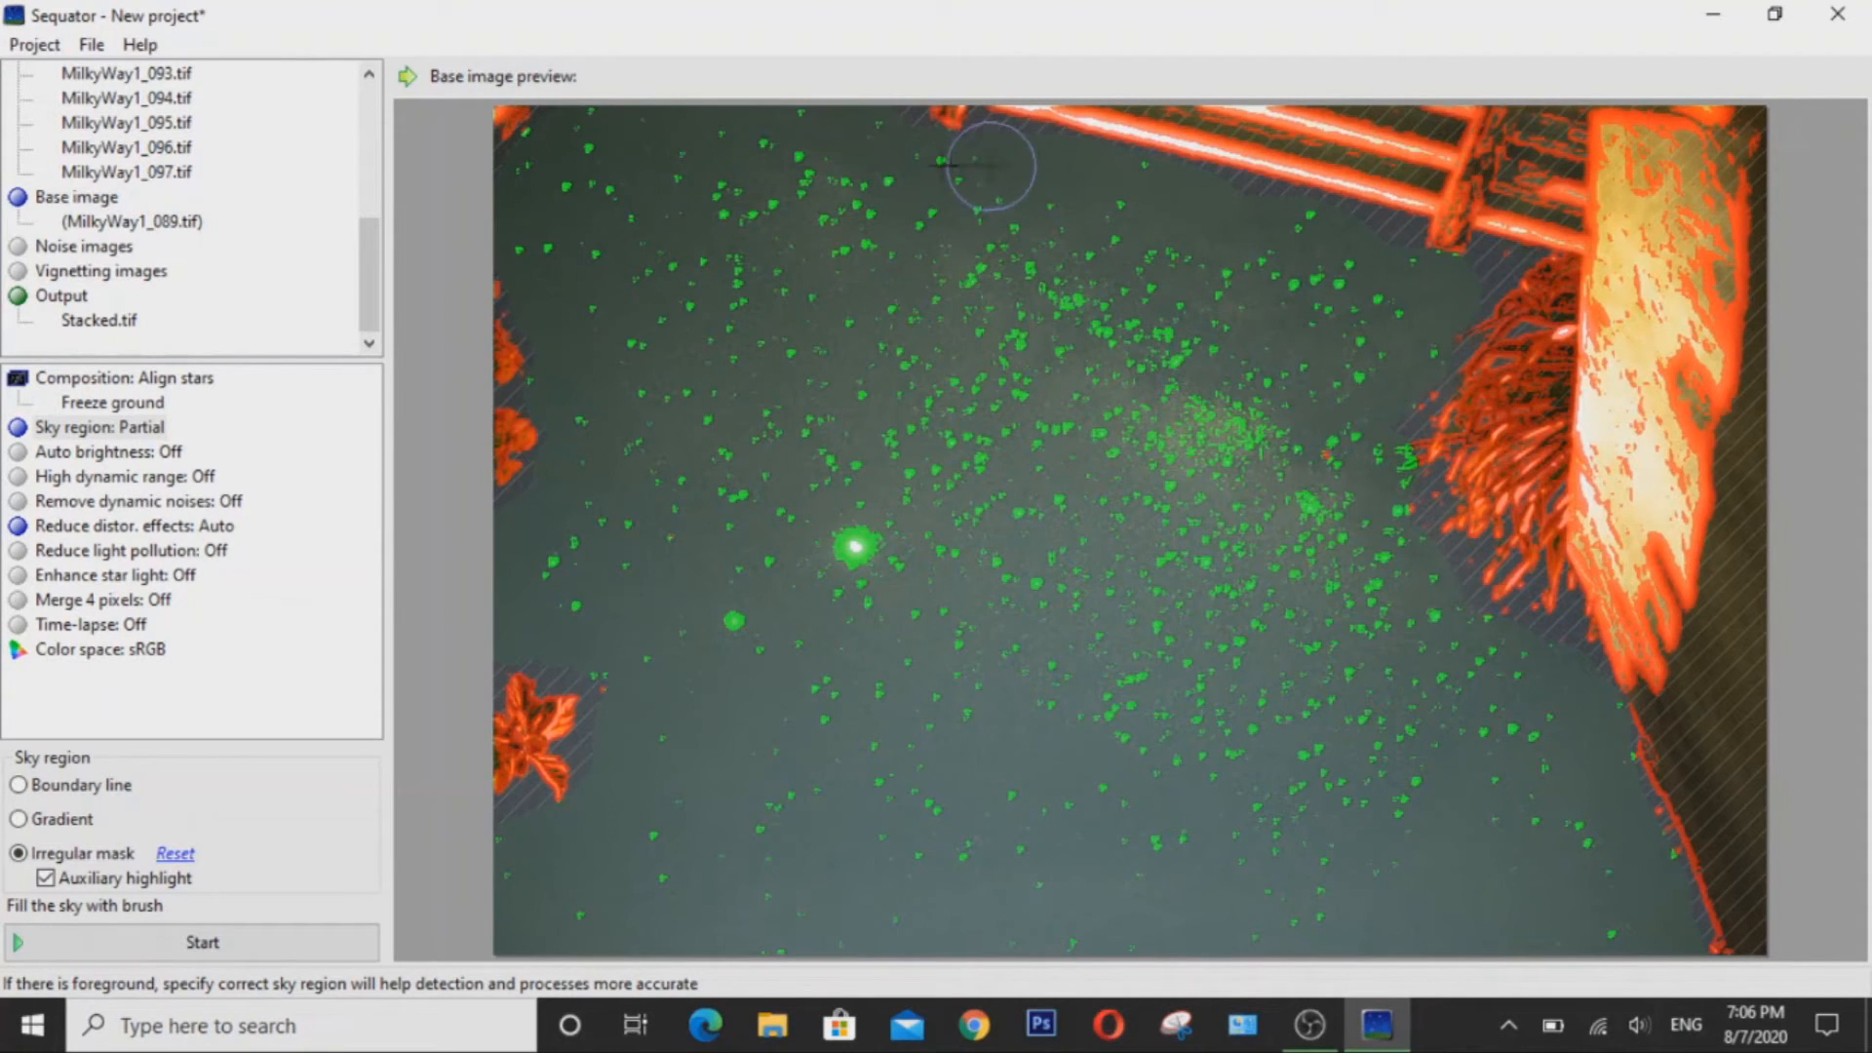
pyautogui.moveTo(1074, 585)
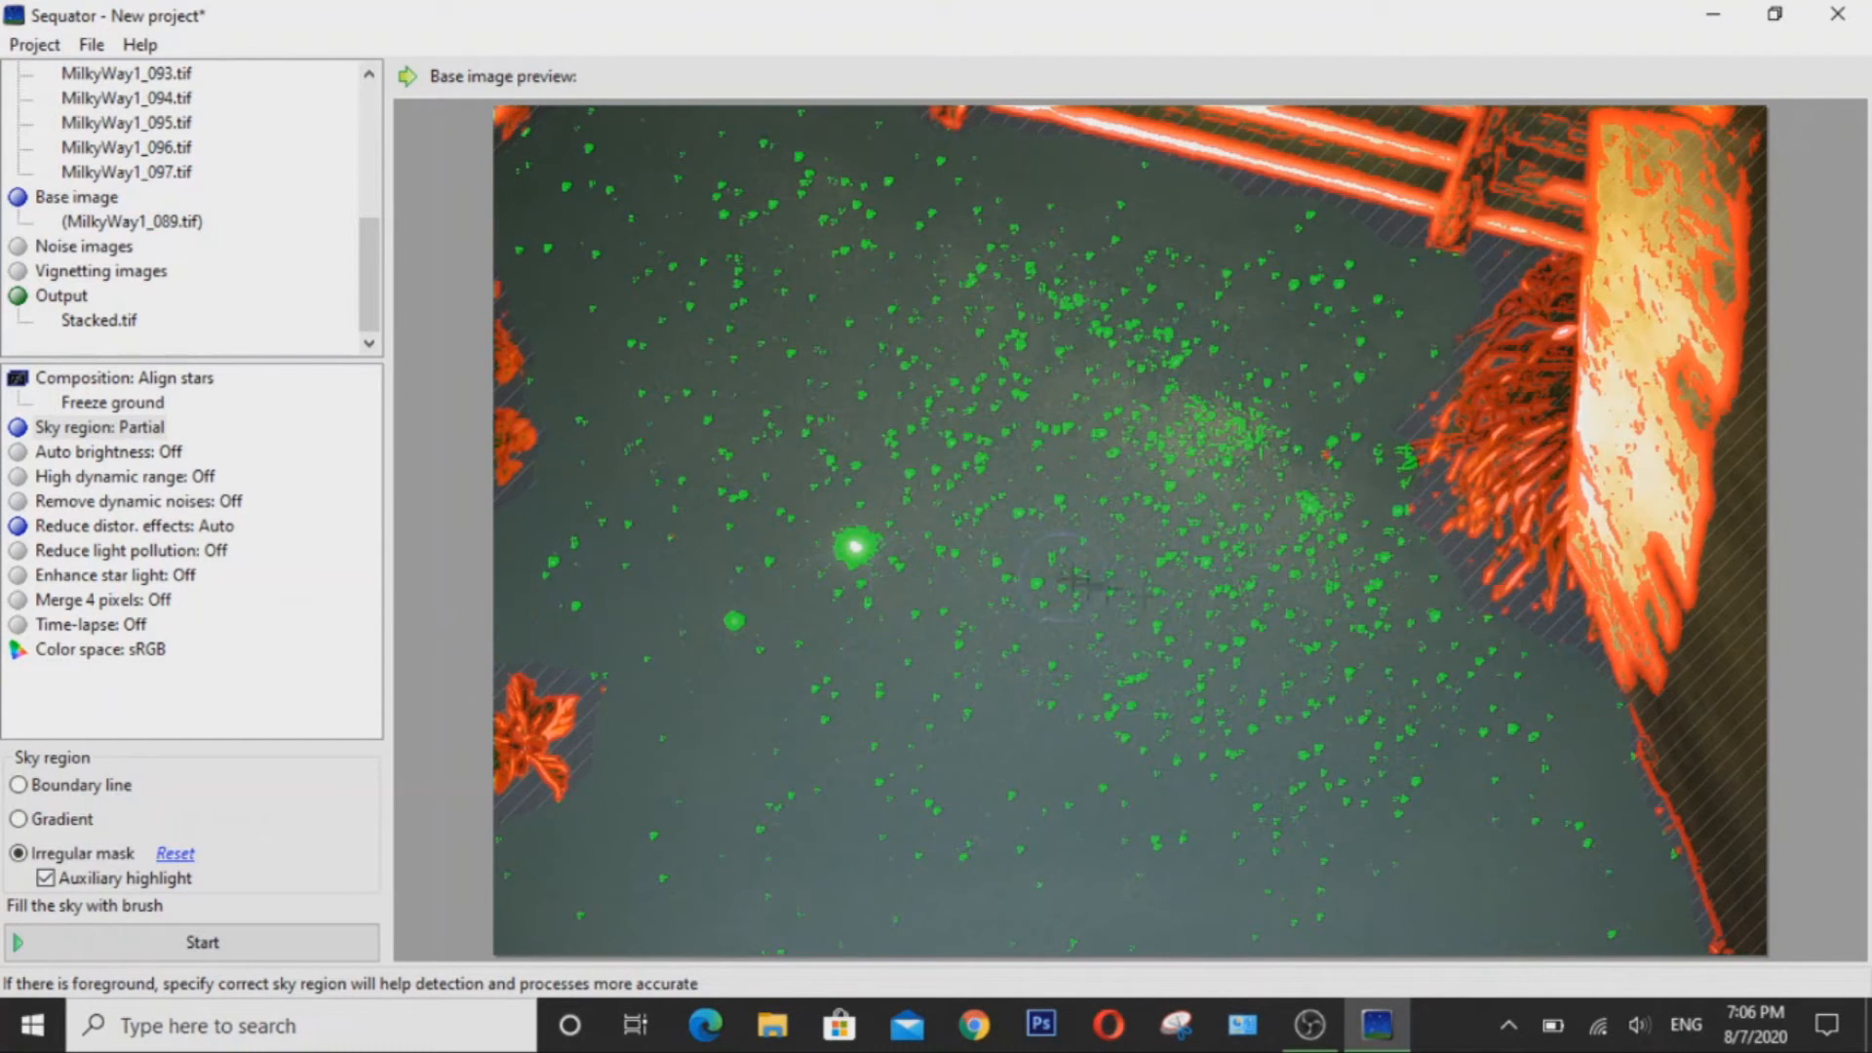
pyautogui.moveTo(1241, 235)
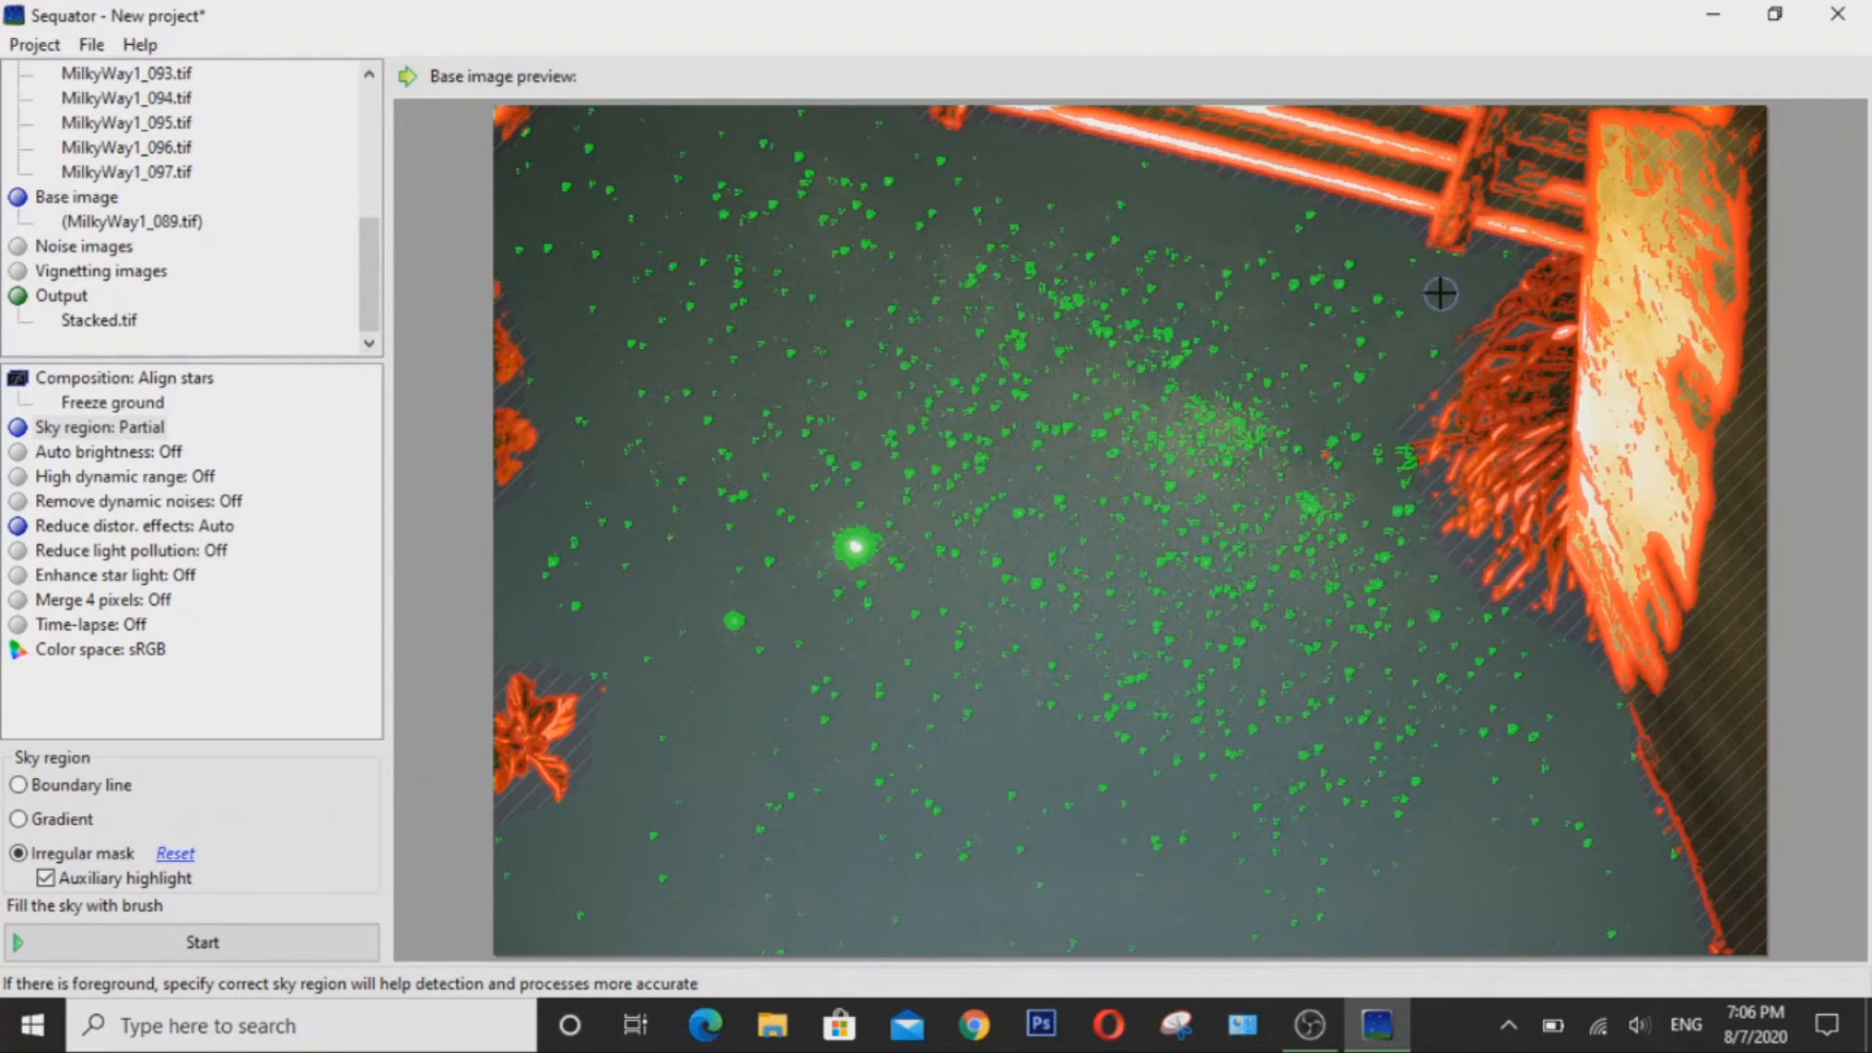
pyautogui.moveTo(1569, 656)
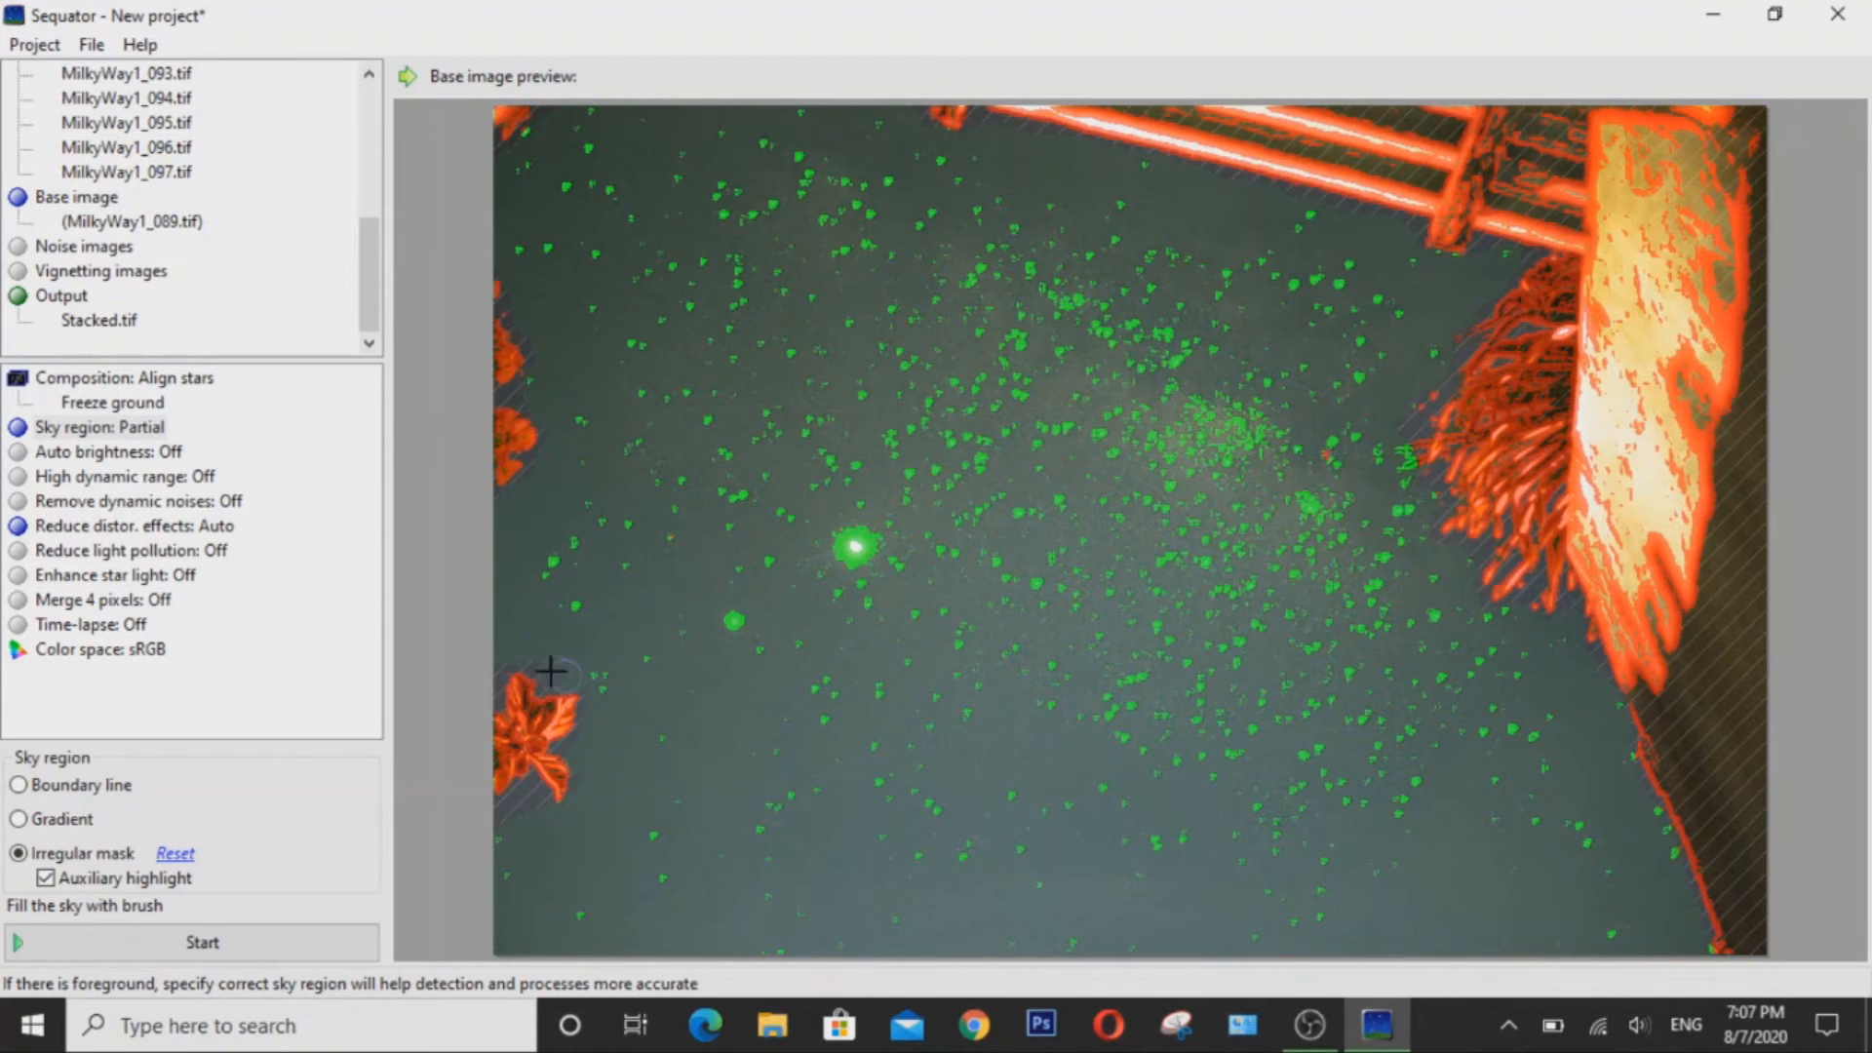
# Hide the Auxiliary highlight and turn on Remove dynamic noises and Enhance star light.
pyautogui.click(47, 878)
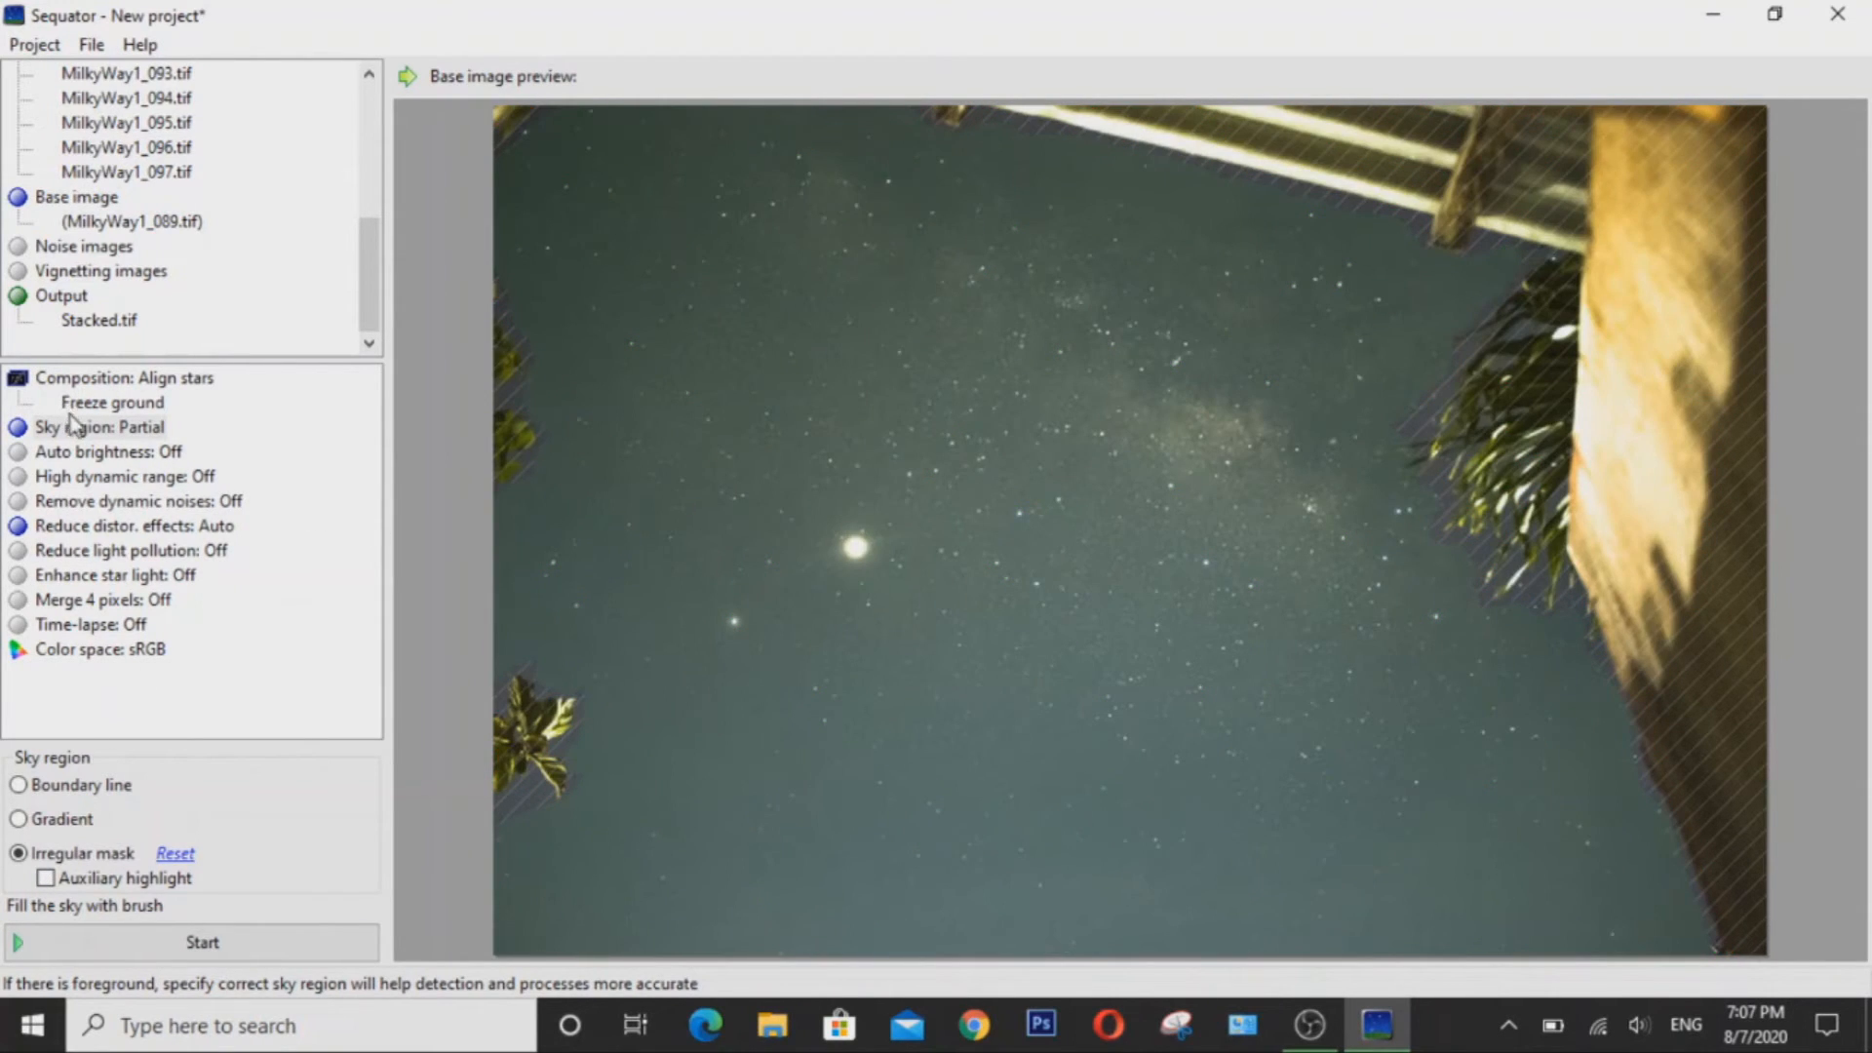
pyautogui.moveTo(94, 457)
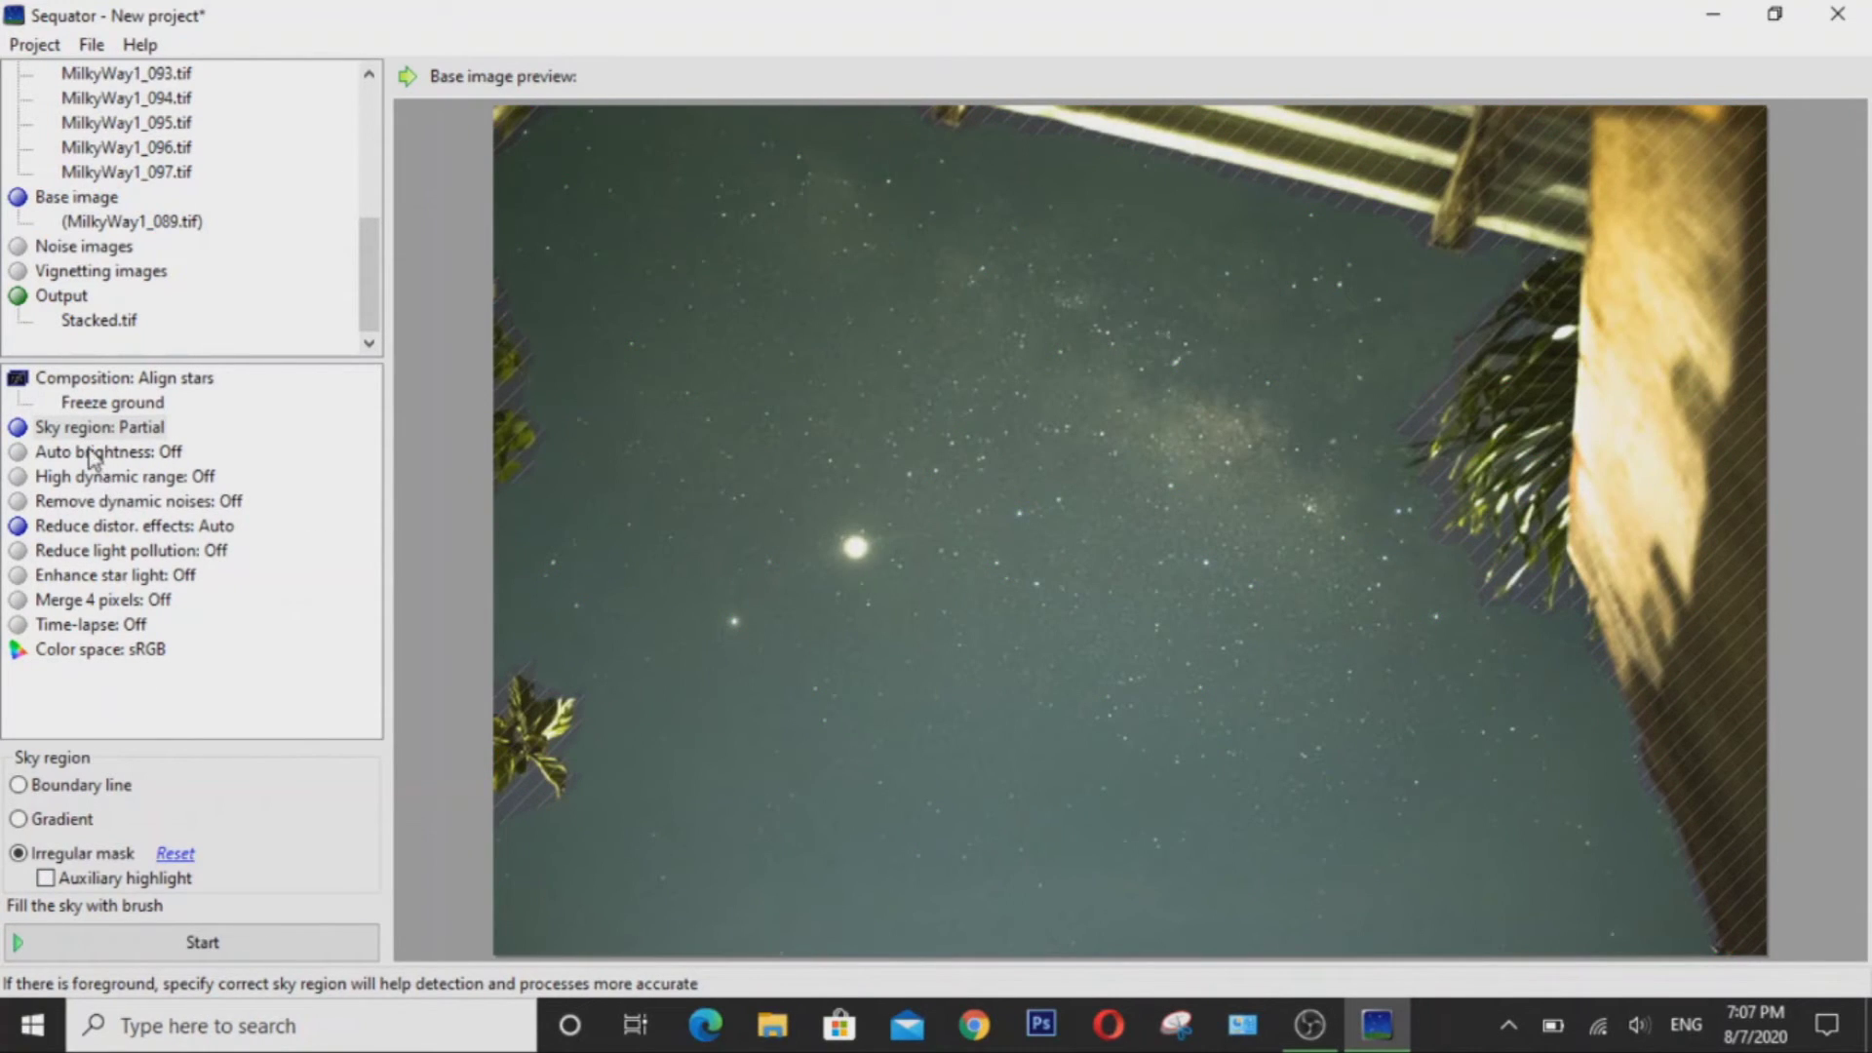
pyautogui.click(108, 451)
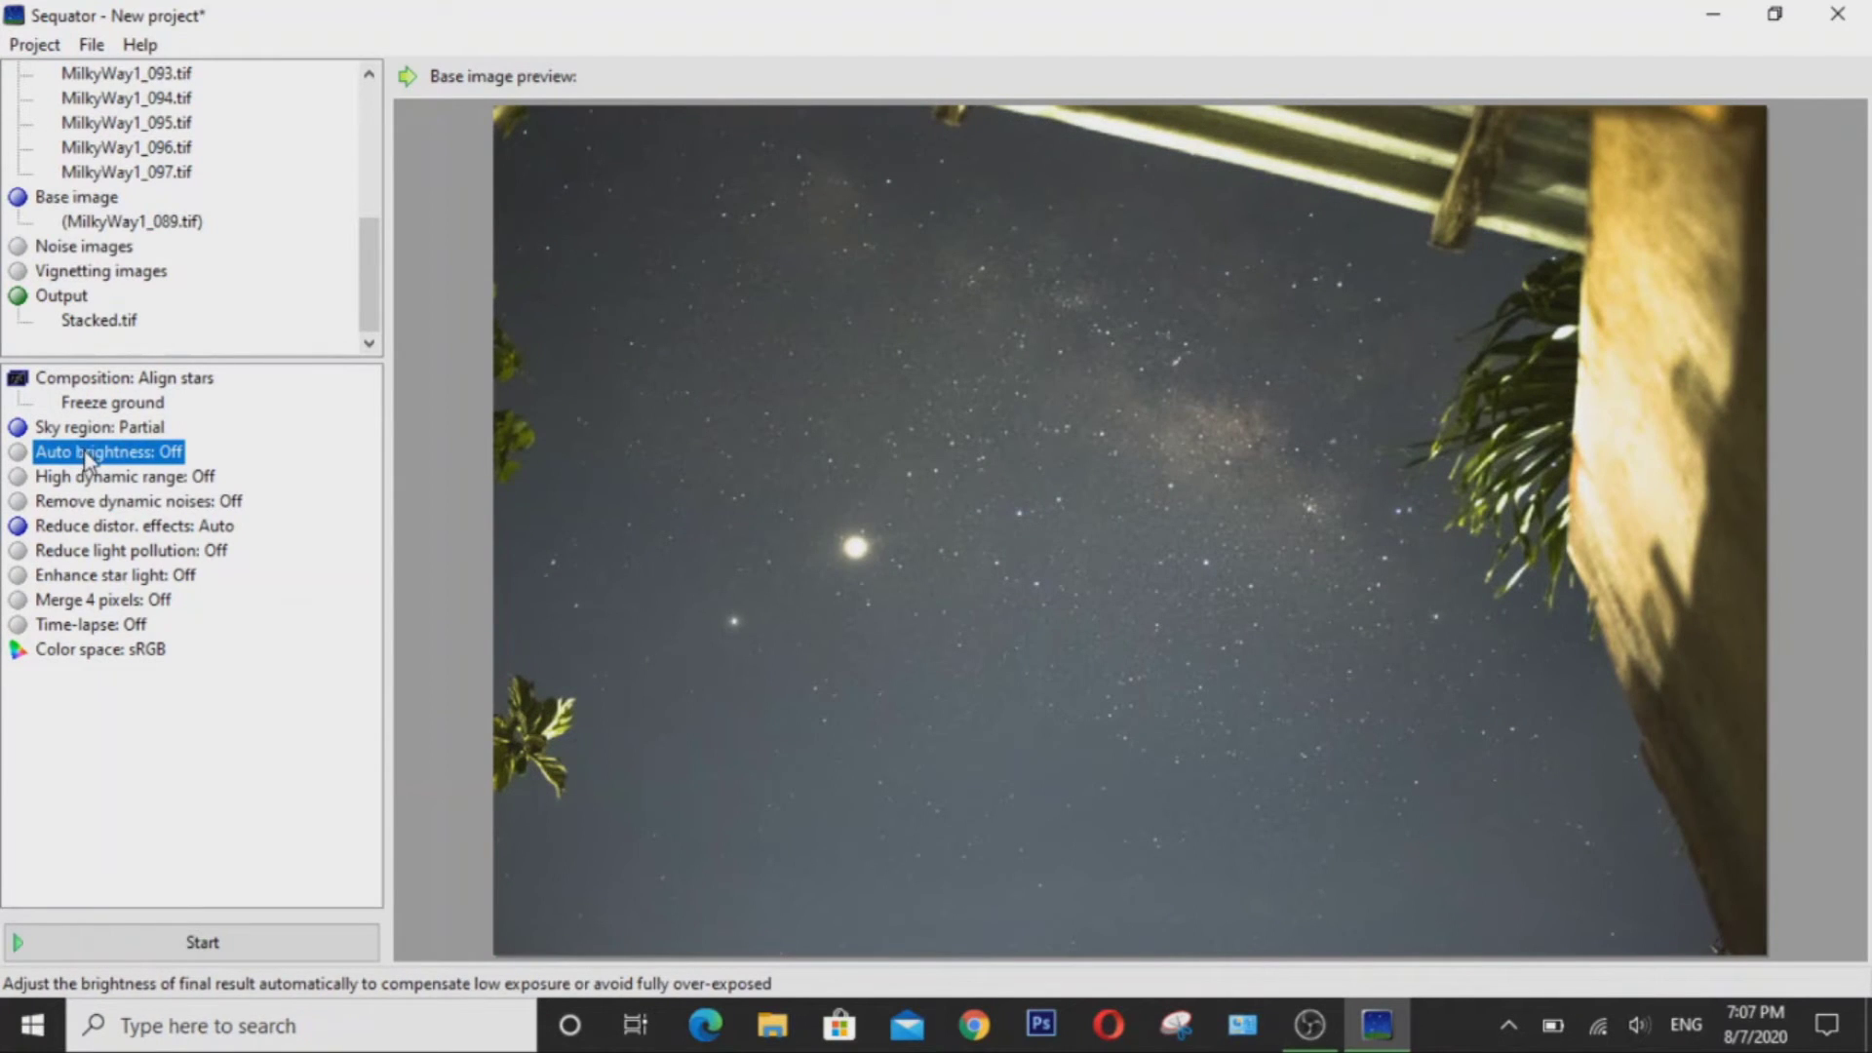
pyautogui.click(125, 475)
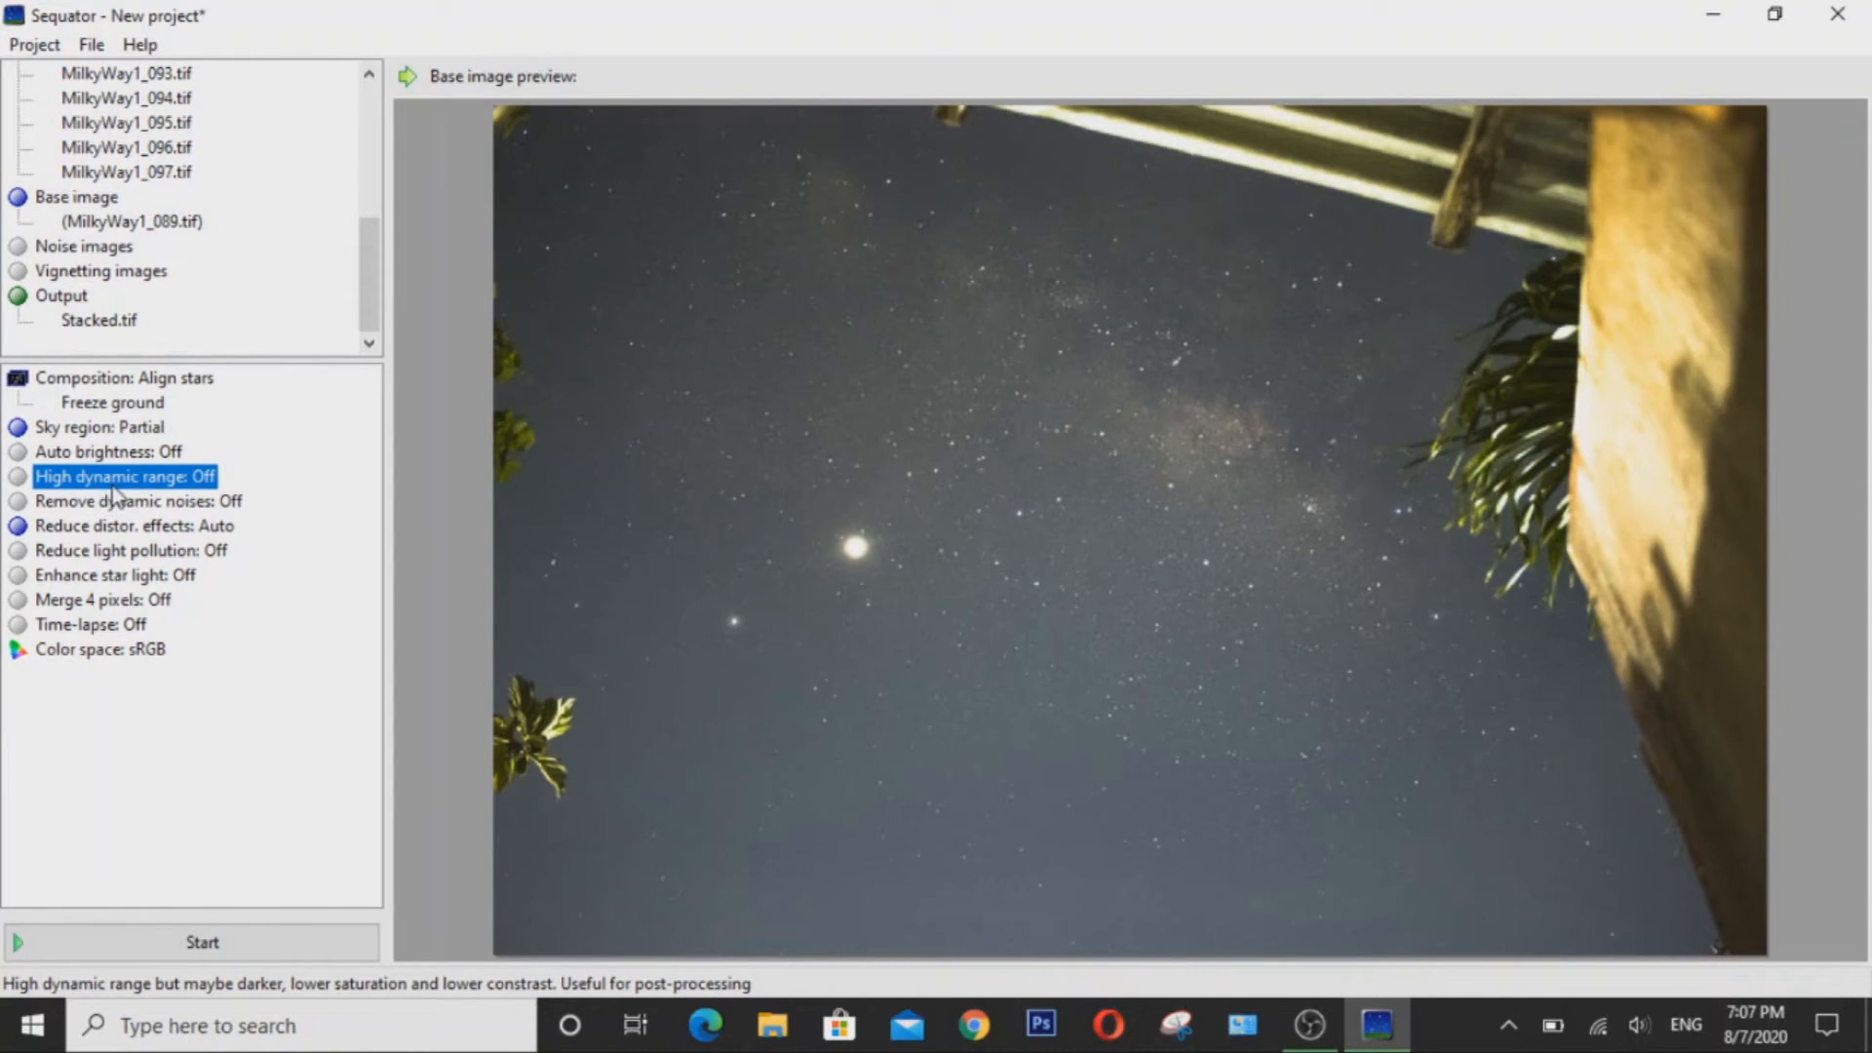
pyautogui.click(137, 500)
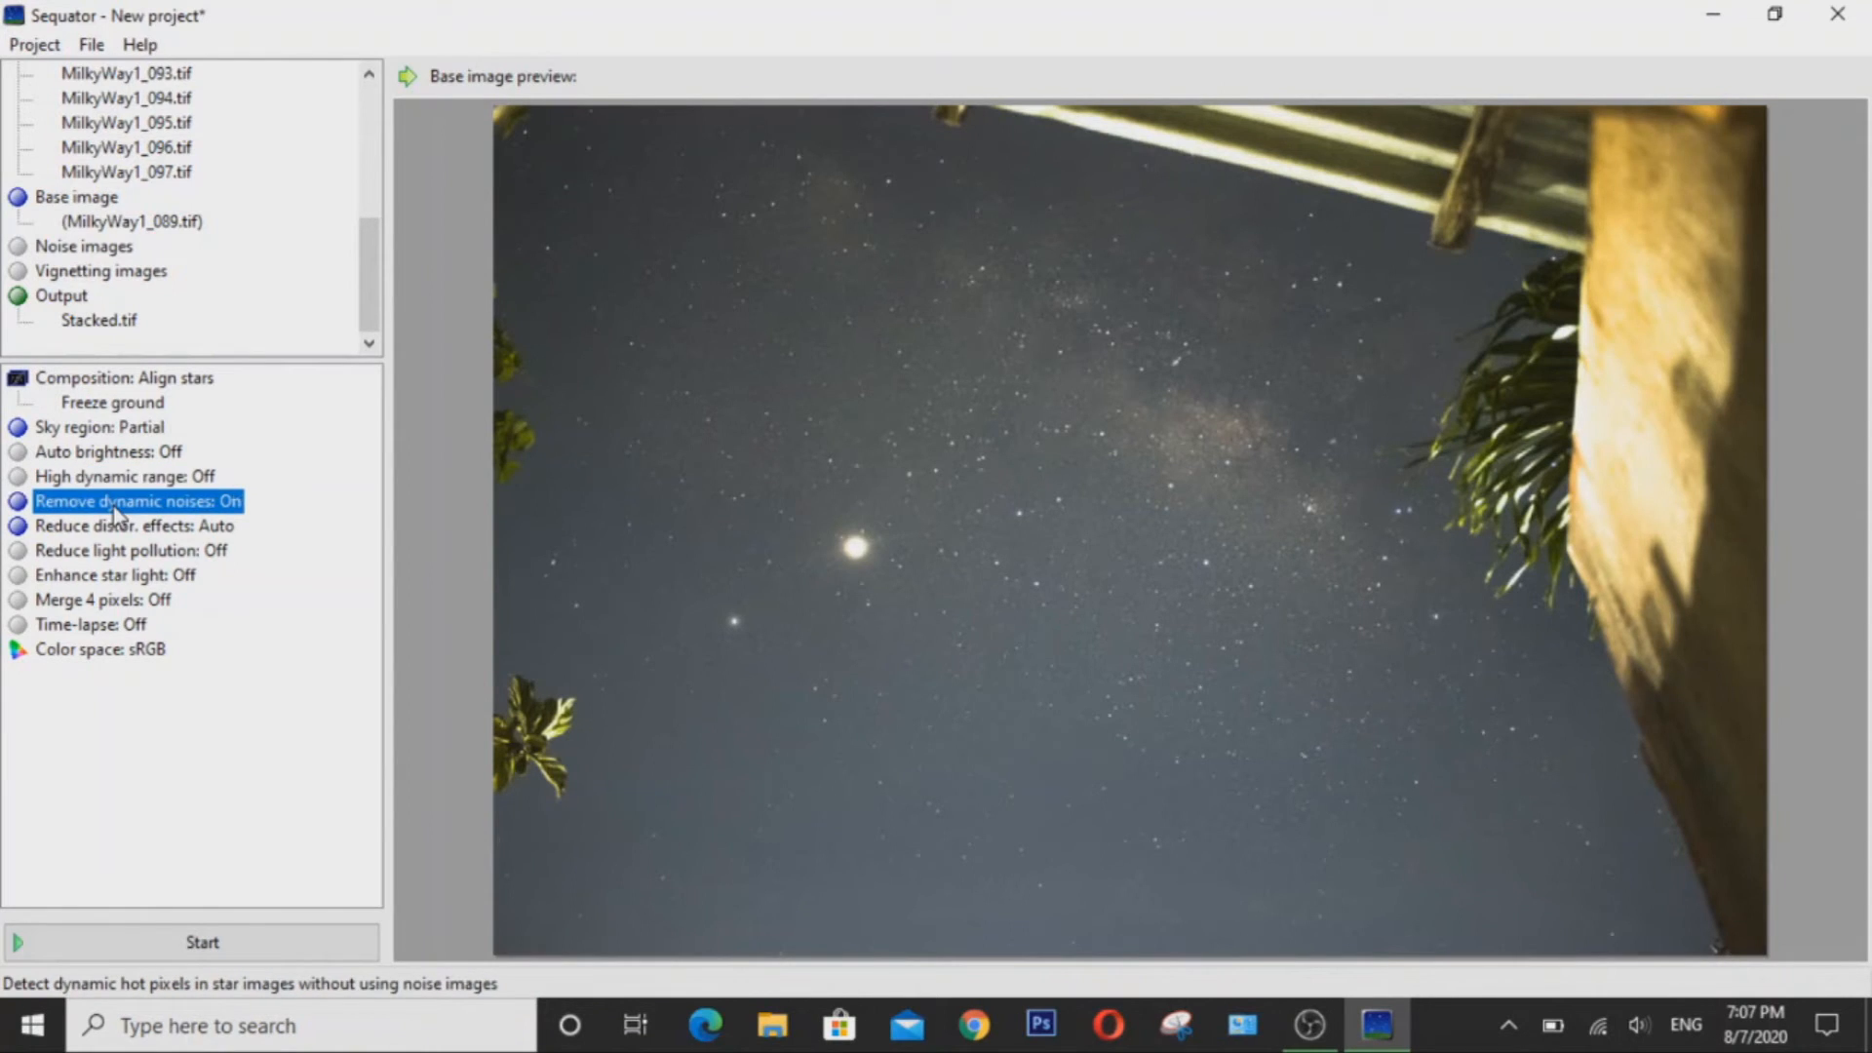
pyautogui.moveTo(116, 555)
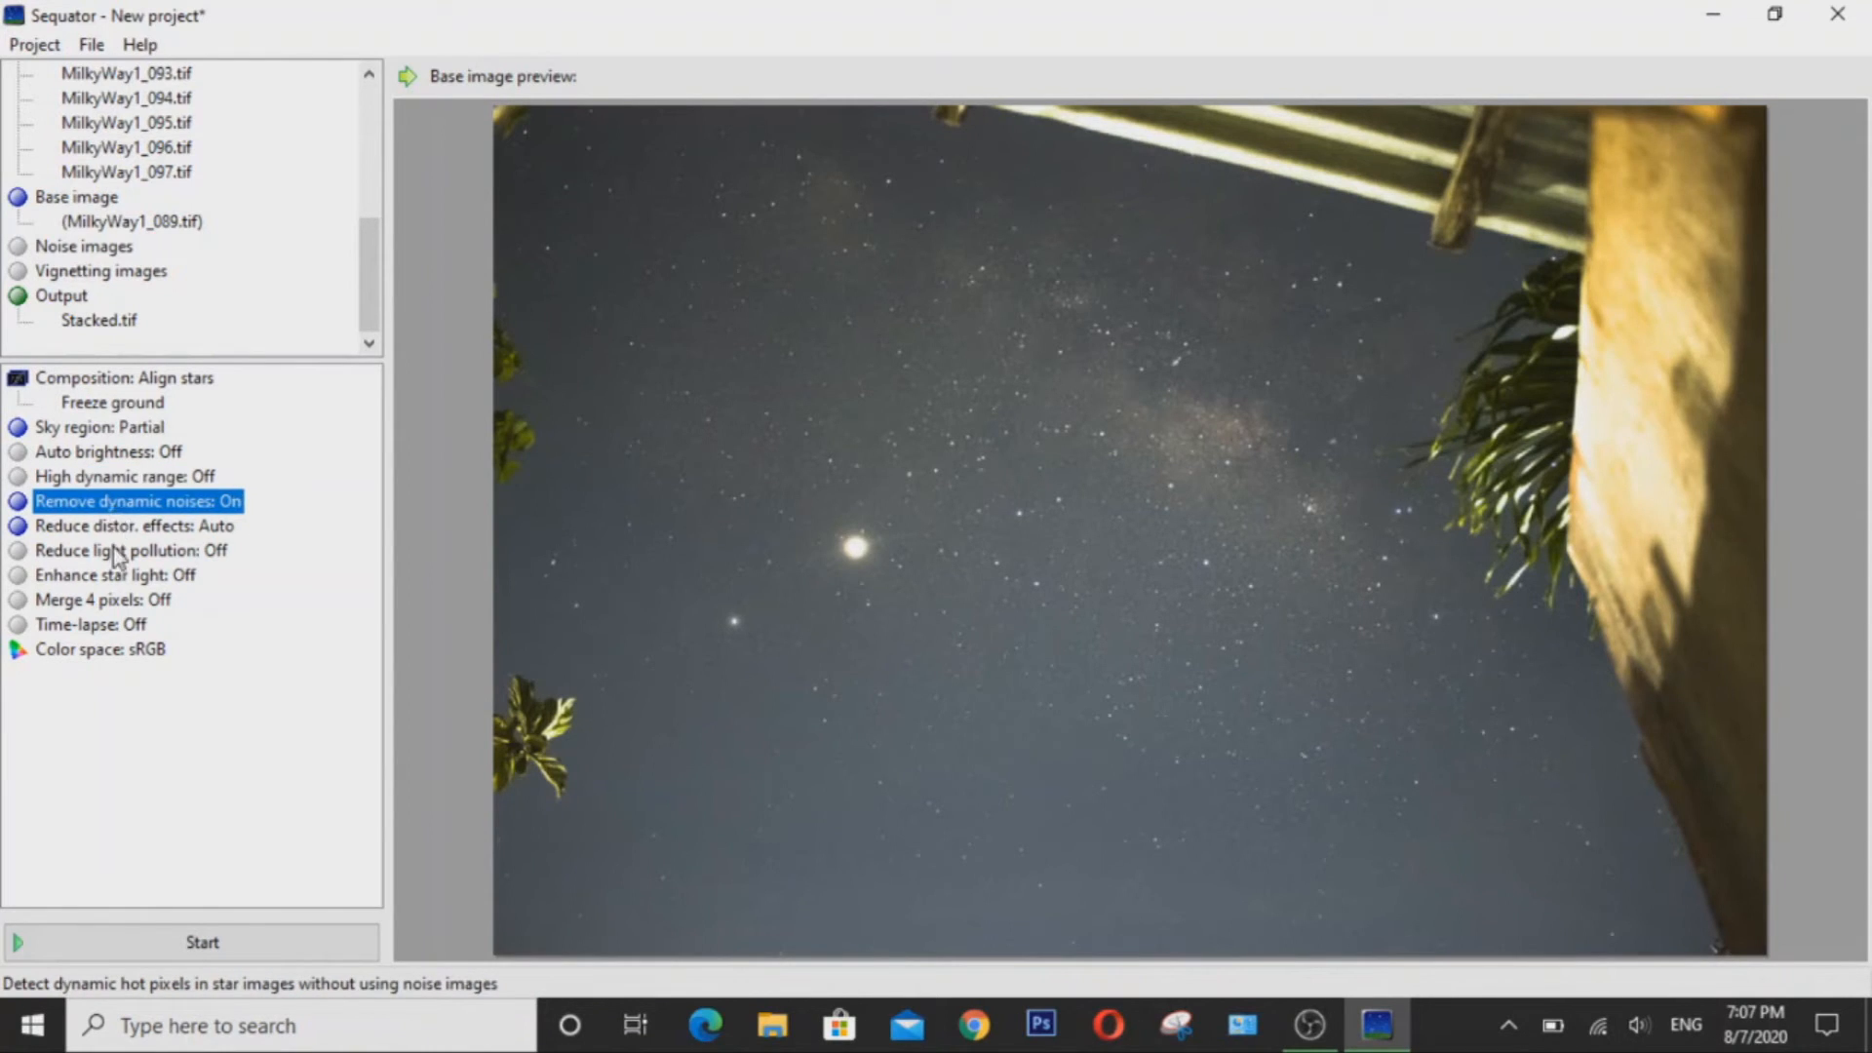
pyautogui.click(115, 574)
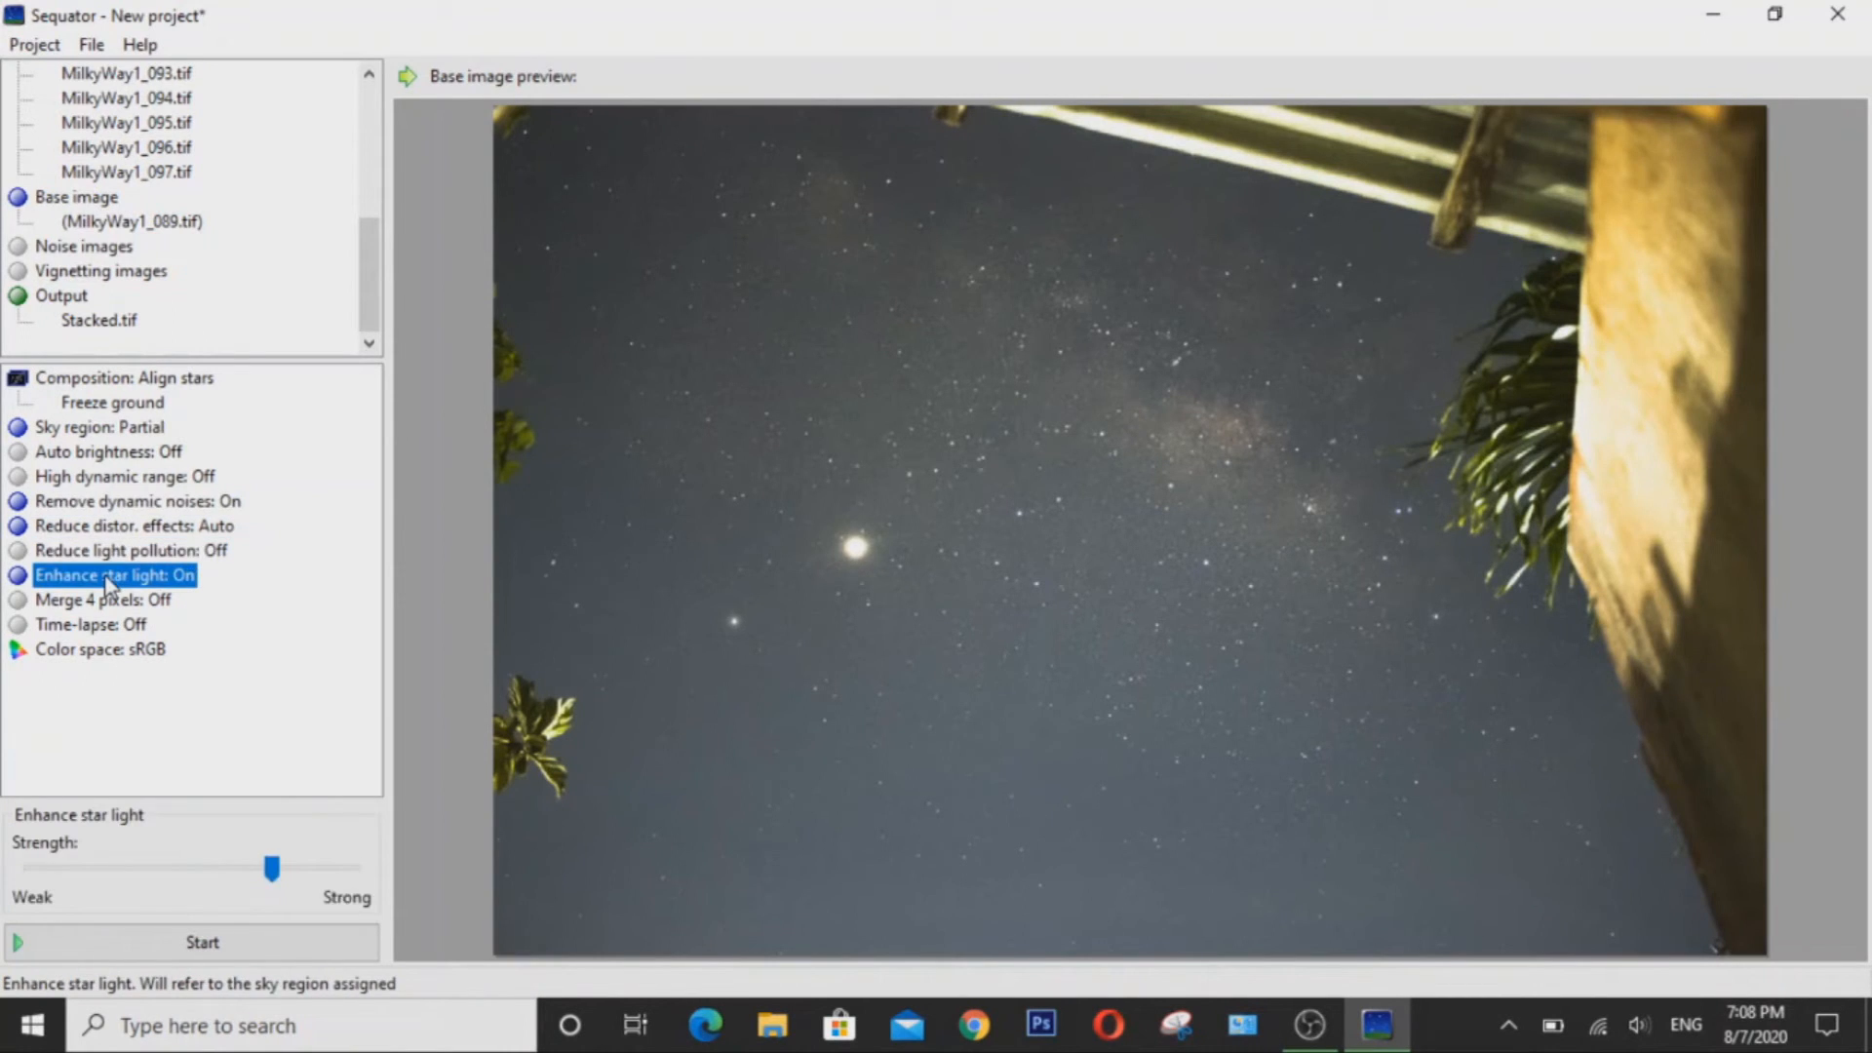
# Review Reduce light pollution and Merge 4 pixels, leaving both off.
pyautogui.click(131, 550)
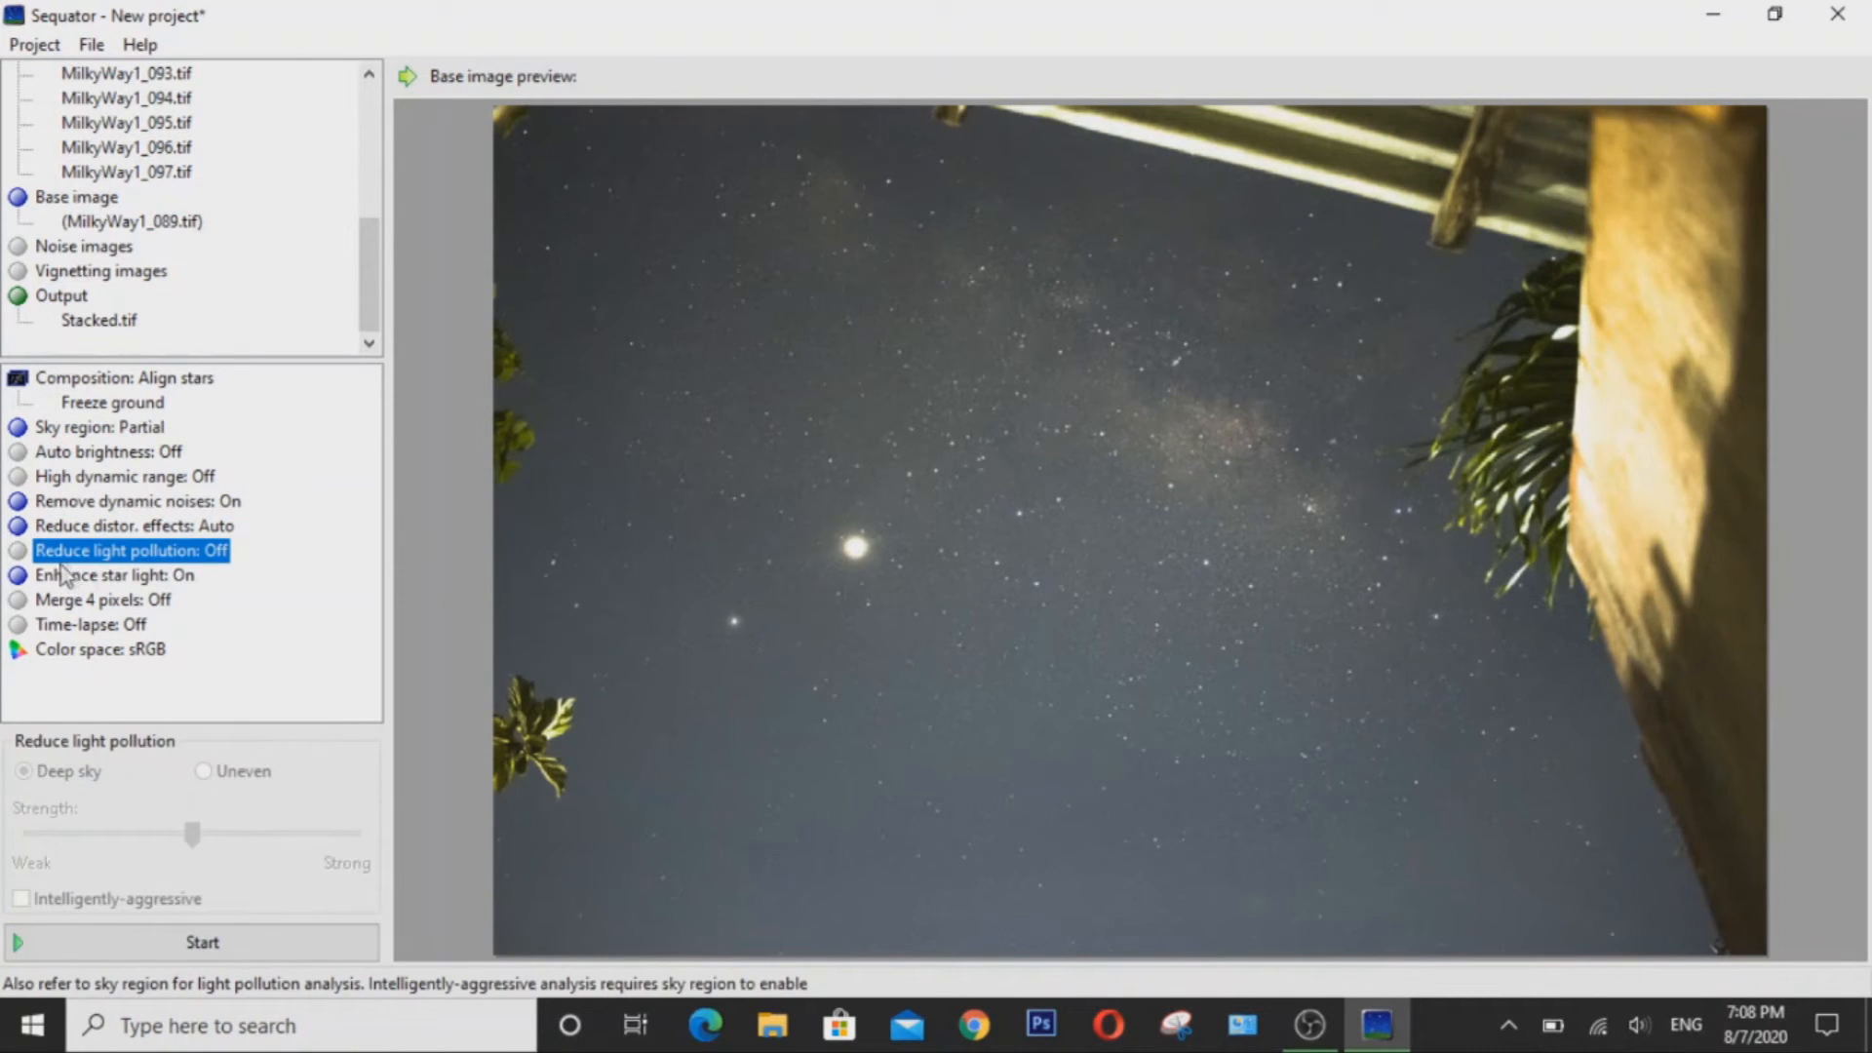
pyautogui.moveTo(132, 568)
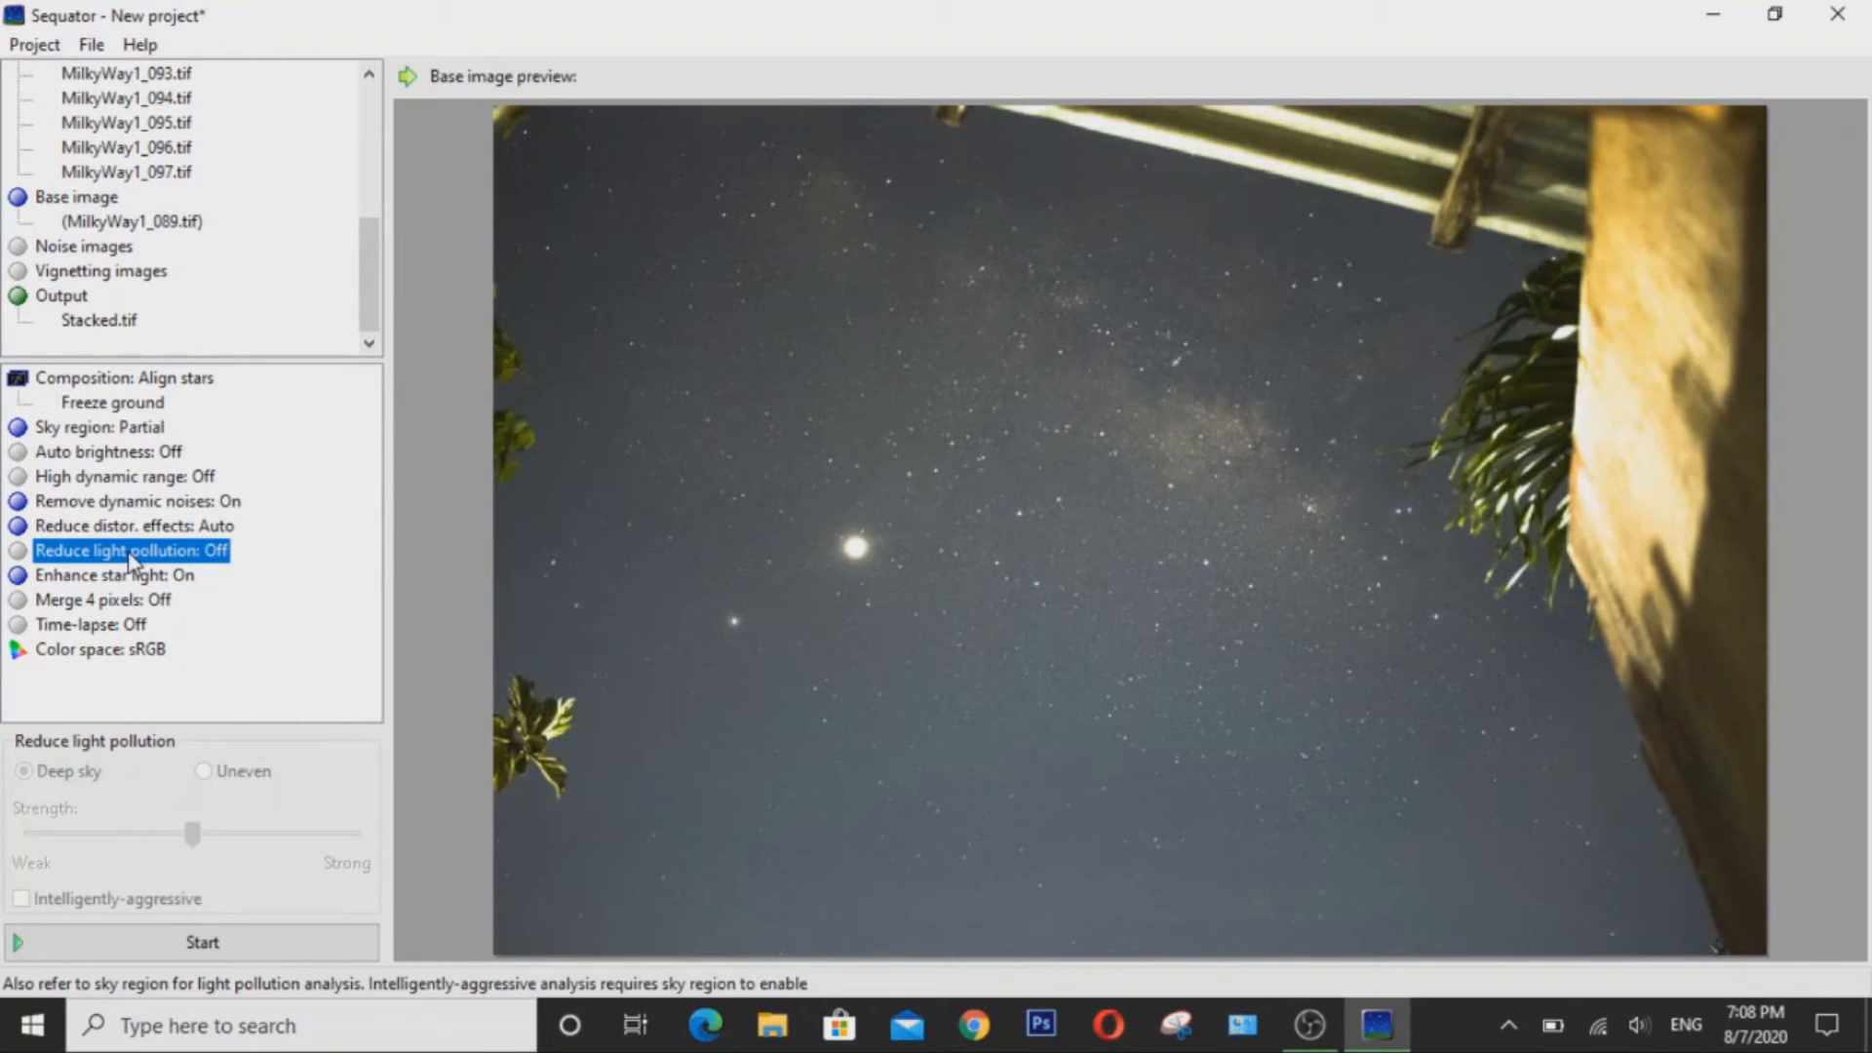
pyautogui.click(139, 501)
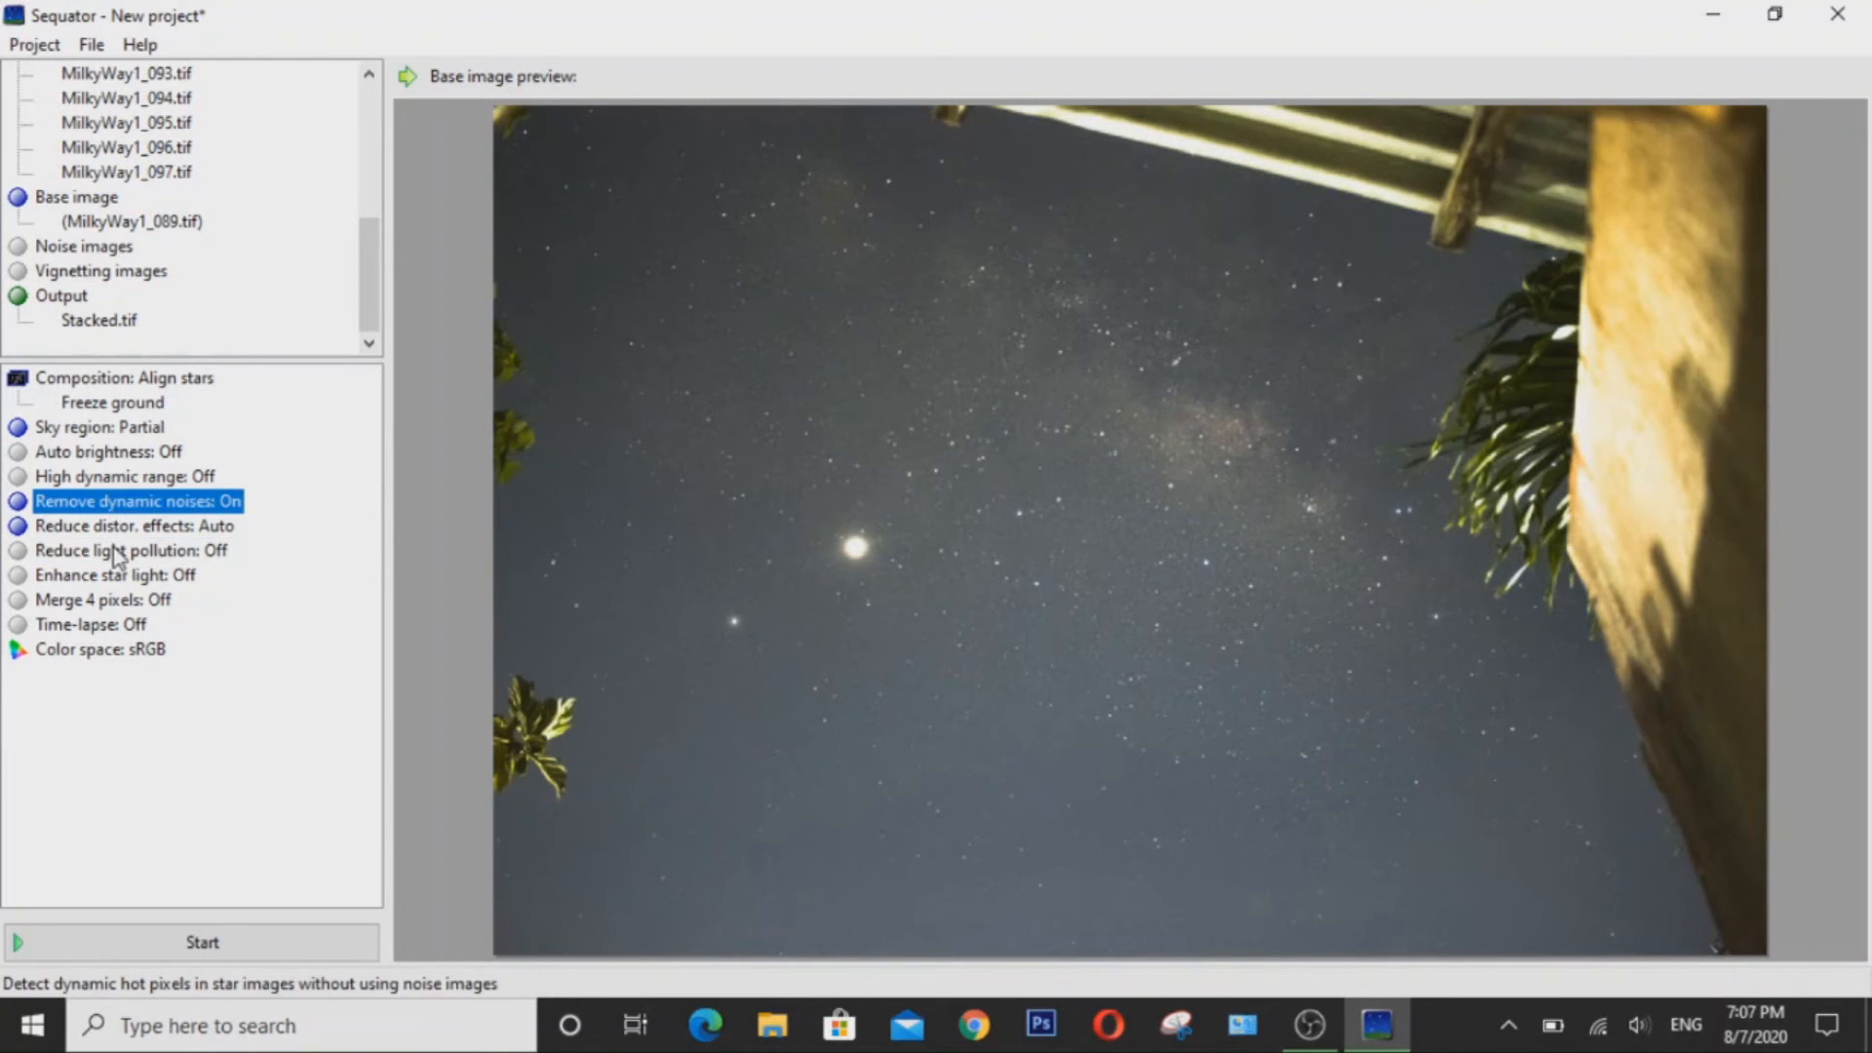
pyautogui.click(112, 574)
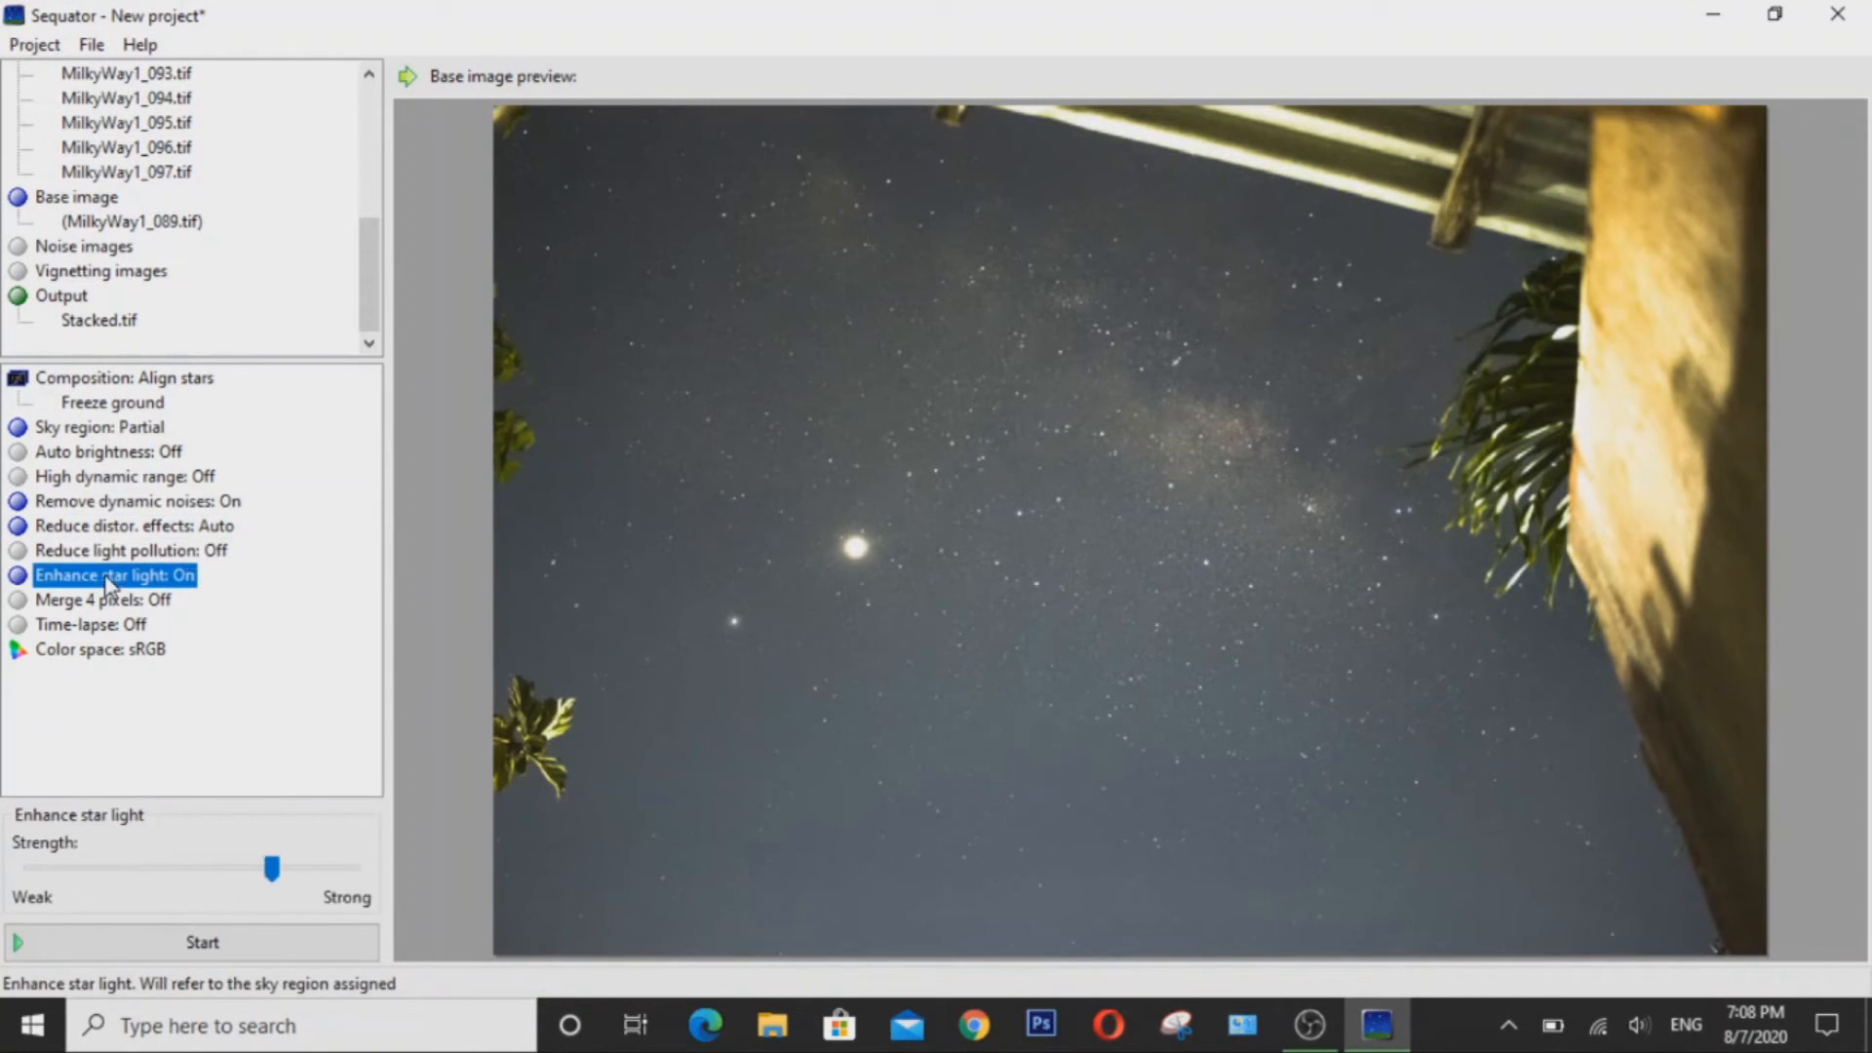
pyautogui.click(130, 550)
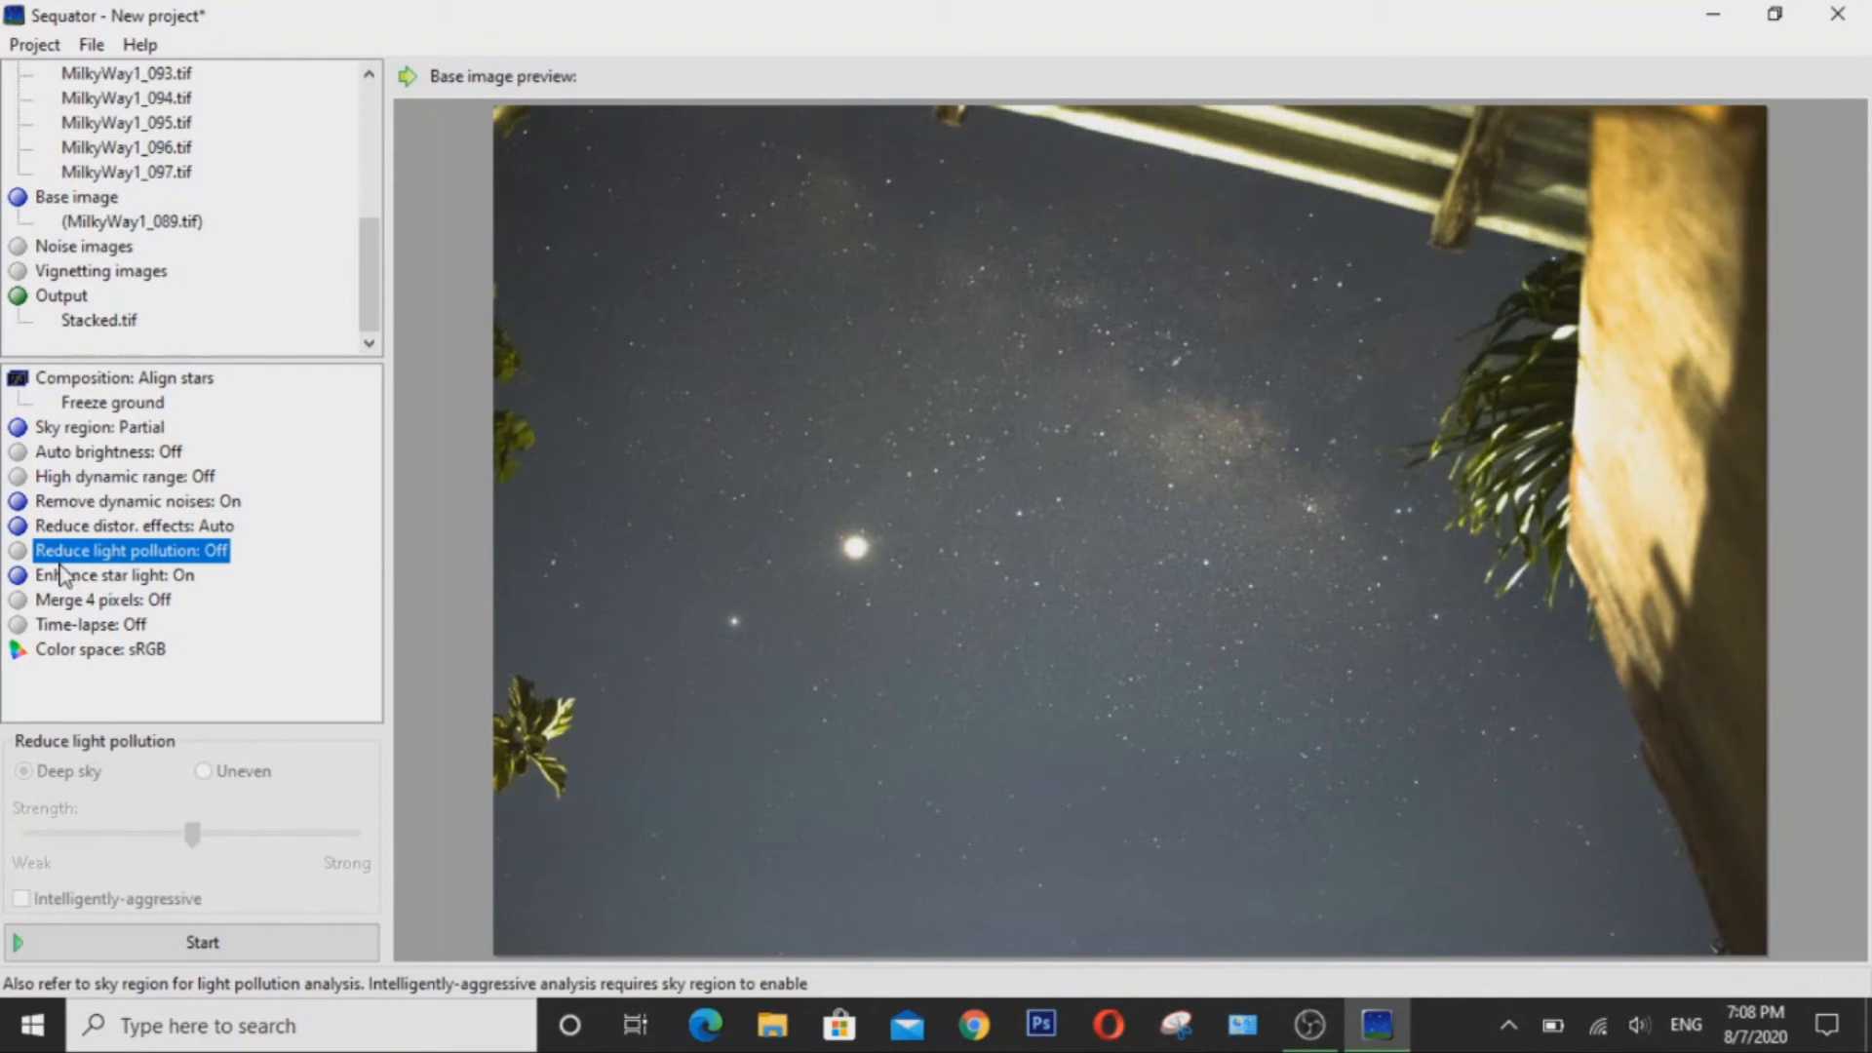
pyautogui.click(128, 574)
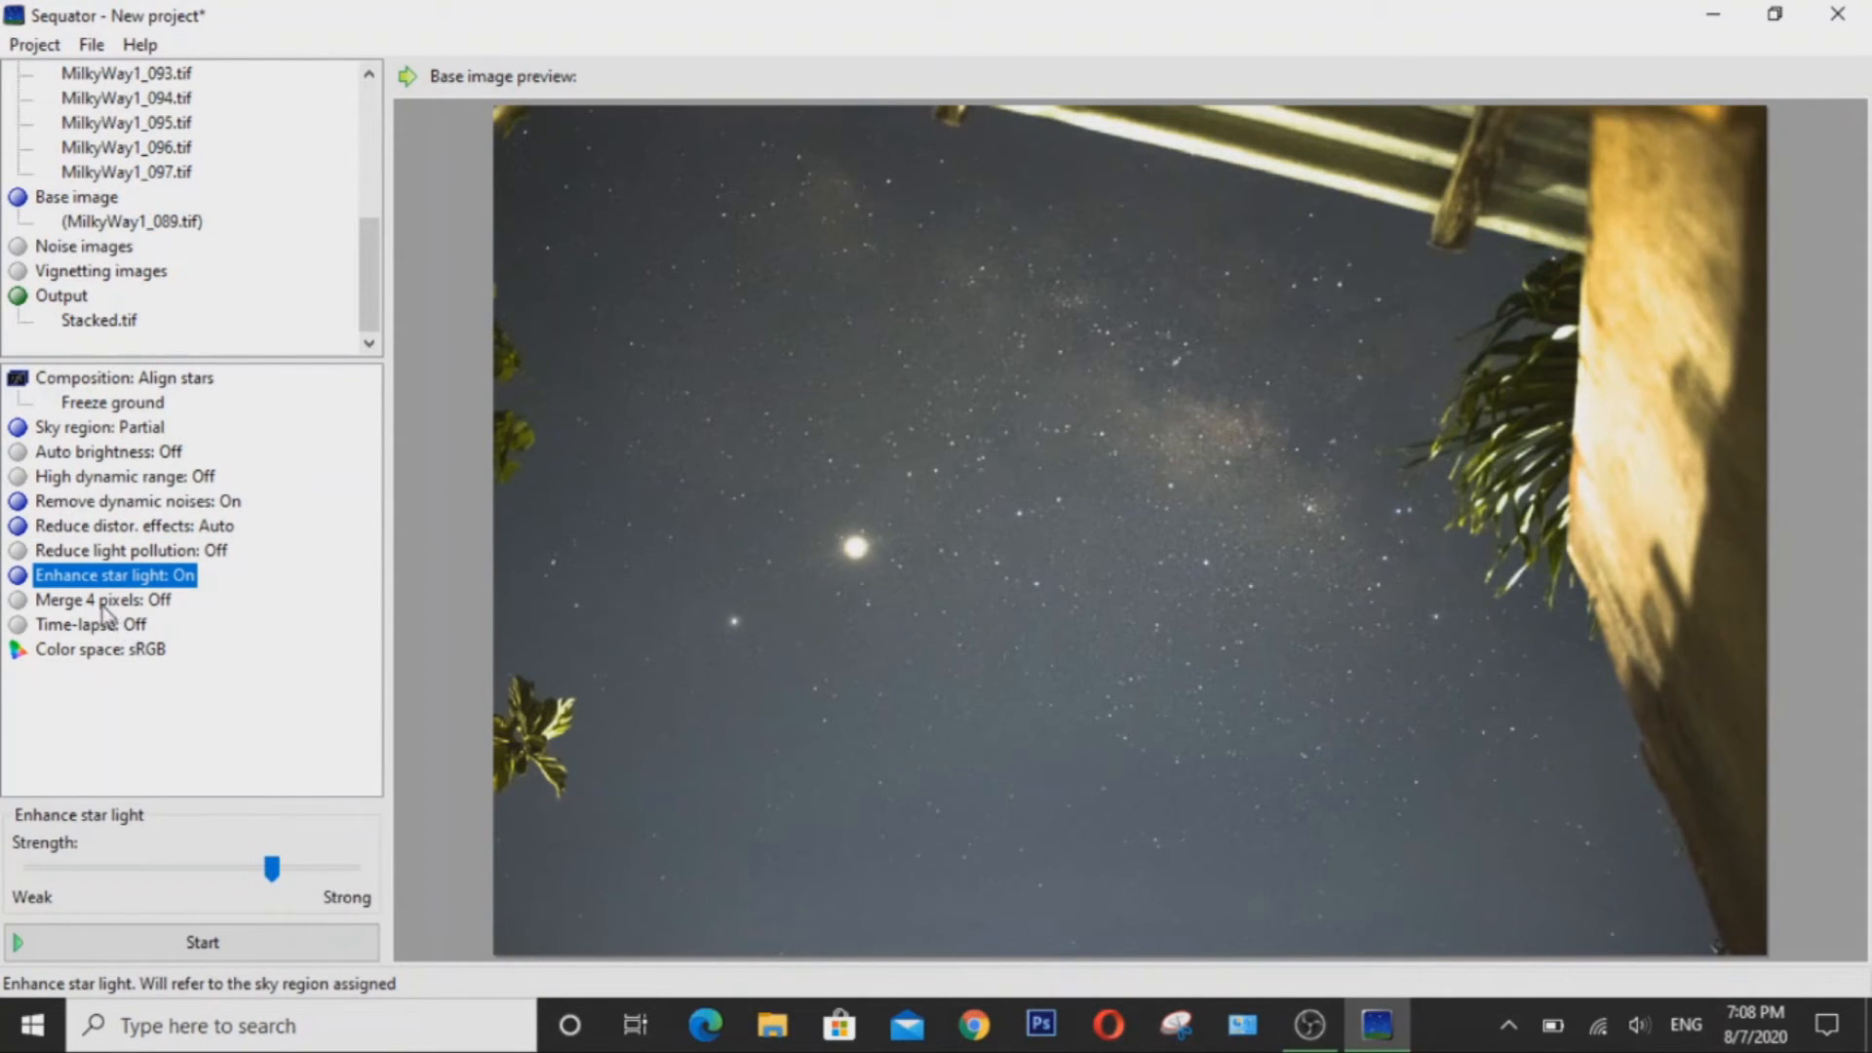
pyautogui.click(104, 600)
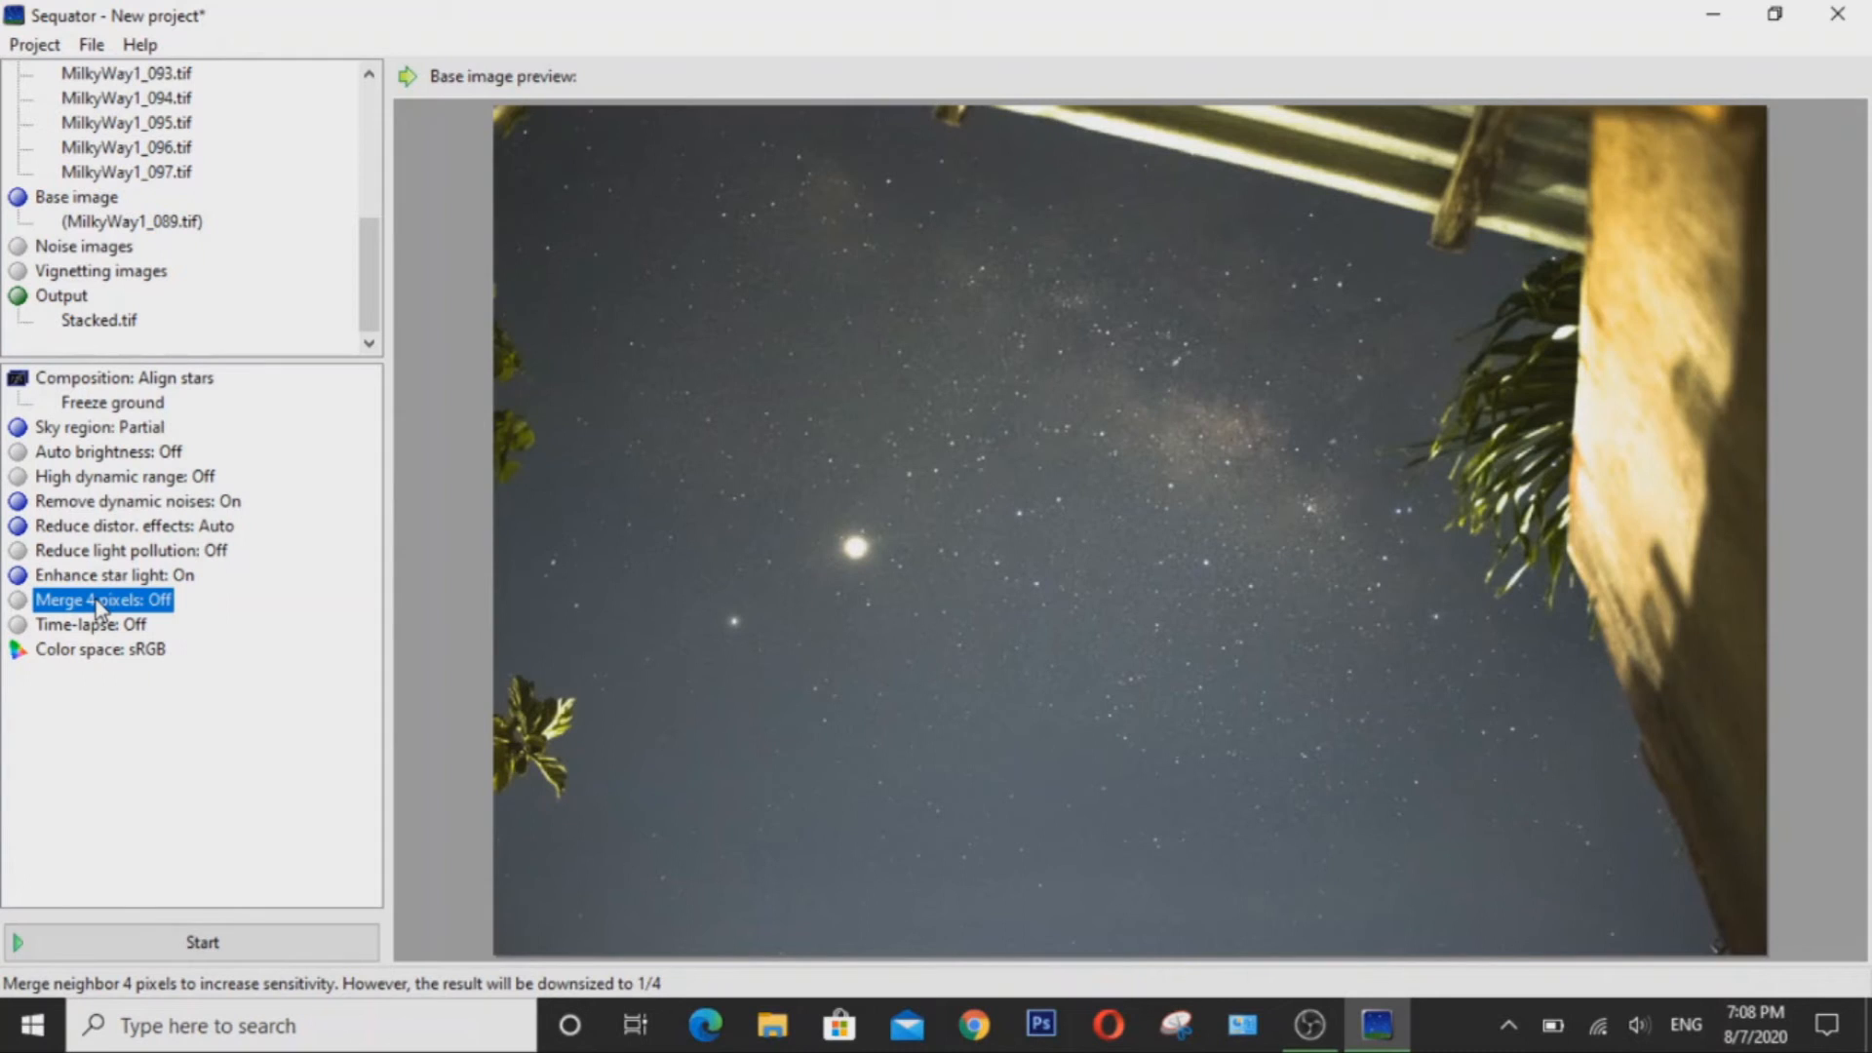
pyautogui.moveTo(102, 605)
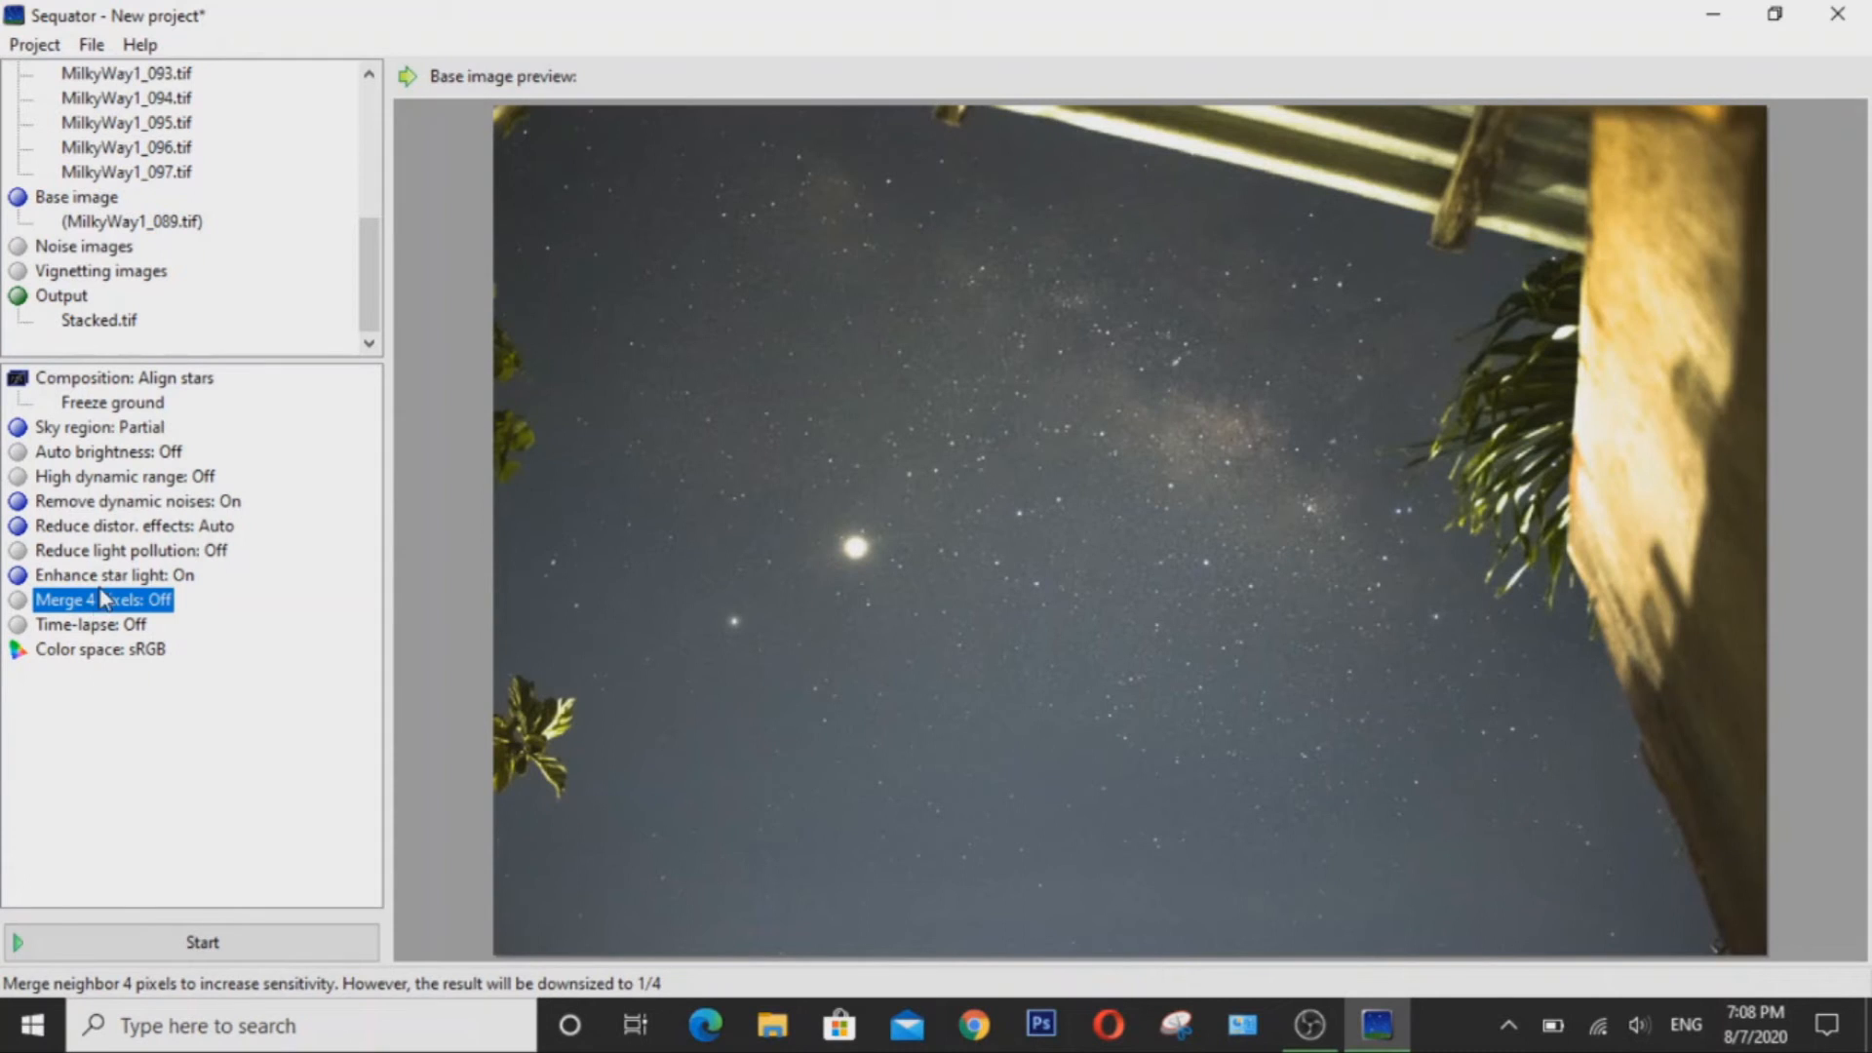
pyautogui.moveTo(117, 541)
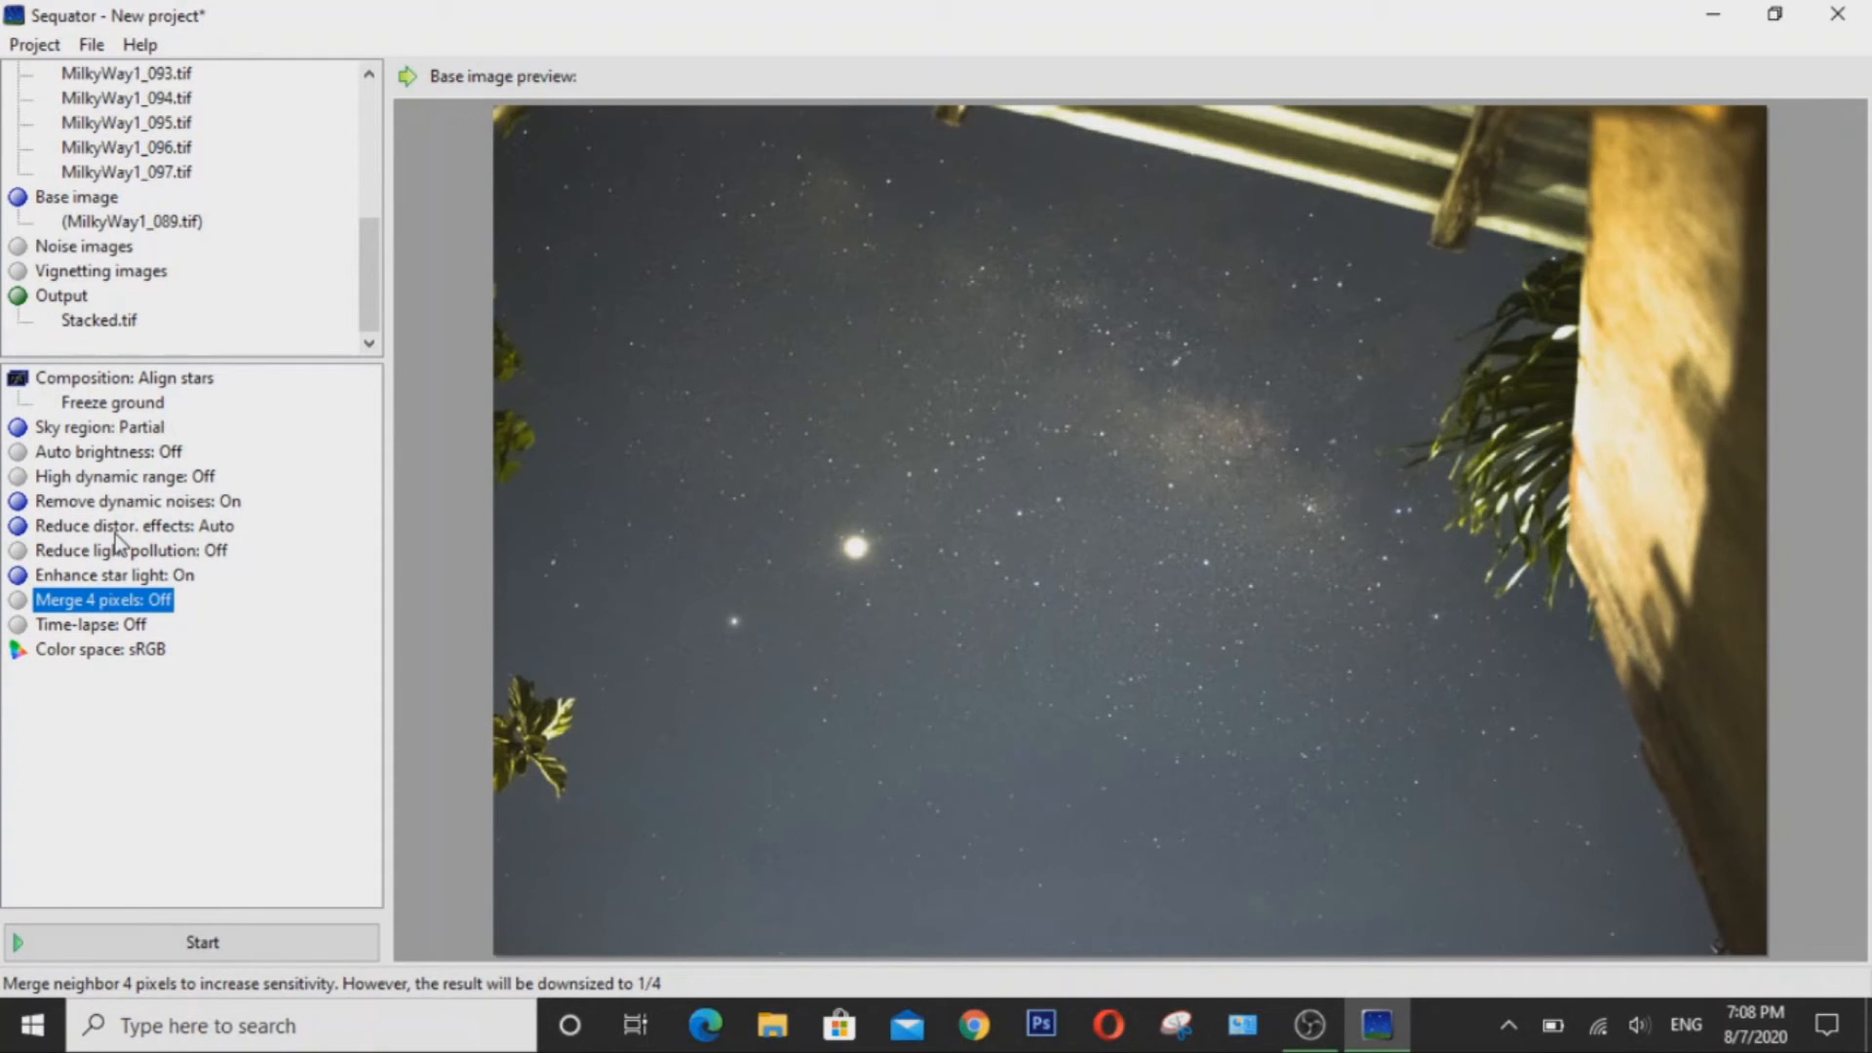
# Set Reduce distortion effects to Tele after trying Complex, with time-lapse left off.
pyautogui.click(135, 526)
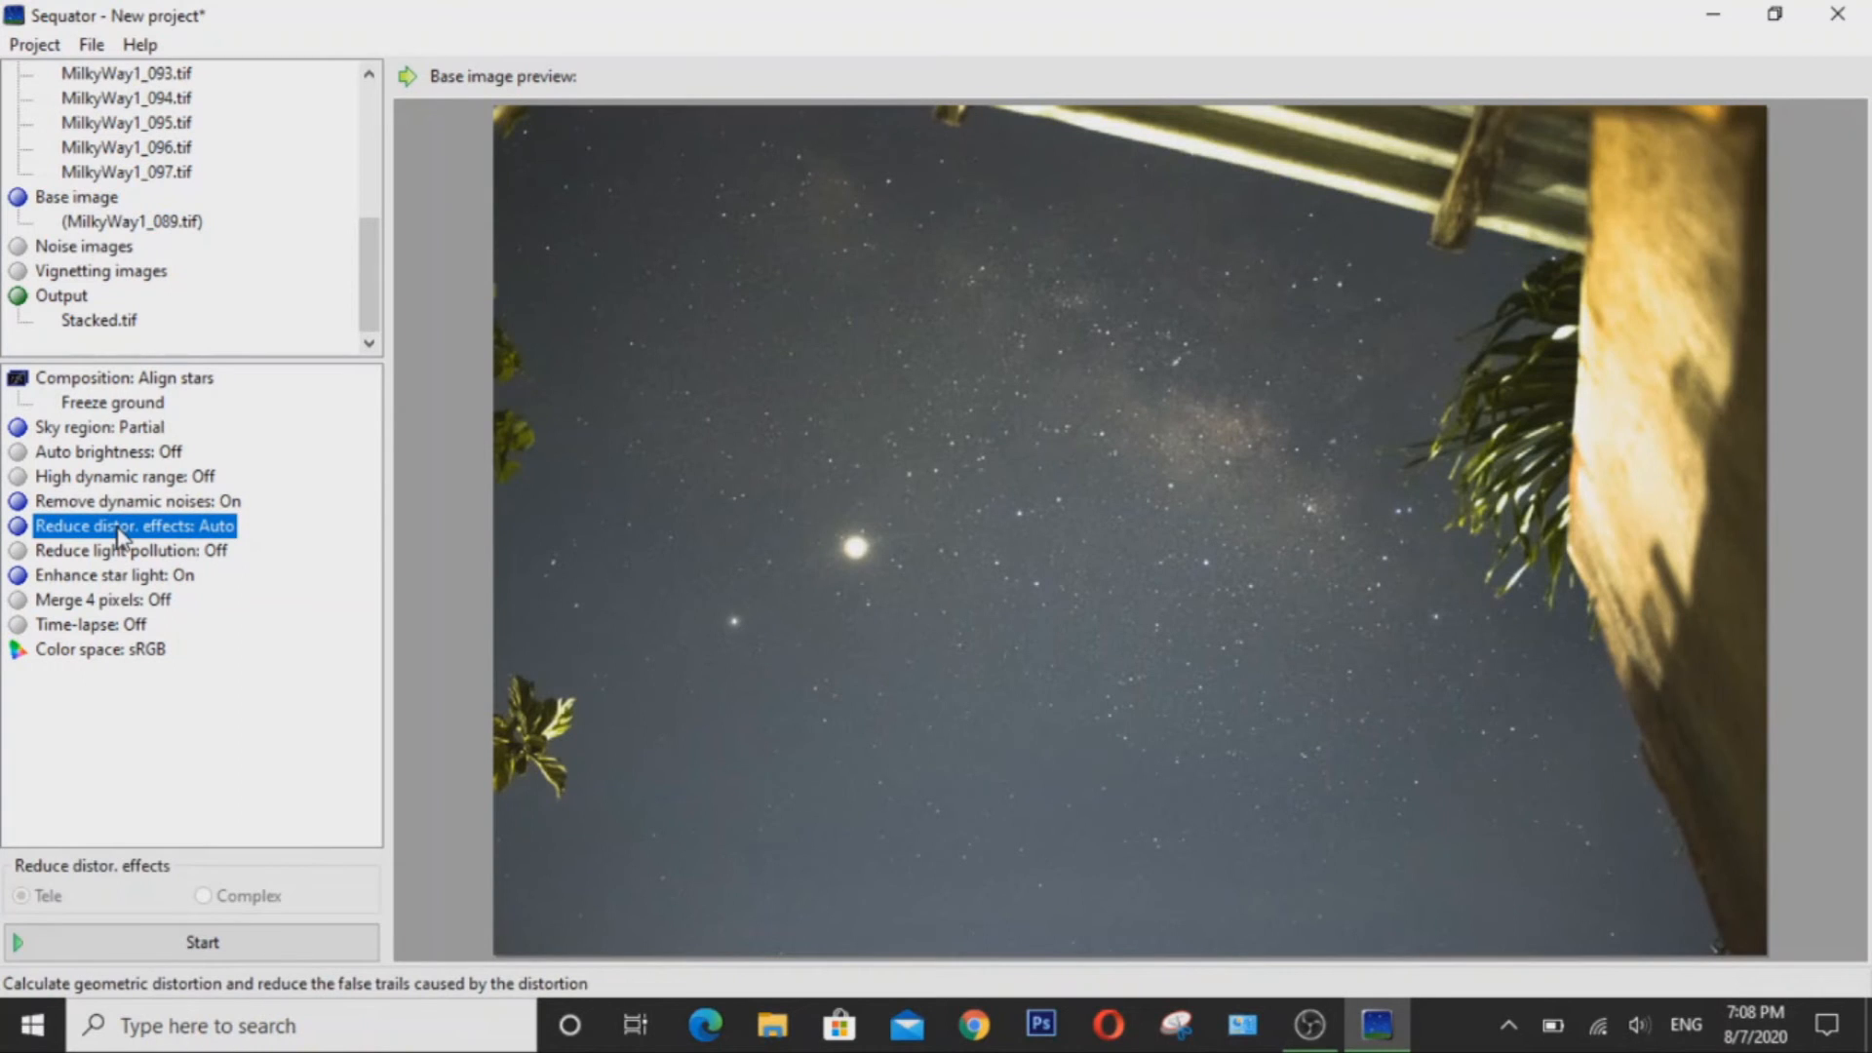
pyautogui.click(202, 895)
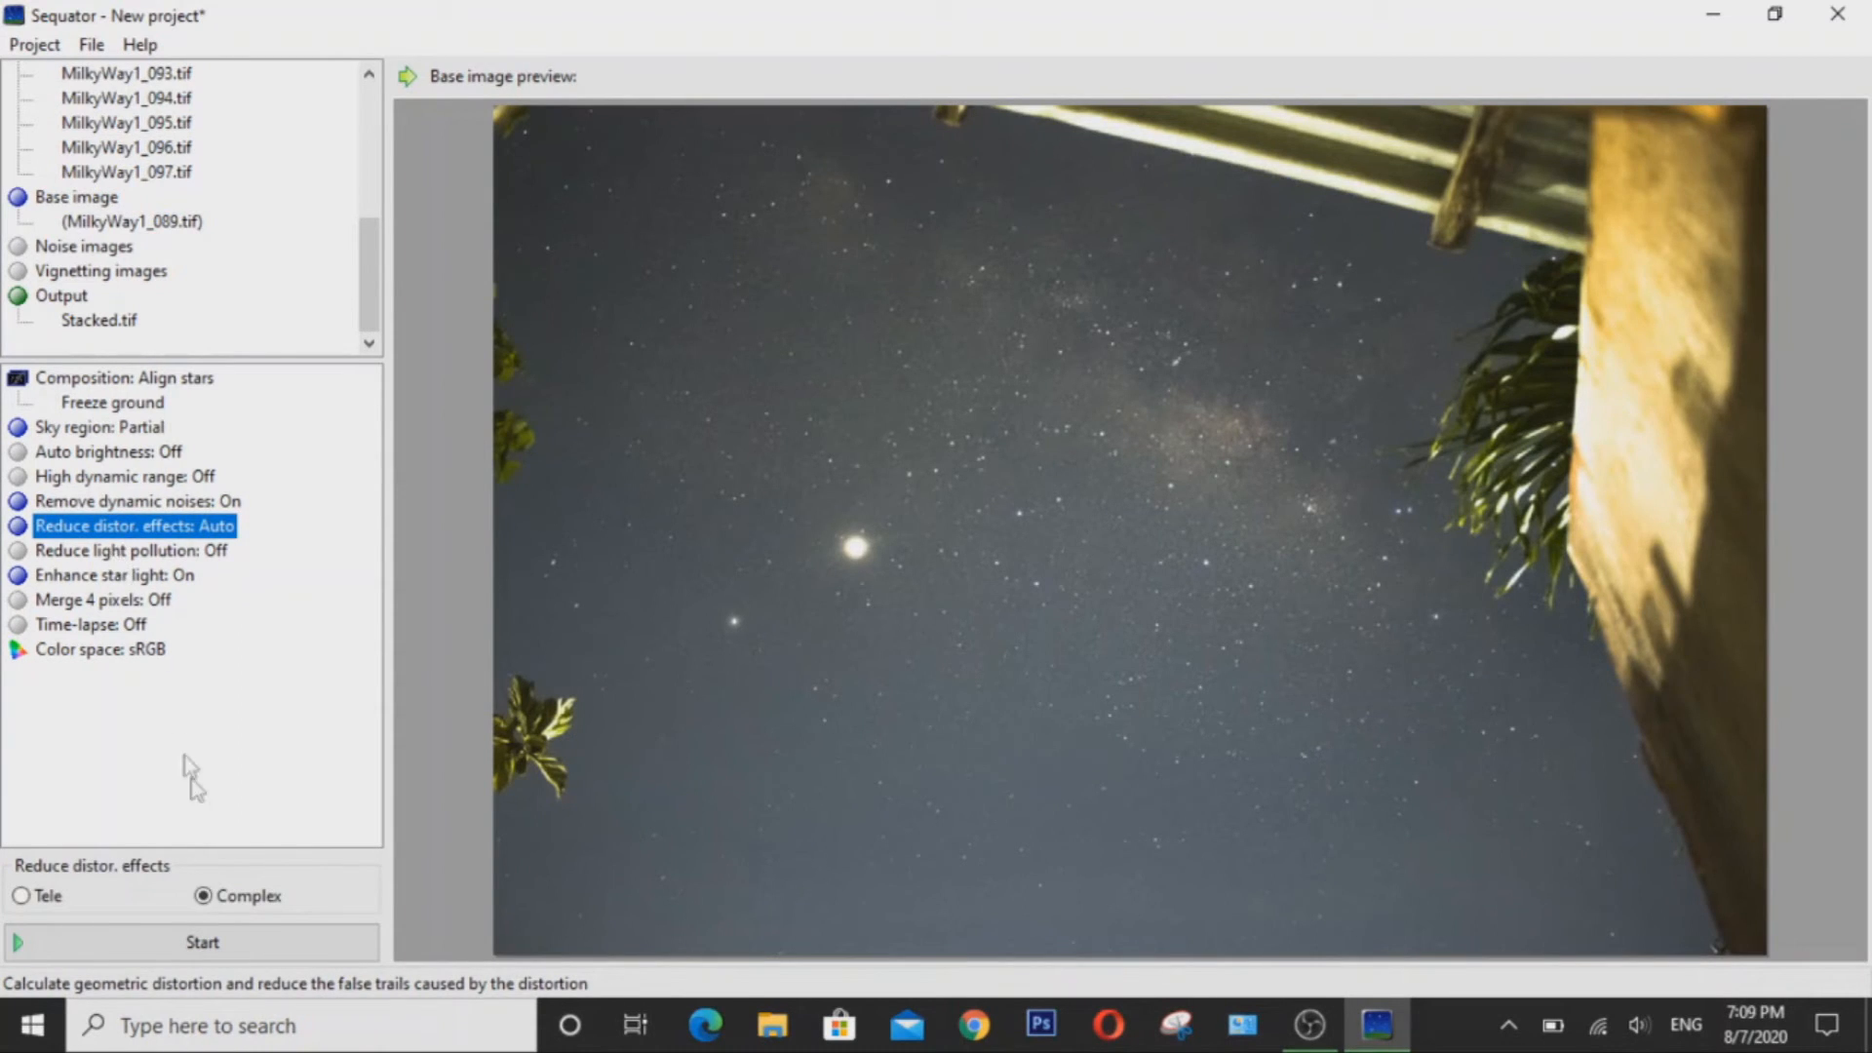
pyautogui.moveTo(204, 895)
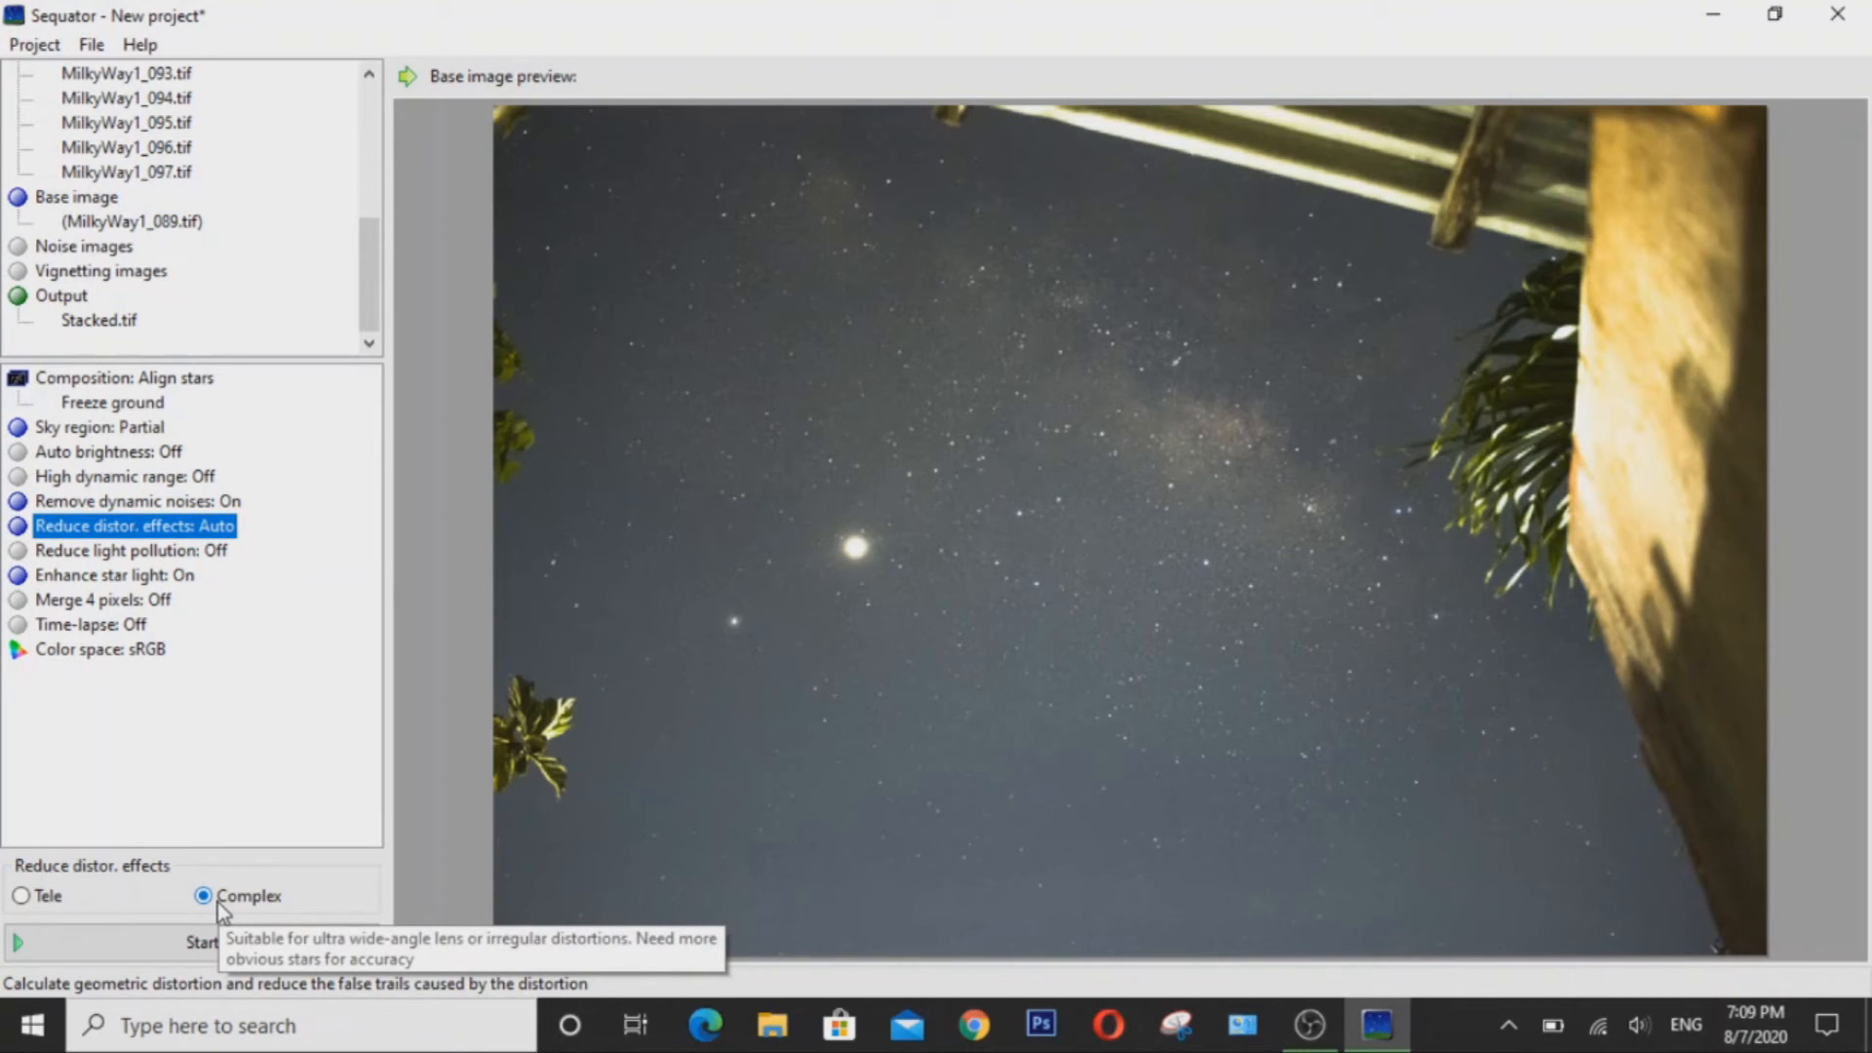
pyautogui.moveTo(215, 836)
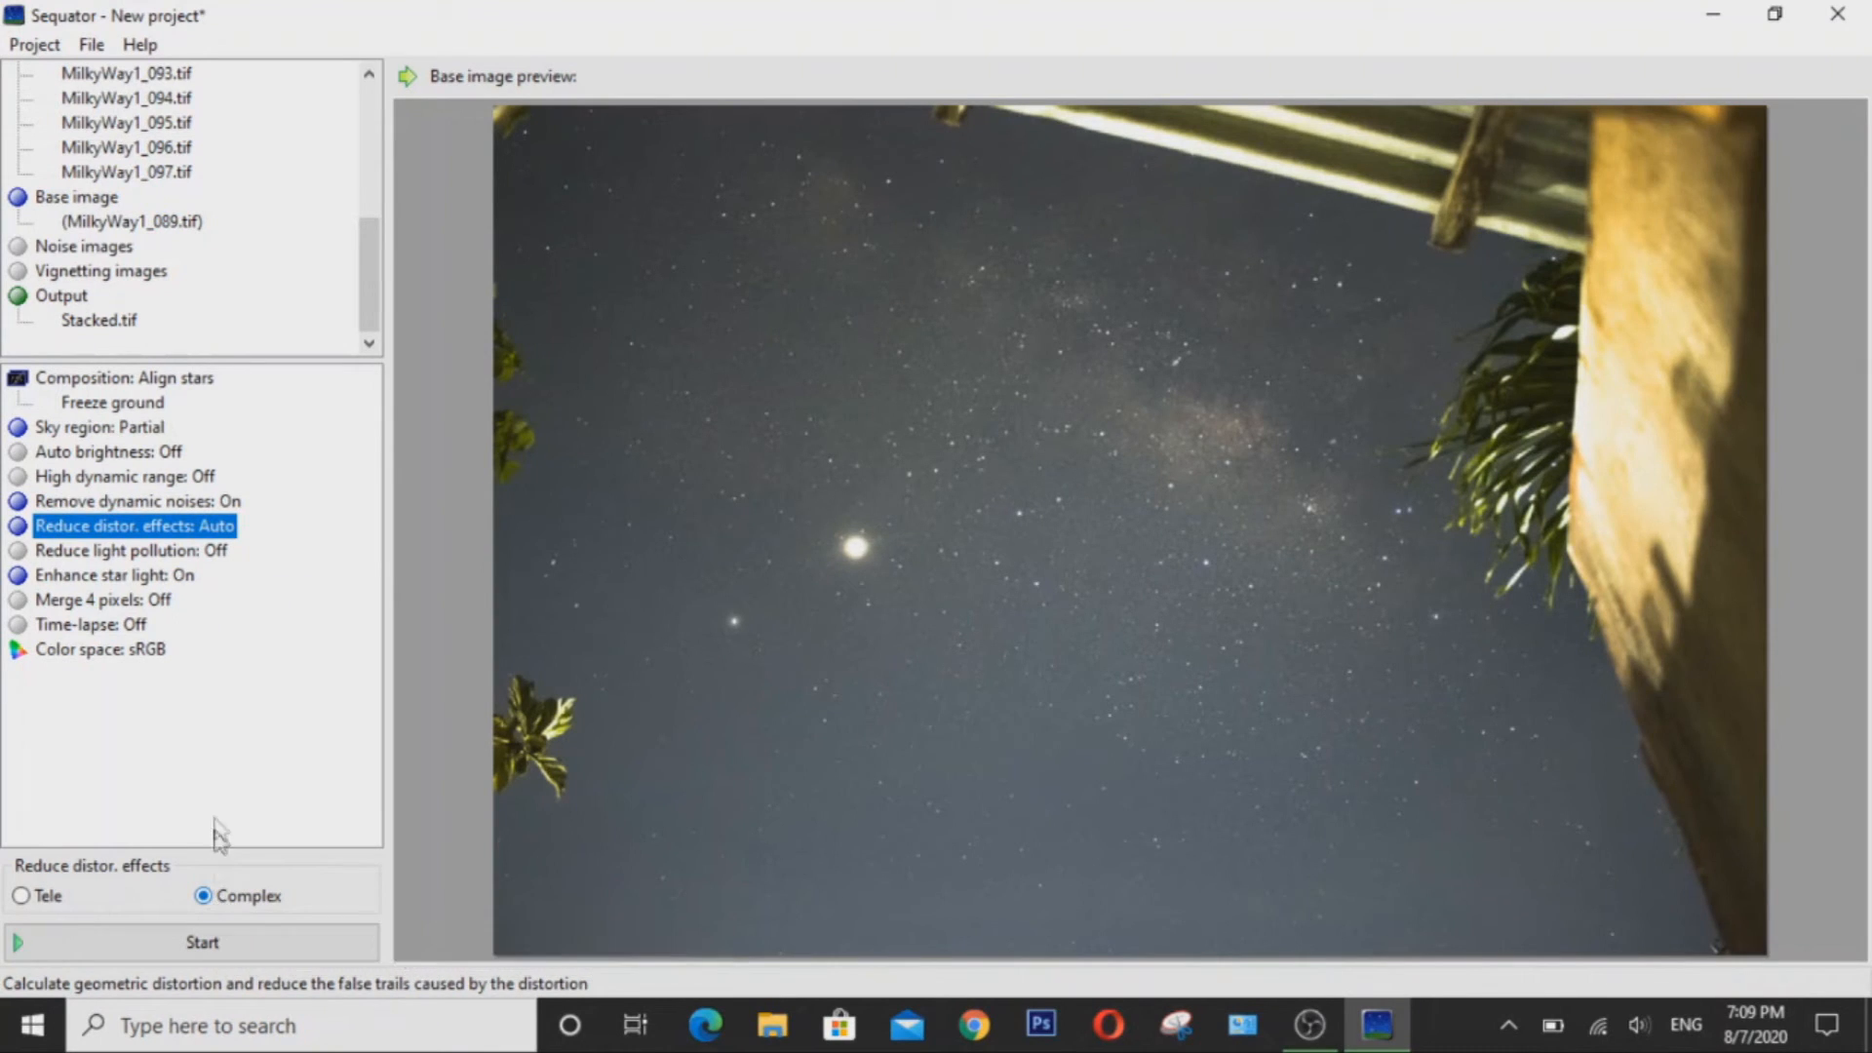
pyautogui.click(21, 895)
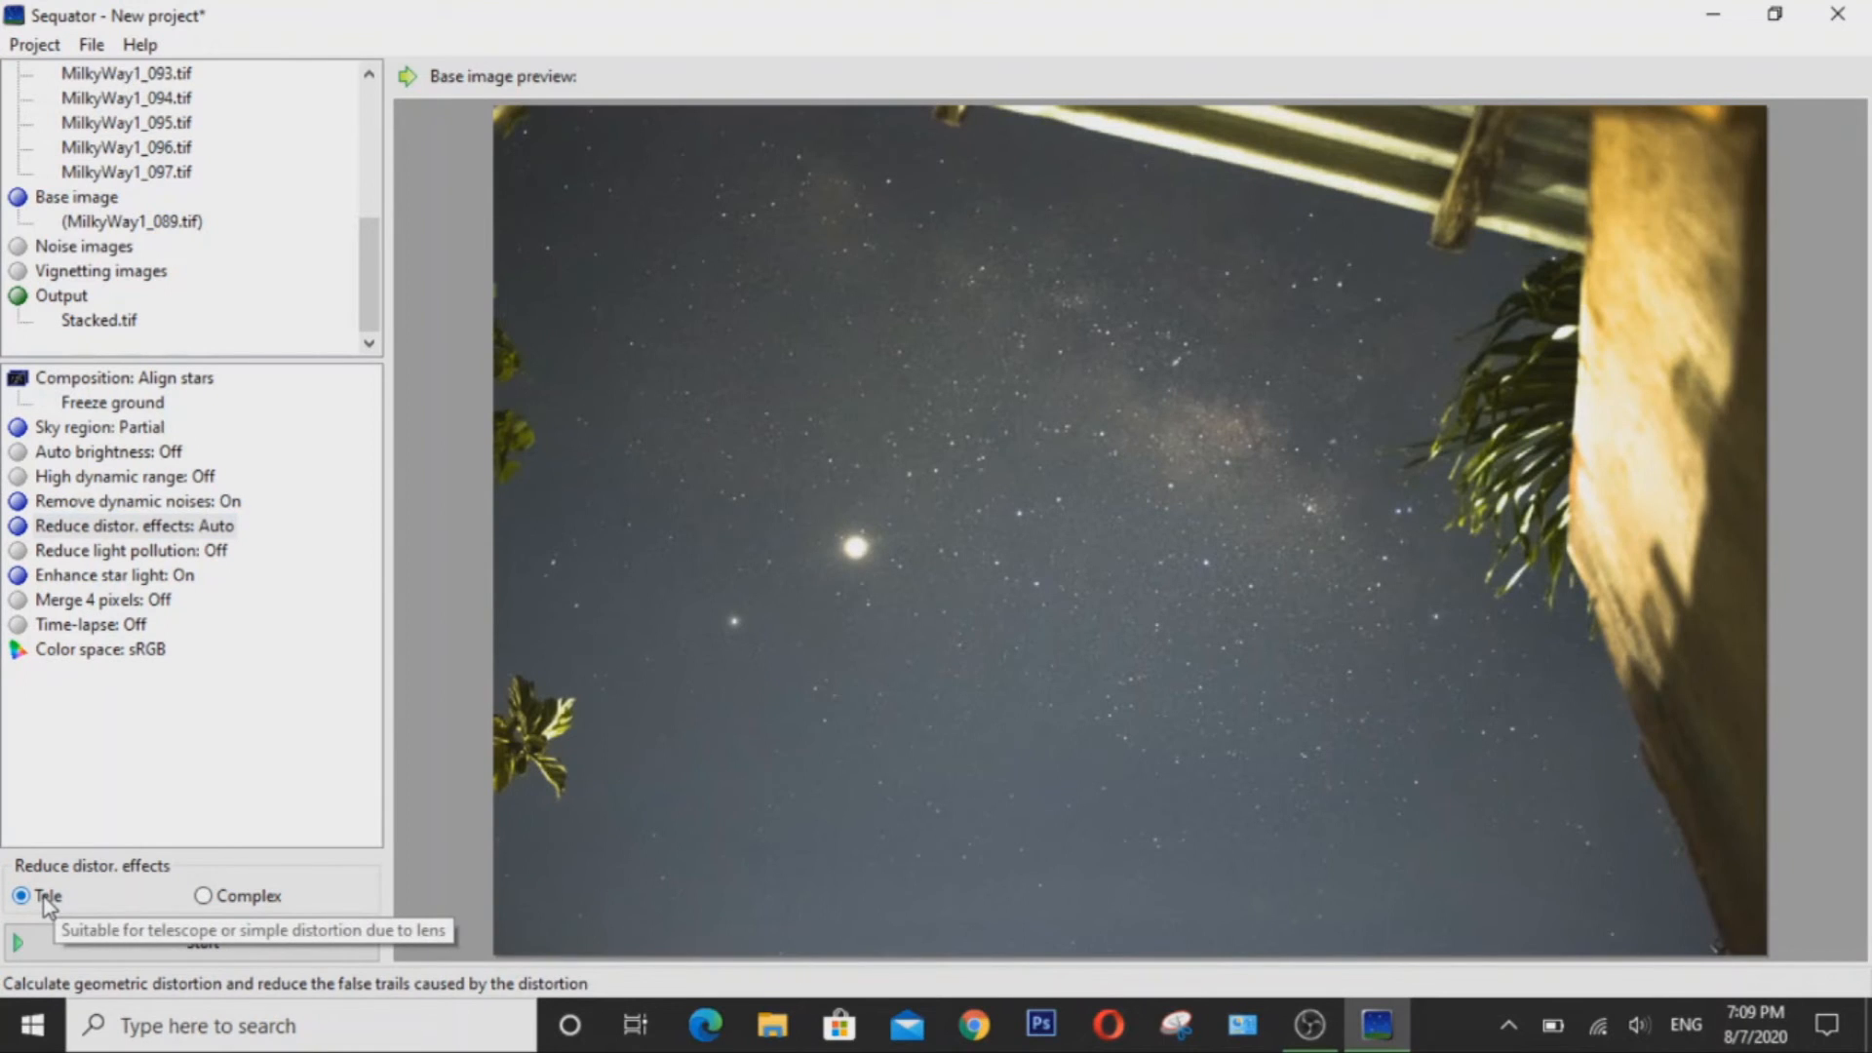
pyautogui.moveTo(129, 539)
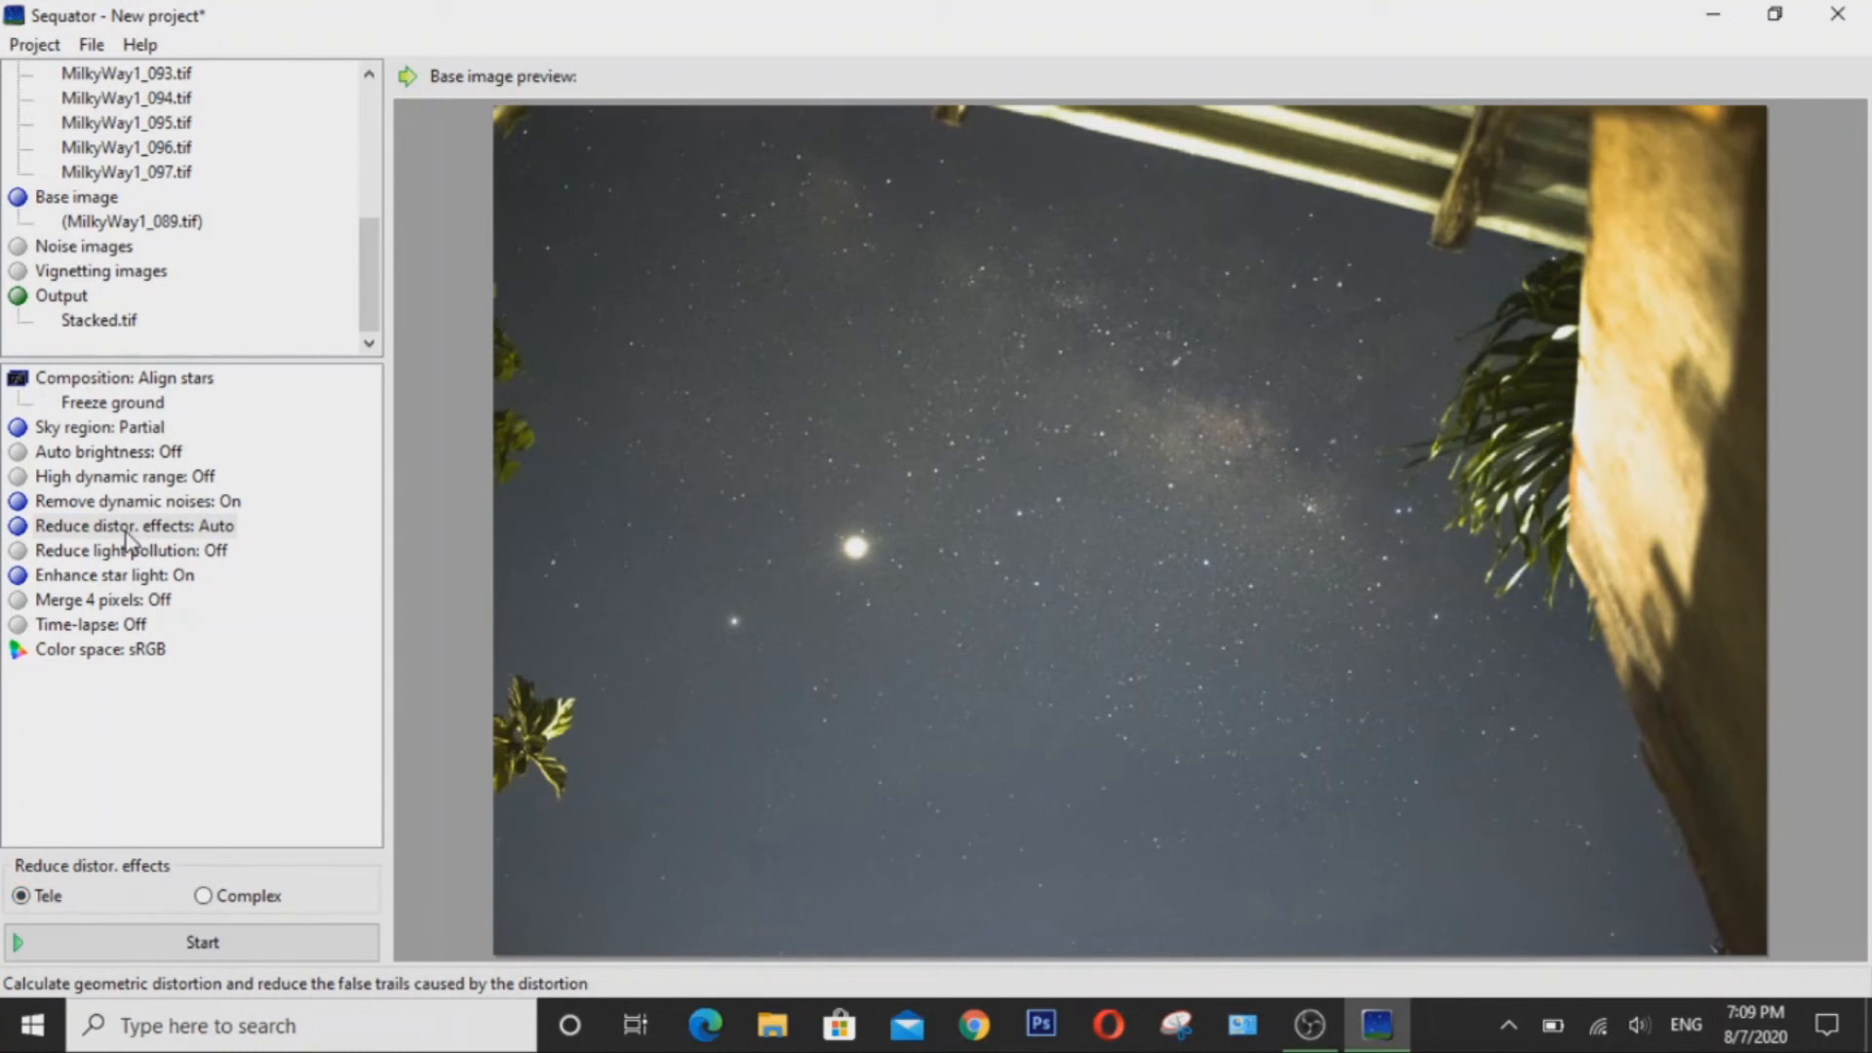
pyautogui.click(91, 623)
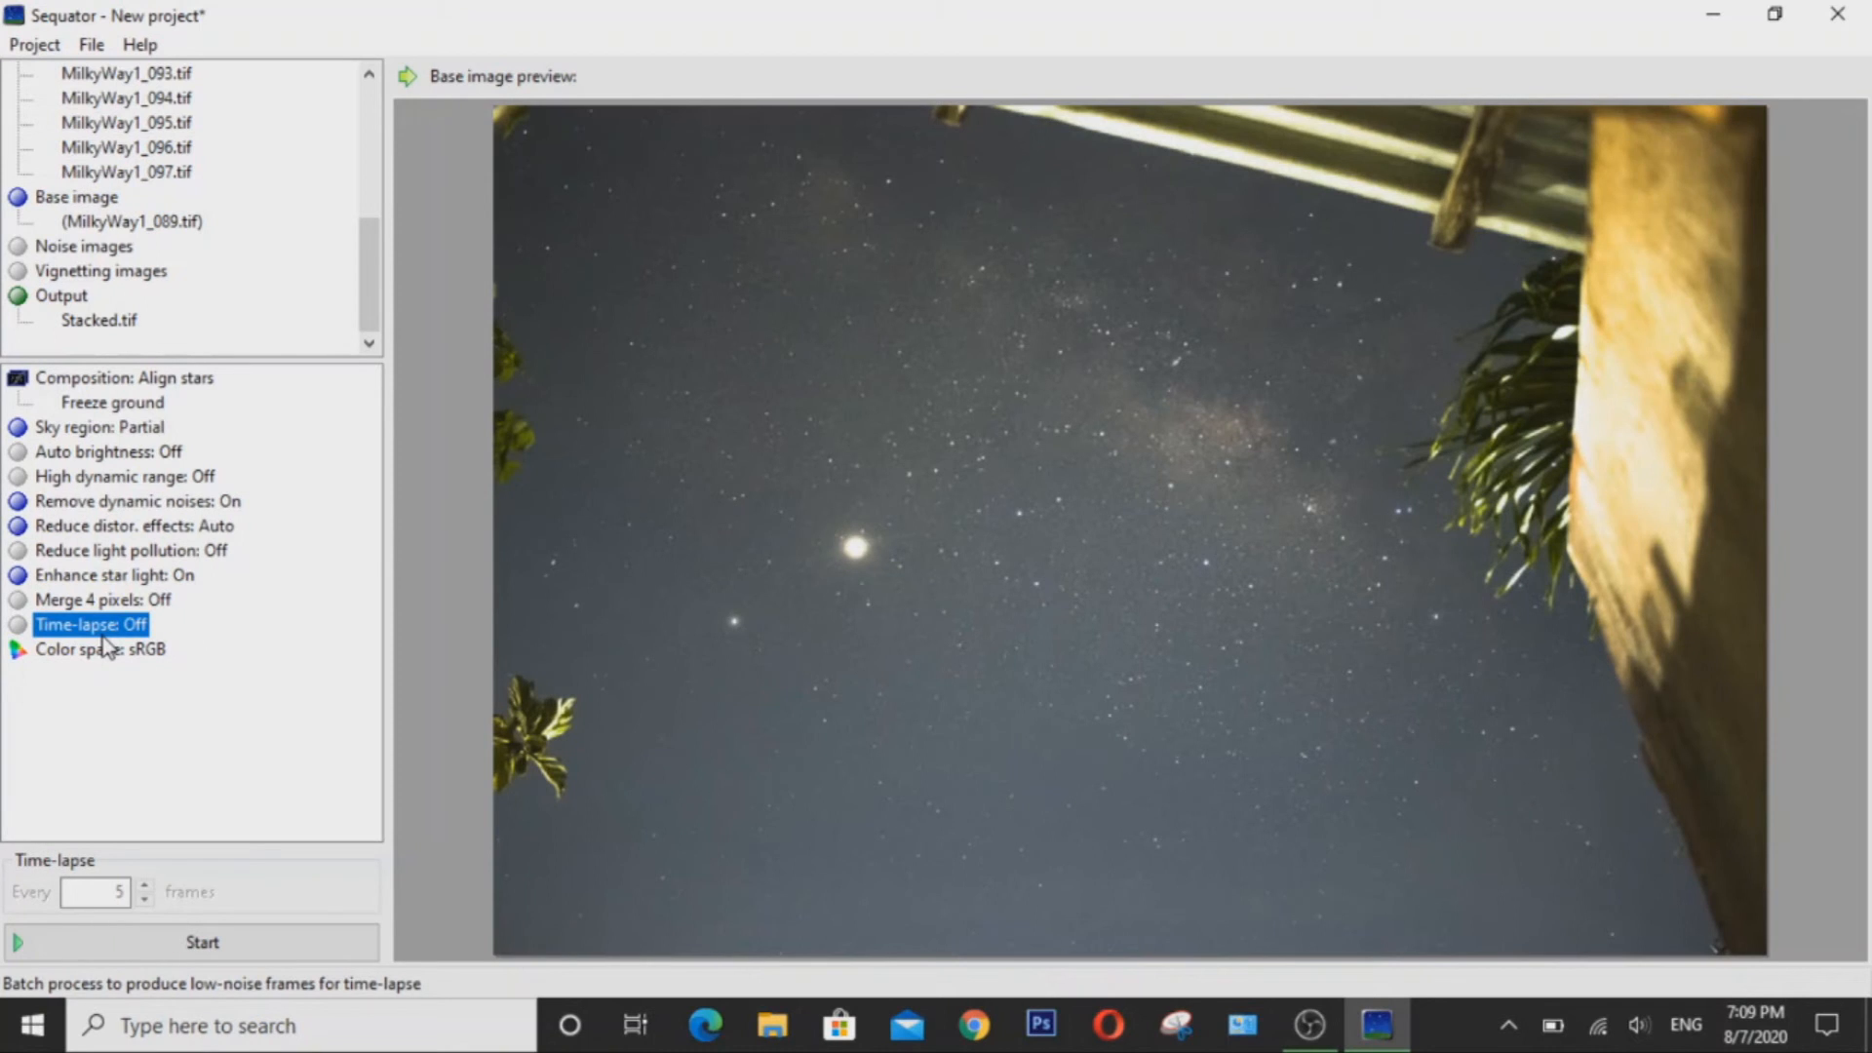
pyautogui.moveTo(108, 716)
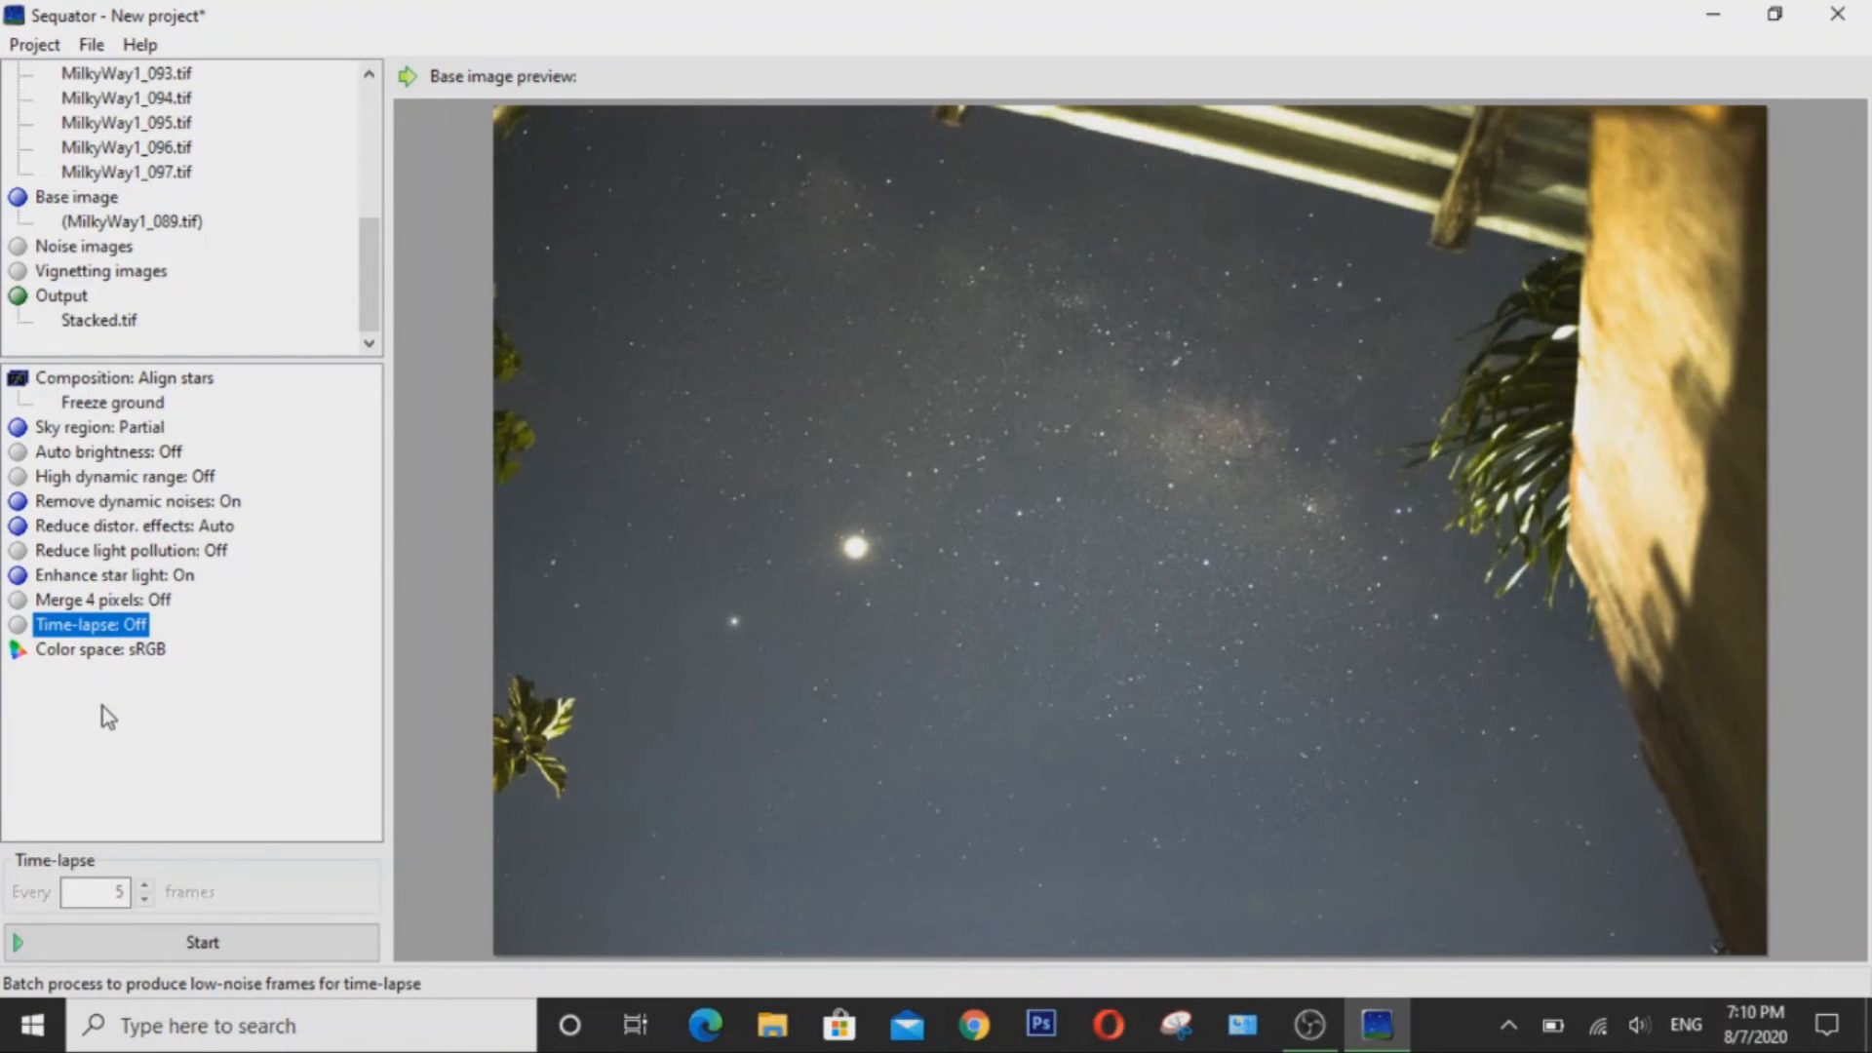
pyautogui.moveTo(202, 942)
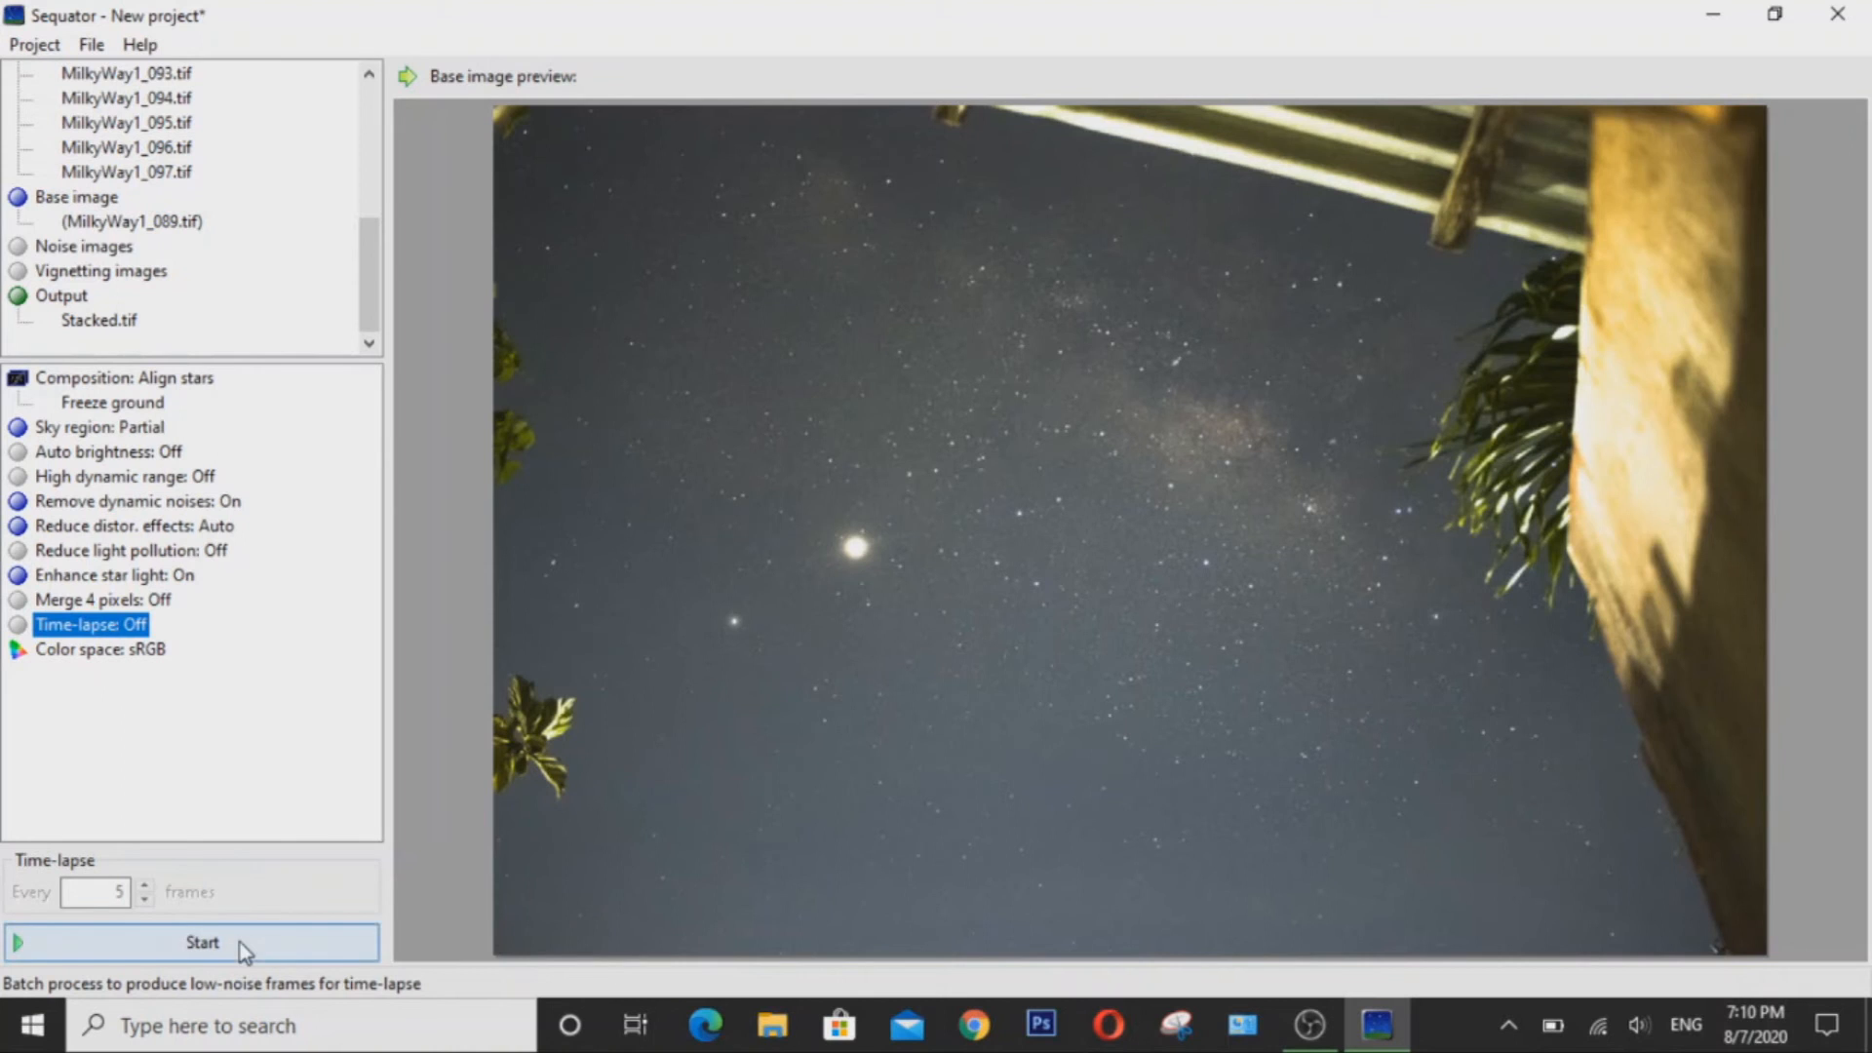
# Start stacking the Milky Way frames into Stacked.tif with time-lapse left off.
pyautogui.click(201, 942)
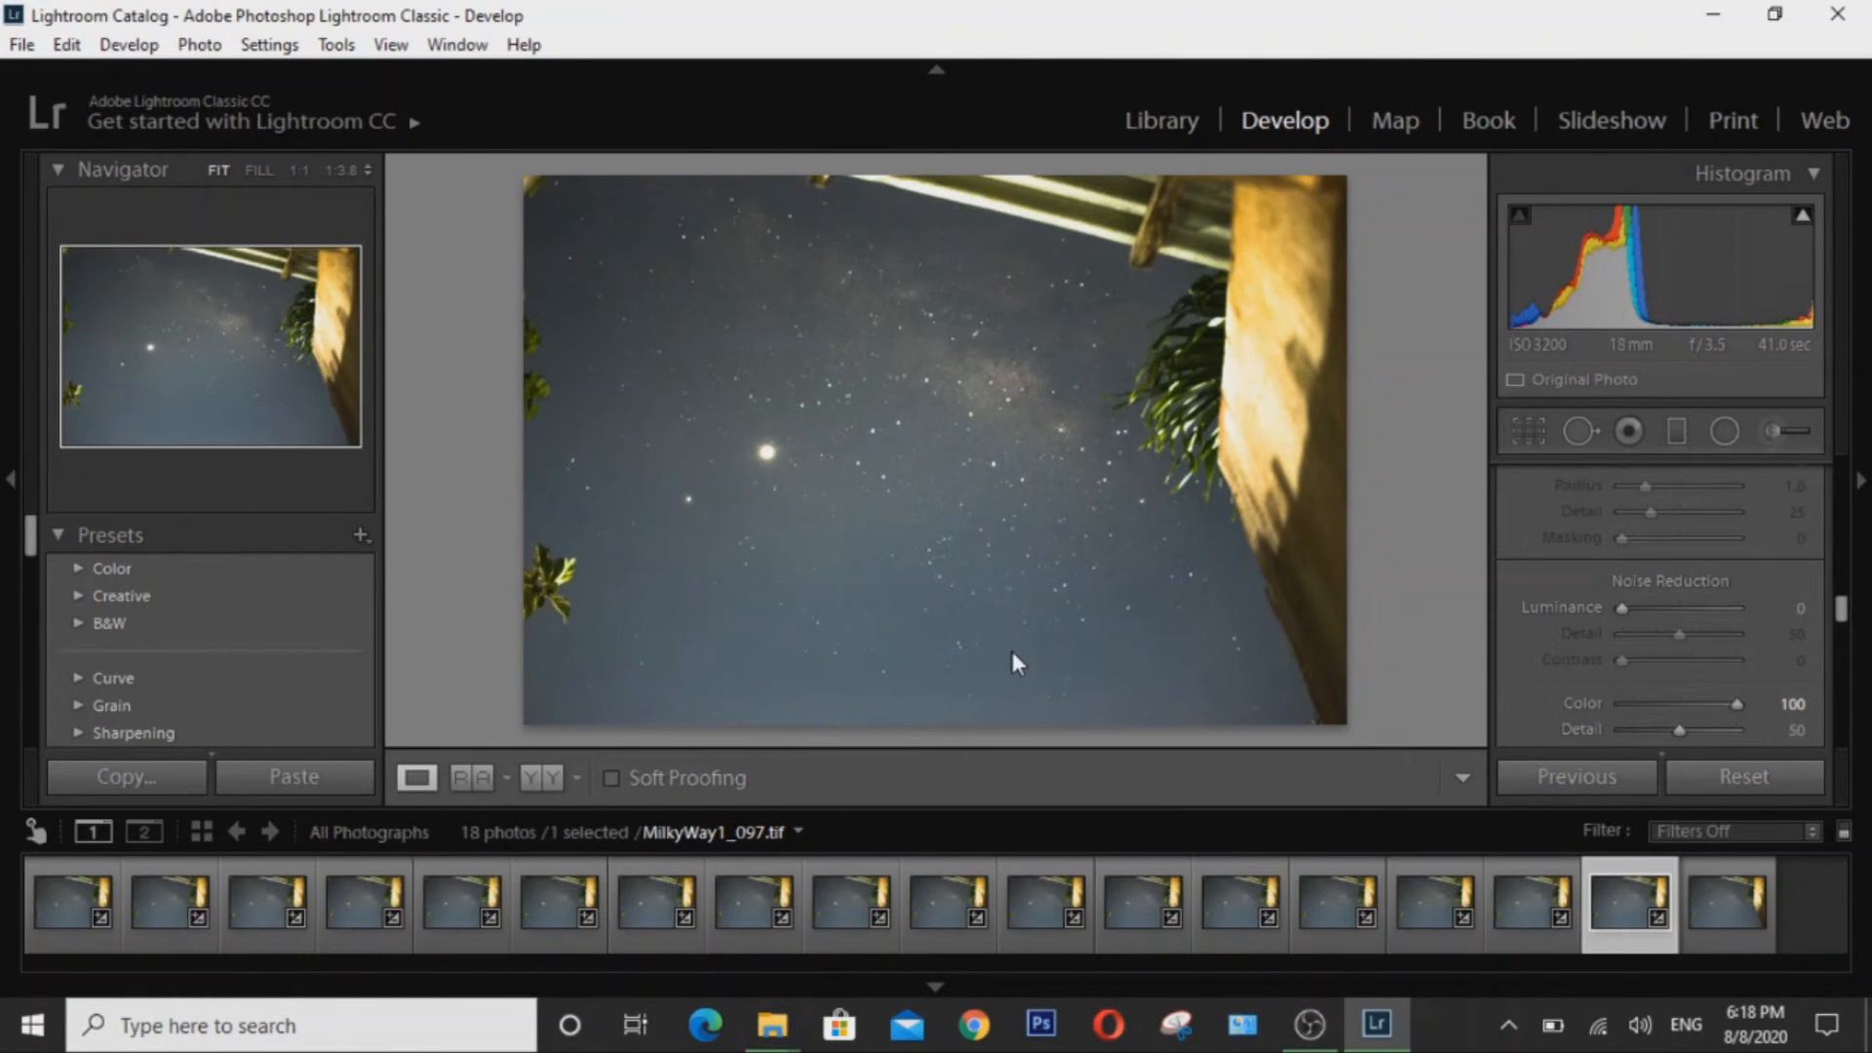
pyautogui.moveTo(1015, 655)
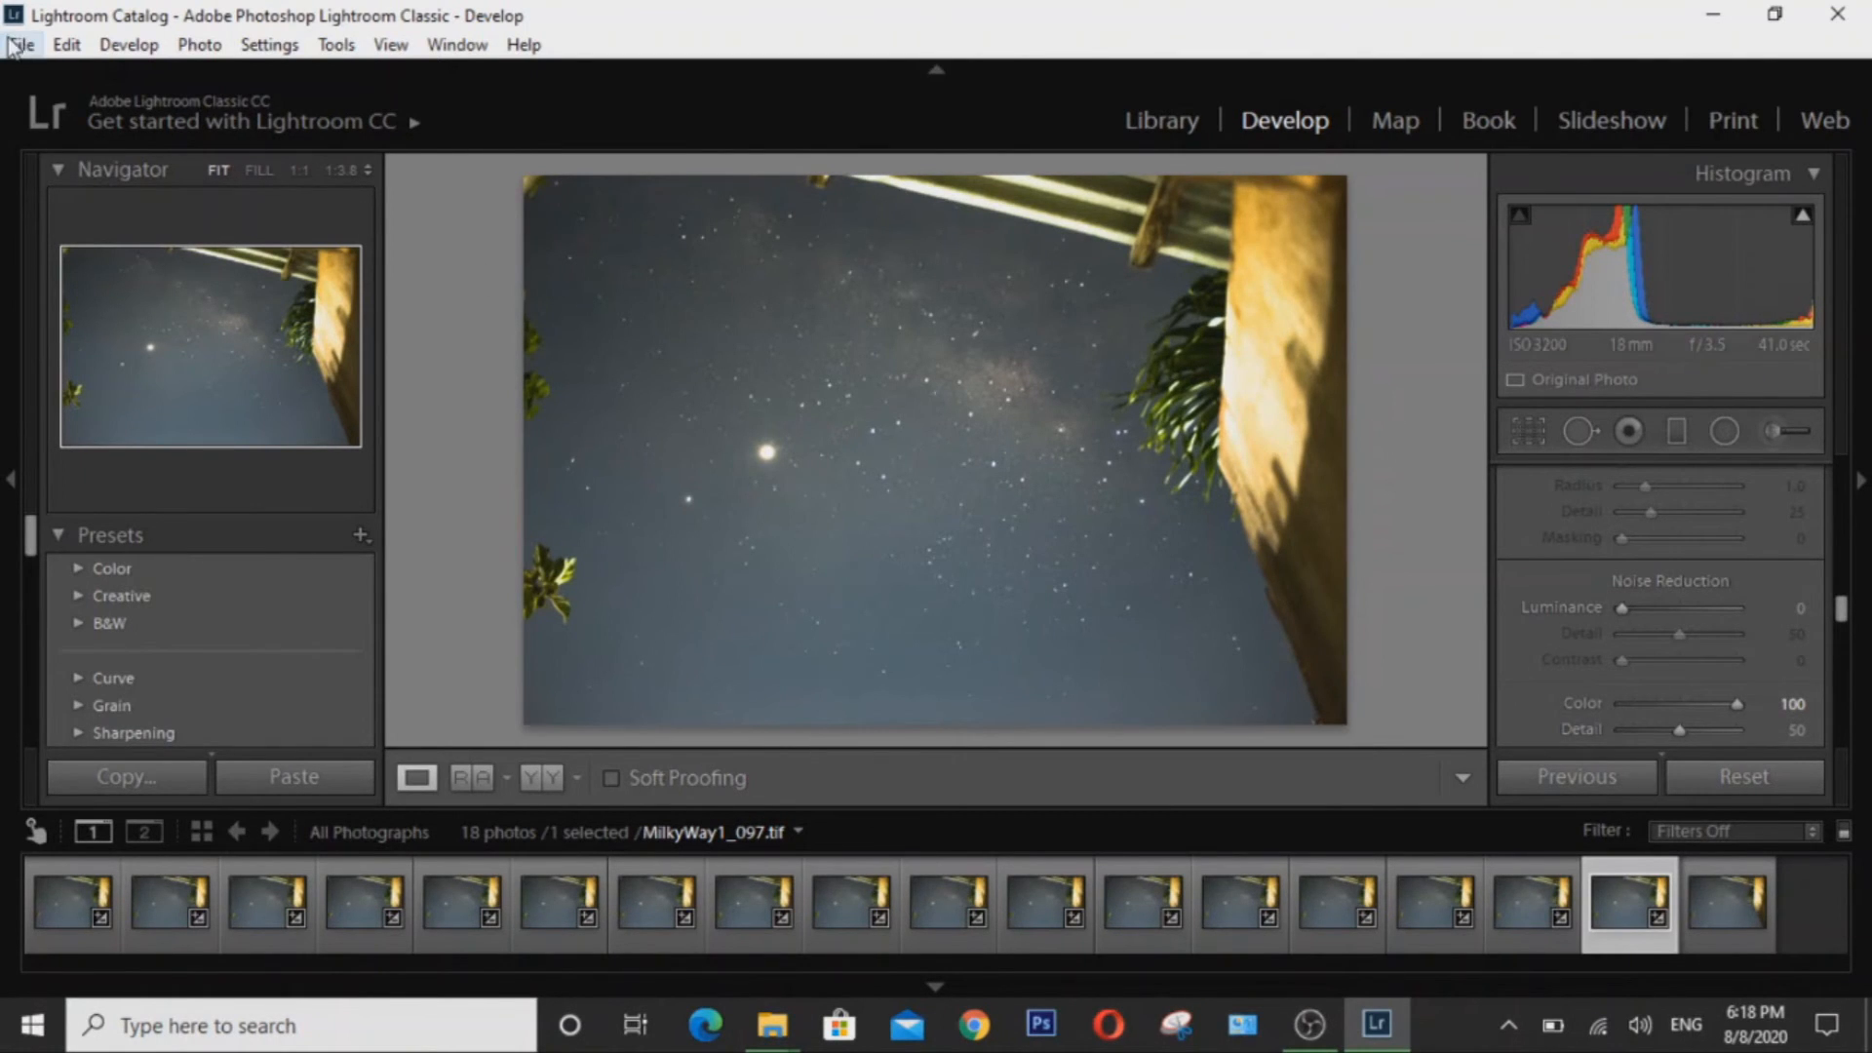
pyautogui.click(21, 44)
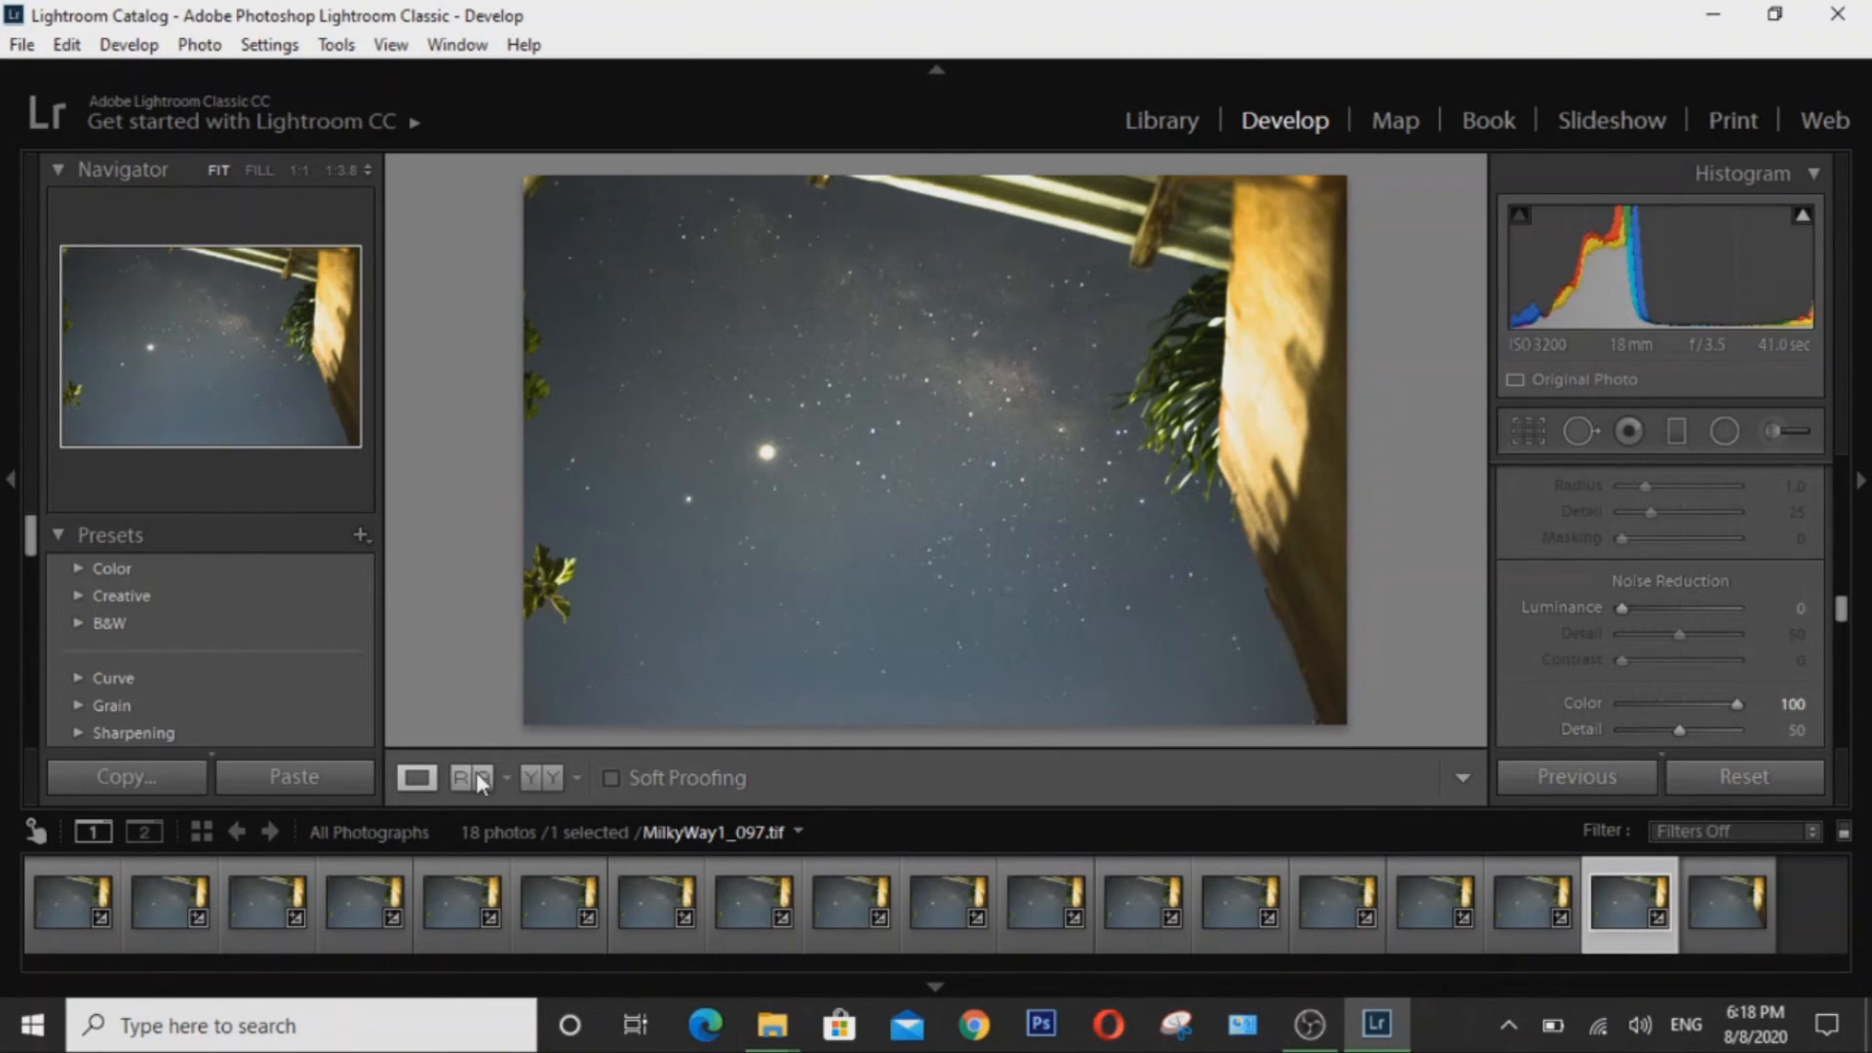
# Show the stacked reference beside MilkyWay1_097 in Reference View, then return both to Fit.
pyautogui.click(463, 777)
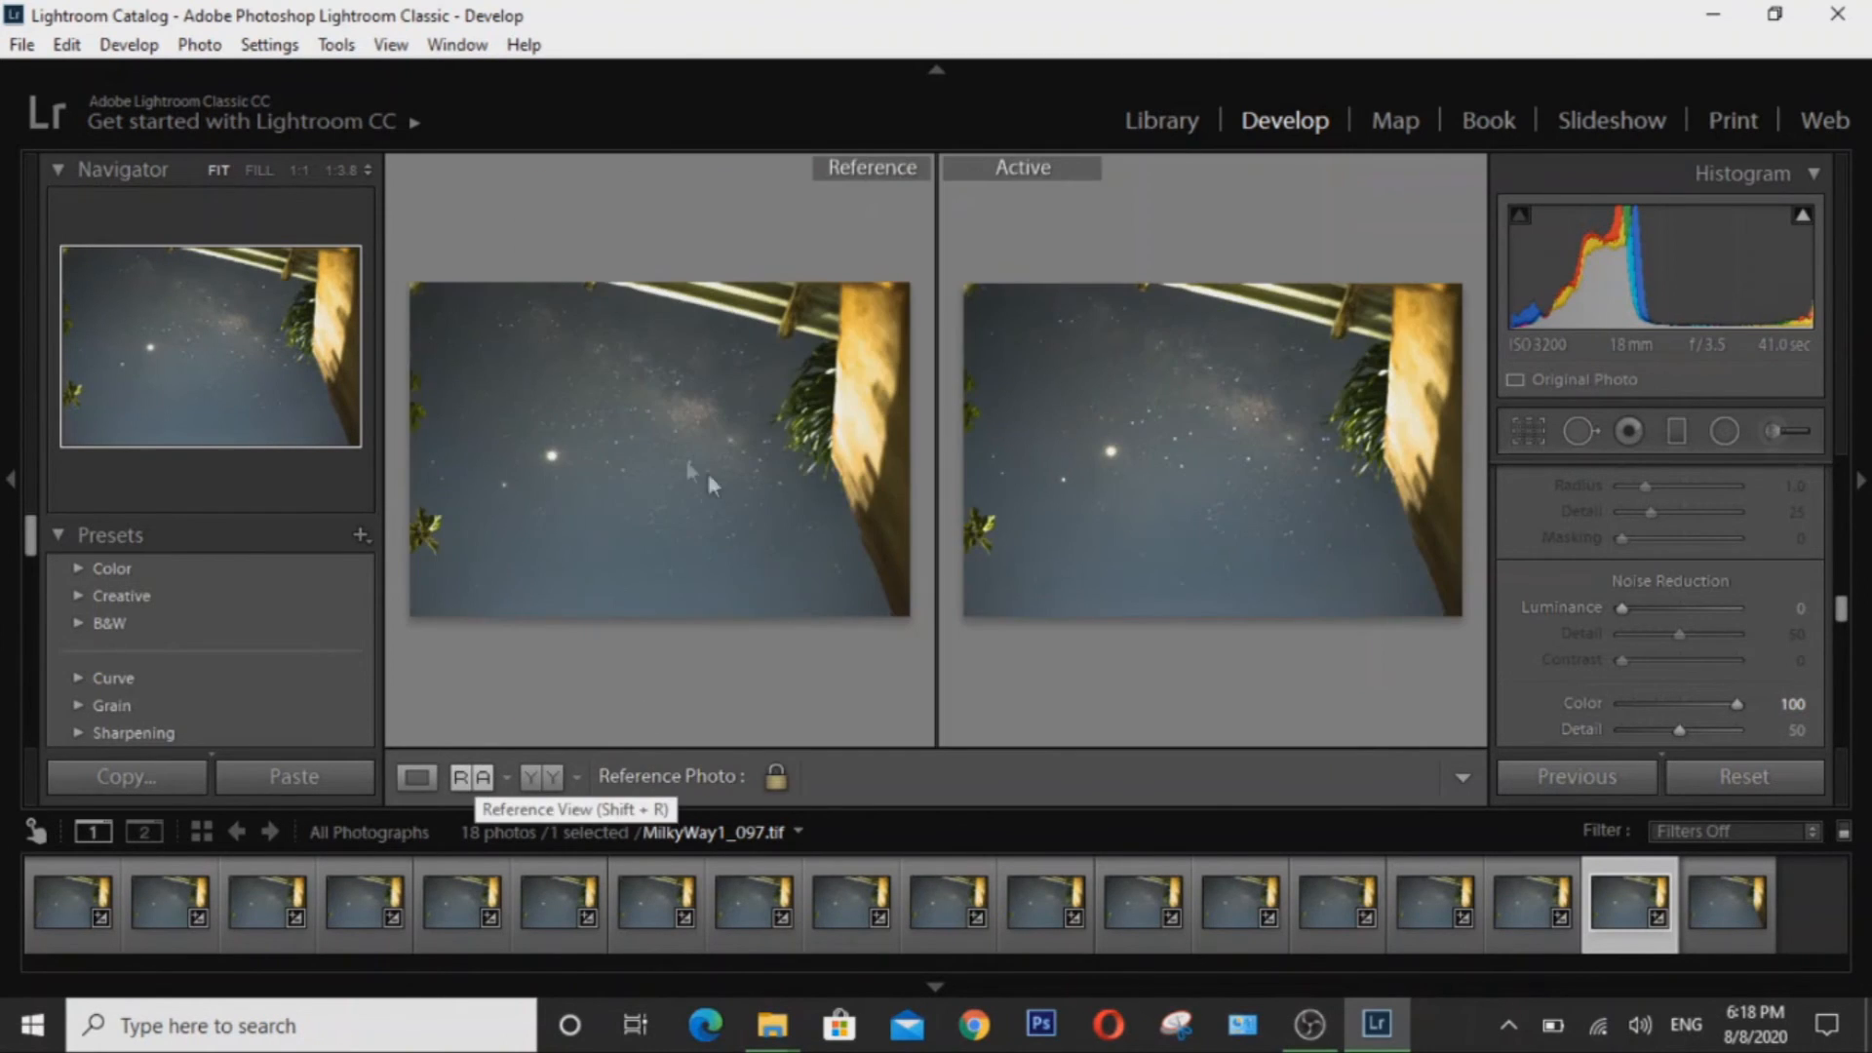
pyautogui.moveTo(1113, 394)
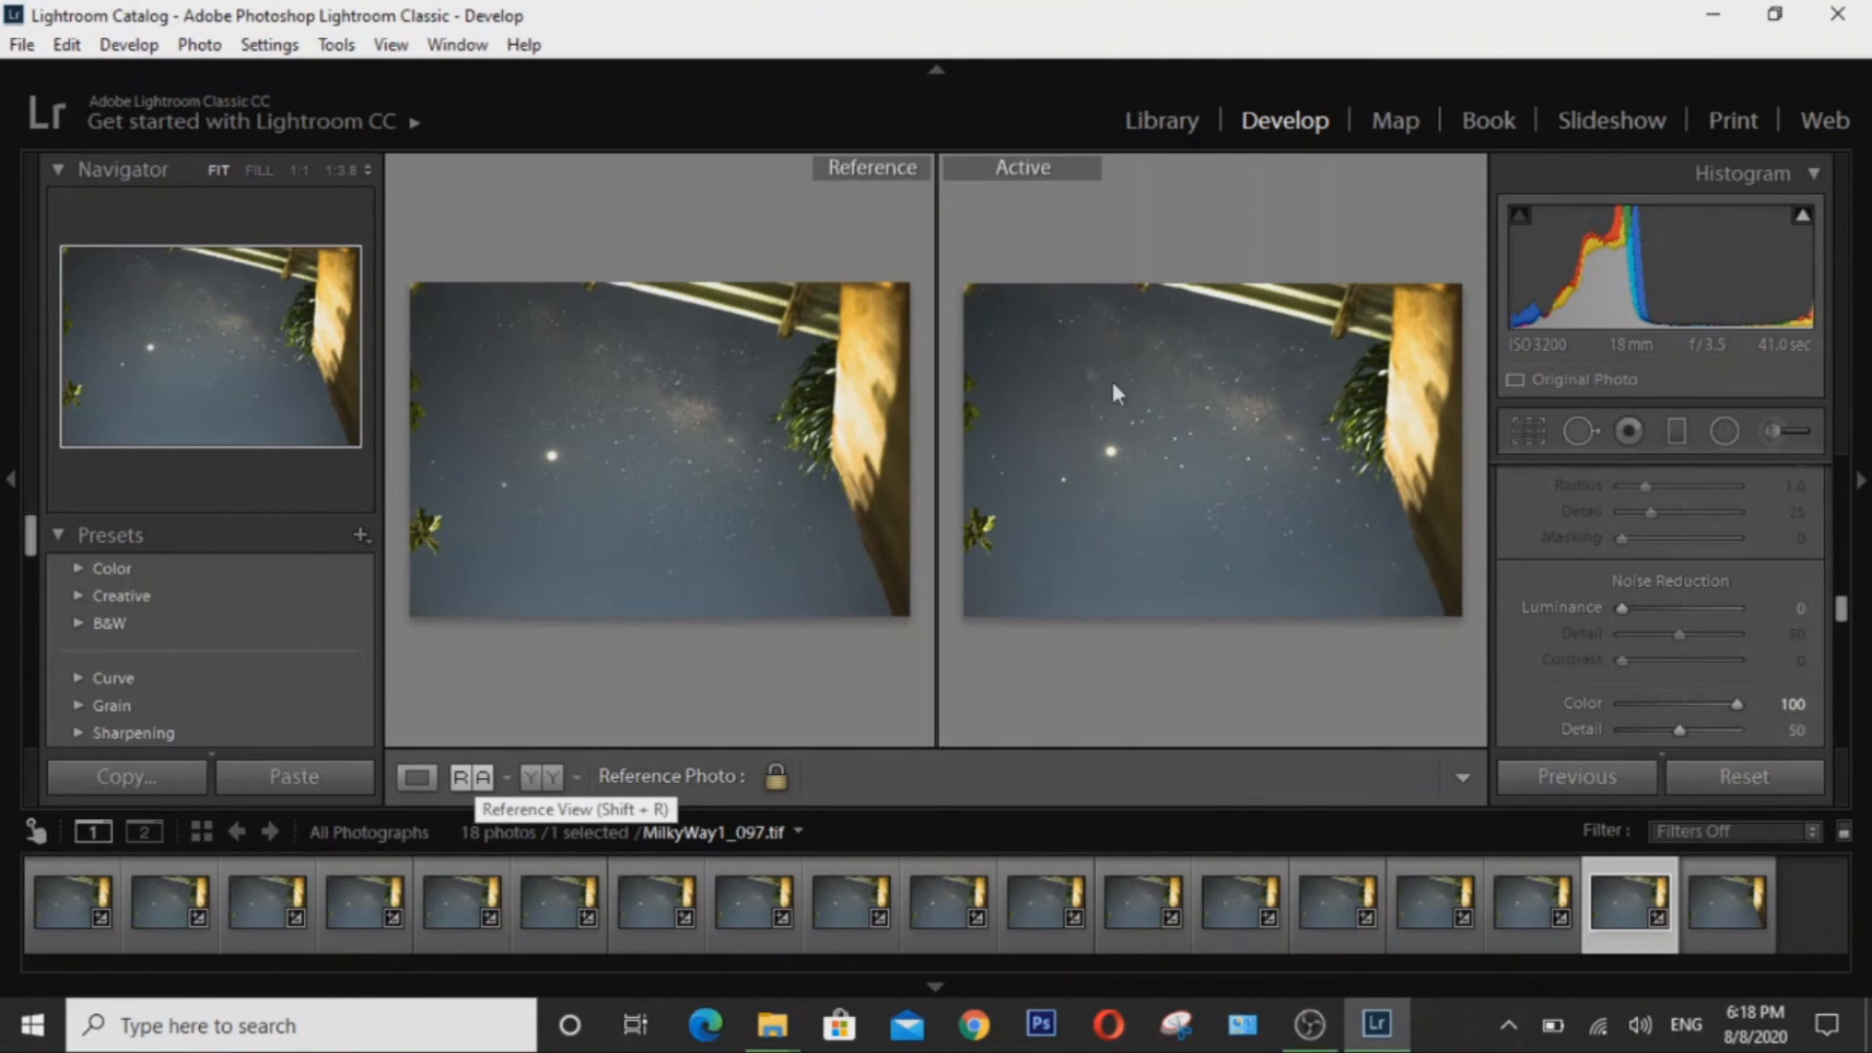
pyautogui.moveTo(1197, 462)
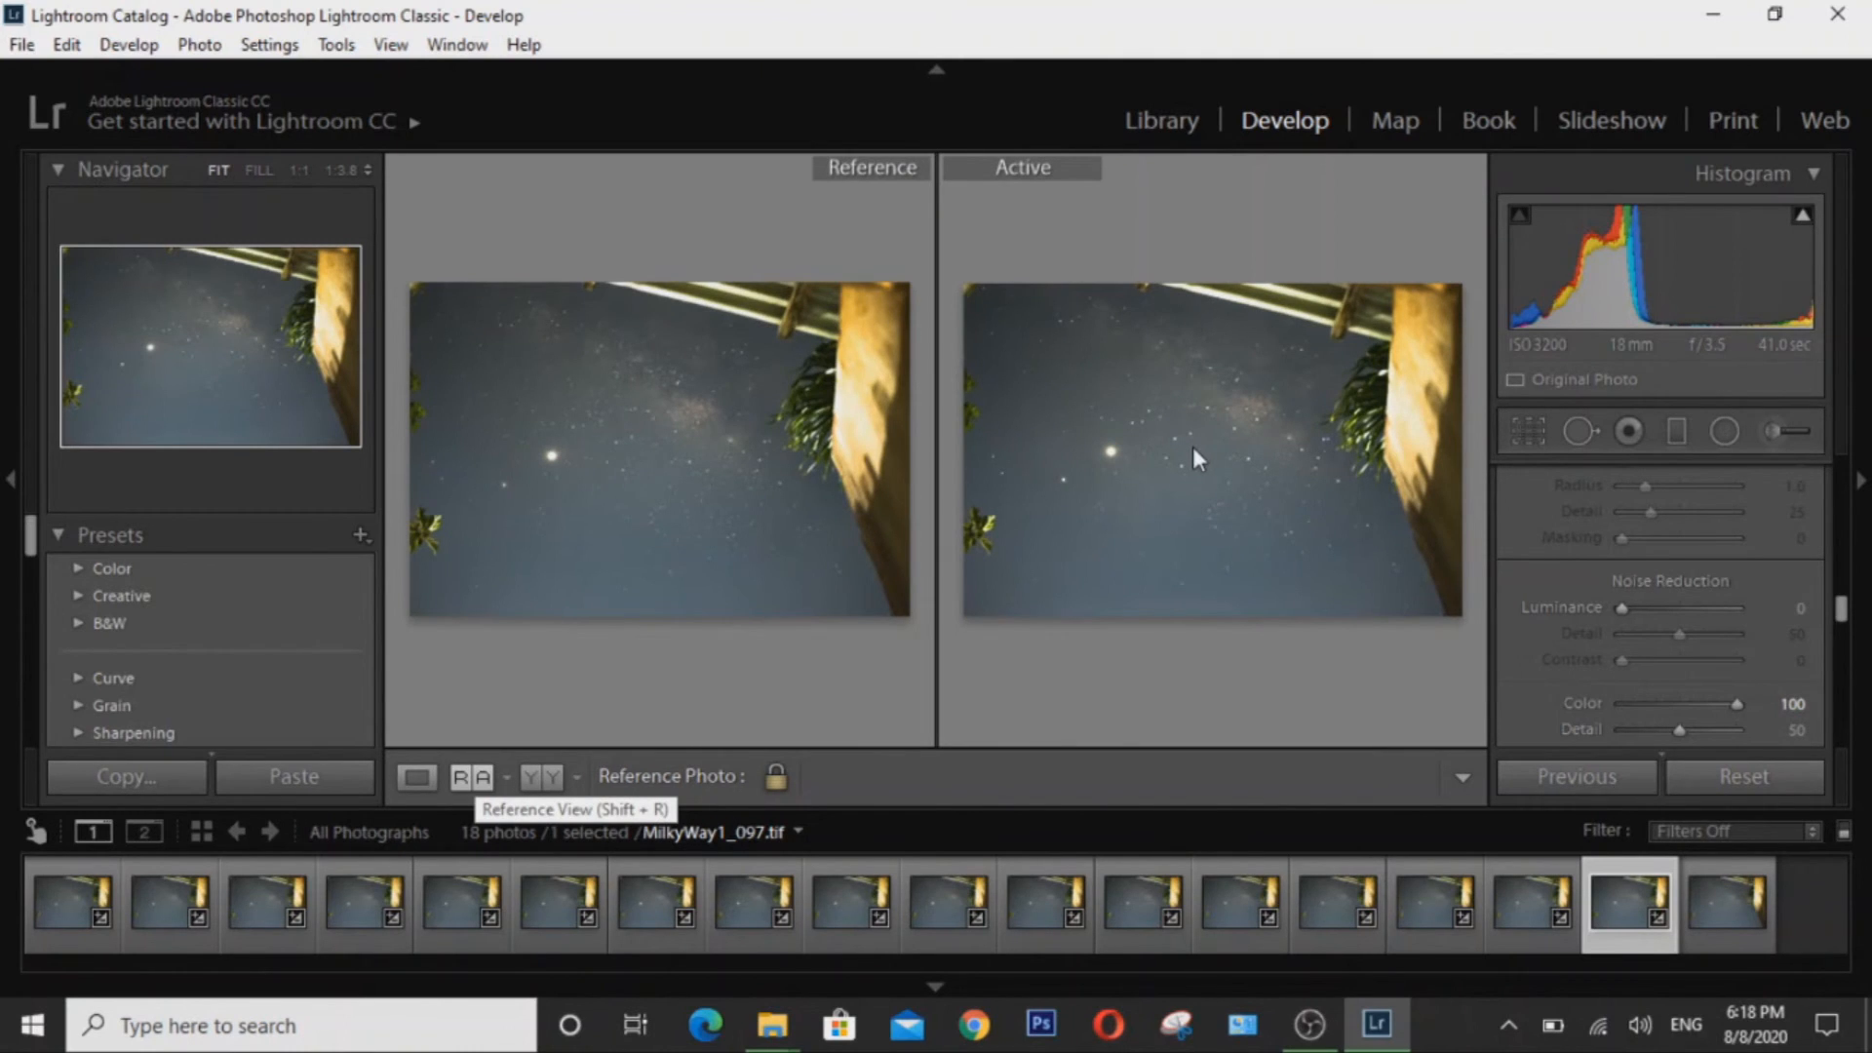
pyautogui.moveTo(552, 467)
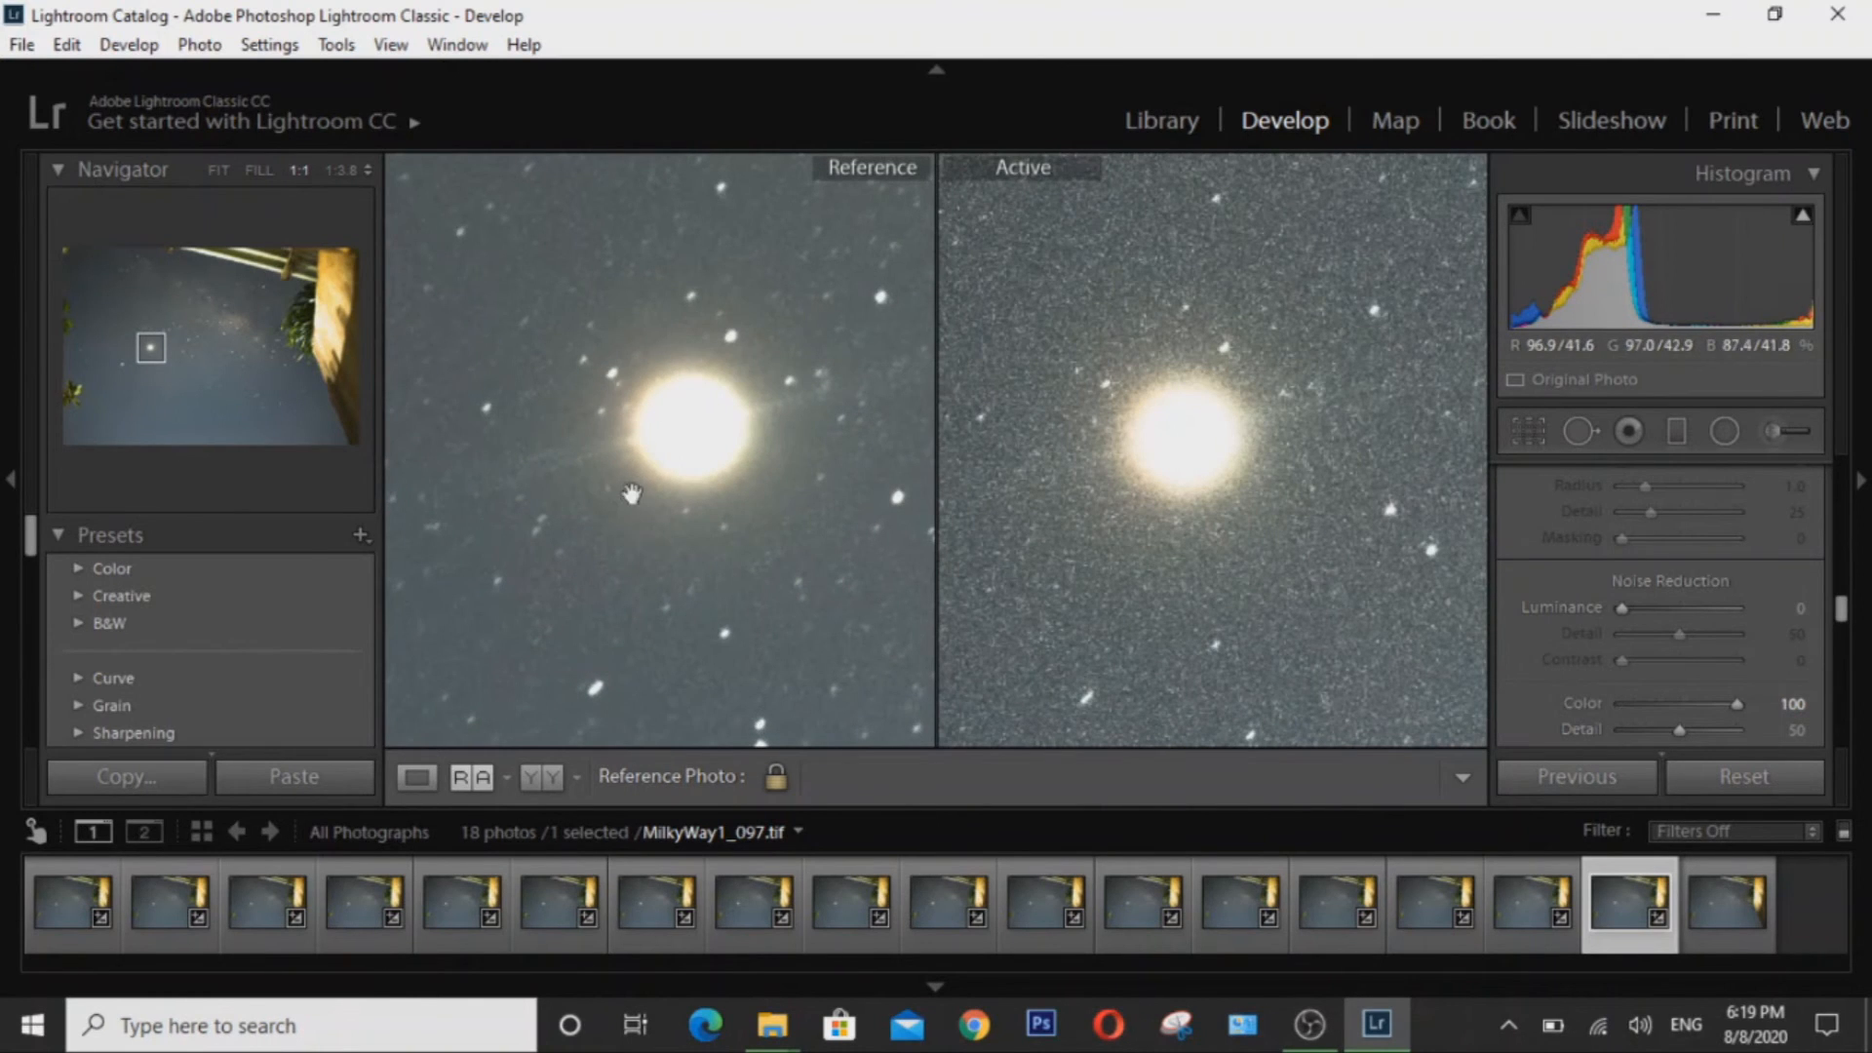
pyautogui.moveTo(544, 513)
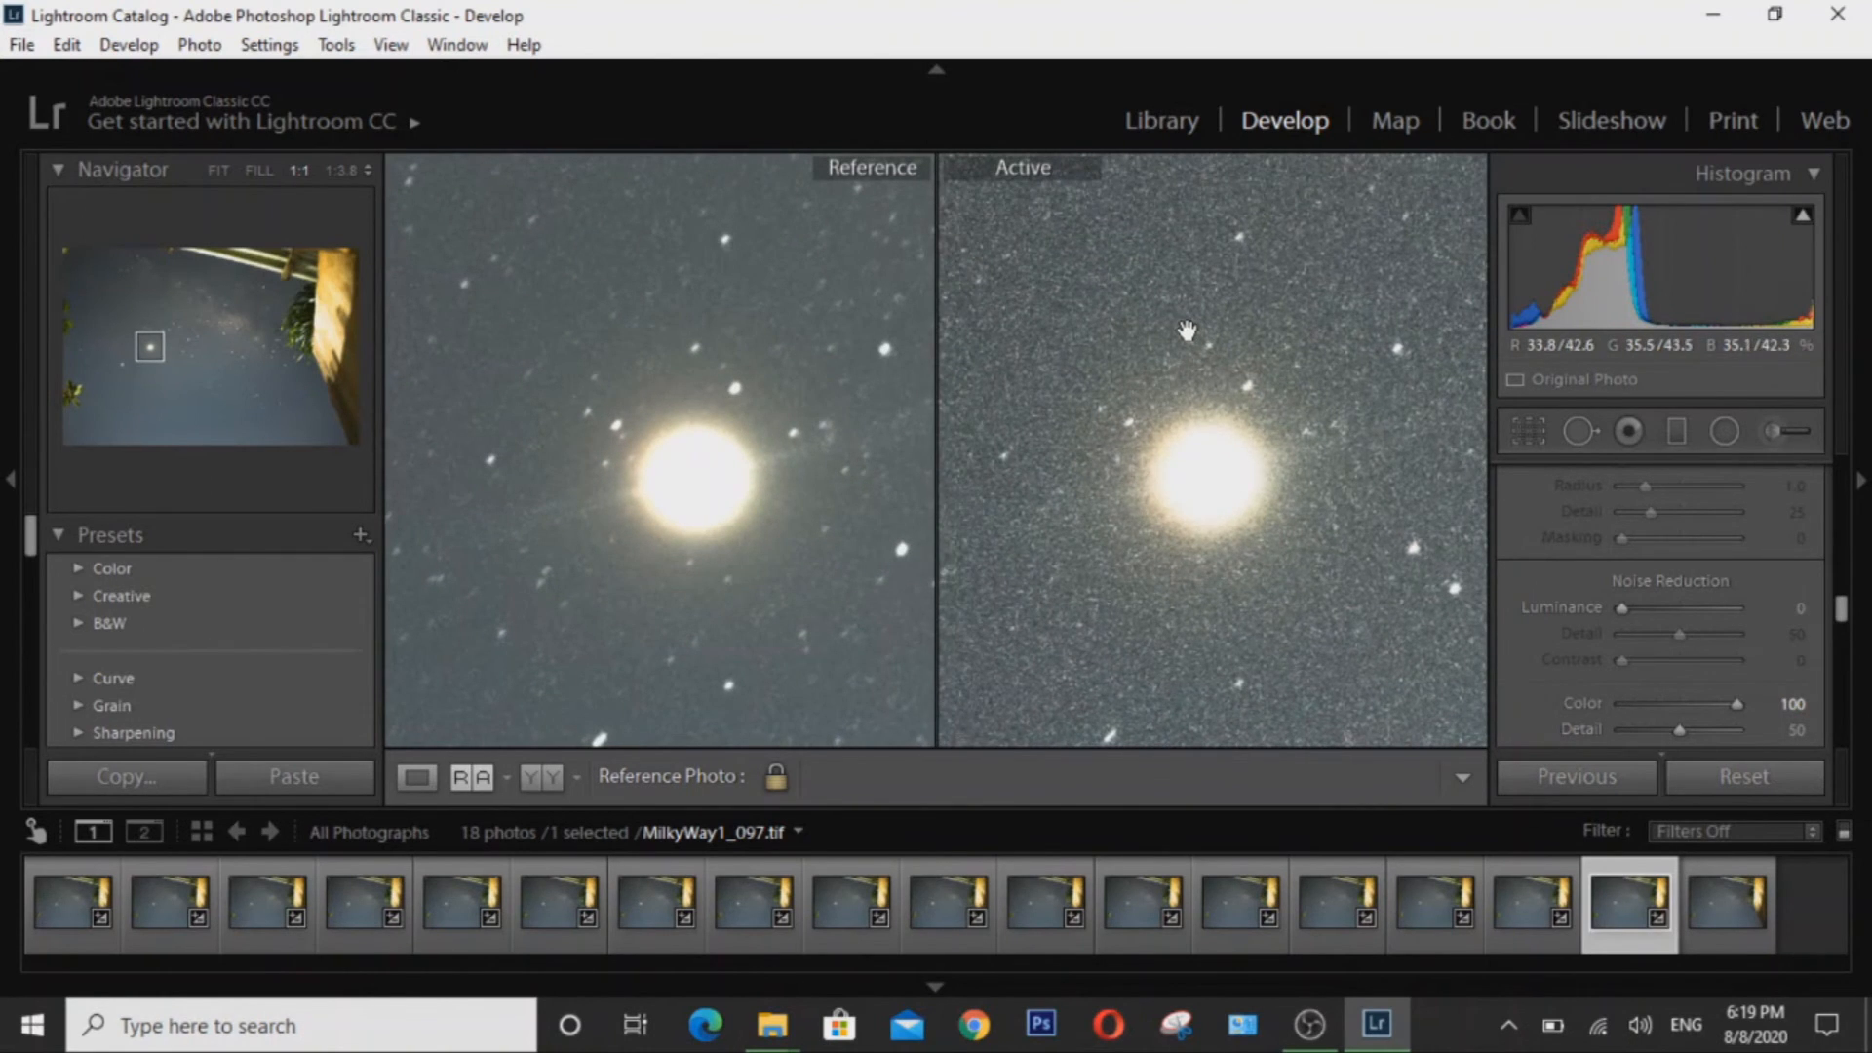
pyautogui.moveTo(1313, 458)
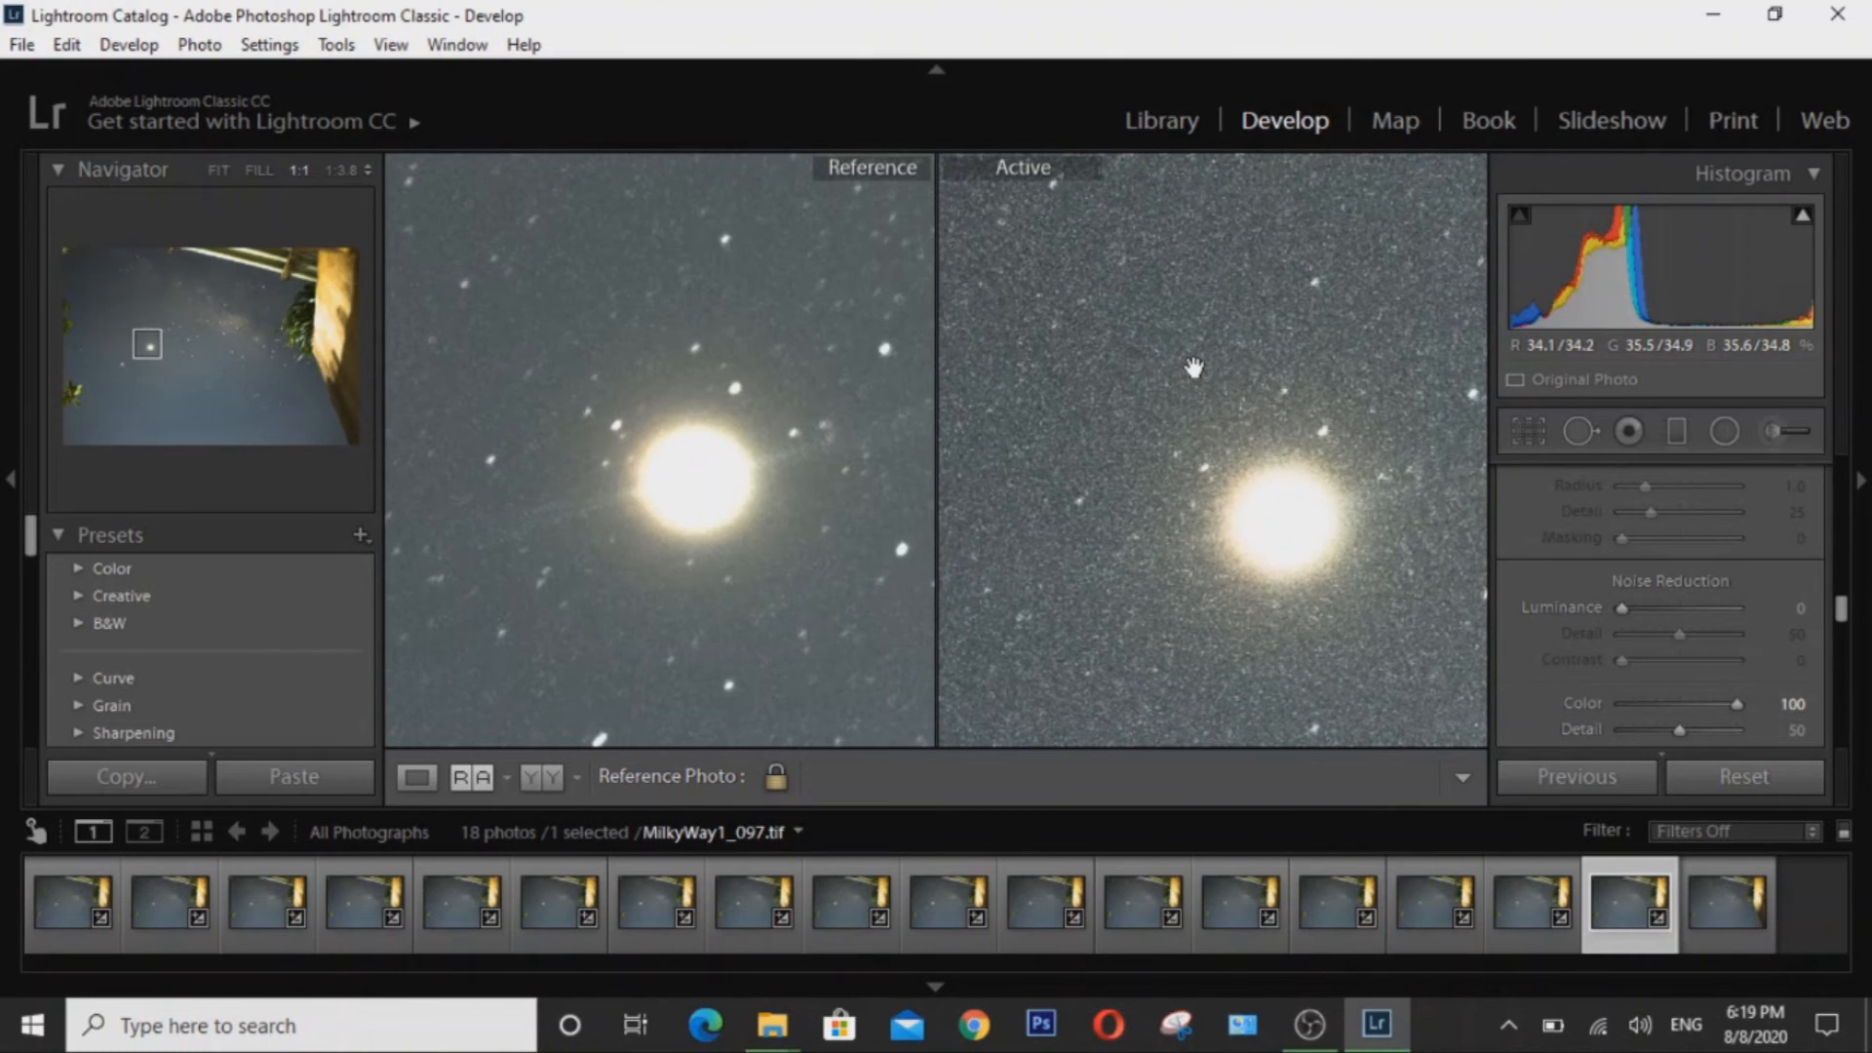
pyautogui.moveTo(1173, 432)
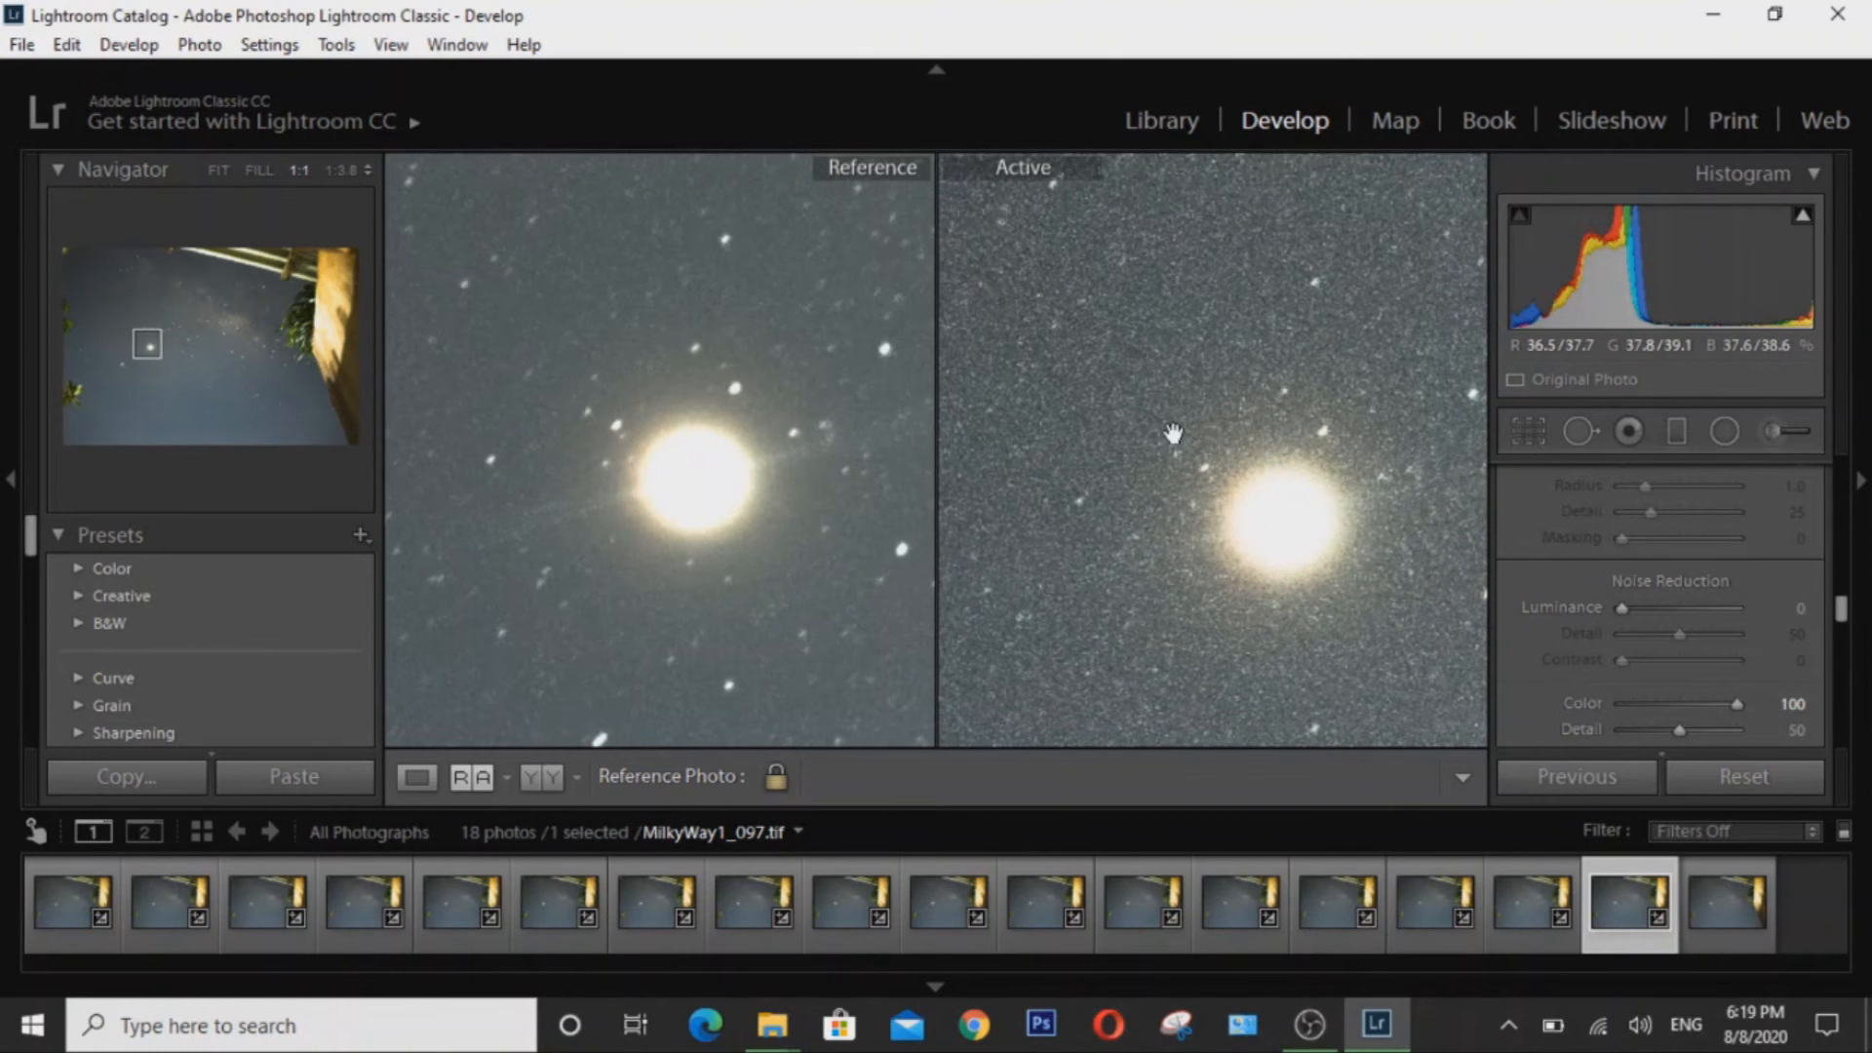
pyautogui.click(219, 169)
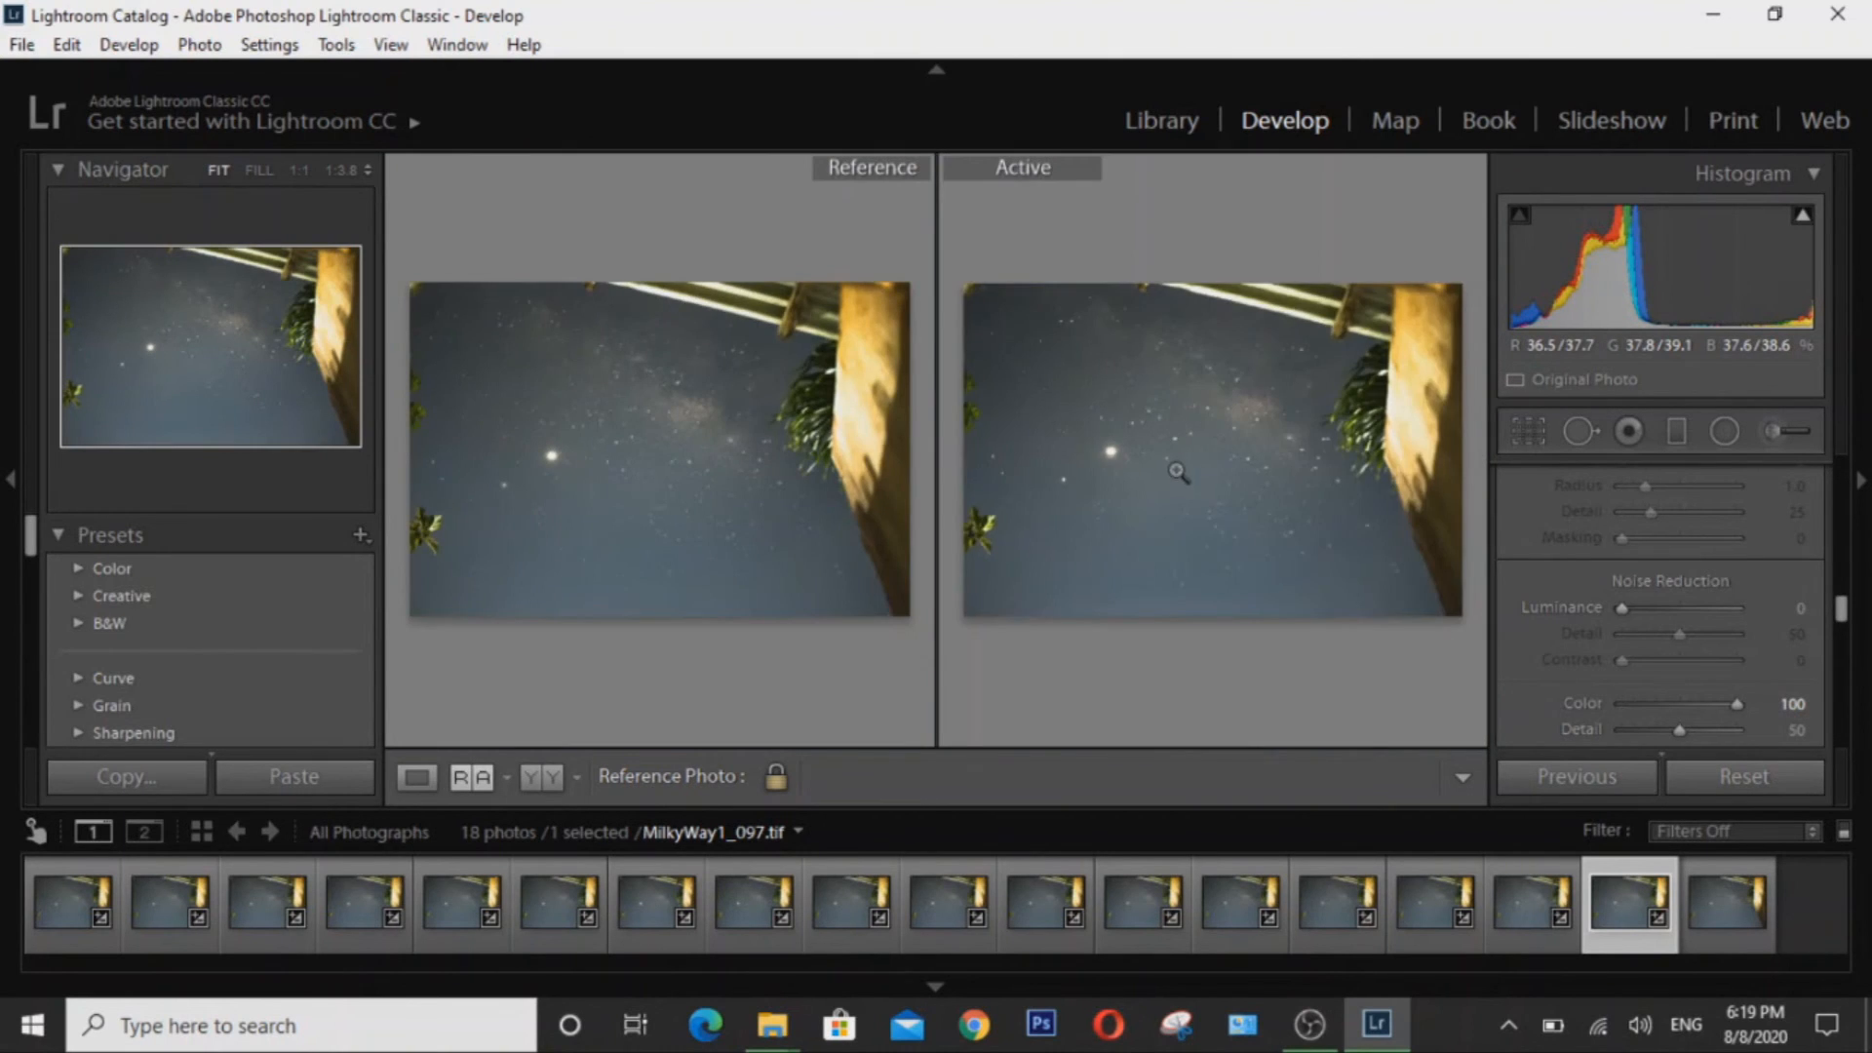
pyautogui.moveTo(1307, 543)
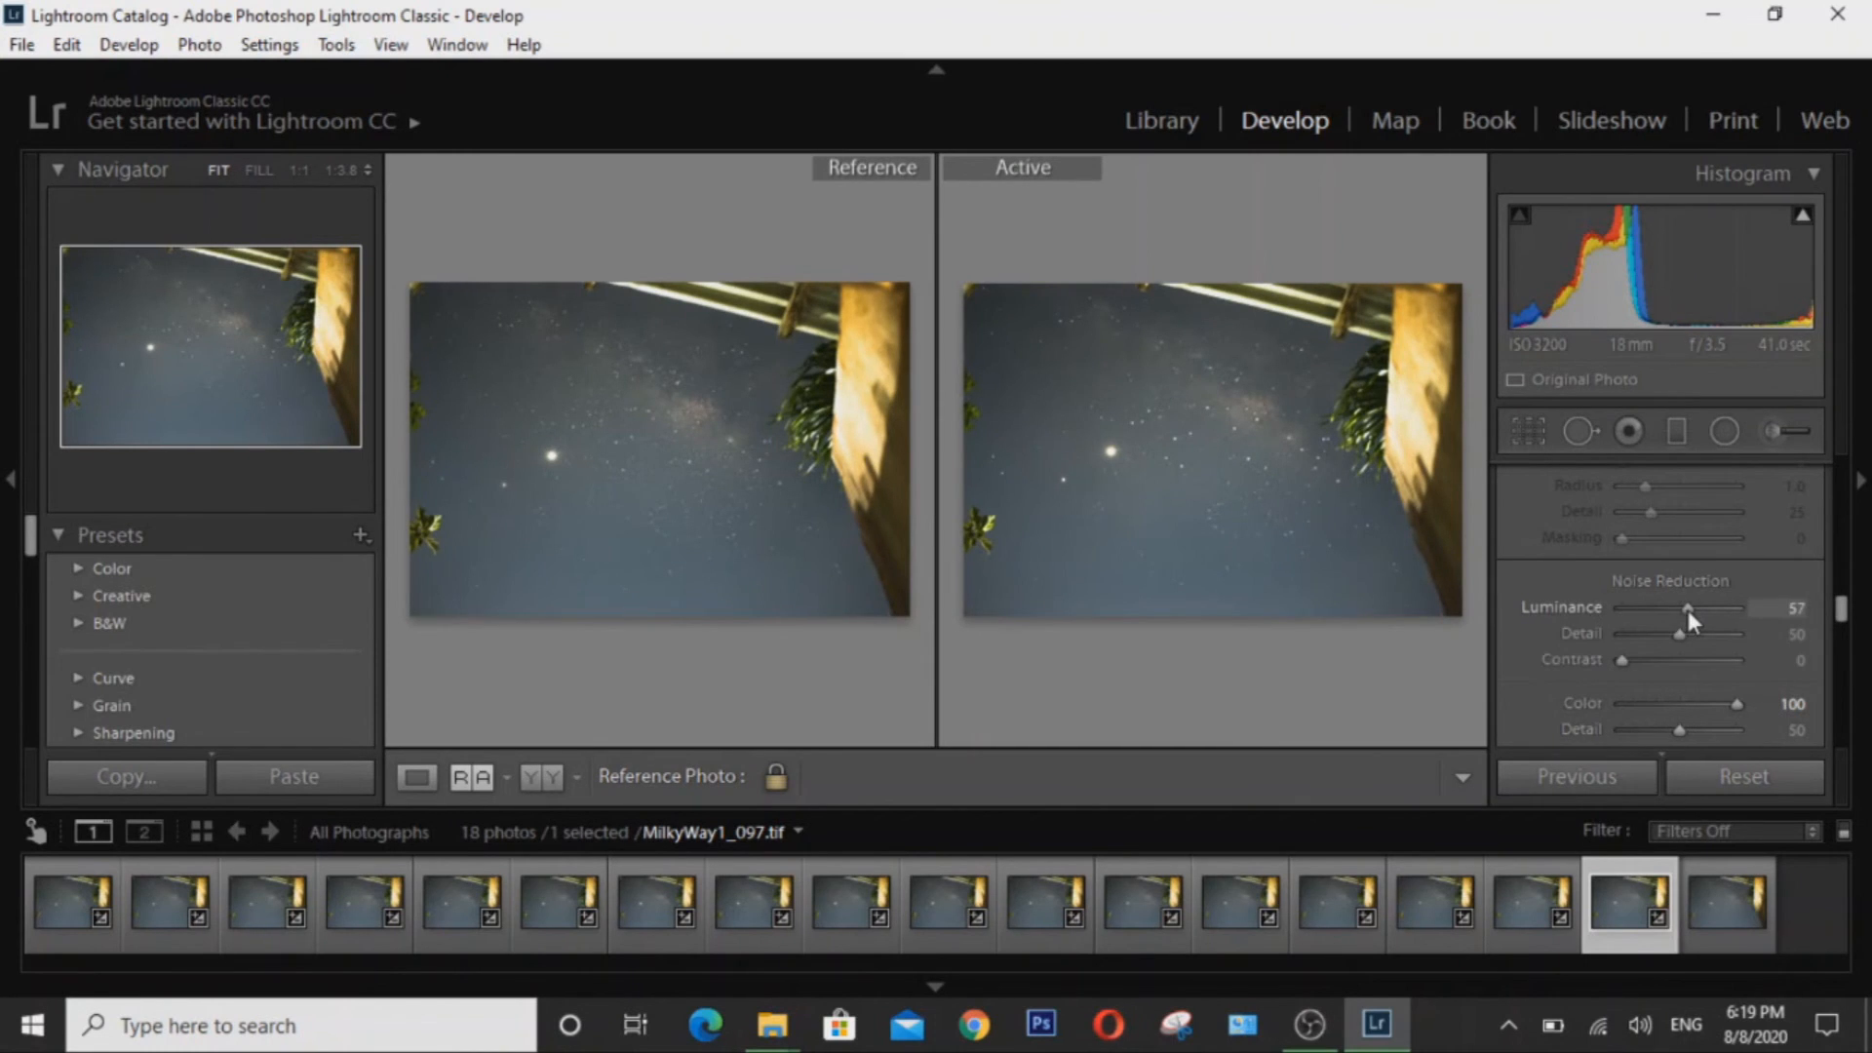
pyautogui.moveTo(1323, 531)
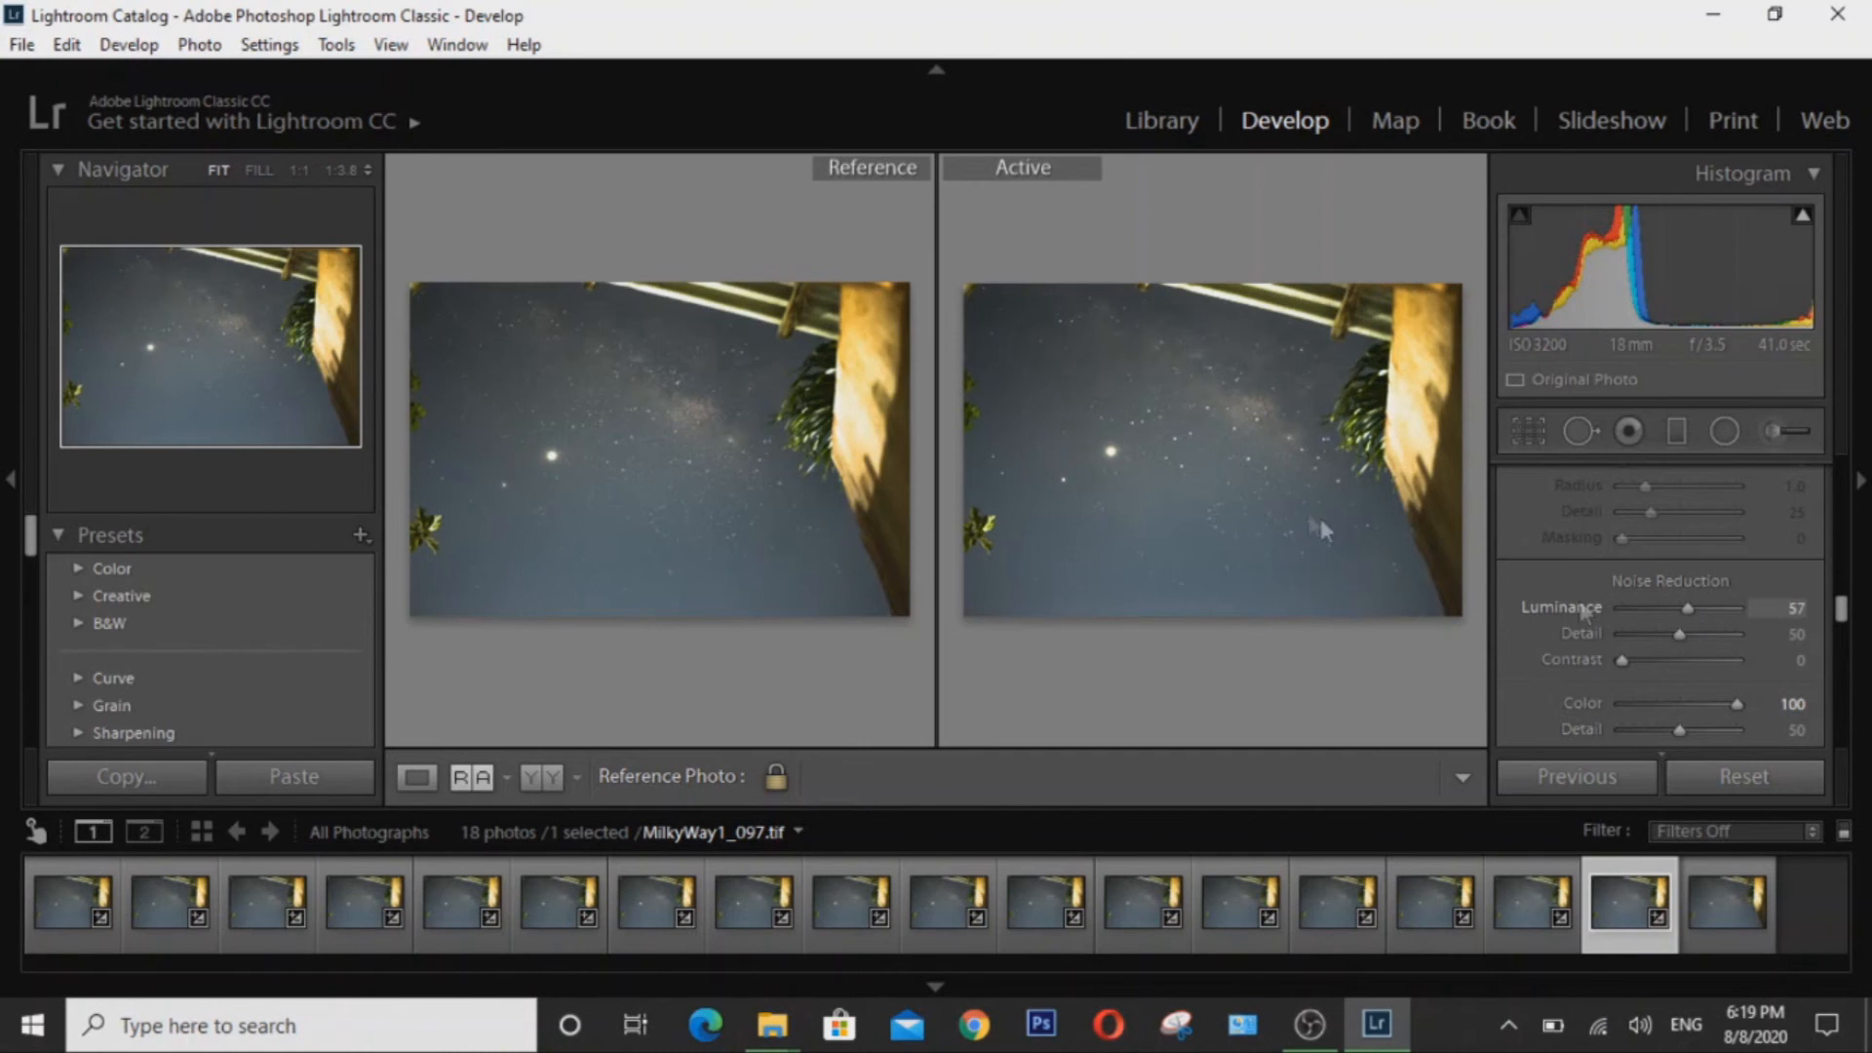
pyautogui.moveTo(1206, 489)
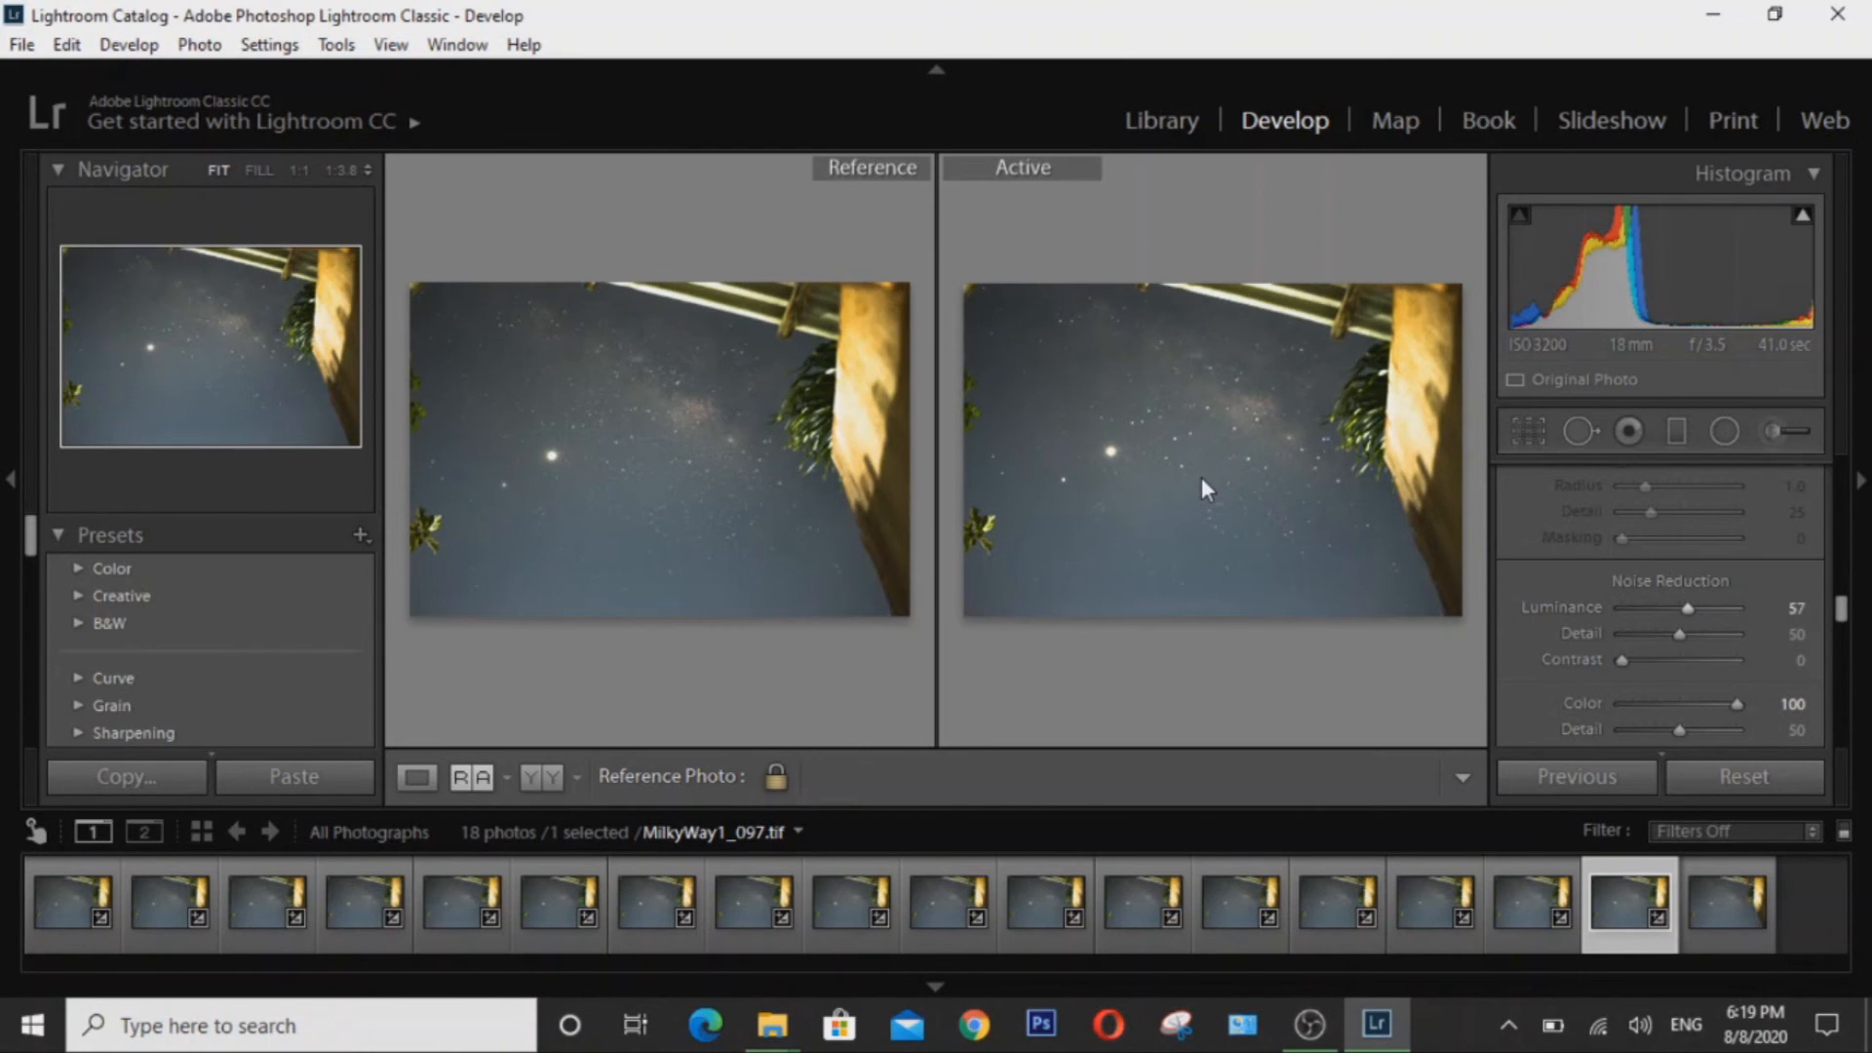
pyautogui.moveTo(1268, 394)
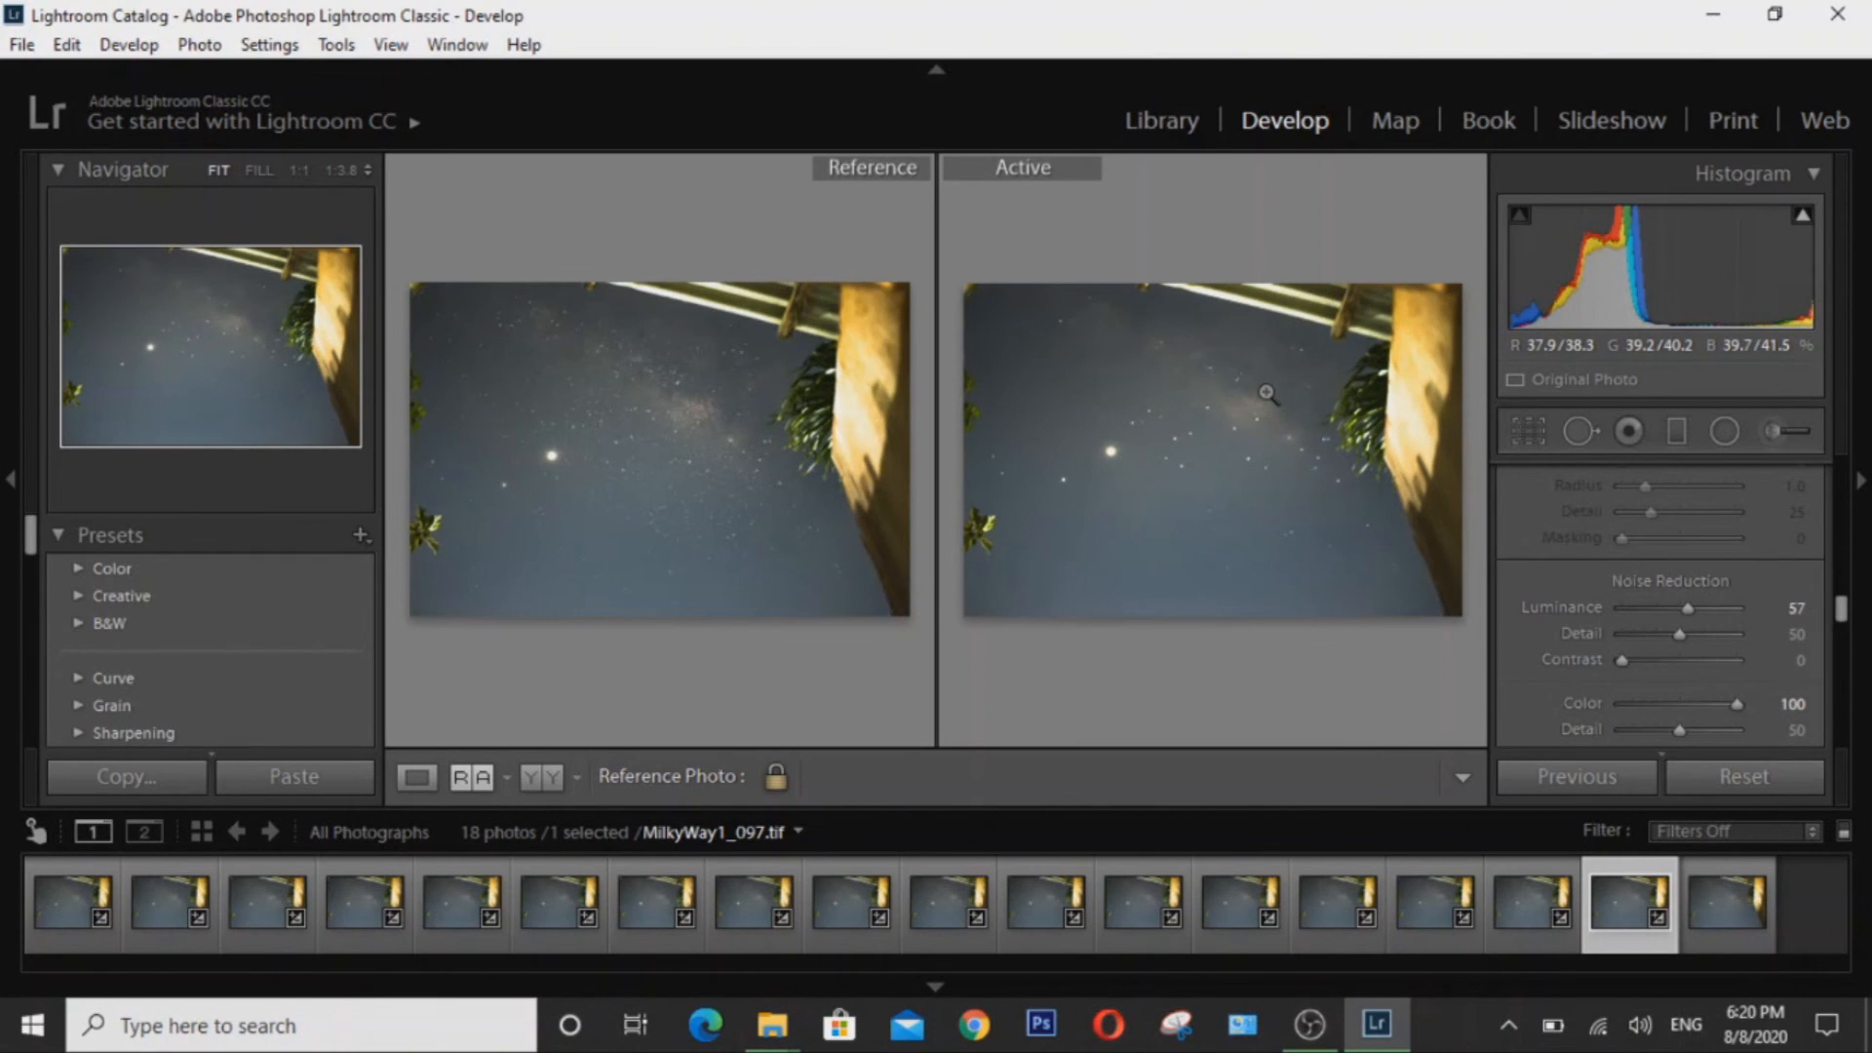
pyautogui.moveTo(1236, 435)
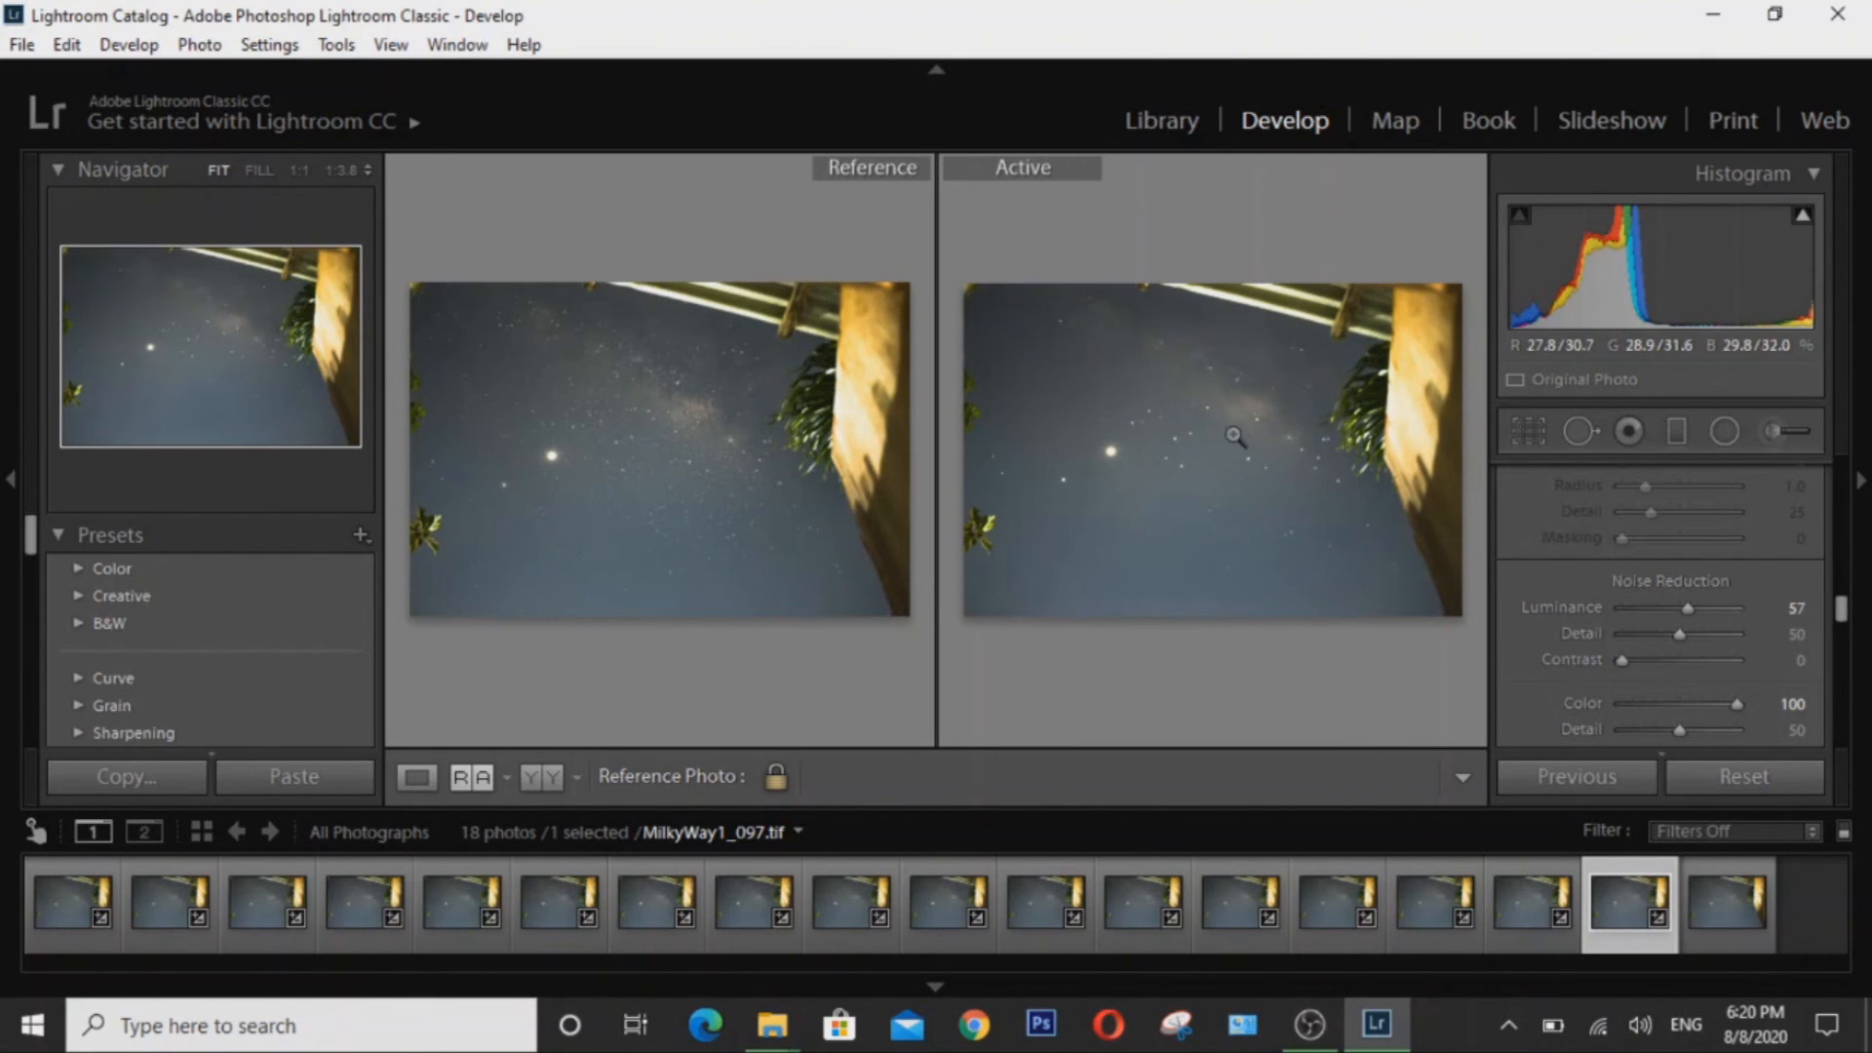
pyautogui.moveTo(1239, 394)
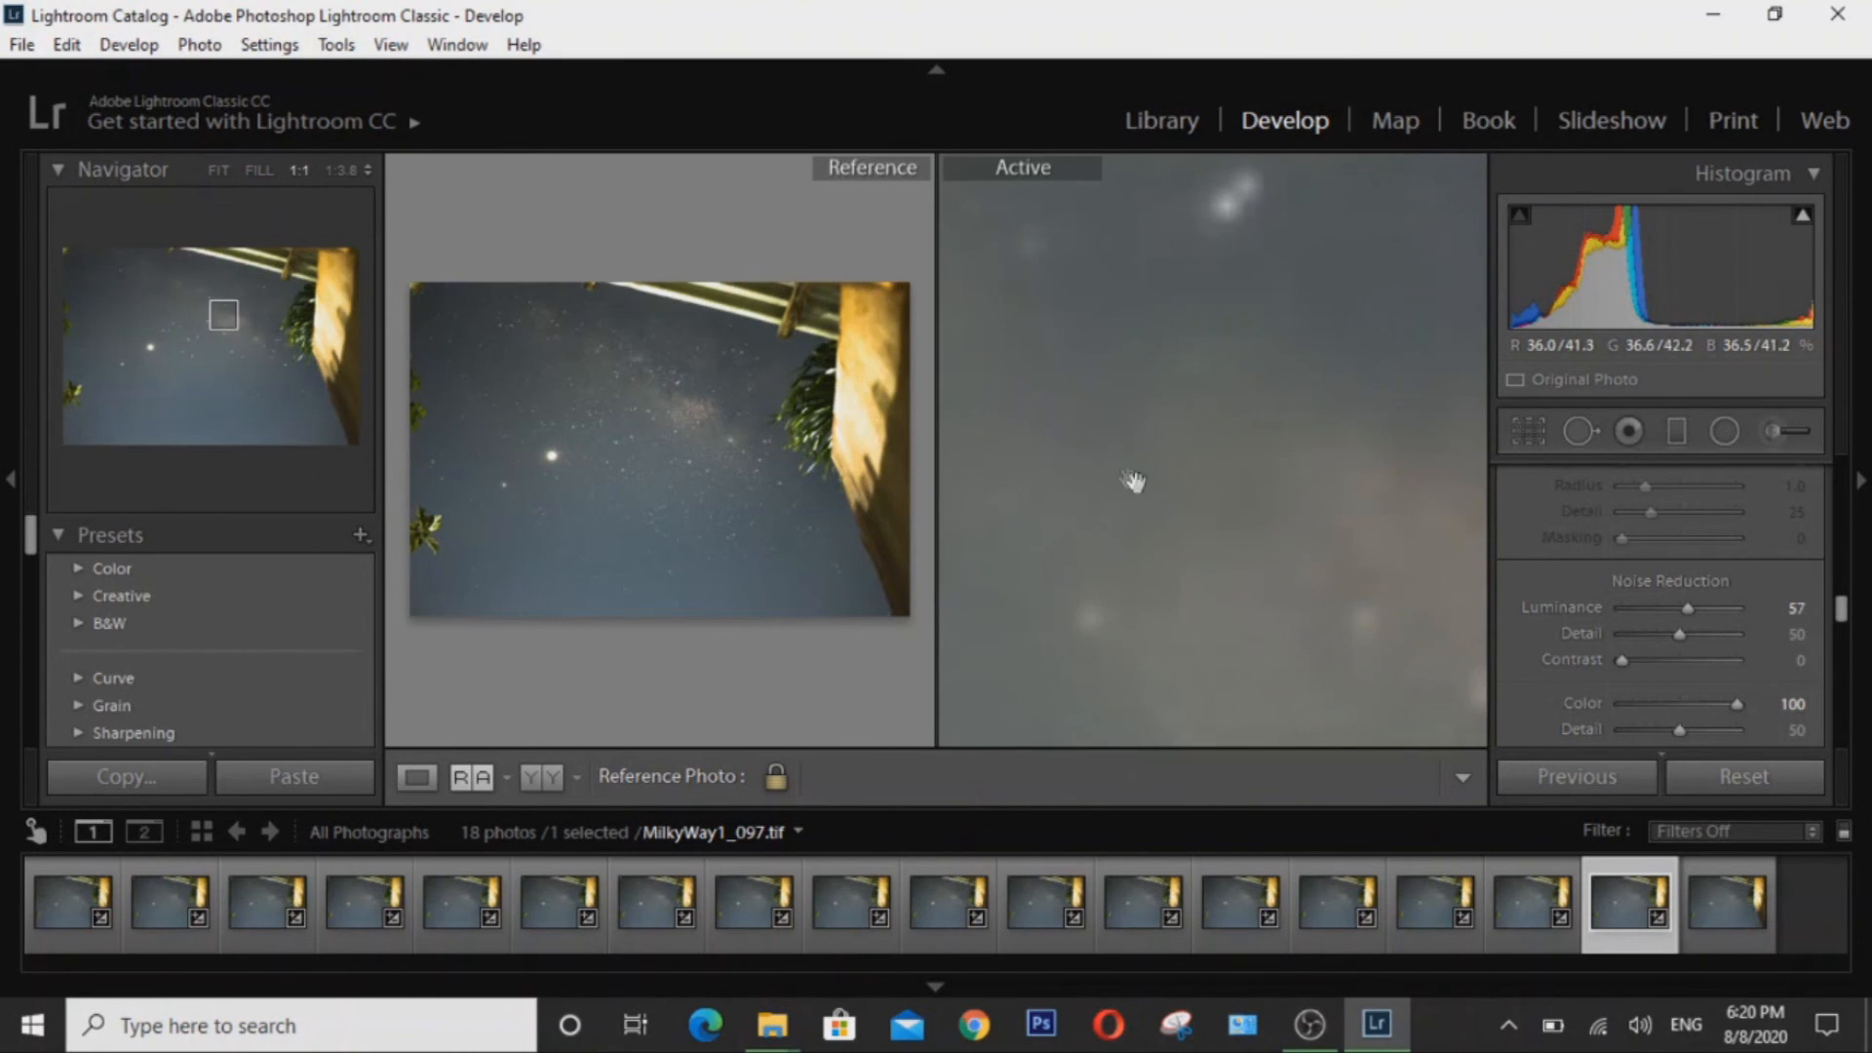
pyautogui.moveTo(663, 403)
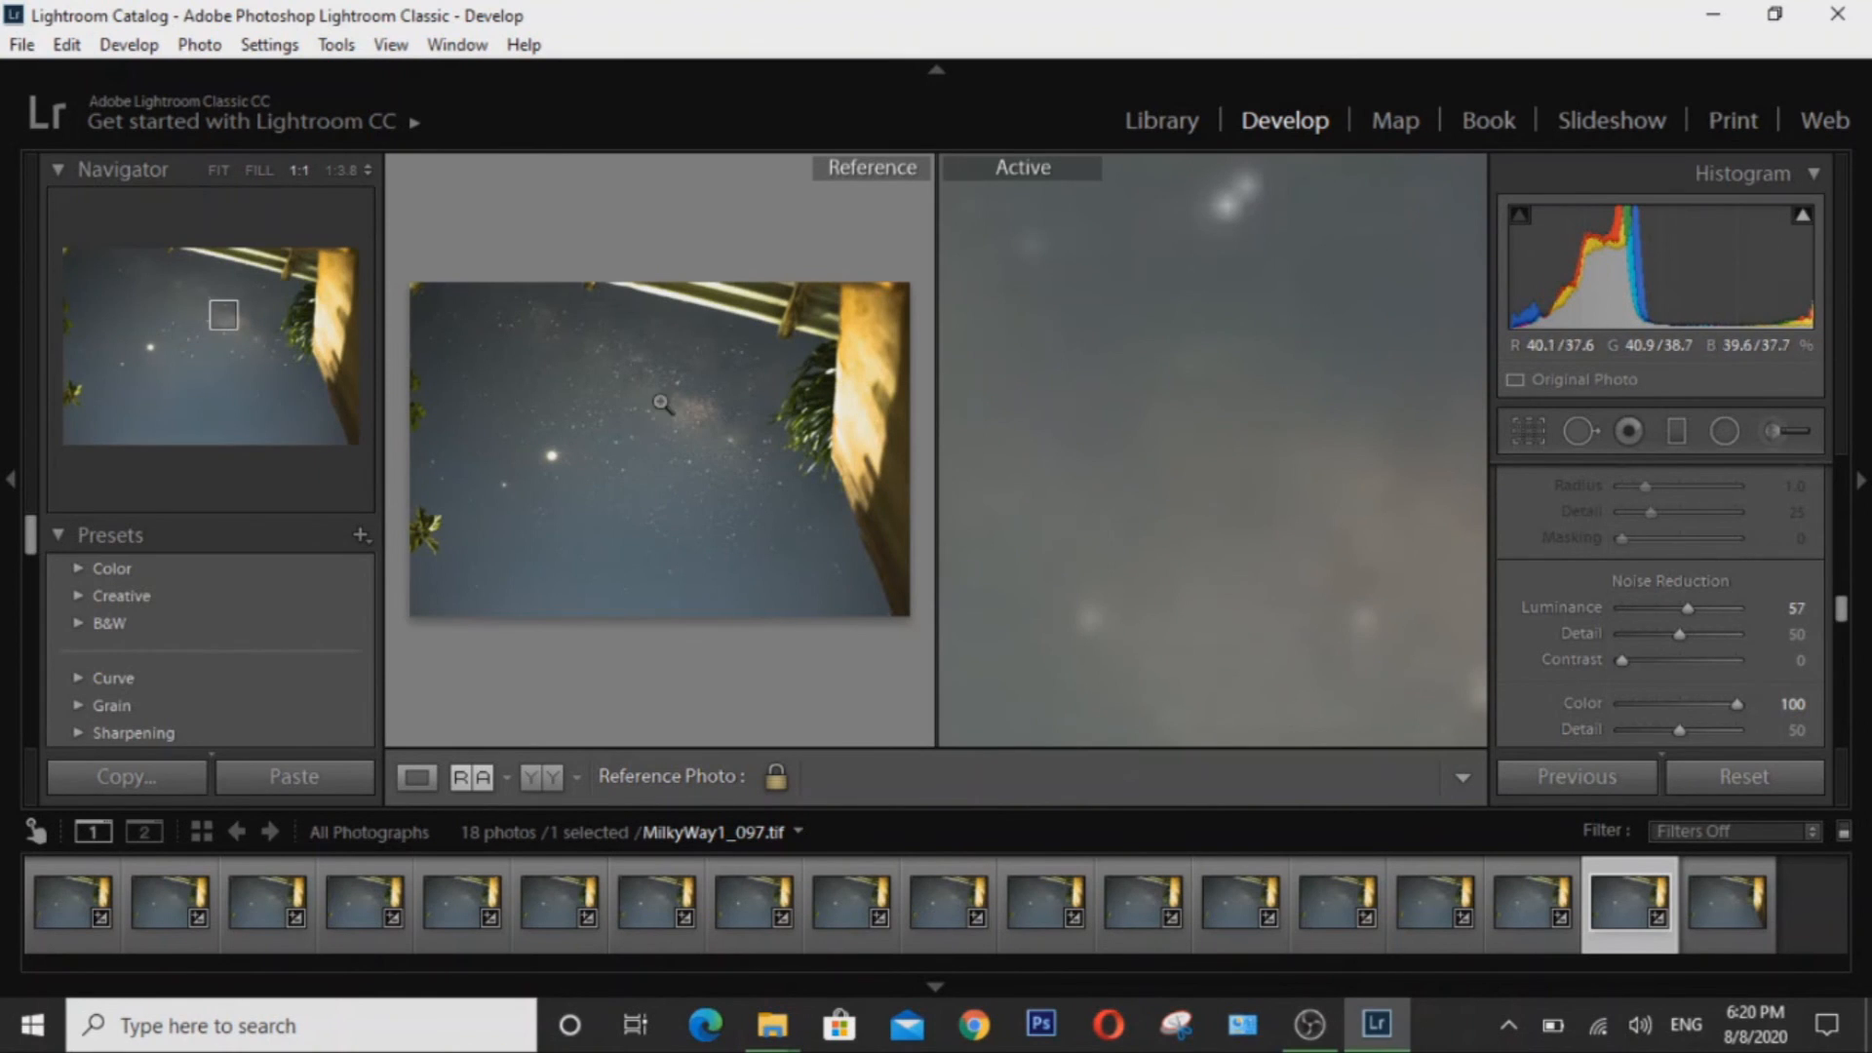